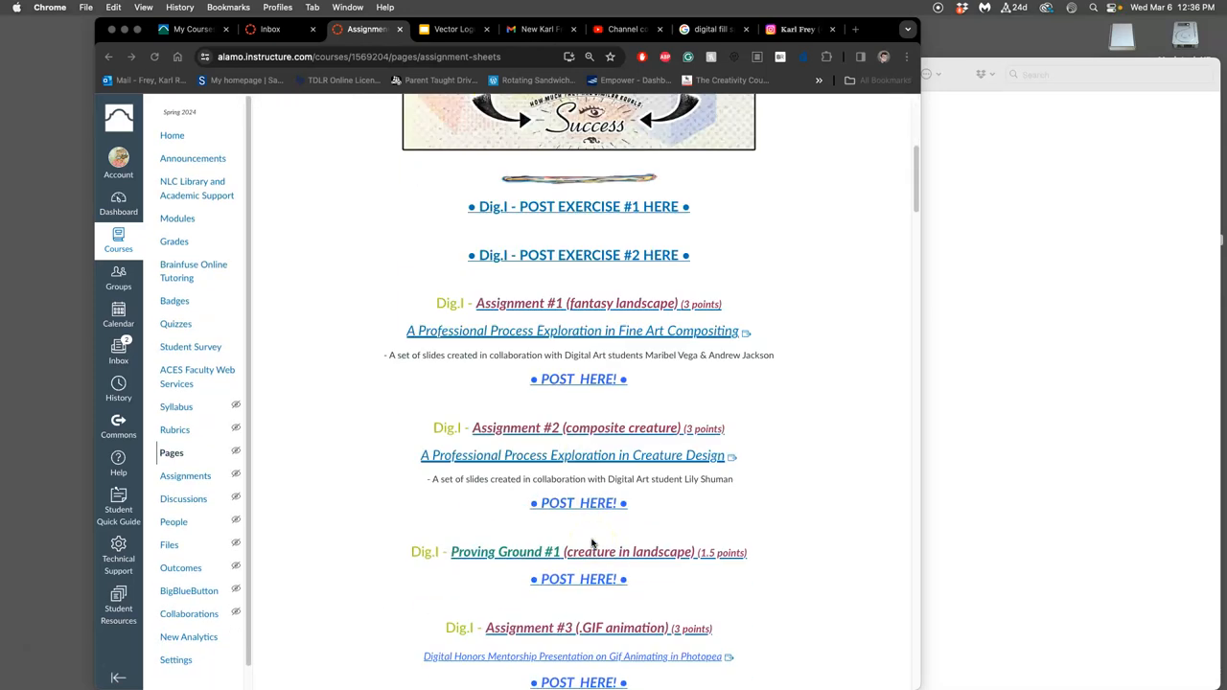
- Scroll to Assignment #4 and open the Logo Design and mentorship presentation links in new tabs
scroll("down", 3)
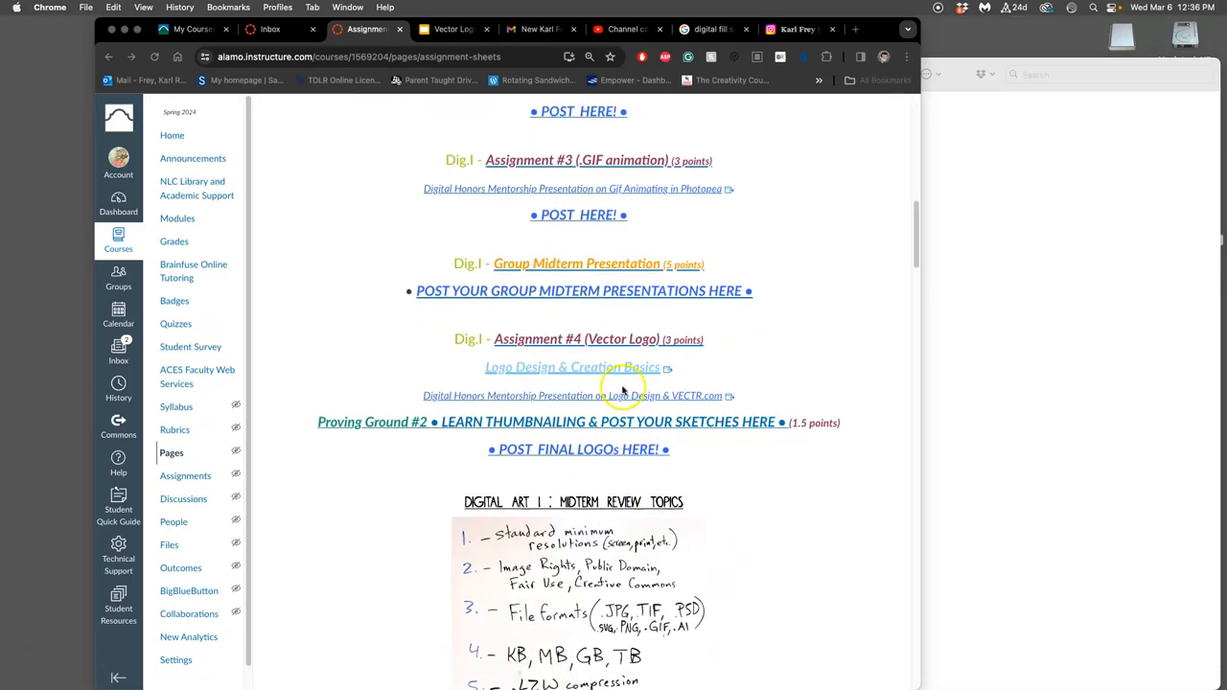
mouse_move(621, 403)
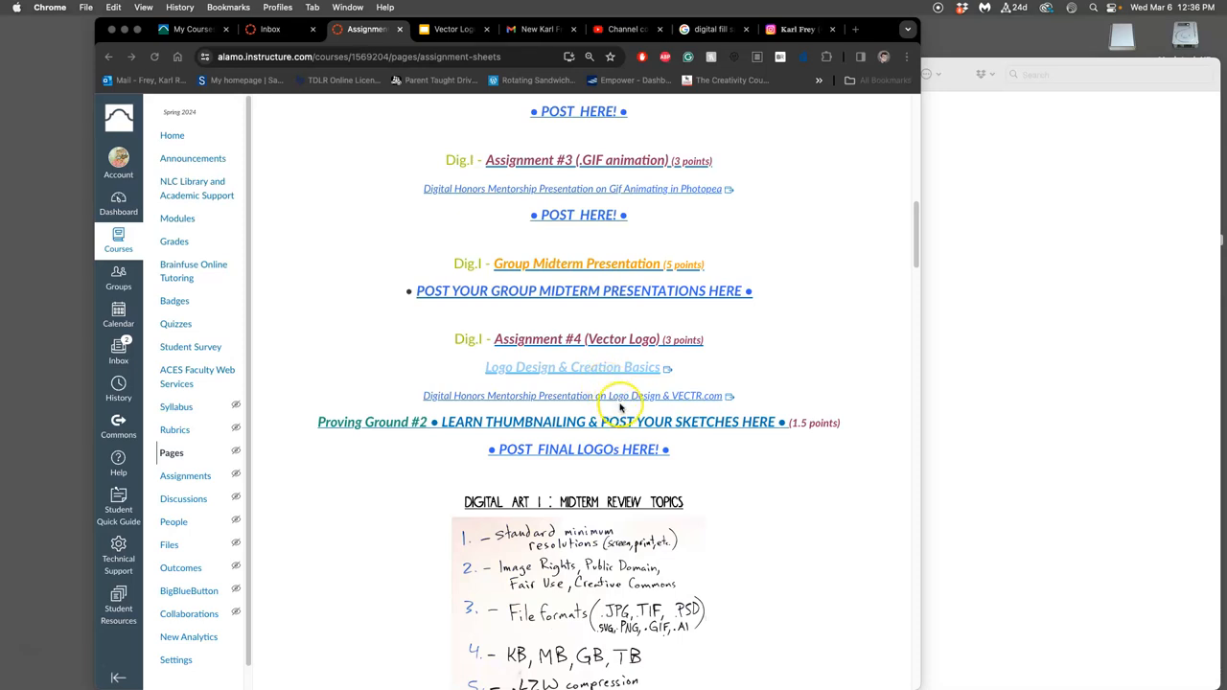
mouse_move(618, 374)
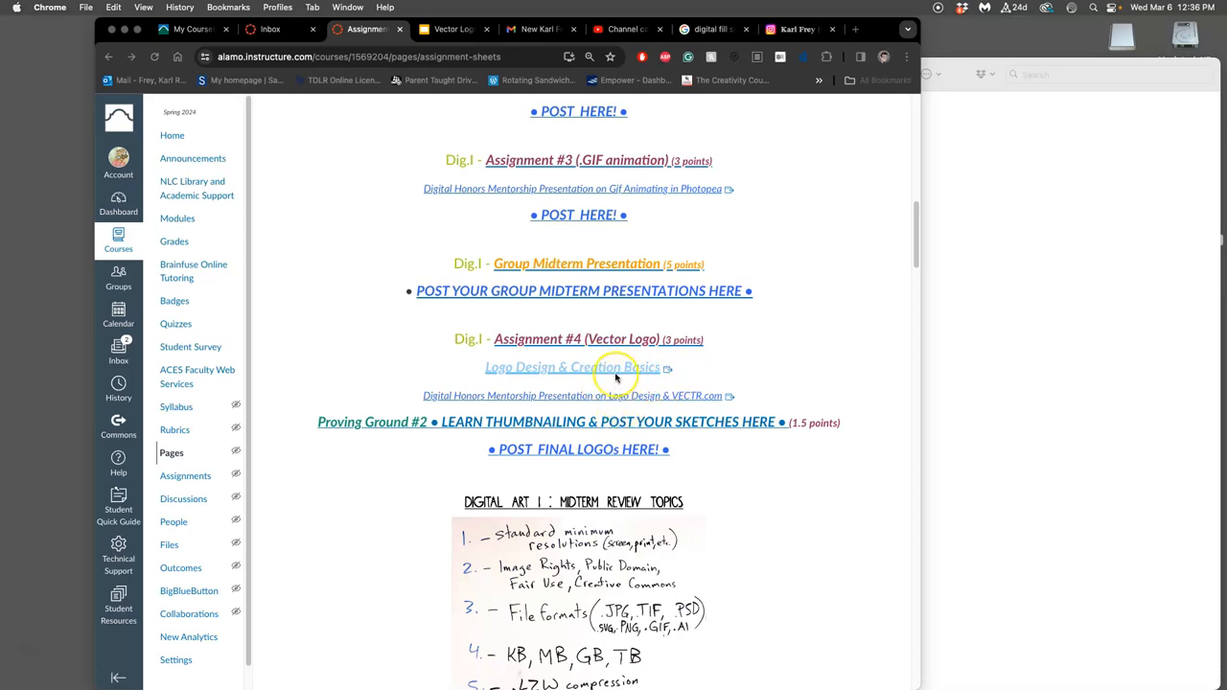
mouse_move(644, 414)
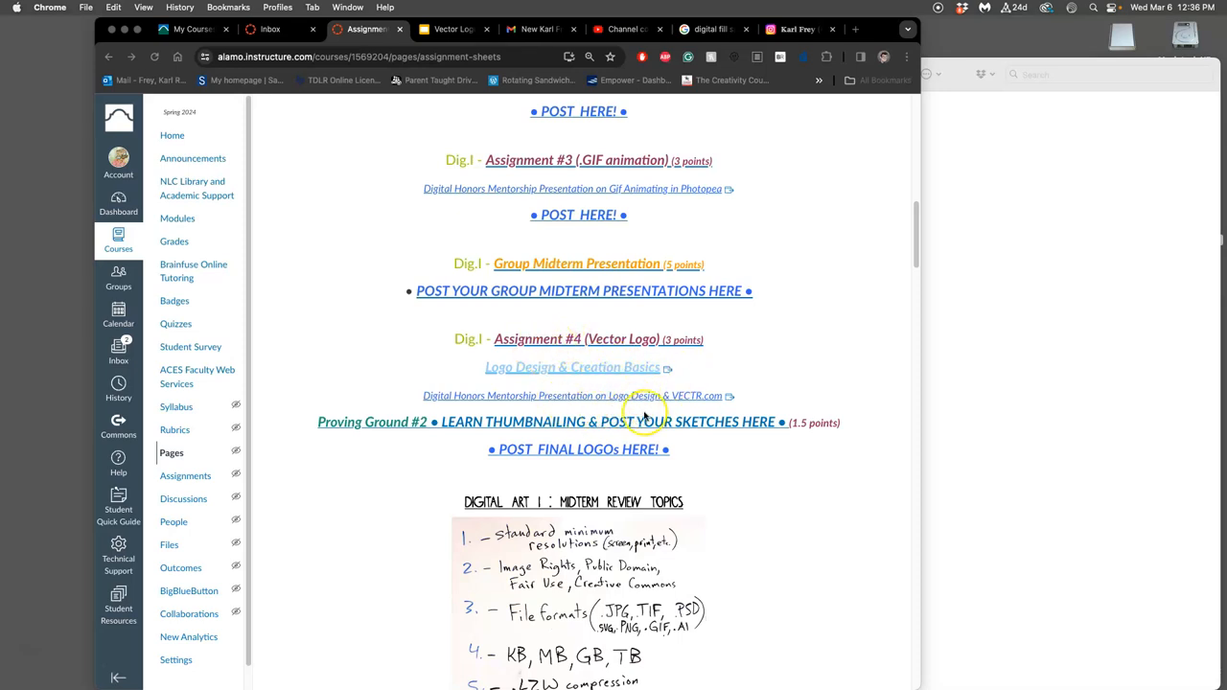
mouse_move(631, 435)
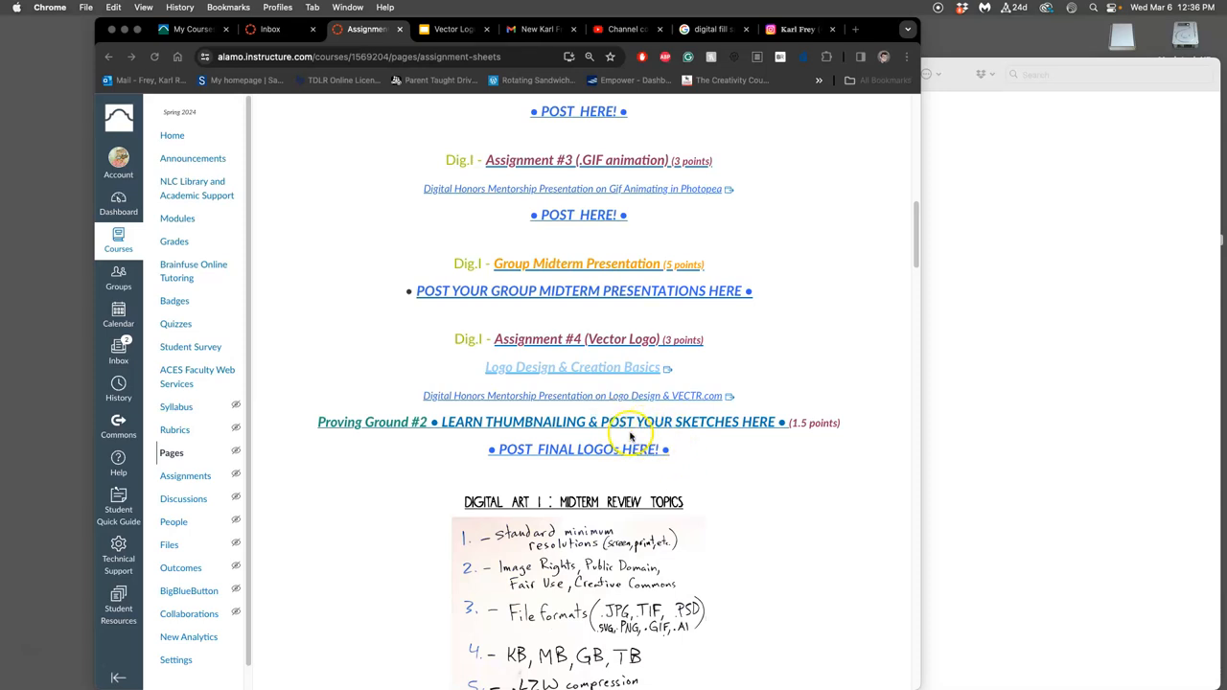
mouse_move(746, 429)
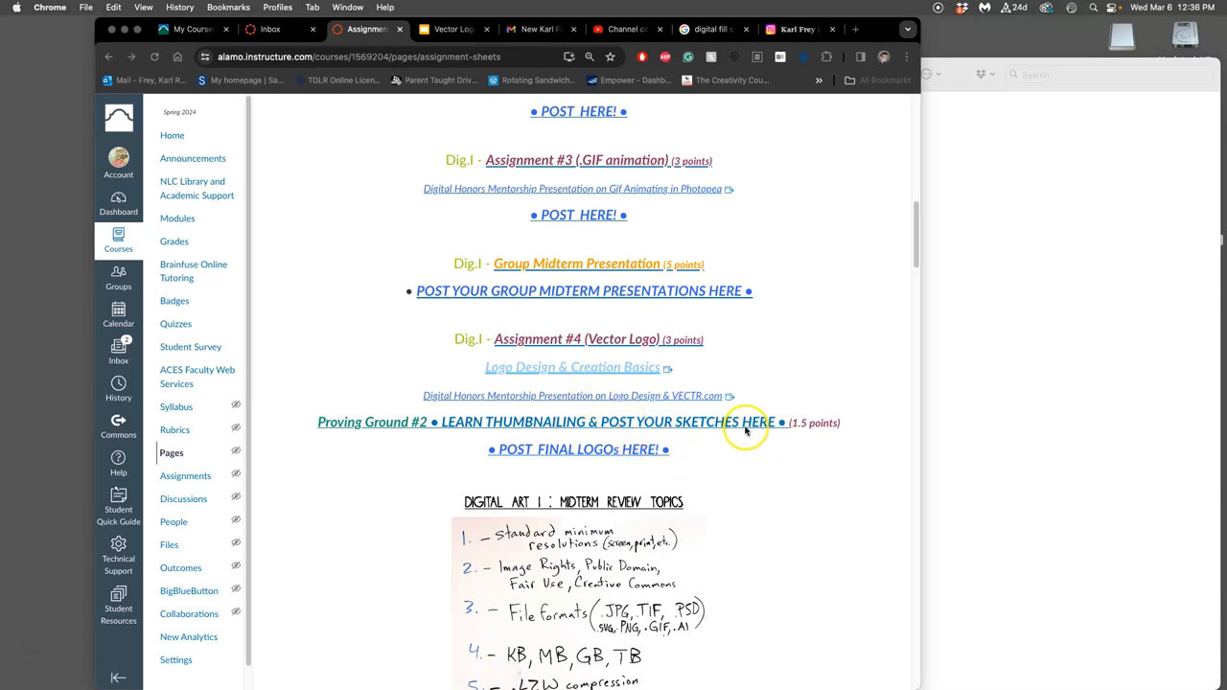
mouse_move(698, 441)
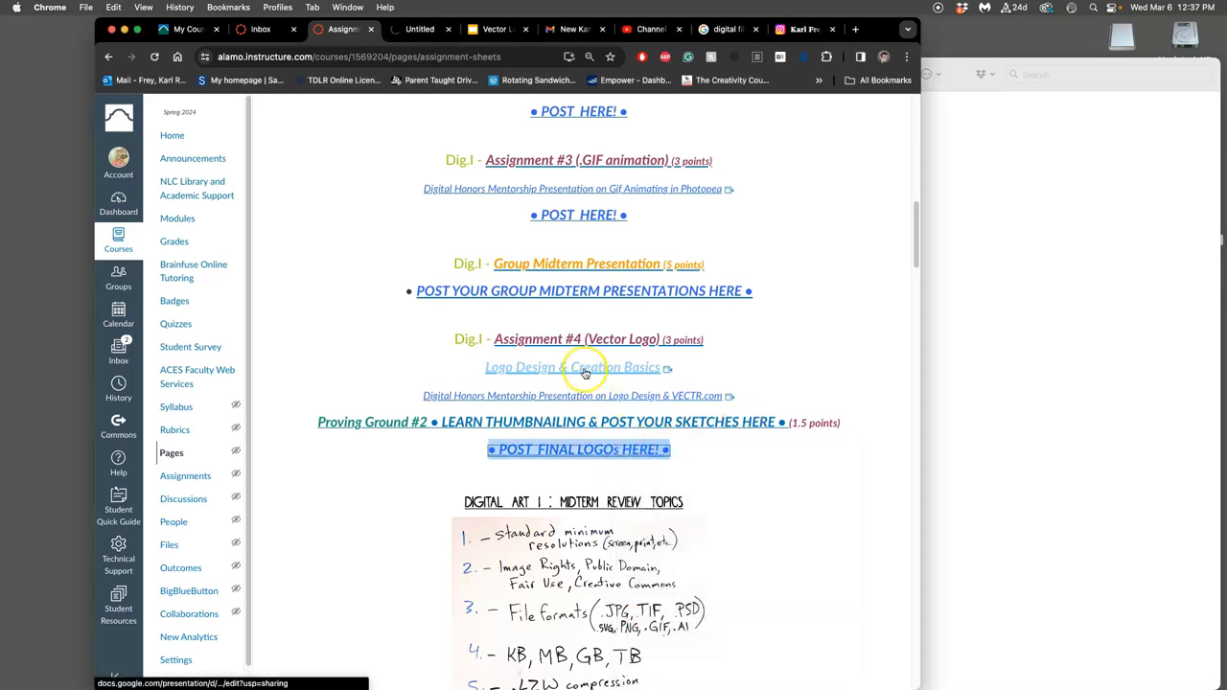
right_click(571, 368)
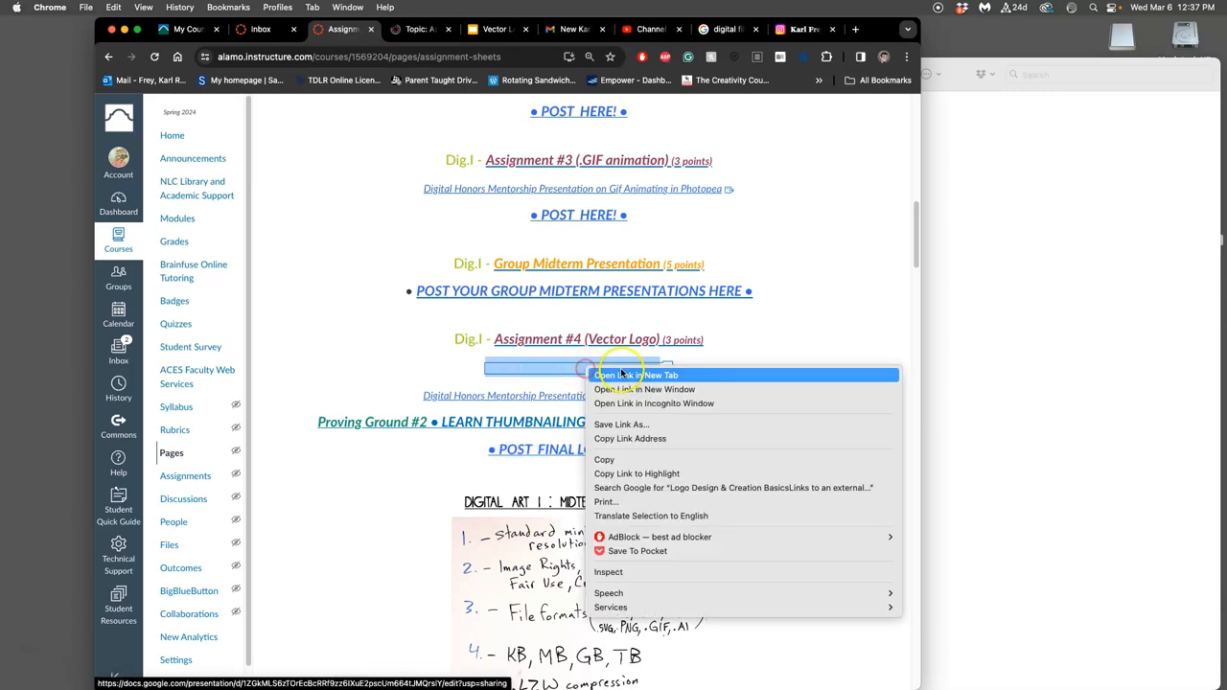
left_click(636, 374)
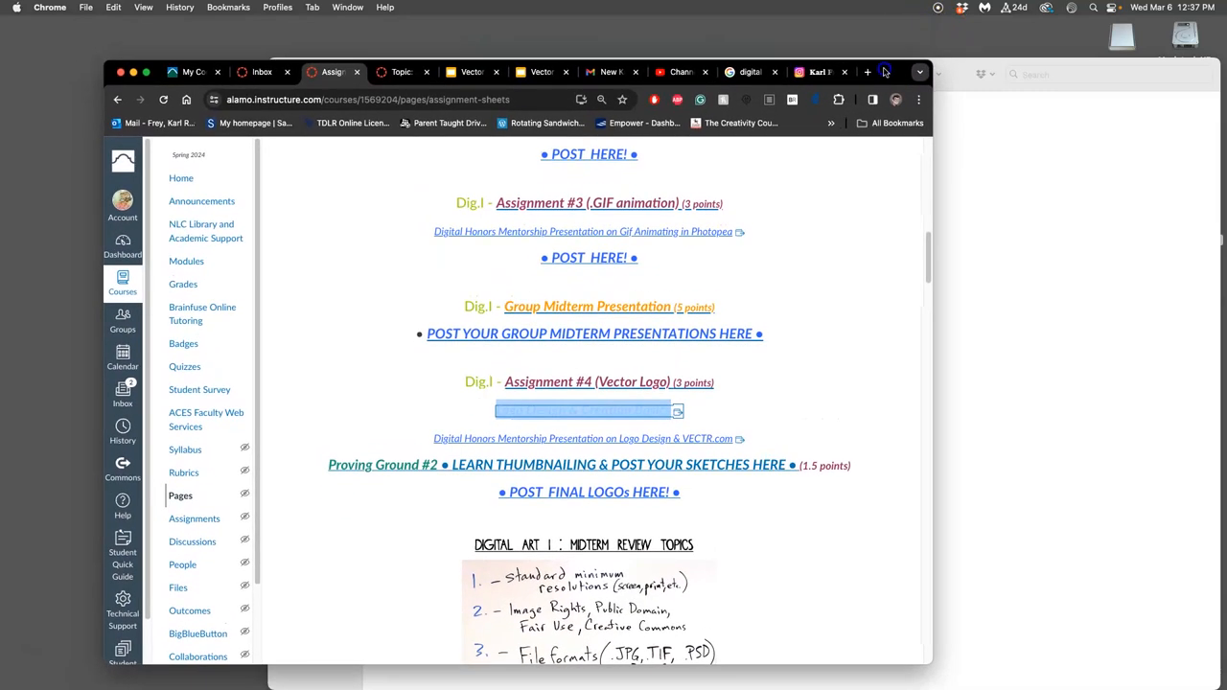
right_click(583, 437)
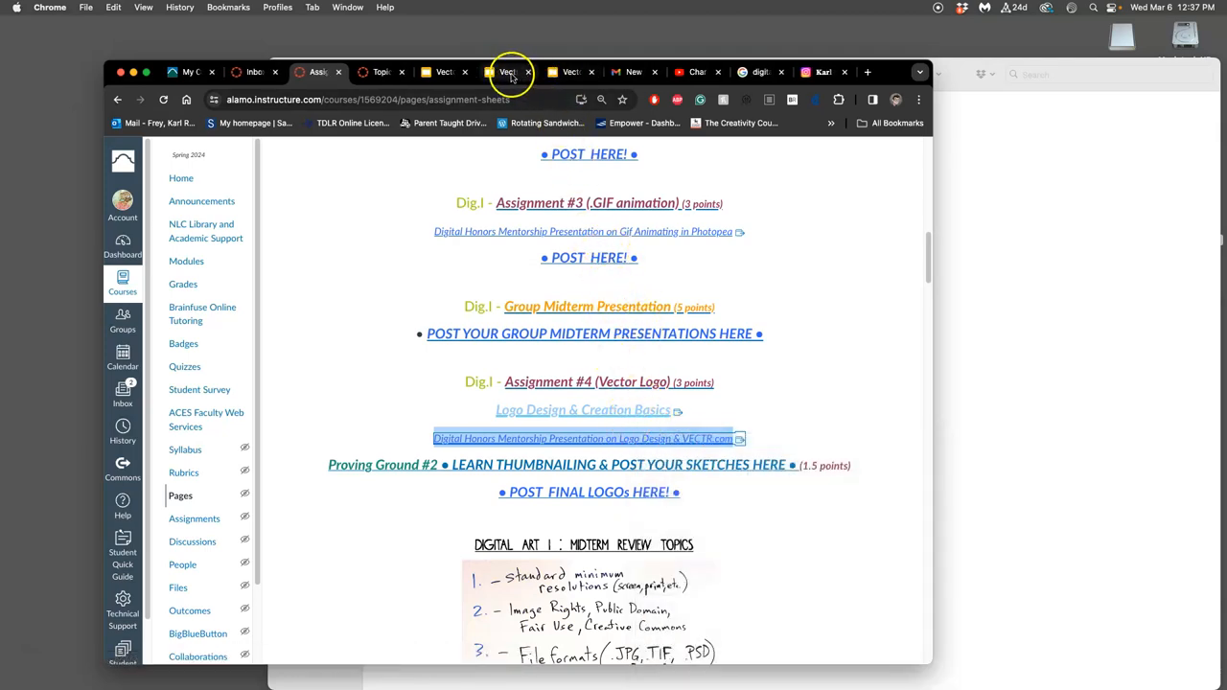
- Review slides 3 and 7–9 of the Vectr mentorship deck on tools, colours, locking and negative space
left_click(506, 72)
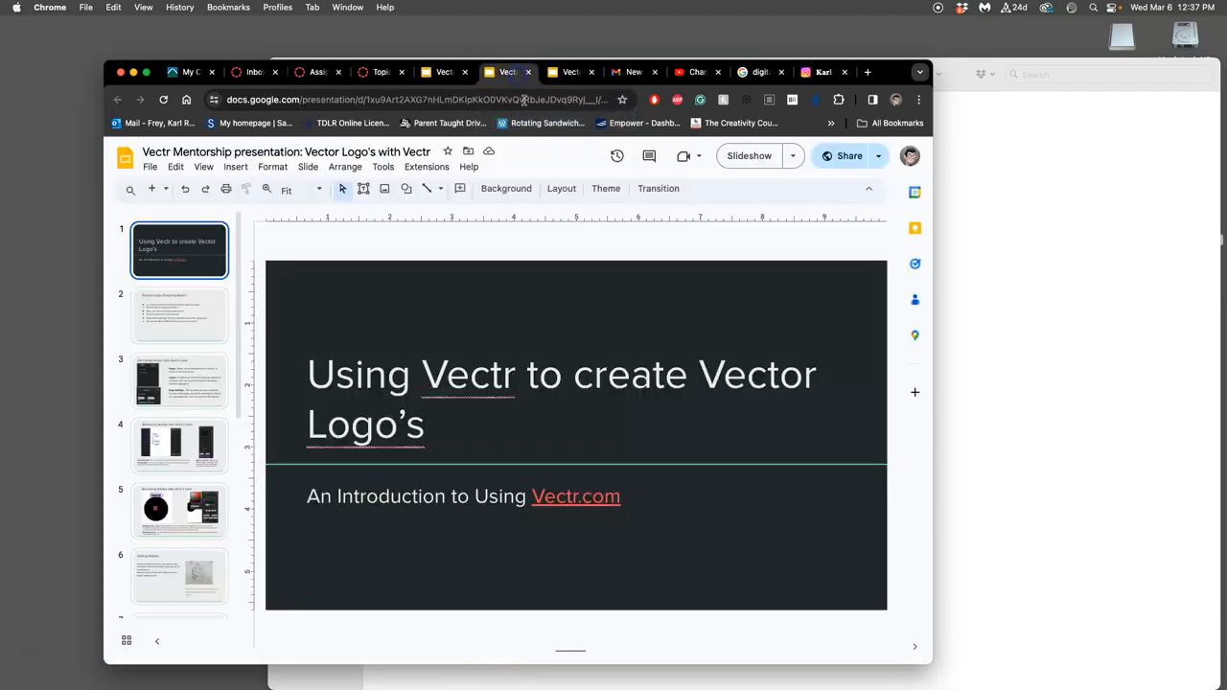
left_click(178, 379)
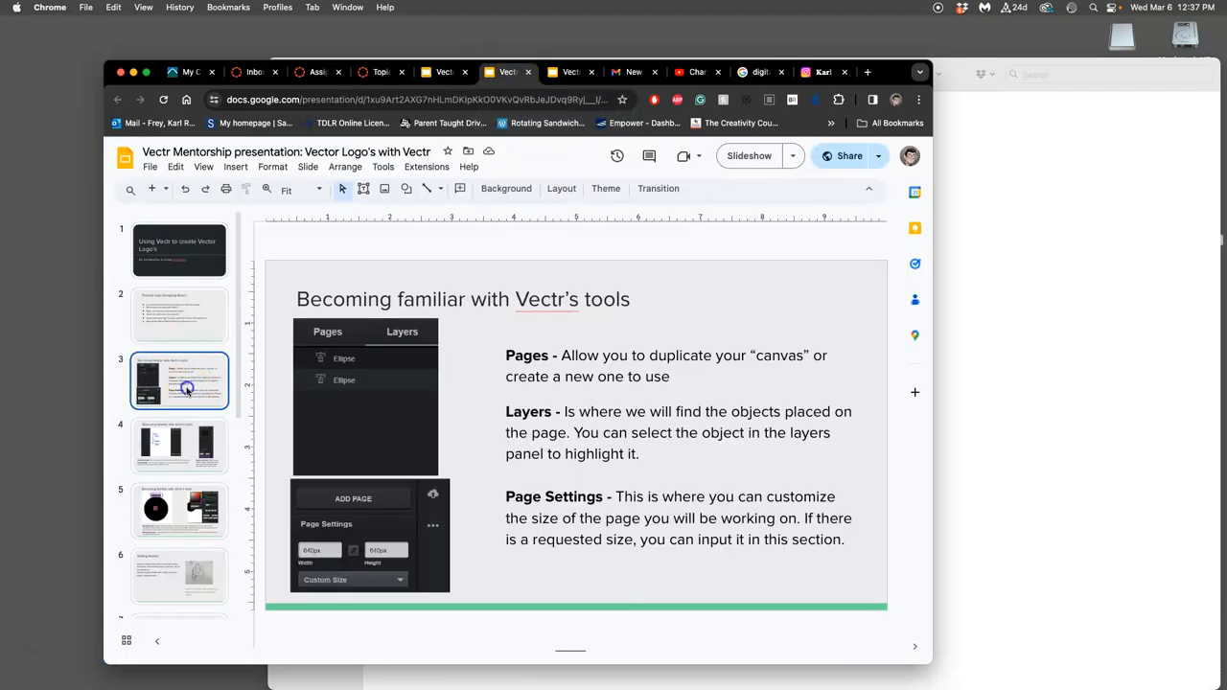
left_click(180, 575)
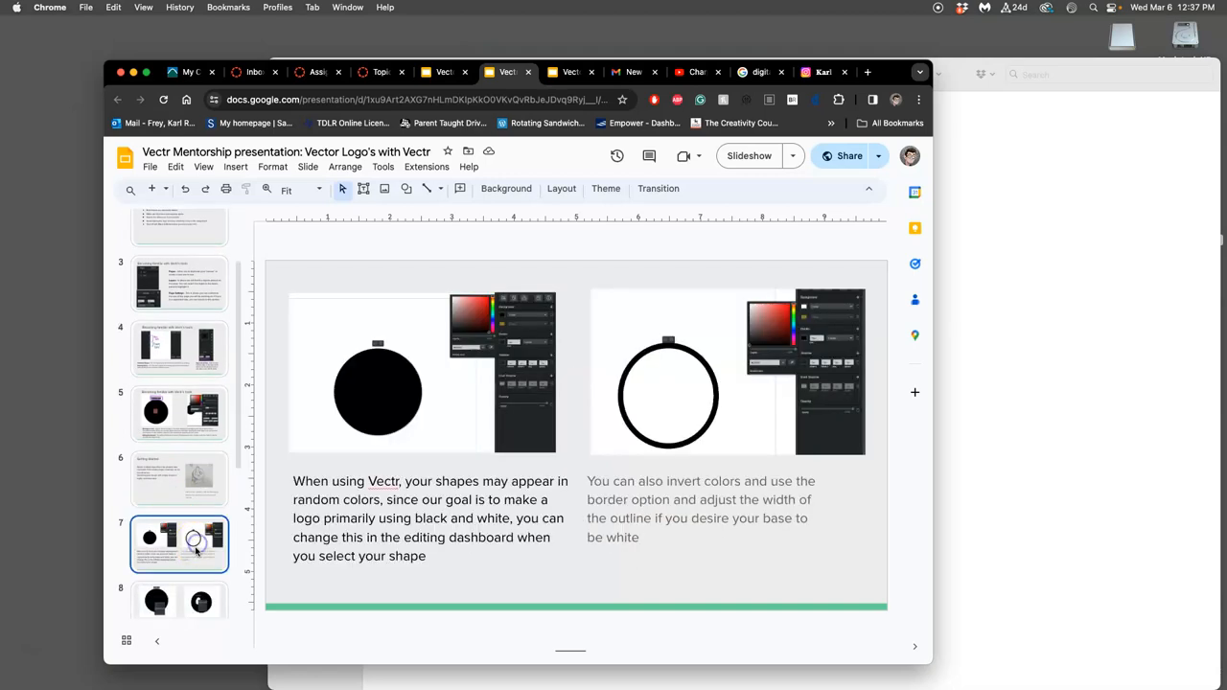
left_click(180, 575)
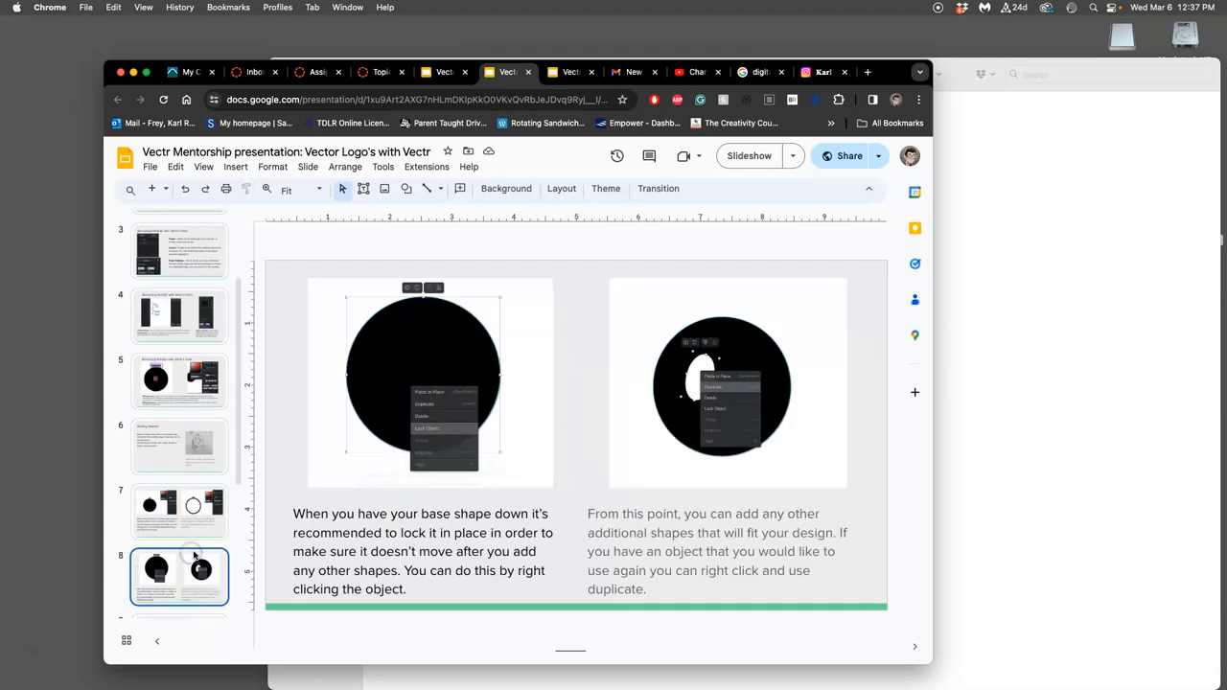
left_click(180, 391)
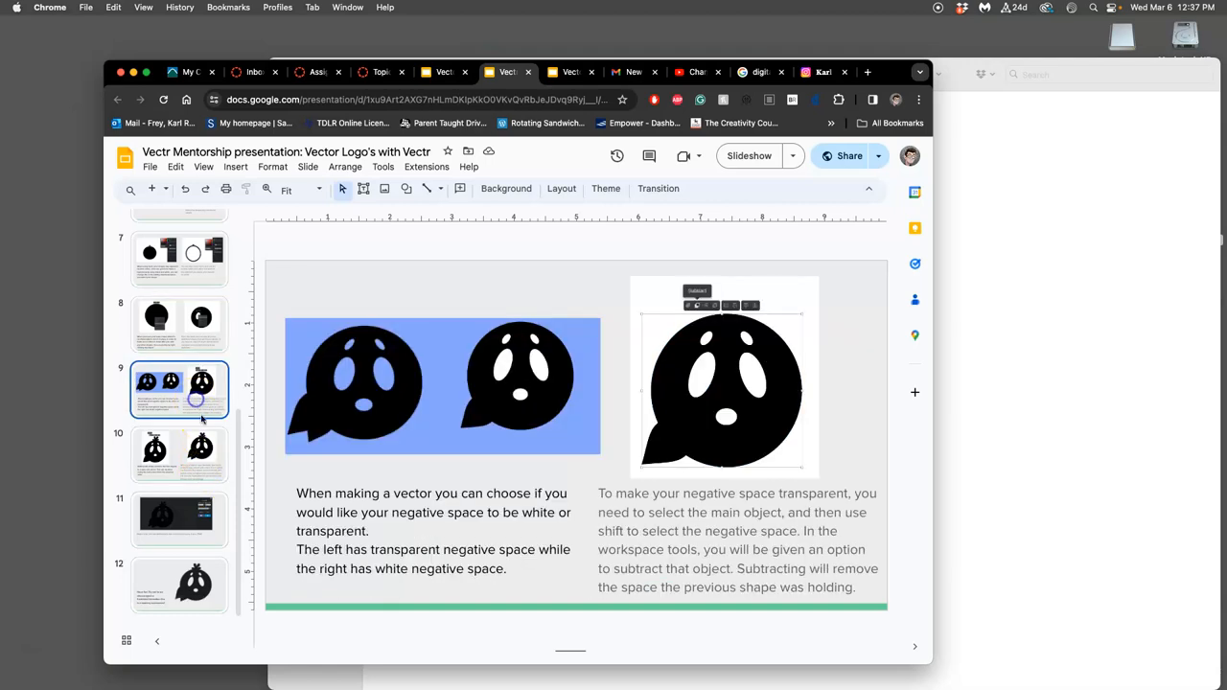
mouse_move(400, 422)
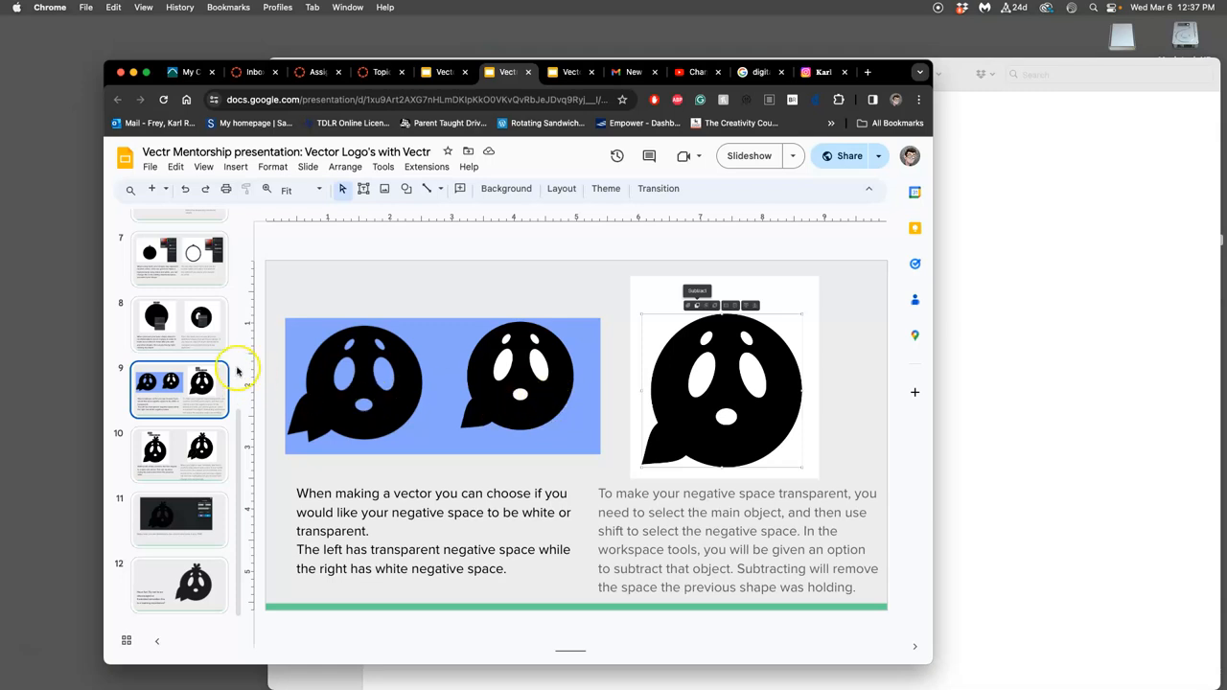
left_click(178, 324)
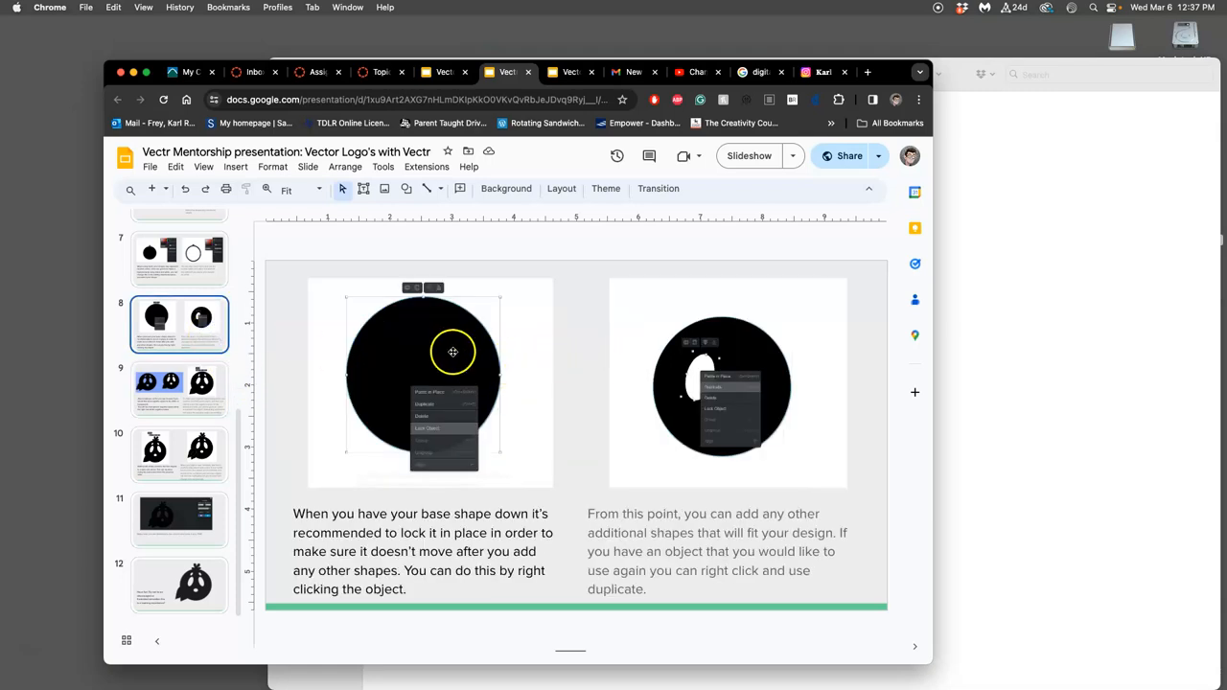
- Review slides 10–12 on combining shapes and PNG export, ending on the final 'Have fun!' slide
left_click(179, 453)
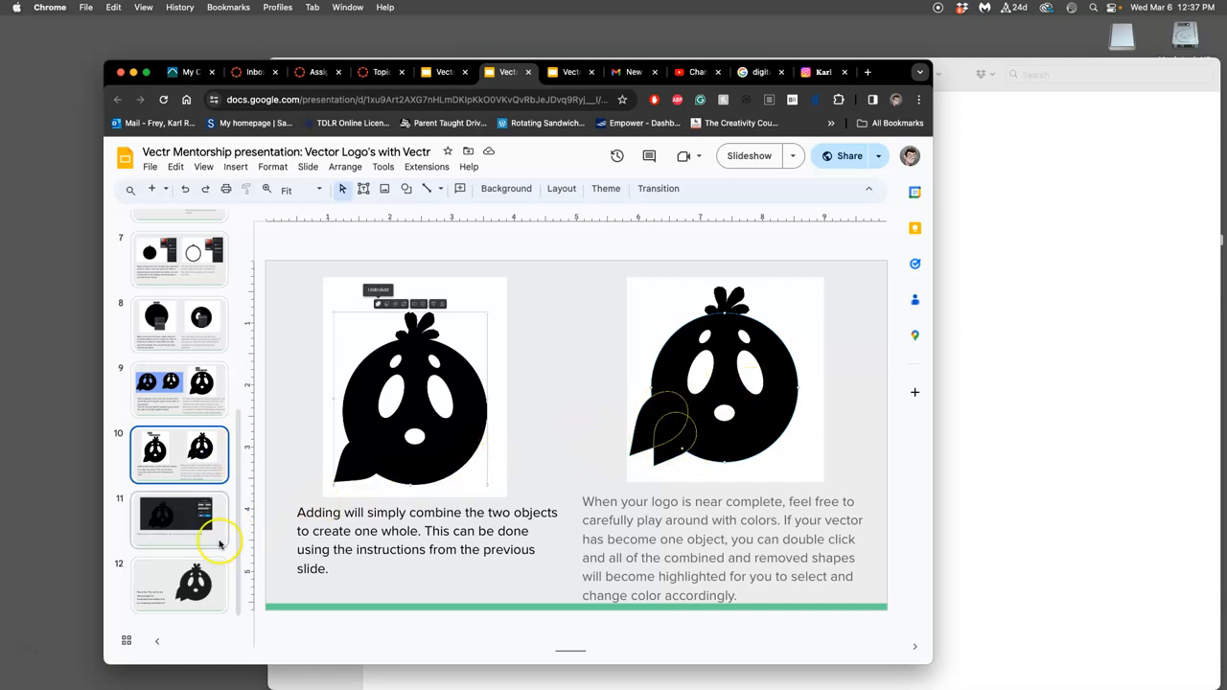
left_click(181, 585)
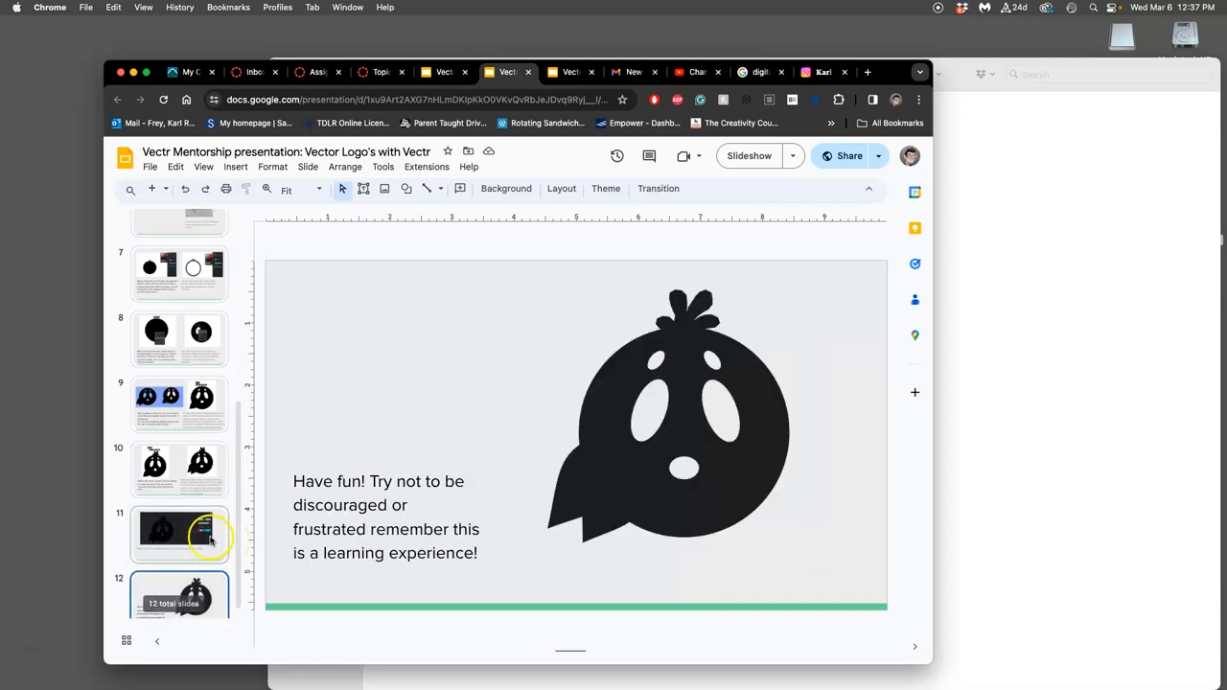
left_click(180, 533)
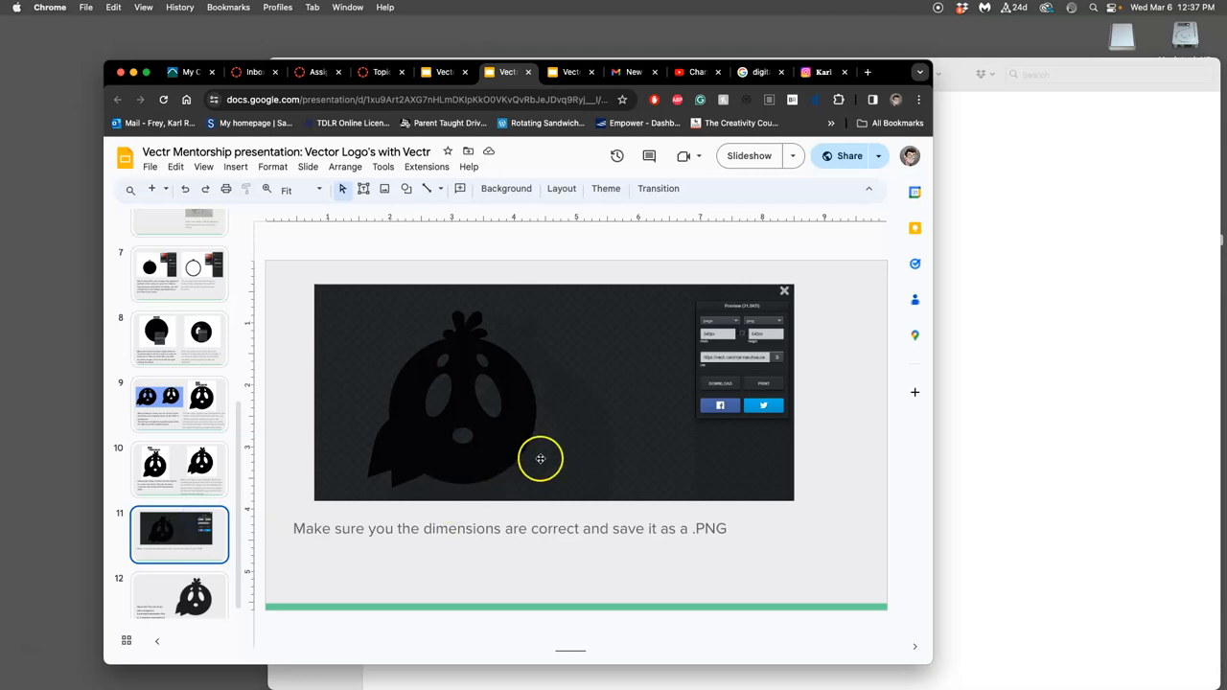
left_click(178, 470)
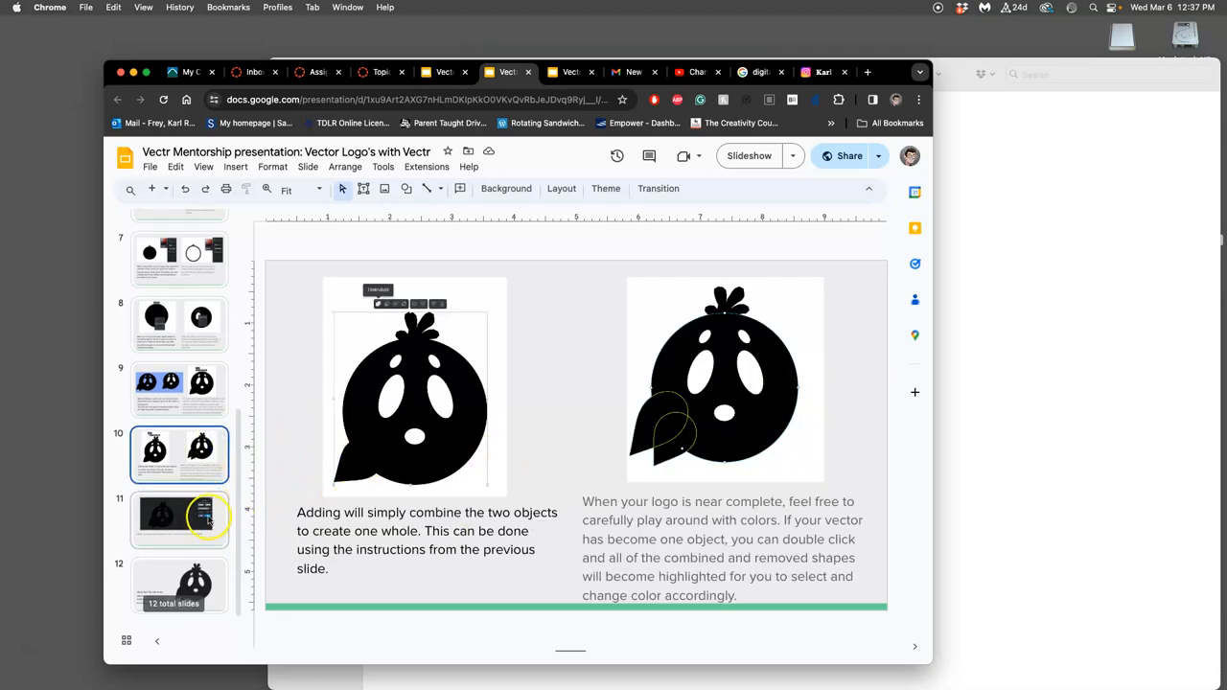
left_click(180, 521)
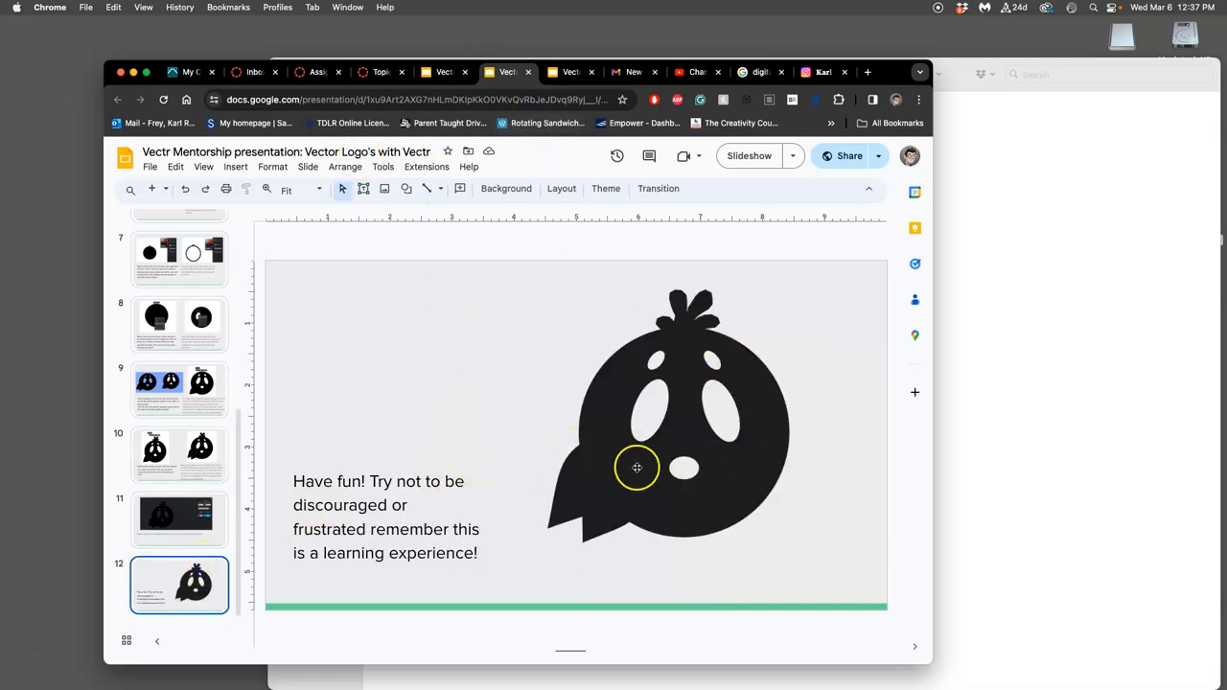
mouse_move(631, 418)
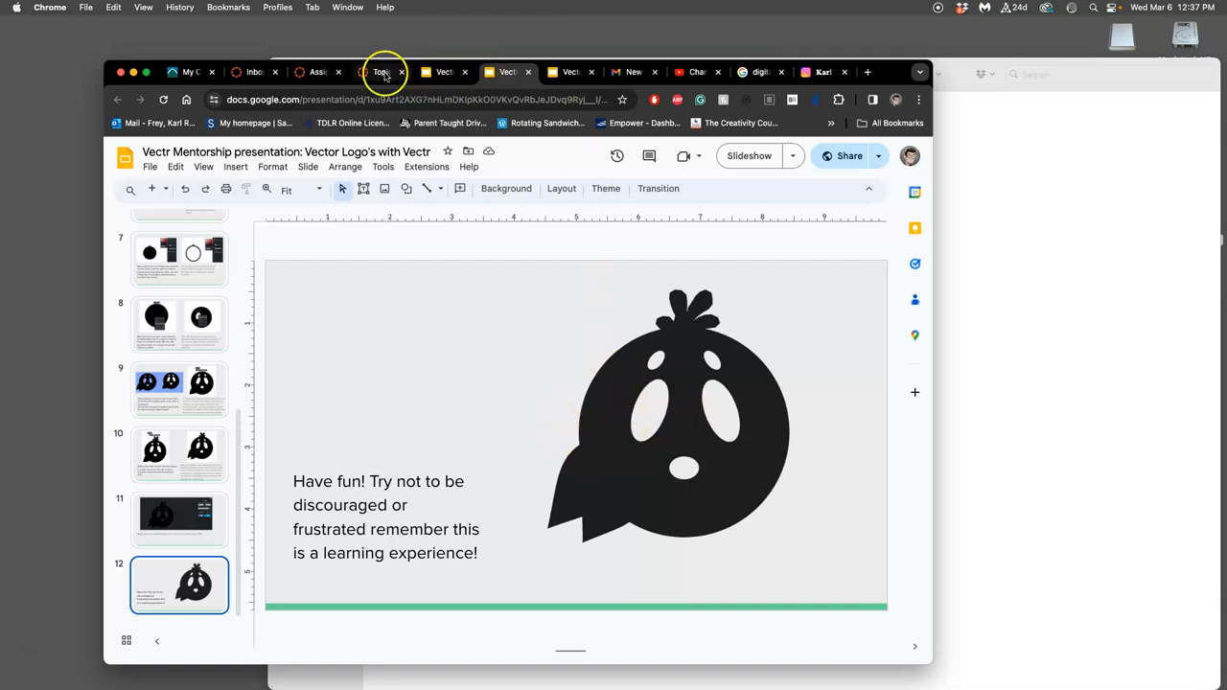
- Scroll the Canvas discussion to the past student logo examples, then bring the Vectr site forward
left_click(381, 73)
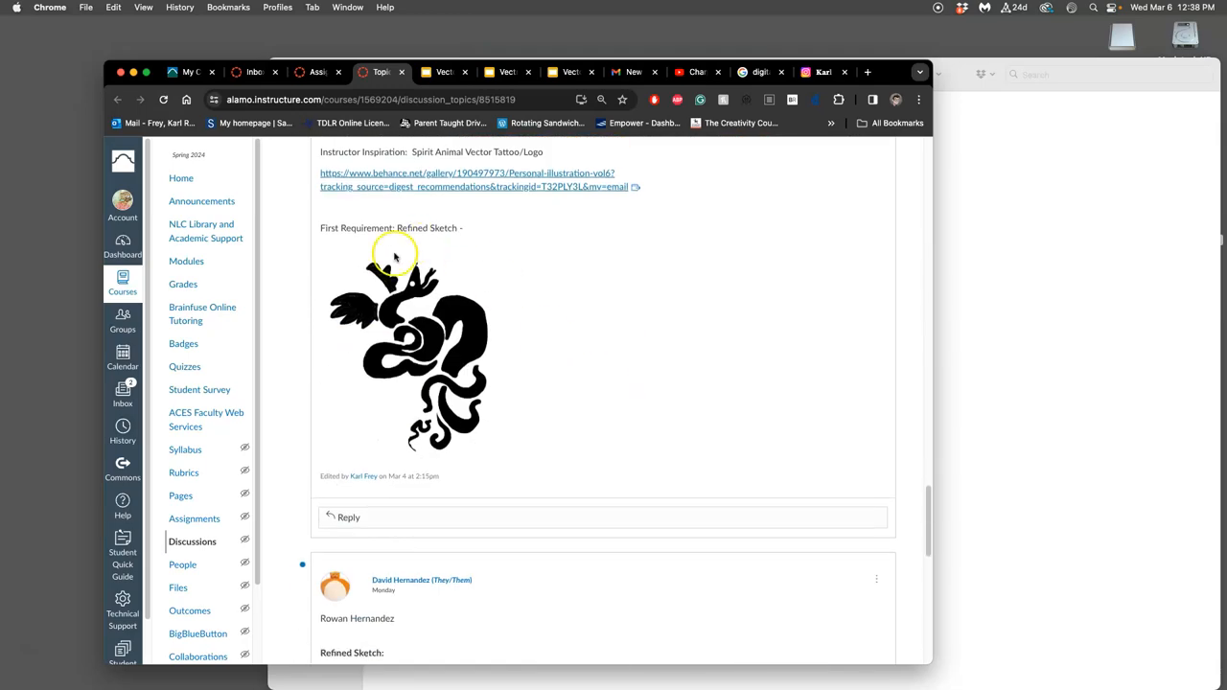
scroll("down", 3)
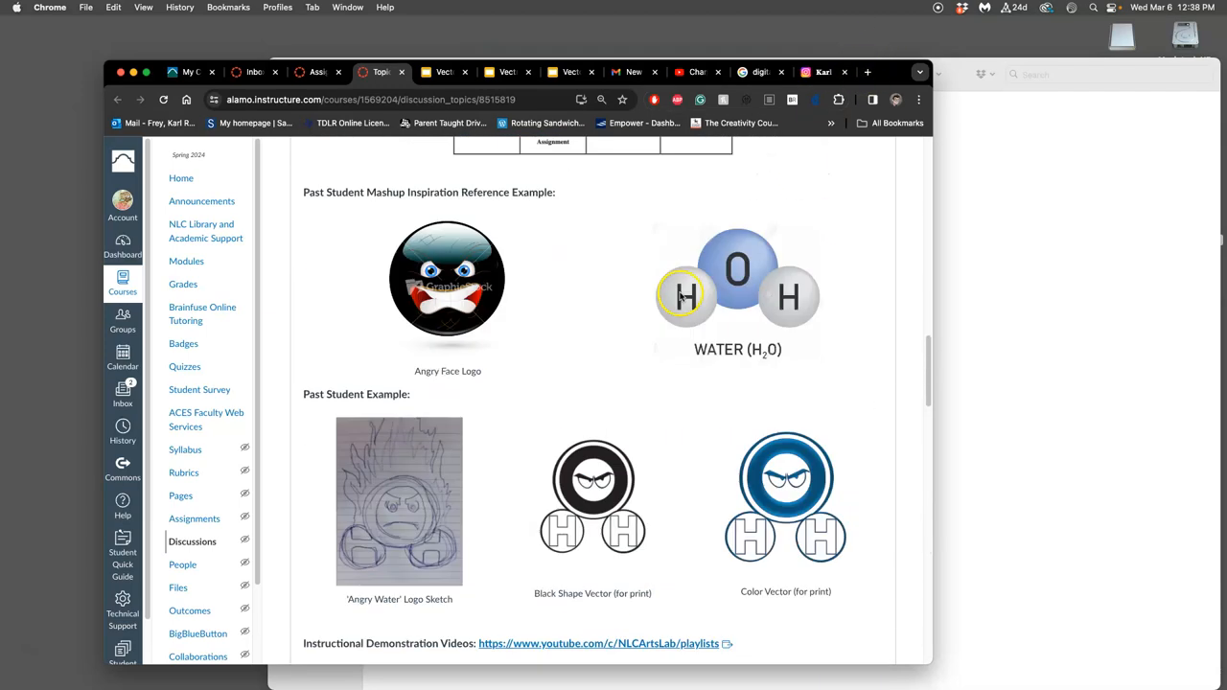
left_click(419, 71)
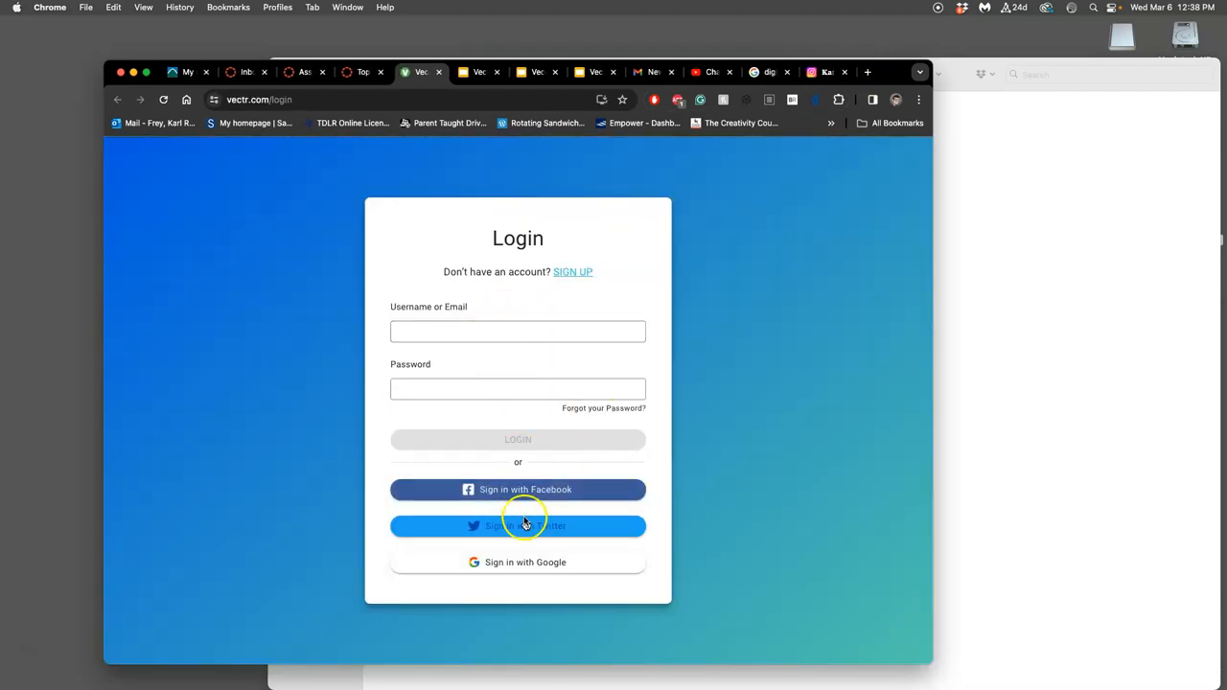
- Sign in to Vectr with the second Google account and open the saved serpent sketch design
left_click(518, 562)
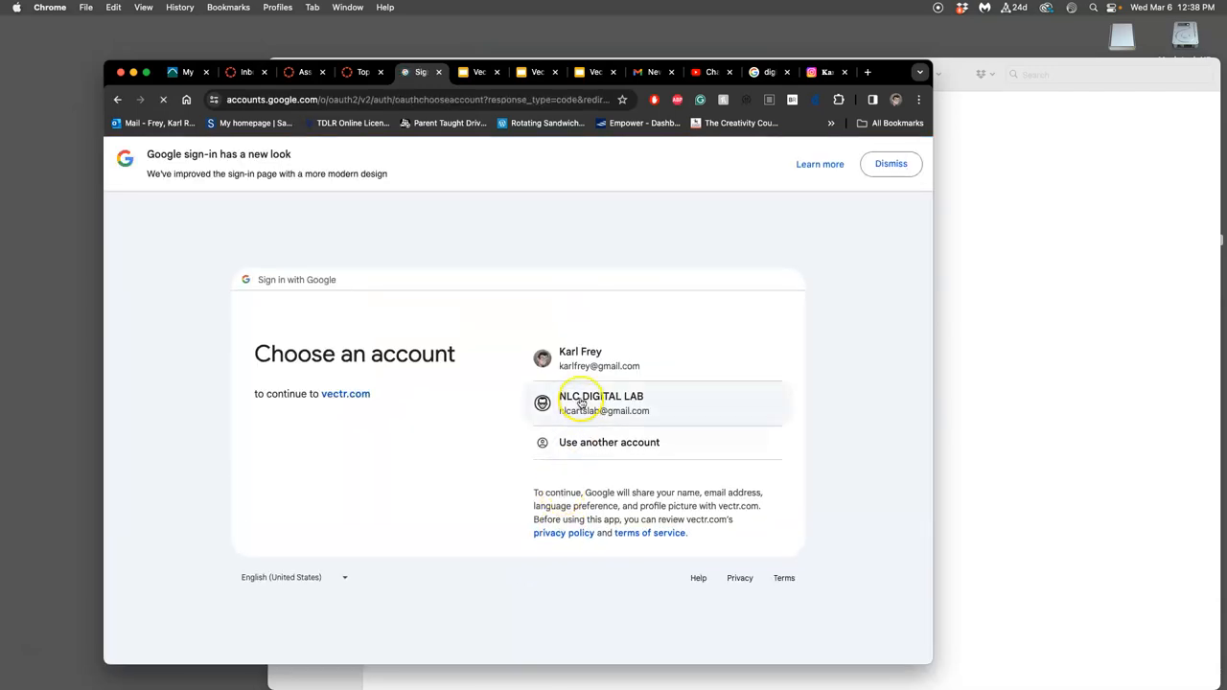
left_click(602, 402)
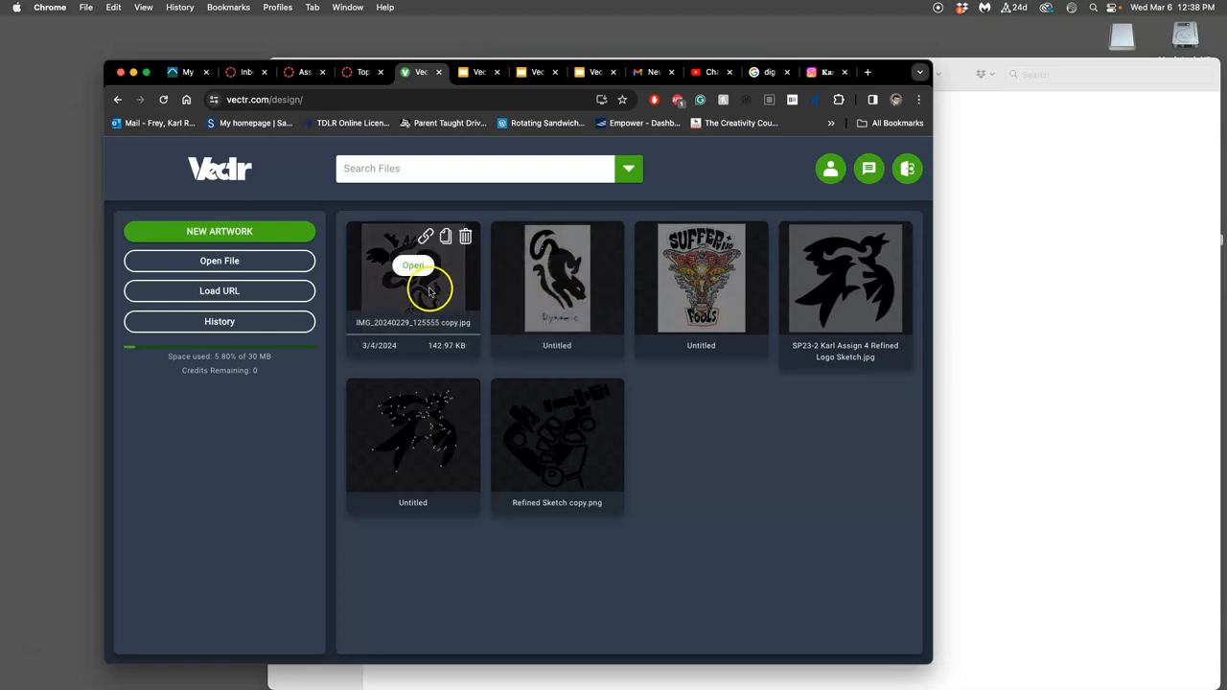
left_click(414, 265)
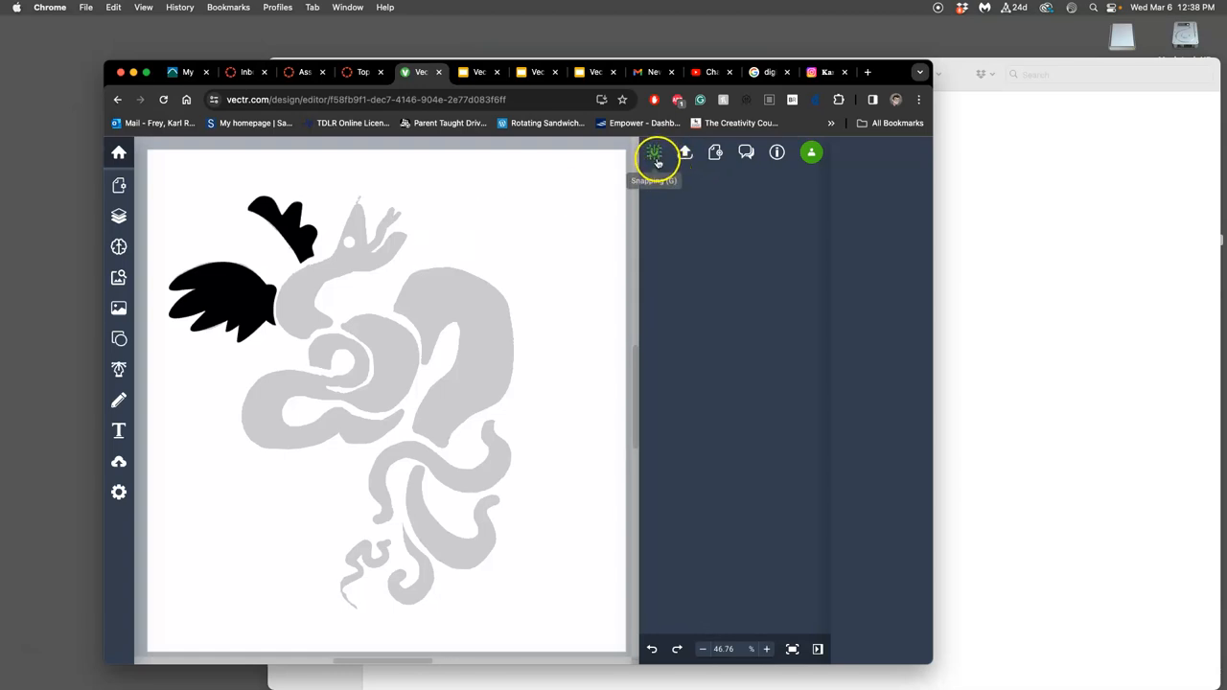
mouse_move(796, 457)
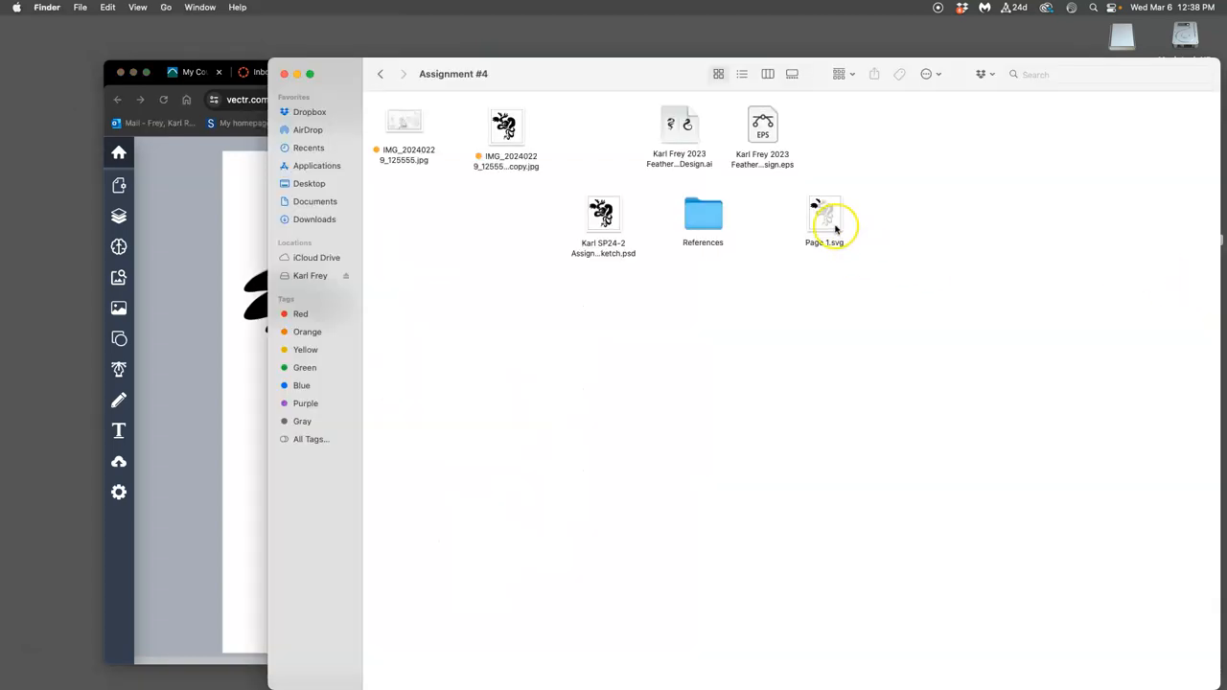
- Open Page 1.svg from the Assignment #4 folder in Illustrator
left_click(824, 220)
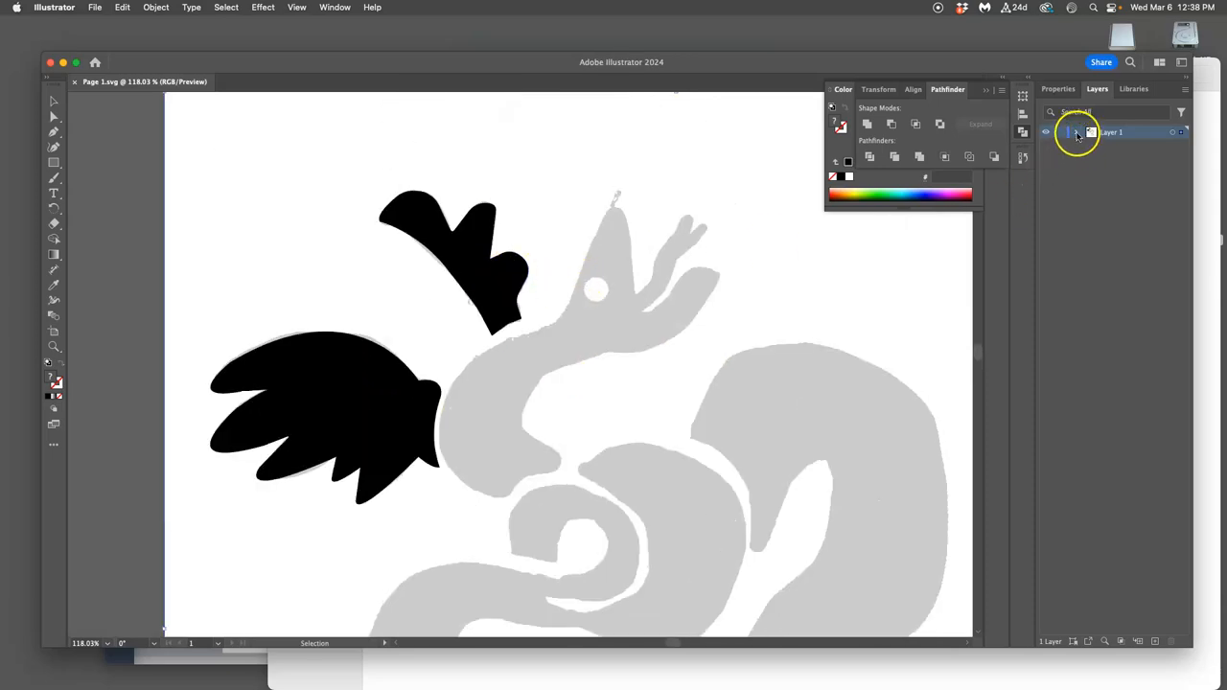
- Expand Layer 1, then quit Illustrator without saving Page 1.svg
left_click(1077, 133)
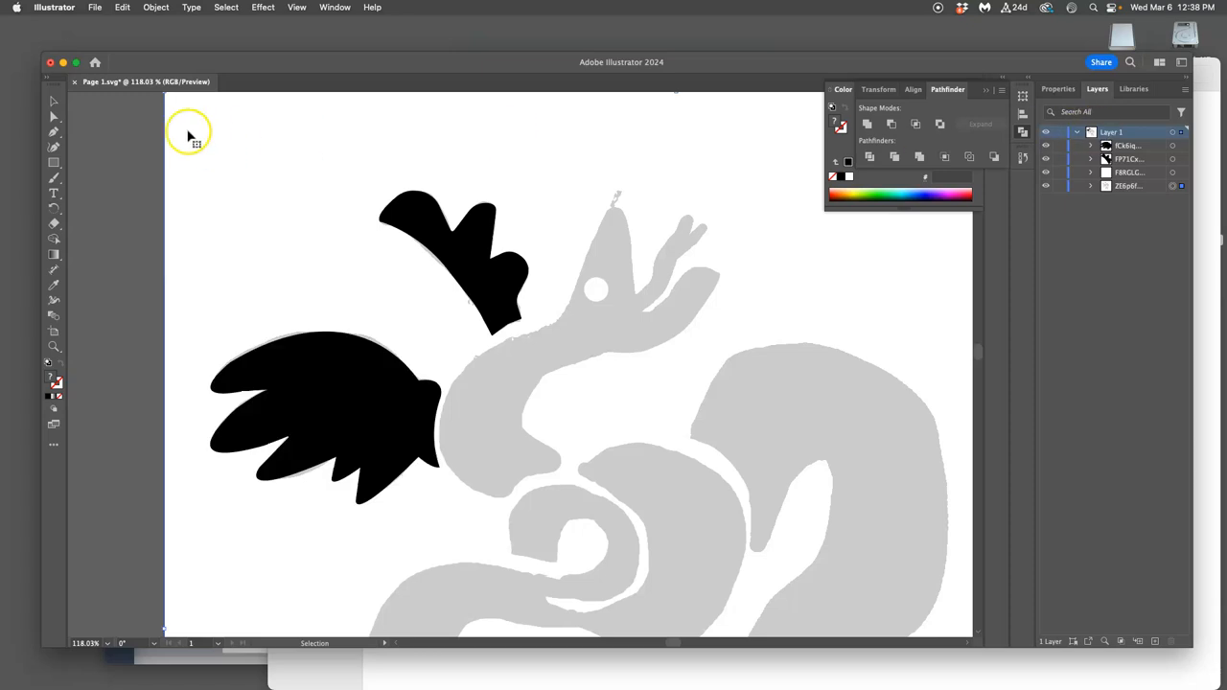
left_click(54, 8)
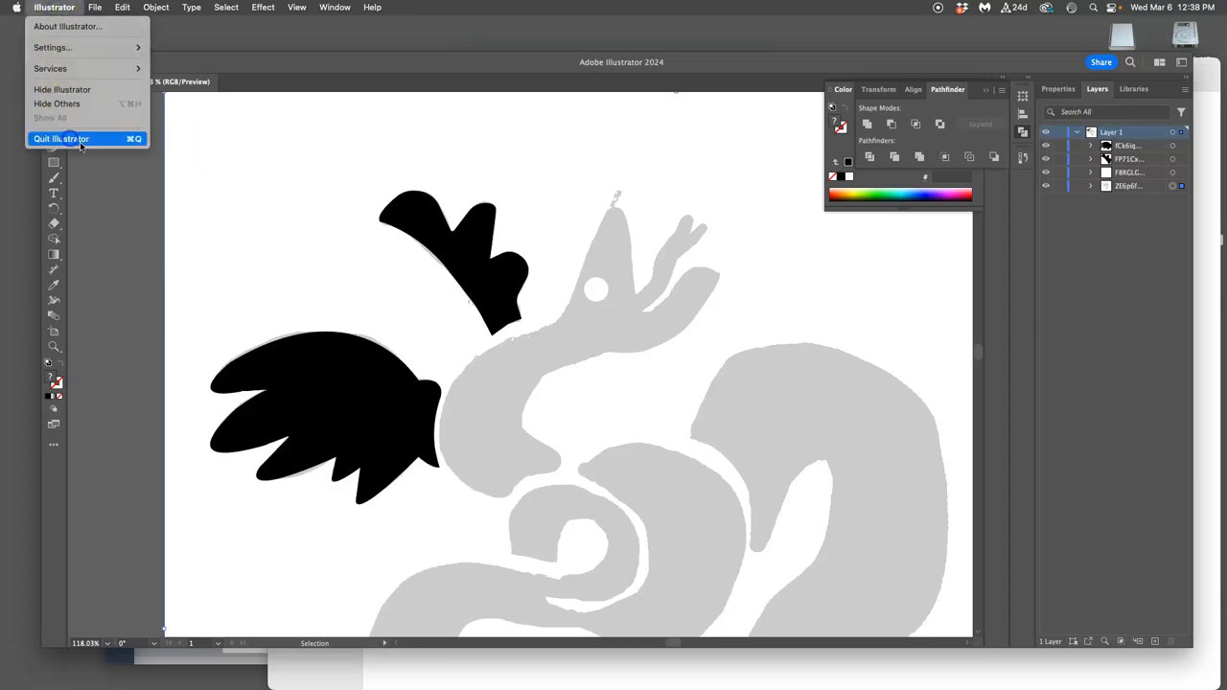
left_click(61, 138)
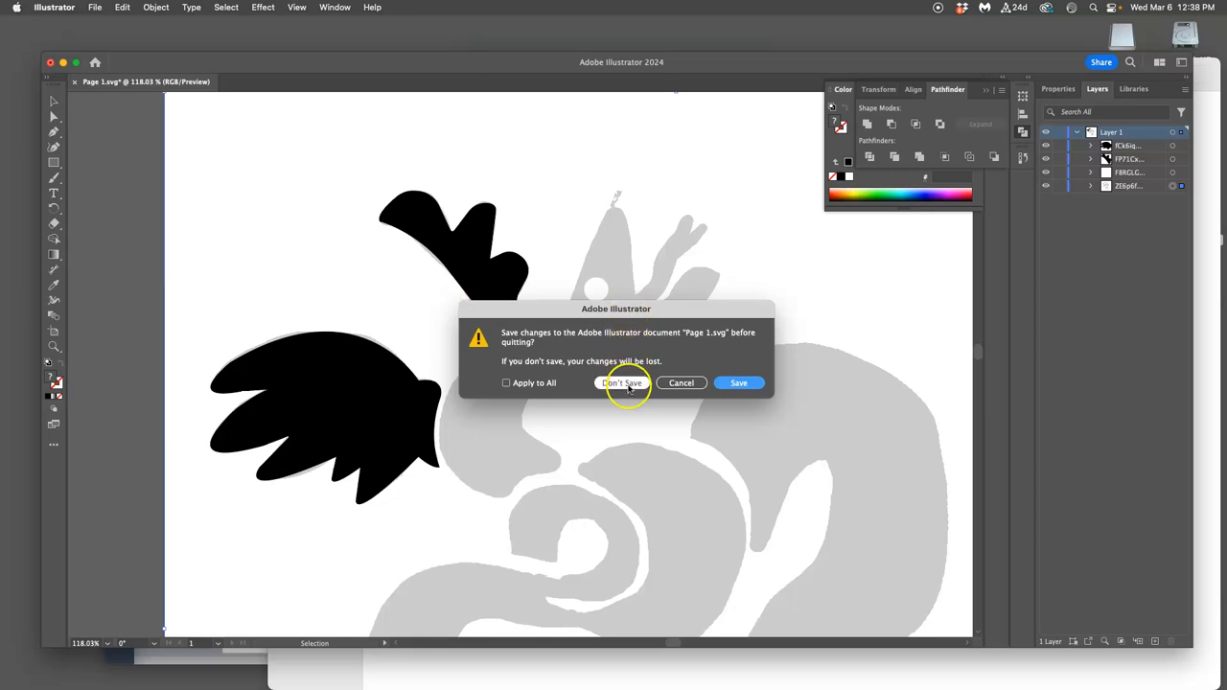
left_click(621, 383)
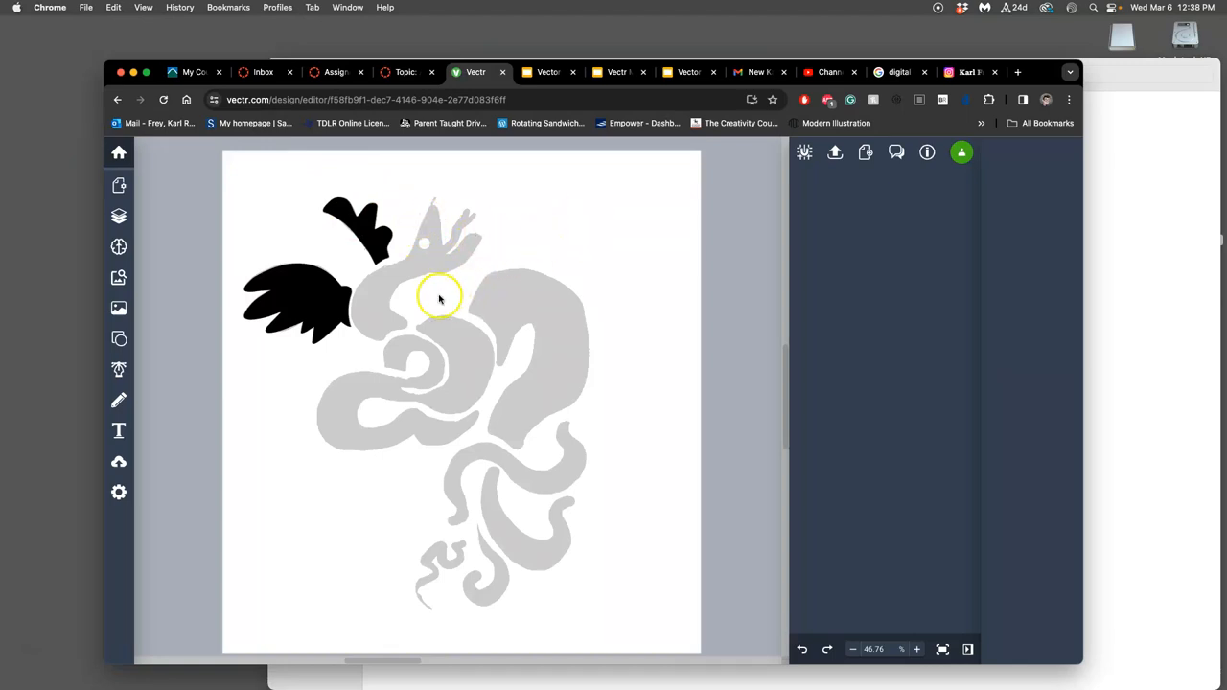
mouse_move(119, 214)
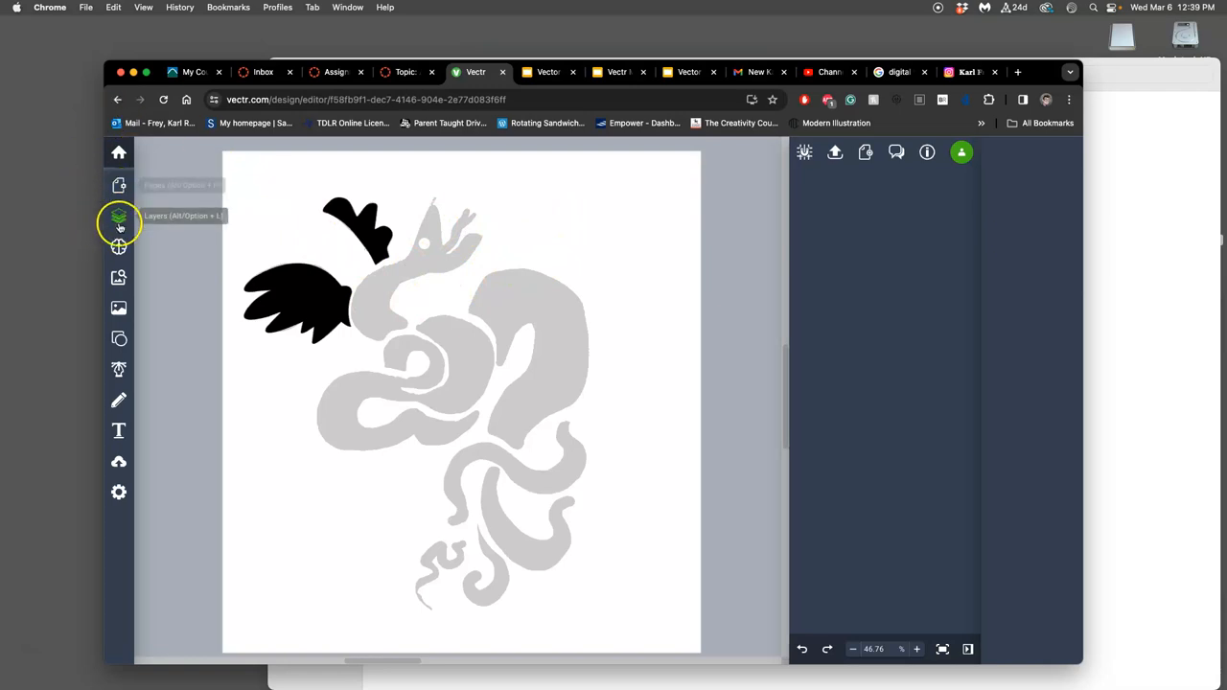
- Inspect the two path layers and the locked 20%-opacity sketch image, then show the Pages list
left_click(119, 214)
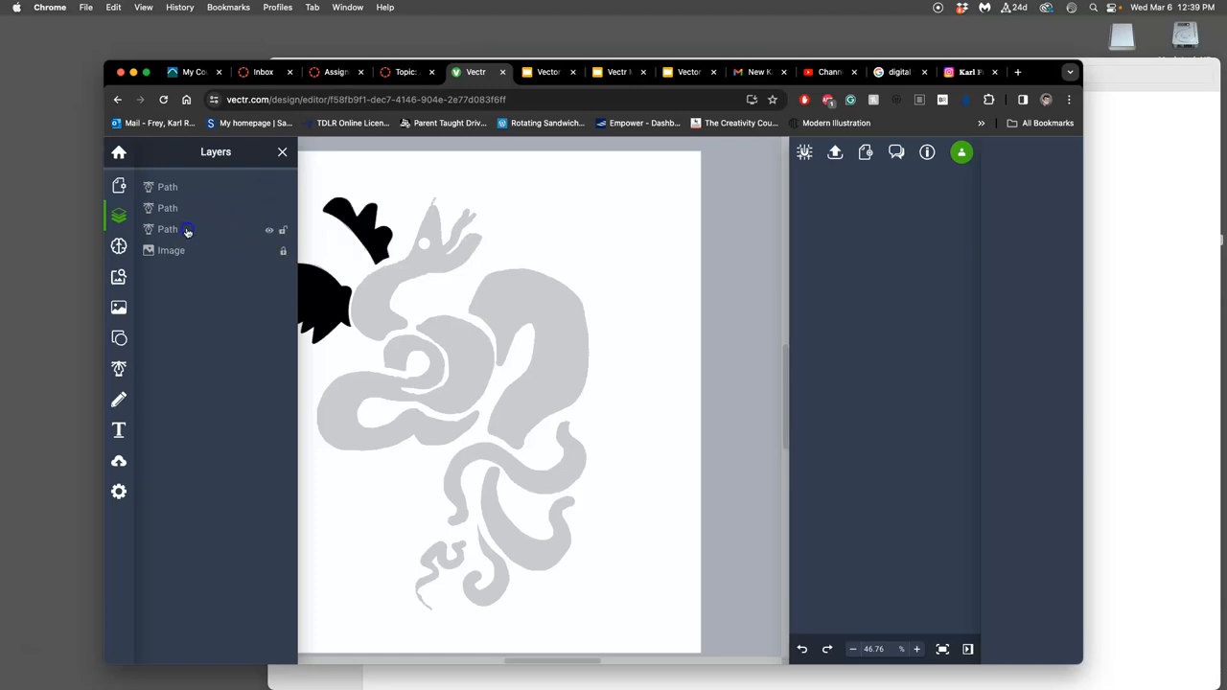
left_click(167, 230)
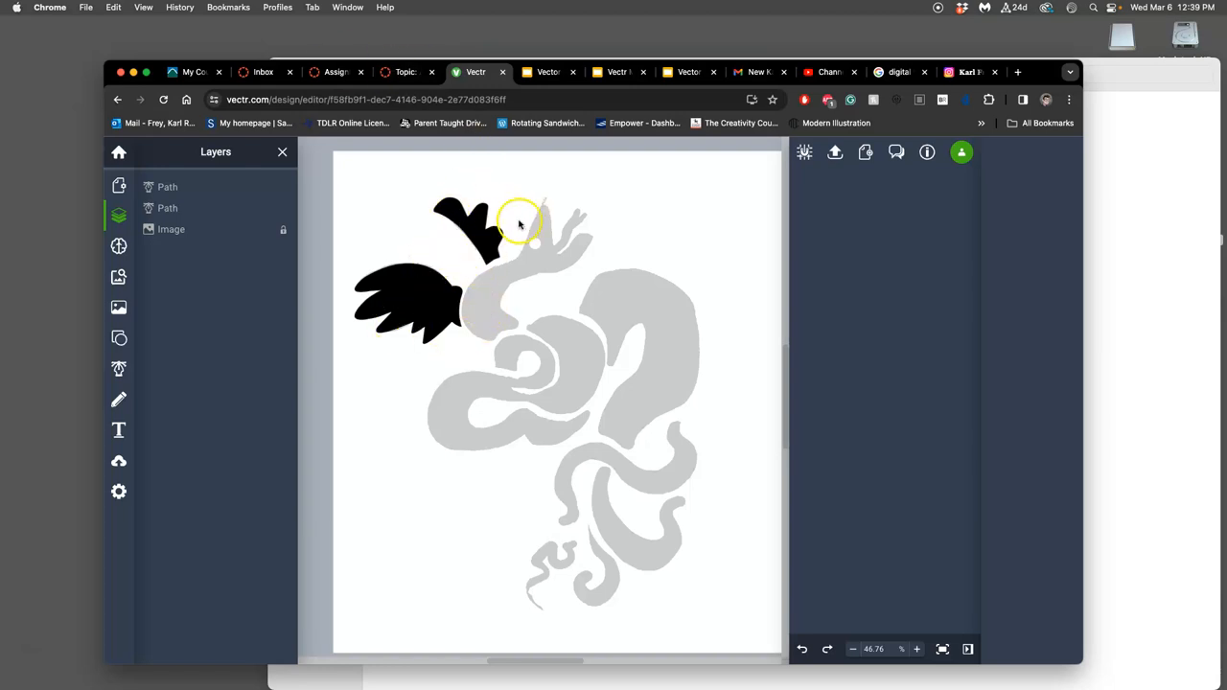
left_click(171, 230)
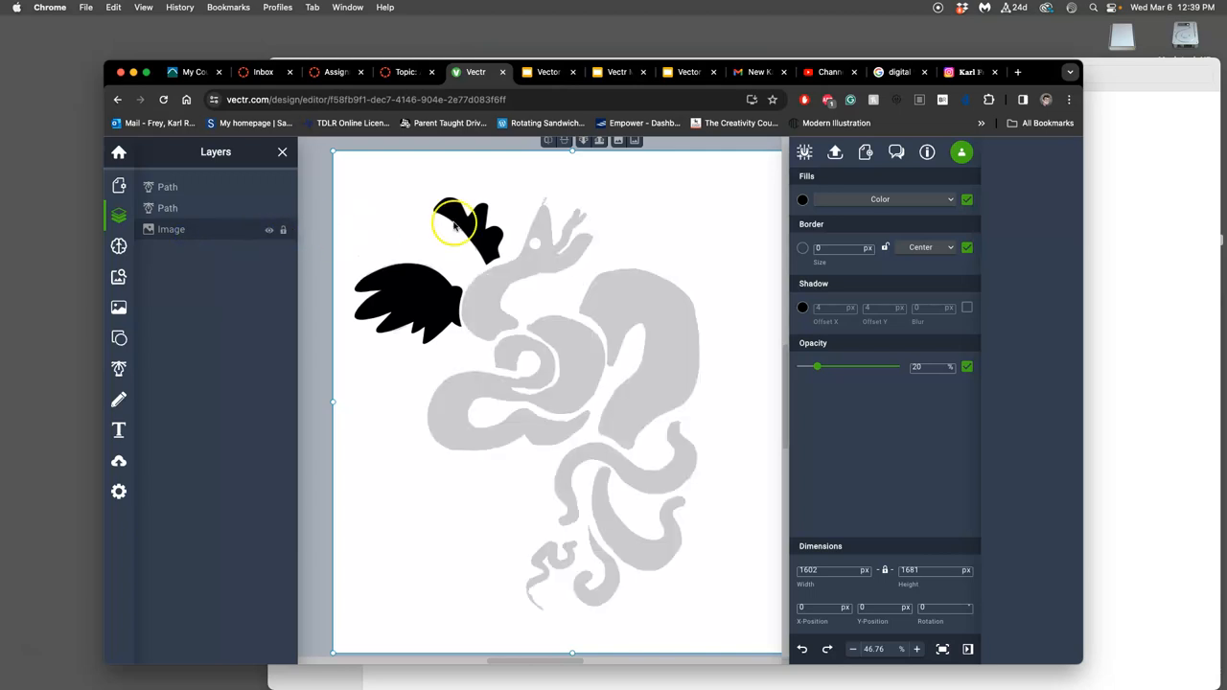
mouse_move(655, 355)
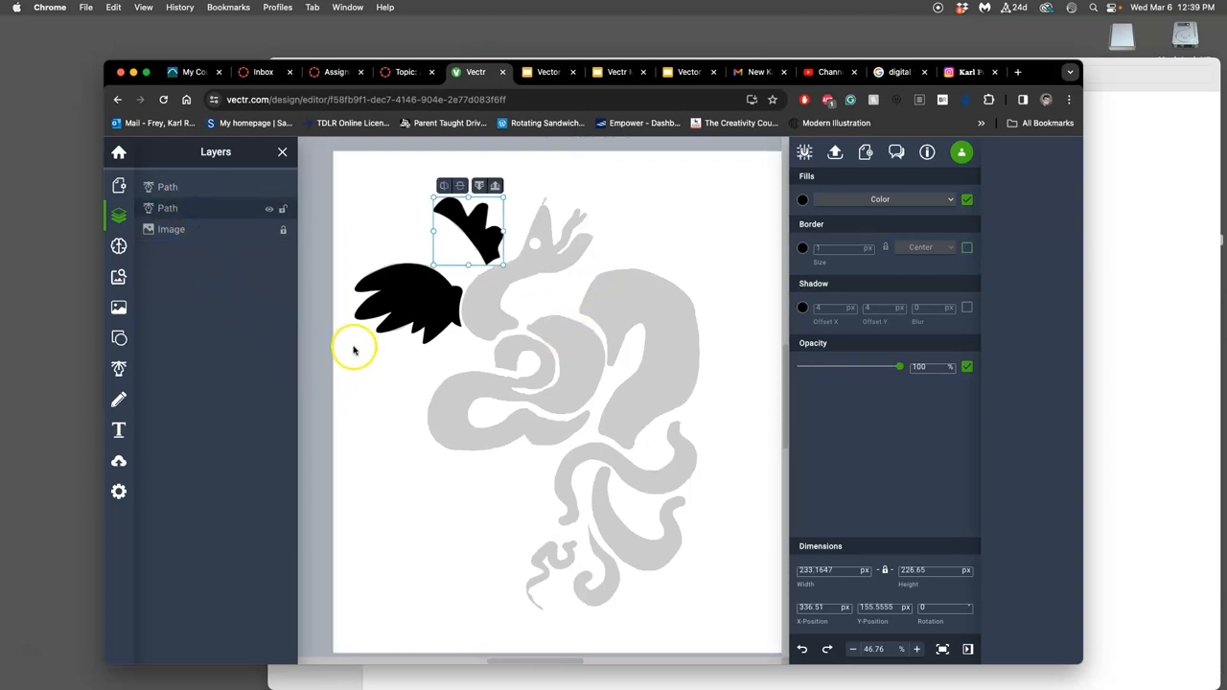
mouse_move(518, 310)
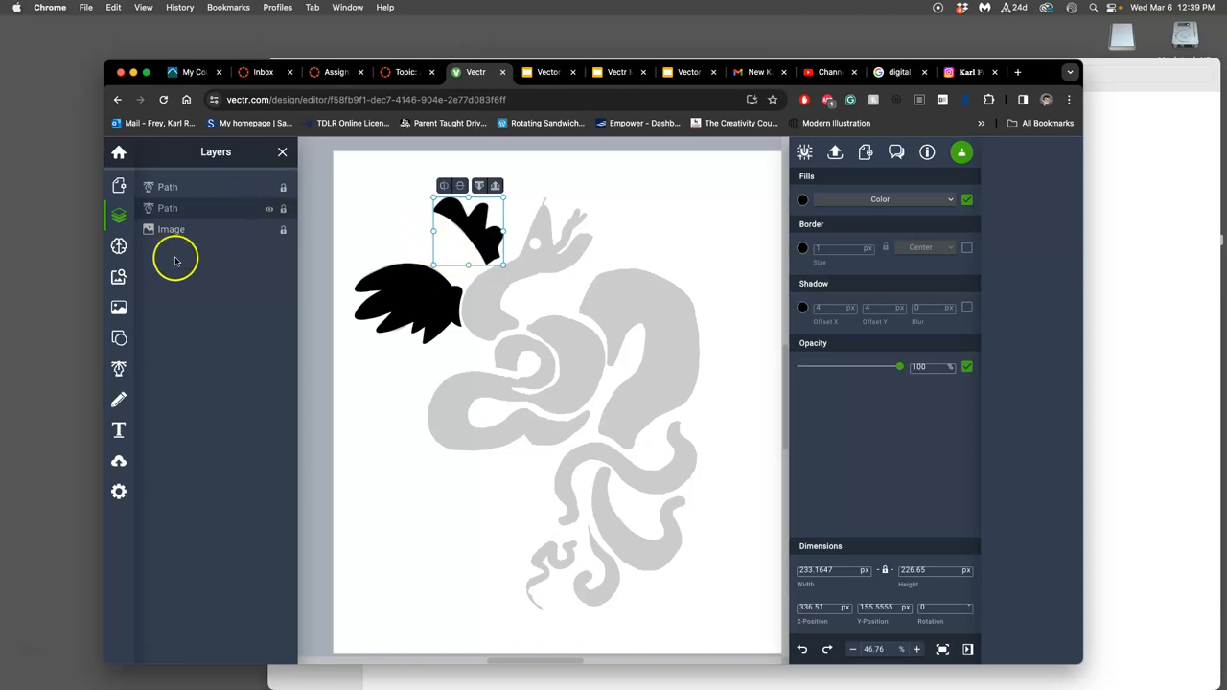
mouse_move(143, 387)
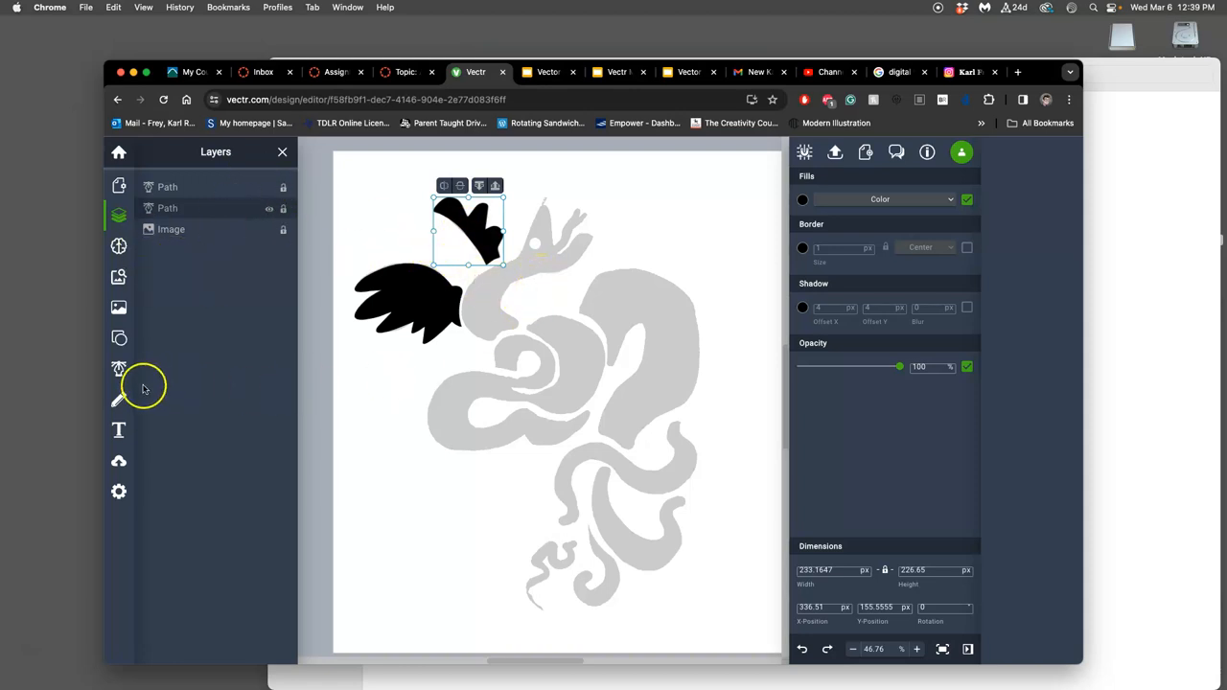
mouse_move(119, 337)
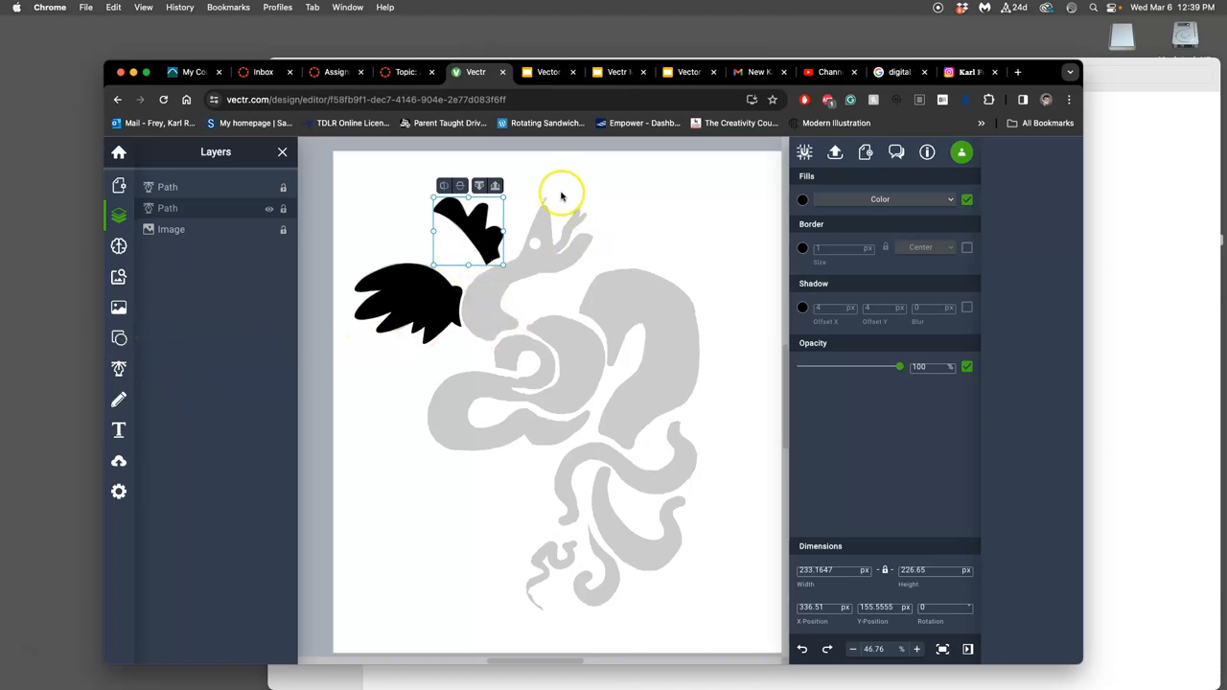
mouse_move(219, 218)
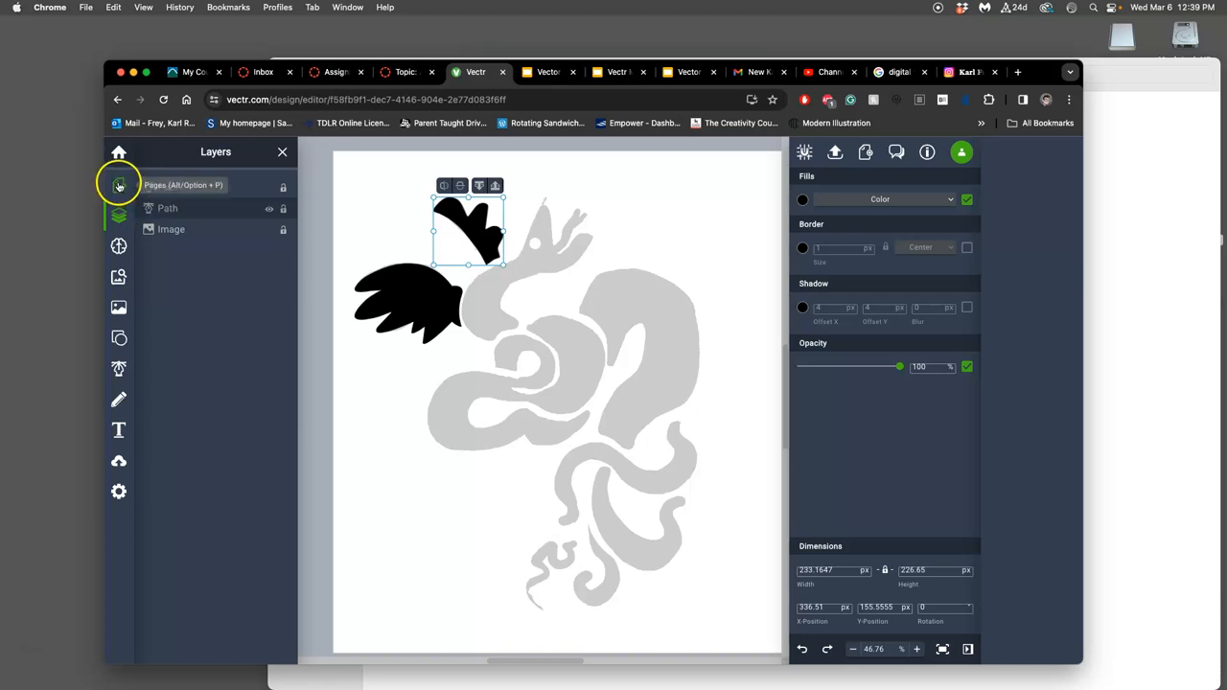
left_click(119, 184)
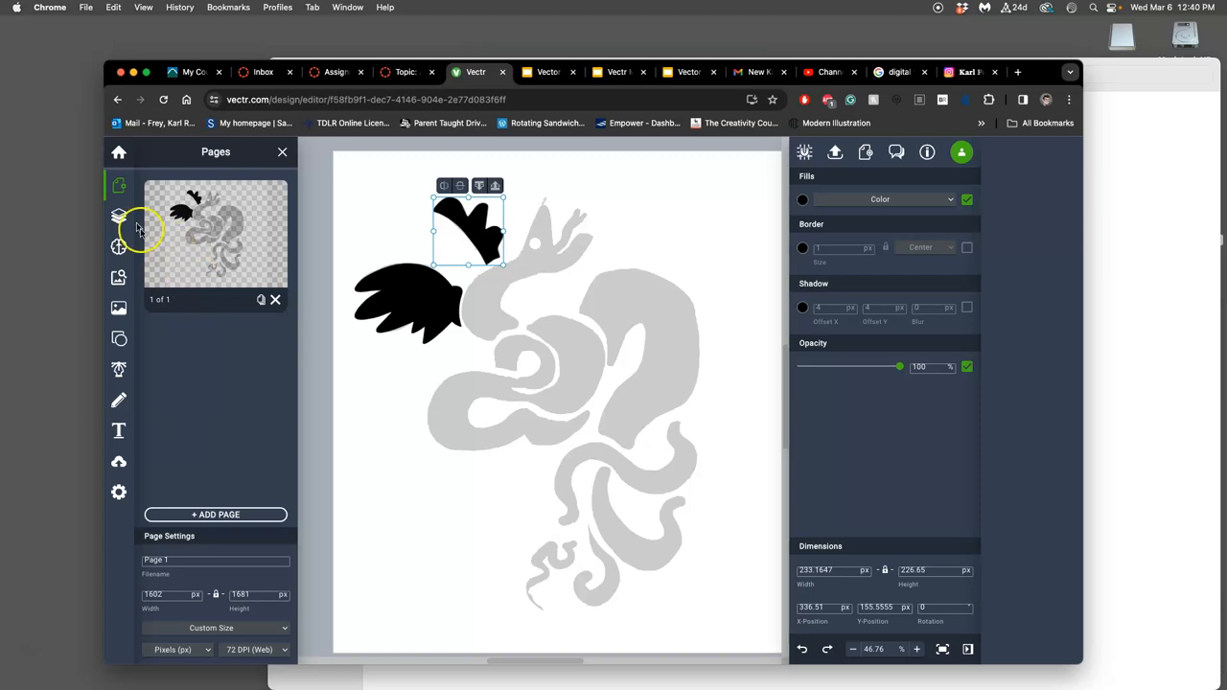
left_click(119, 215)
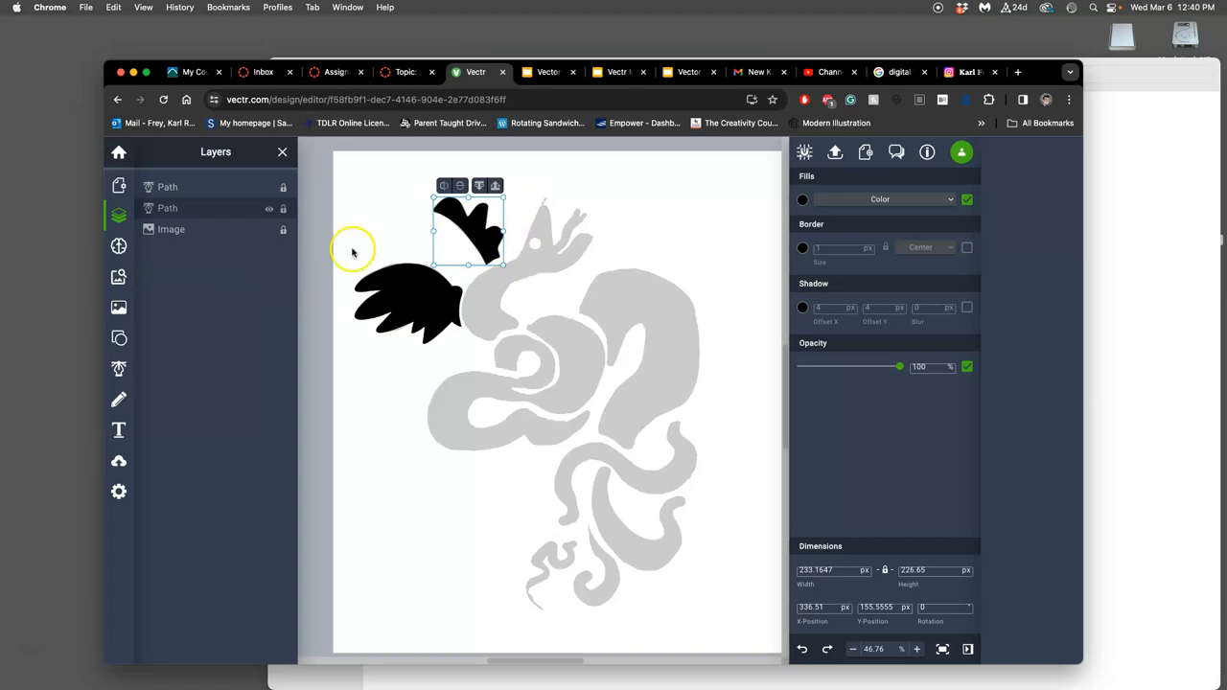
mouse_move(119, 338)
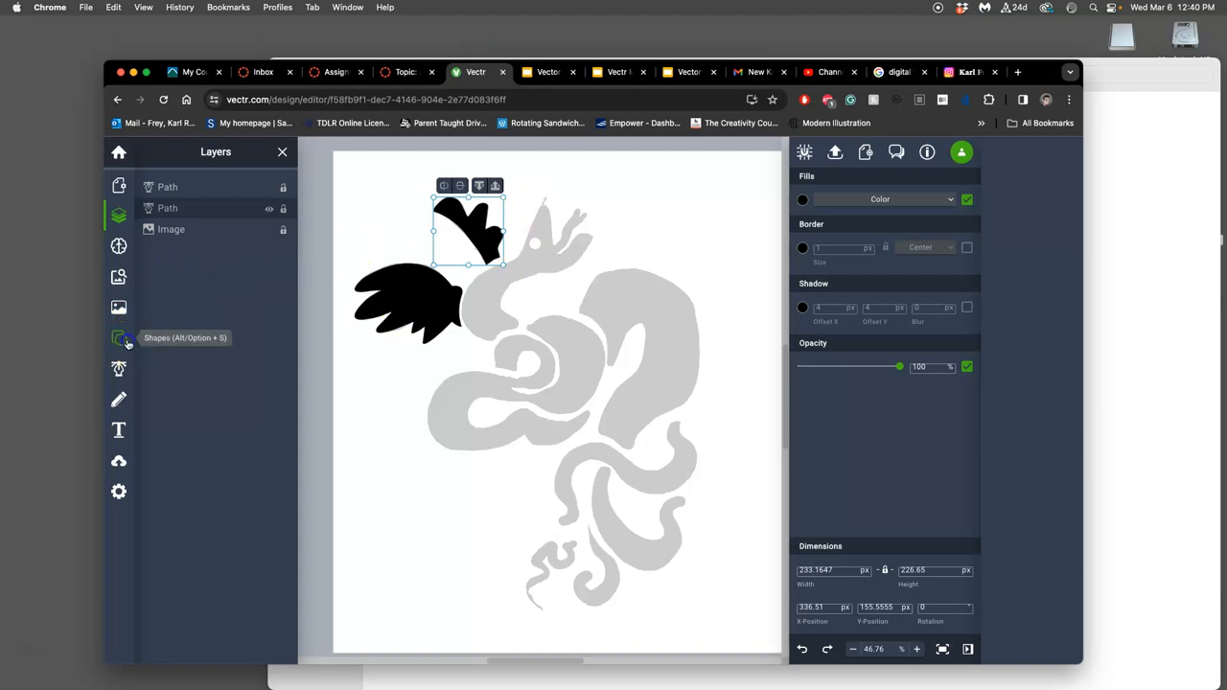
left_click(119, 337)
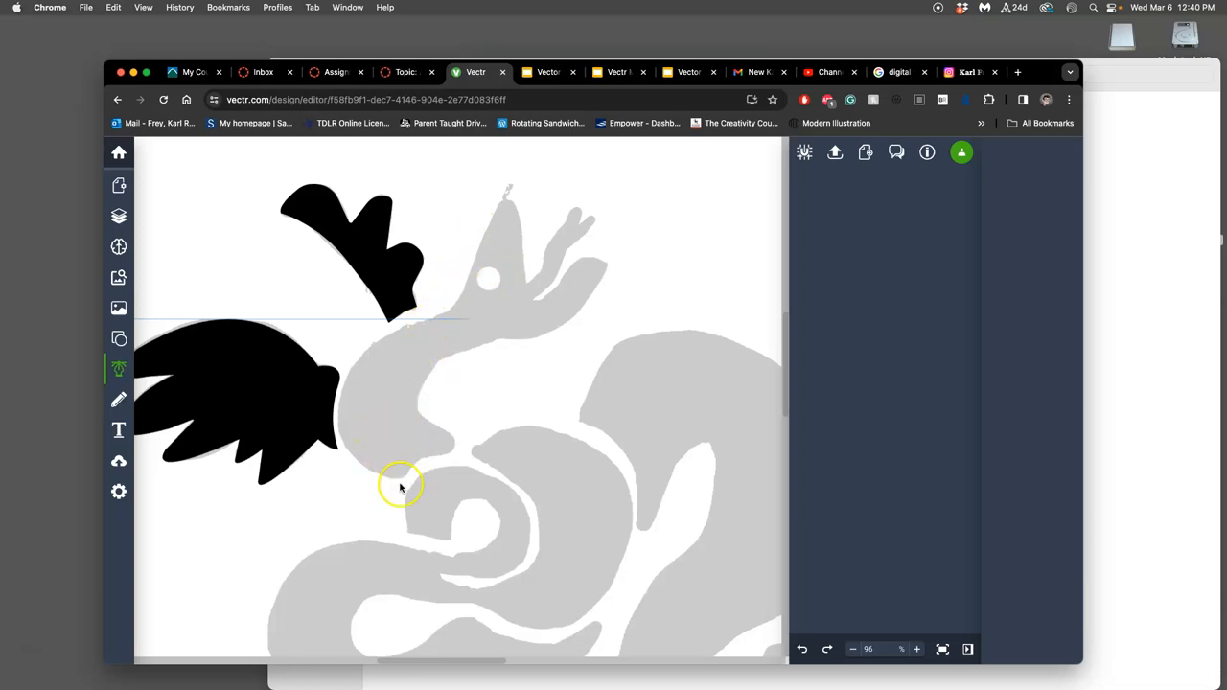
mouse_move(499, 207)
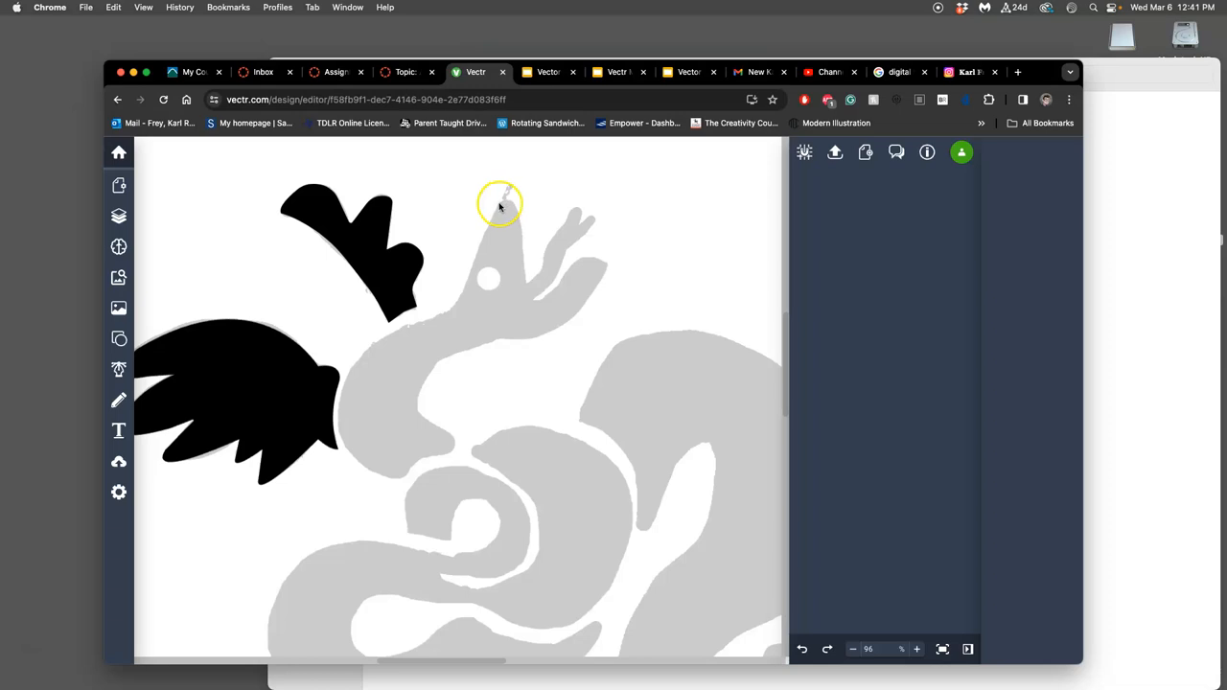
mouse_move(470, 257)
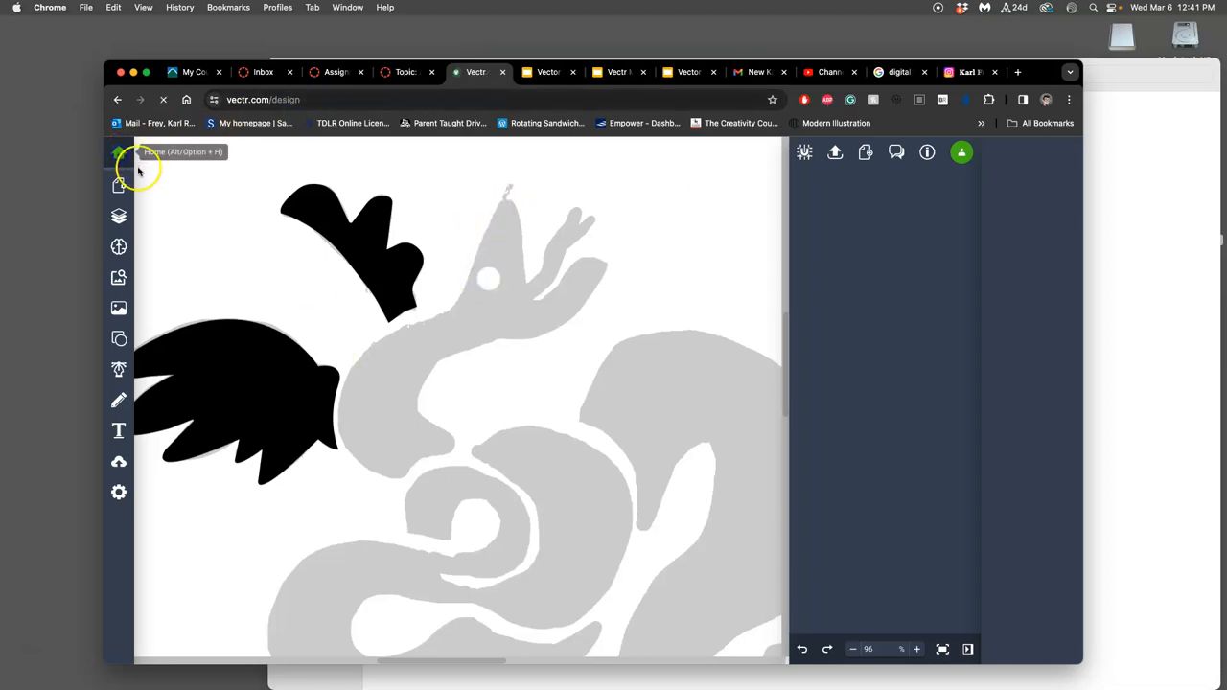
- Visit the Vectr file dashboard and reopen the serpent design
left_click(119, 154)
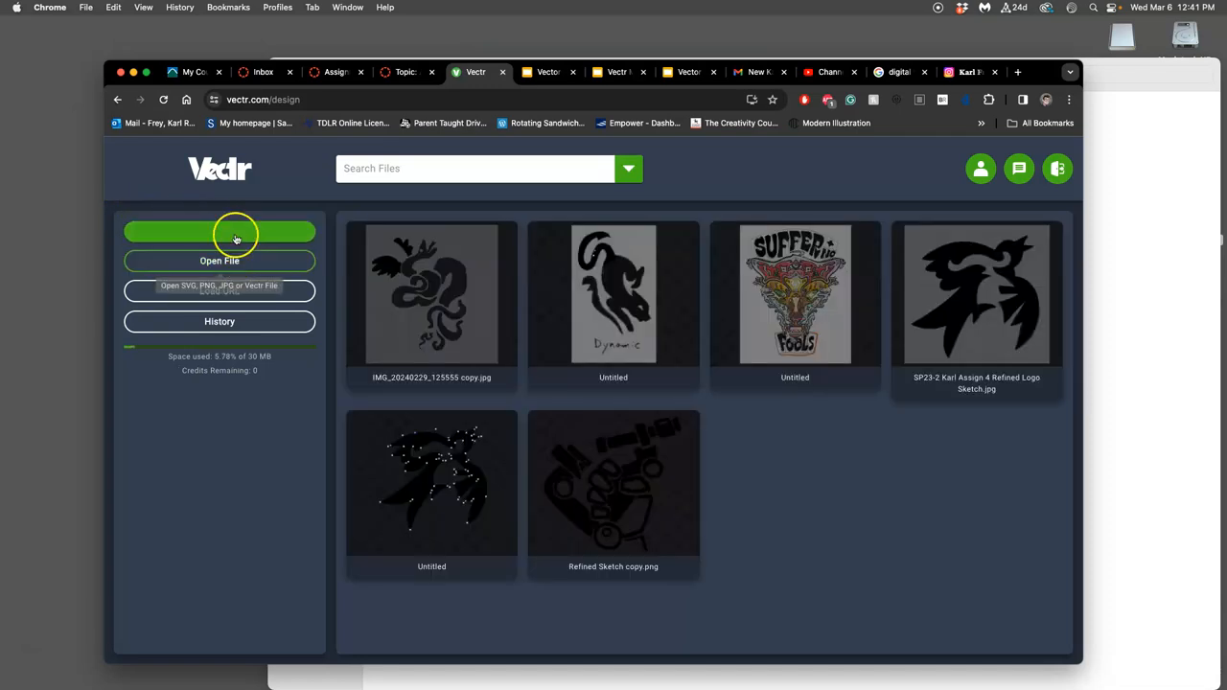
left_click(218, 232)
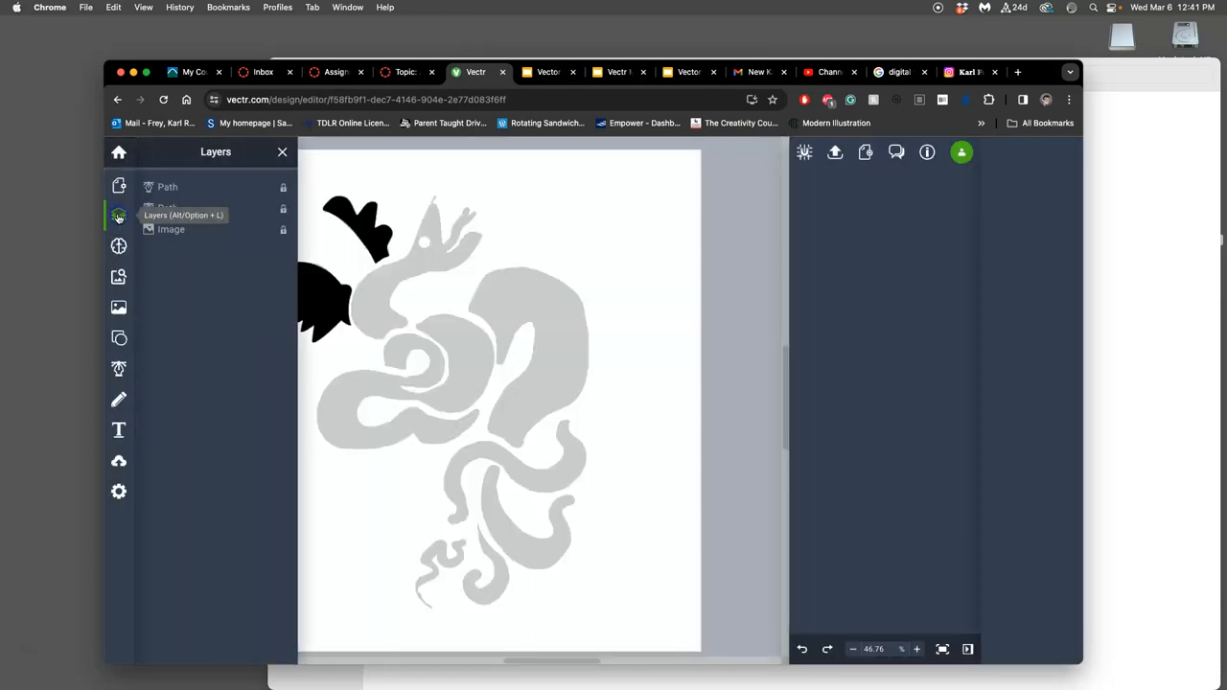
- With the Pen tool, start a path up the serpent's neck to a curved anchor at the head's tip
left_click(336, 297)
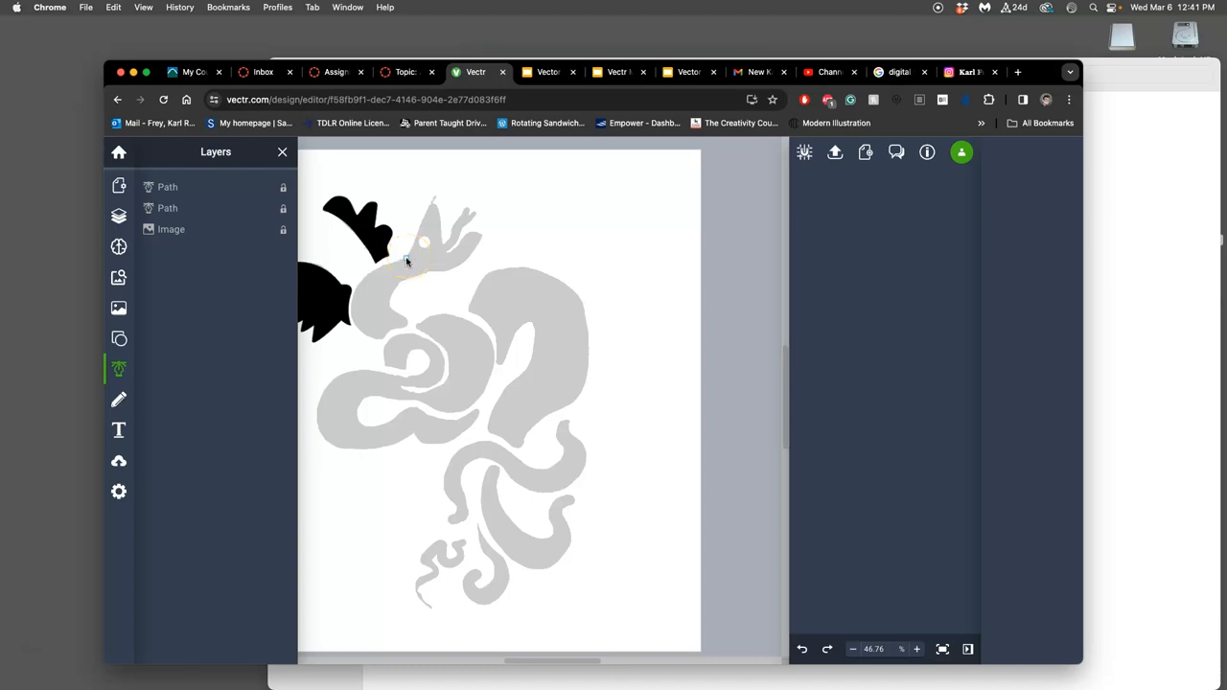
left_click(406, 261)
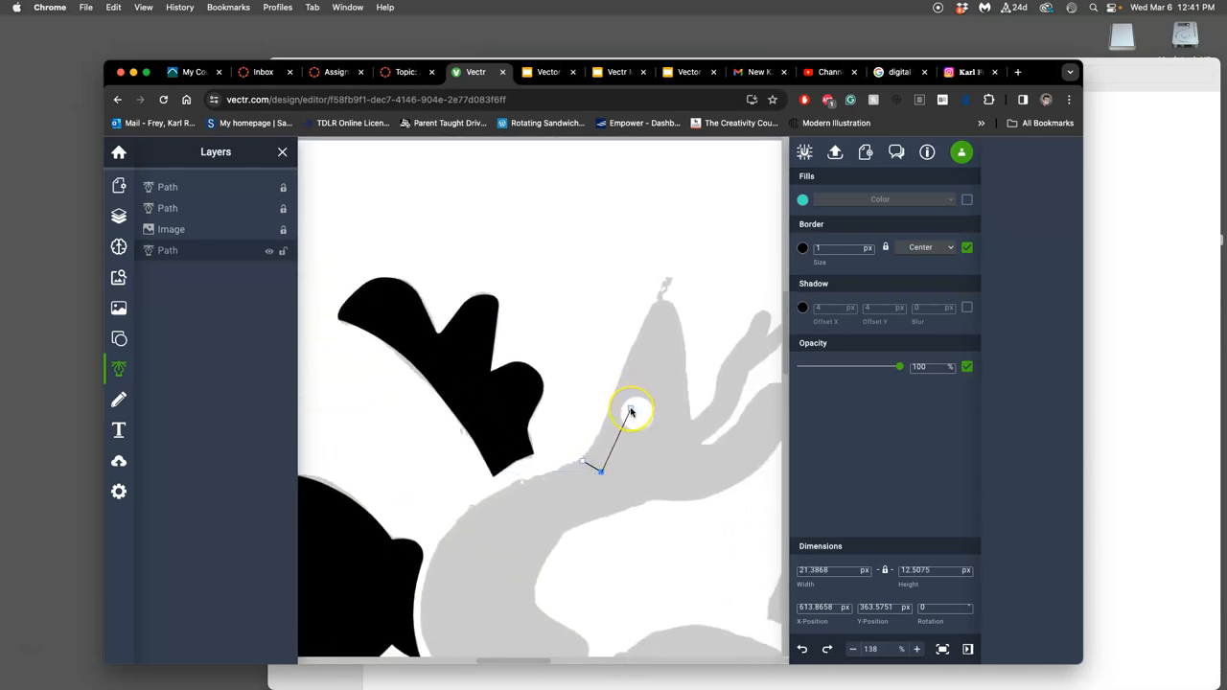
left_click_drag(630, 410, 652, 311)
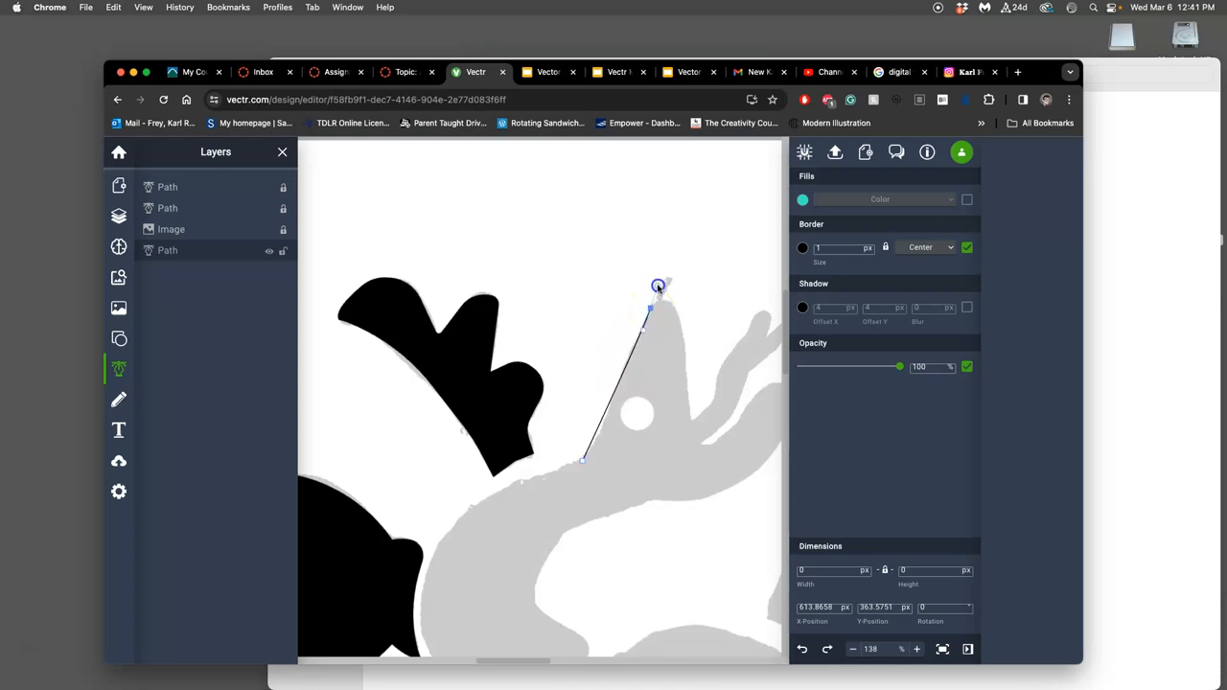
left_click_drag(657, 285, 694, 222)
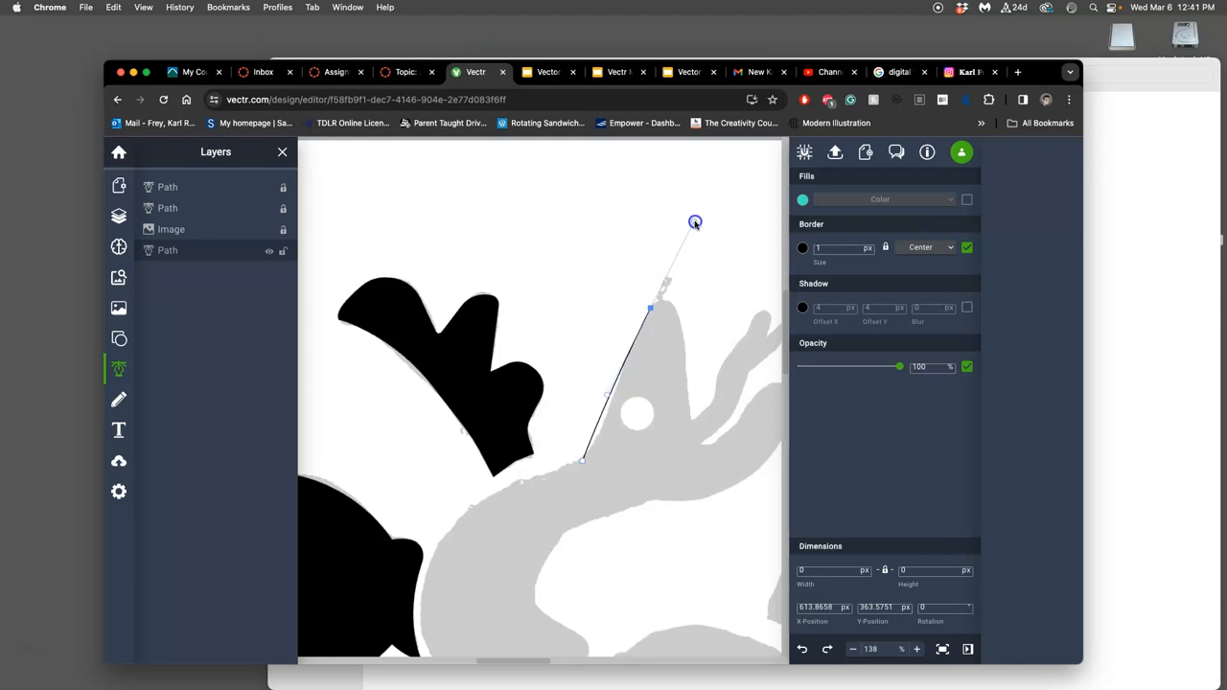
left_click_drag(694, 222, 713, 148)
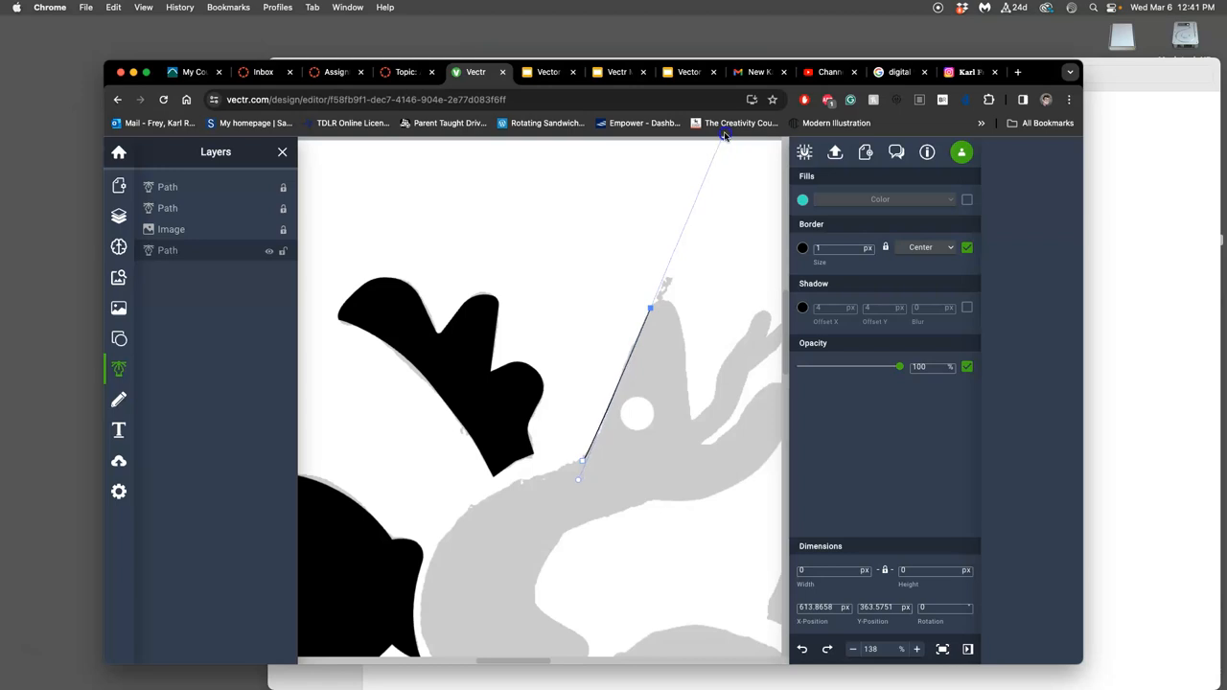
mouse_move(702, 132)
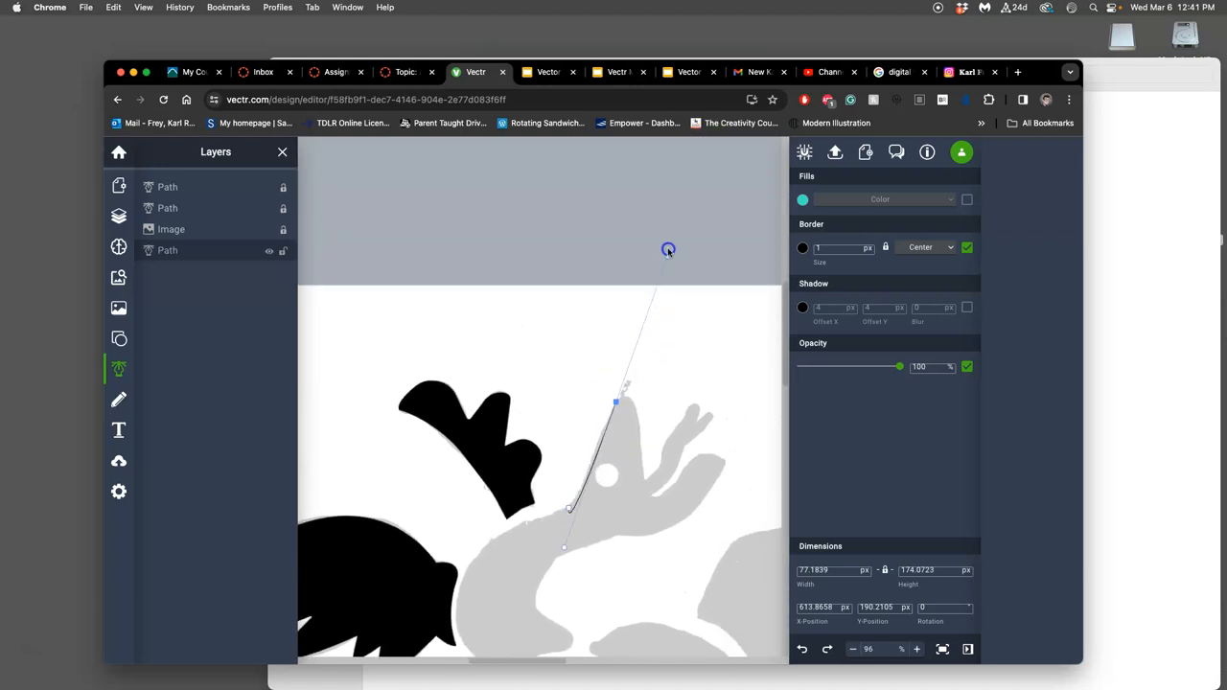
- Shorten the top anchor's handle into a pointed peak and place the next anchor past it
left_click_drag(667, 250, 651, 284)
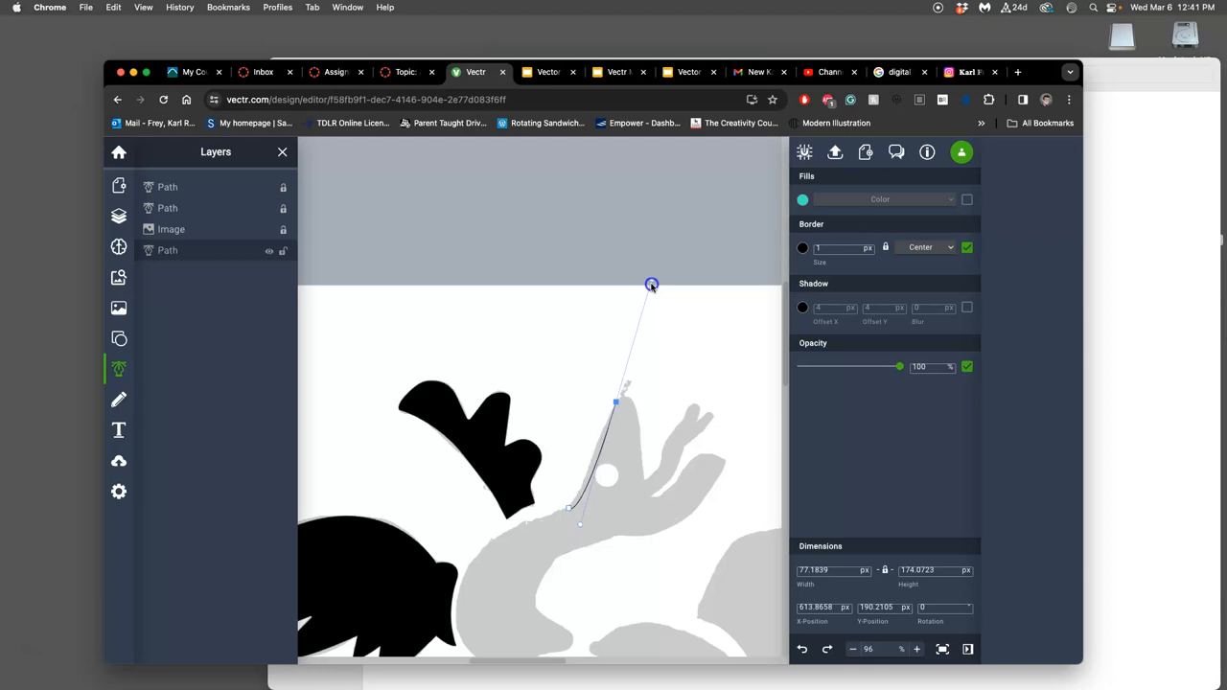
left_click_drag(652, 284, 656, 291)
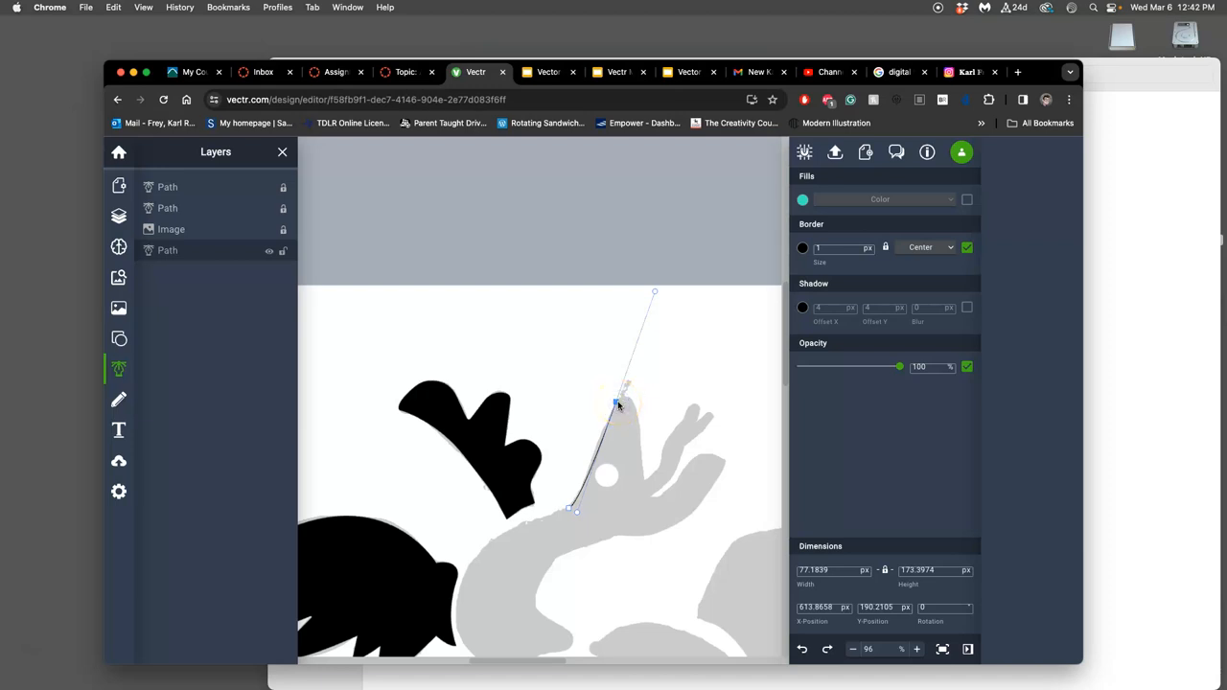
left_click(655, 293)
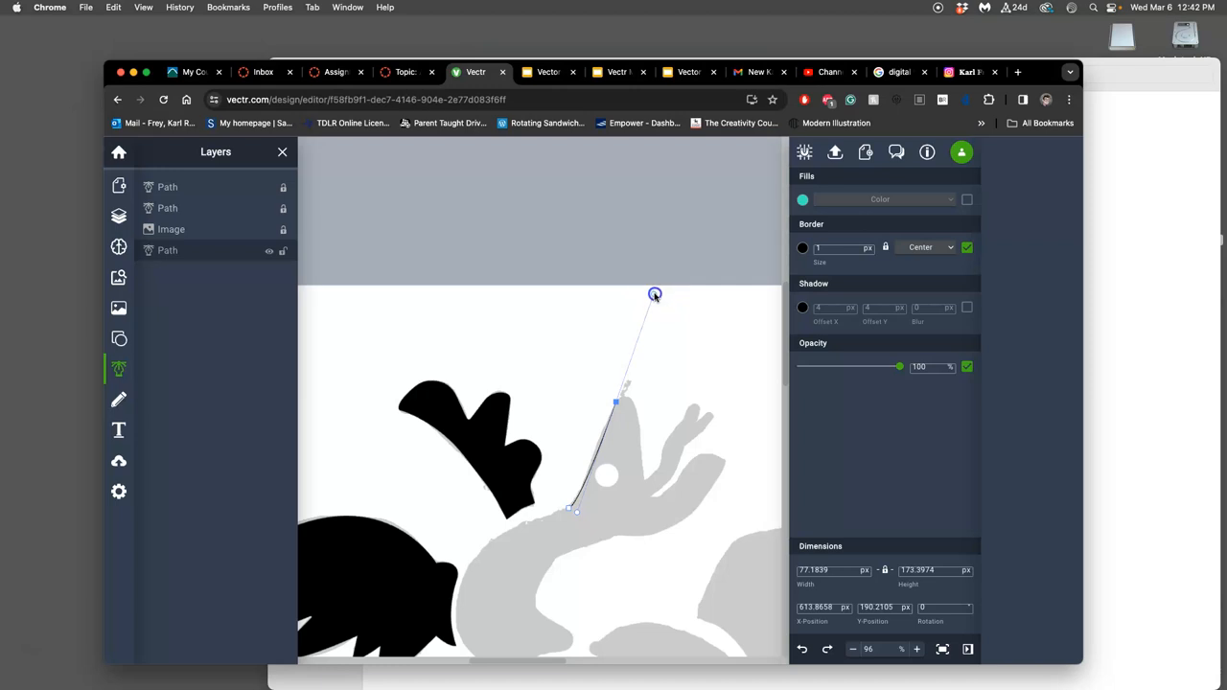
left_click_drag(656, 295, 617, 402)
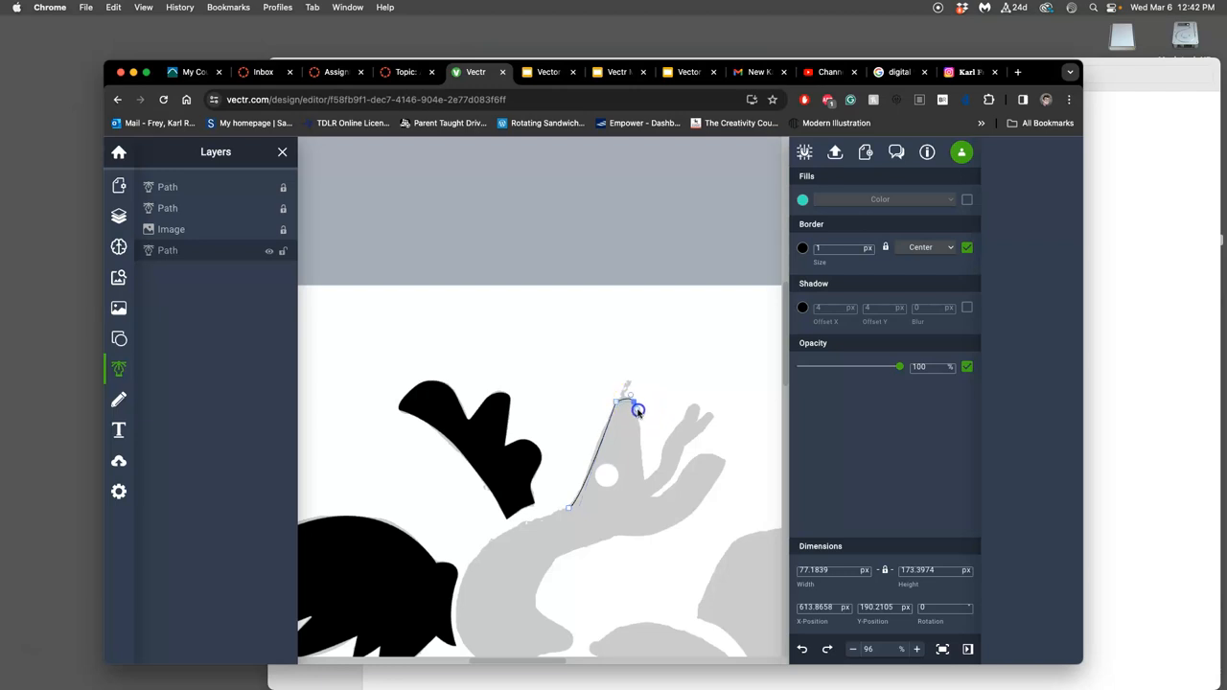
left_click_drag(636, 410, 642, 414)
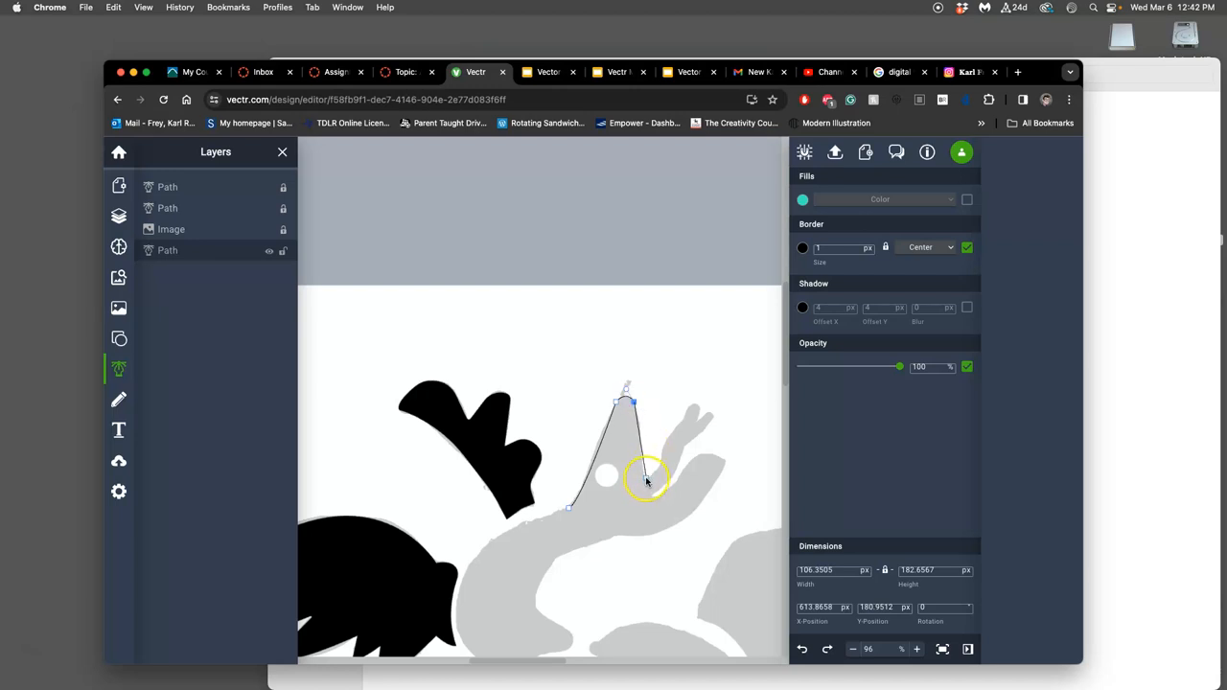
- Round the curve over the peak and trace down the head's right edge into the dip
left_click_drag(644, 479, 629, 400)
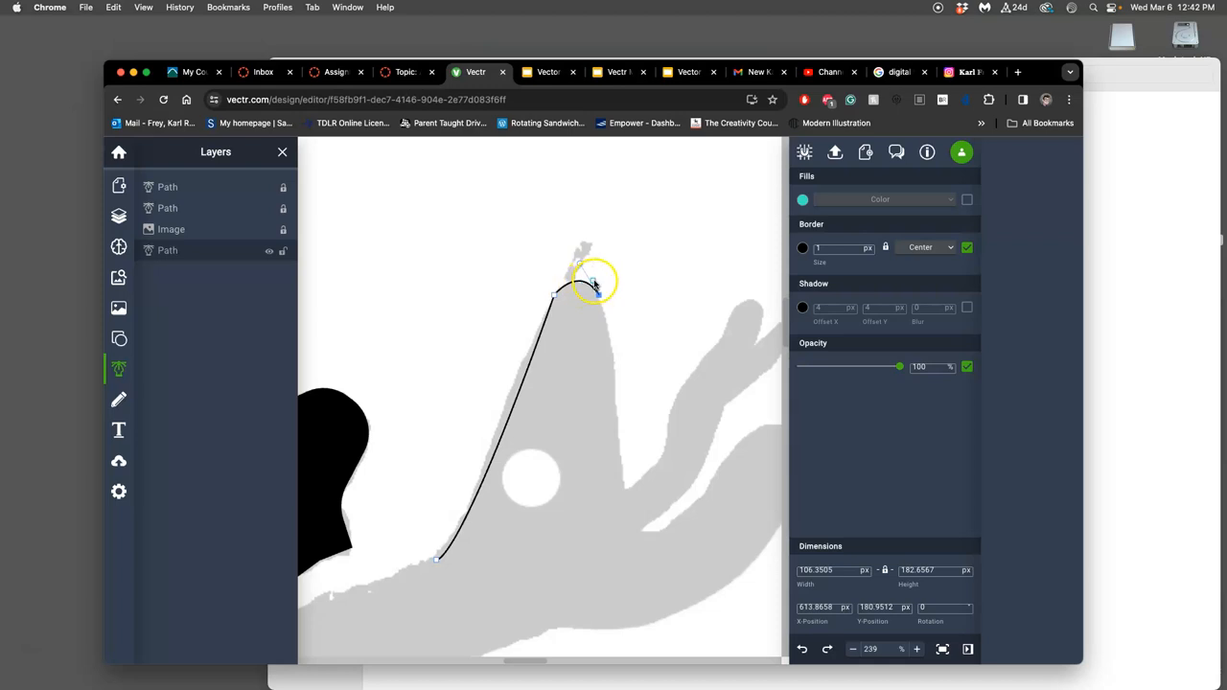
left_click_drag(593, 280, 621, 432)
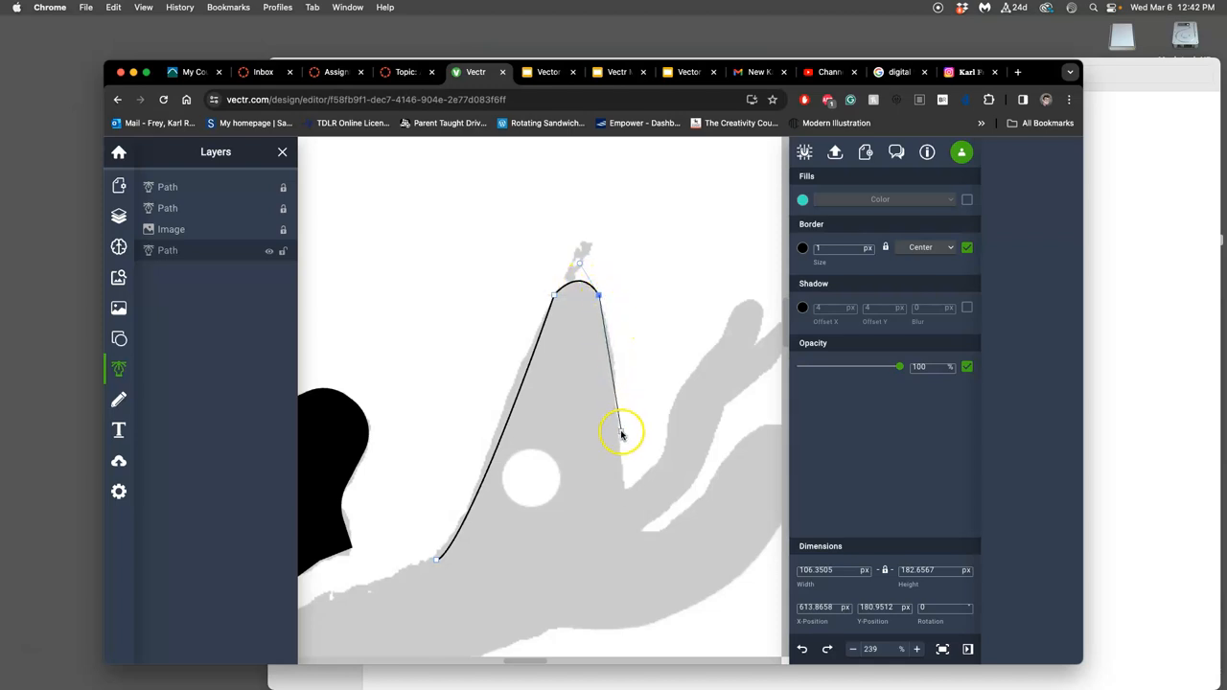
left_click_drag(621, 431, 625, 490)
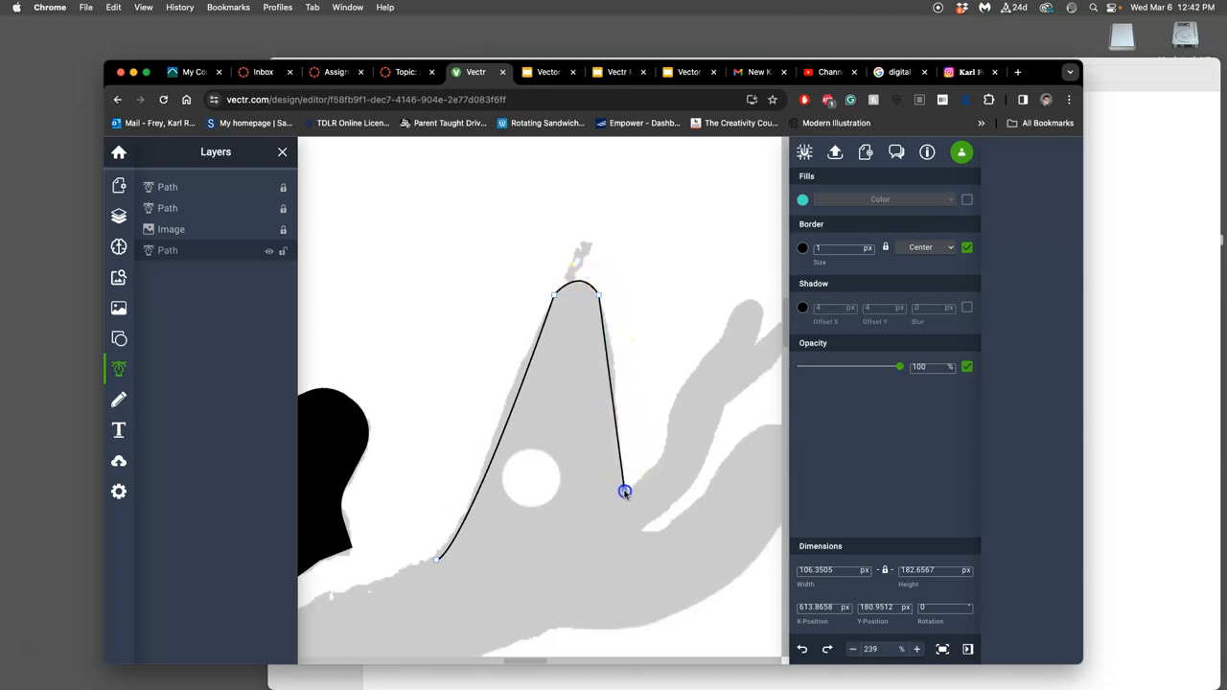
left_click_drag(625, 491, 625, 536)
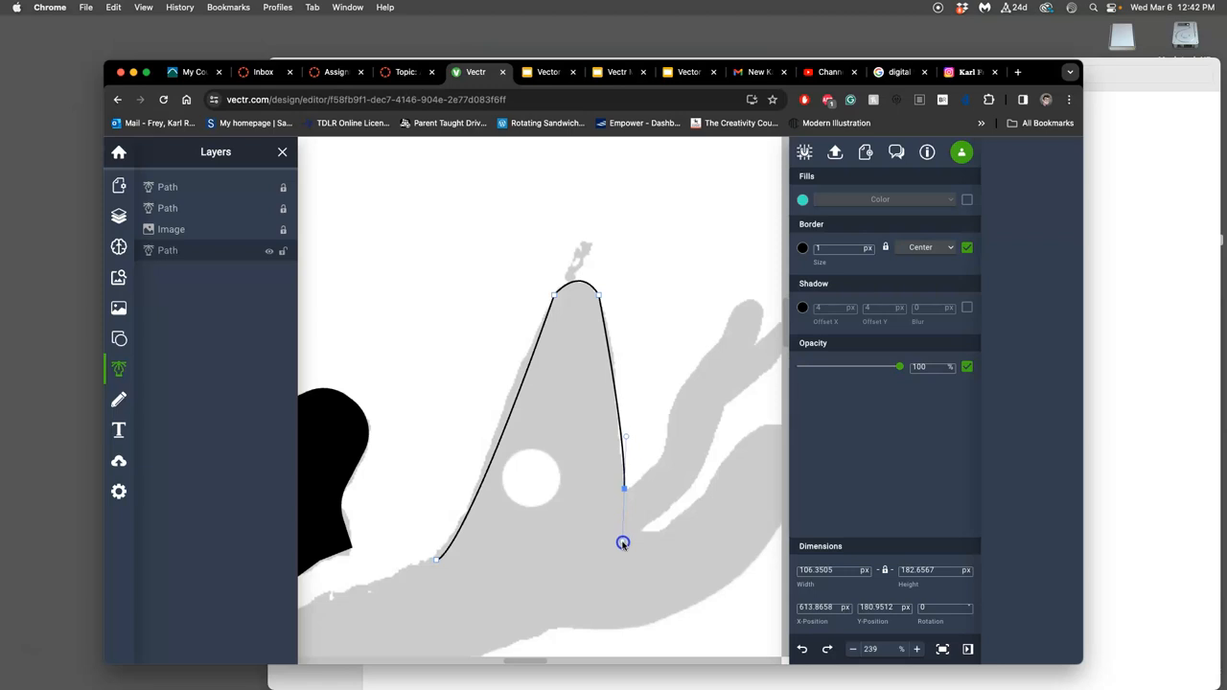
left_click_drag(623, 544, 626, 588)
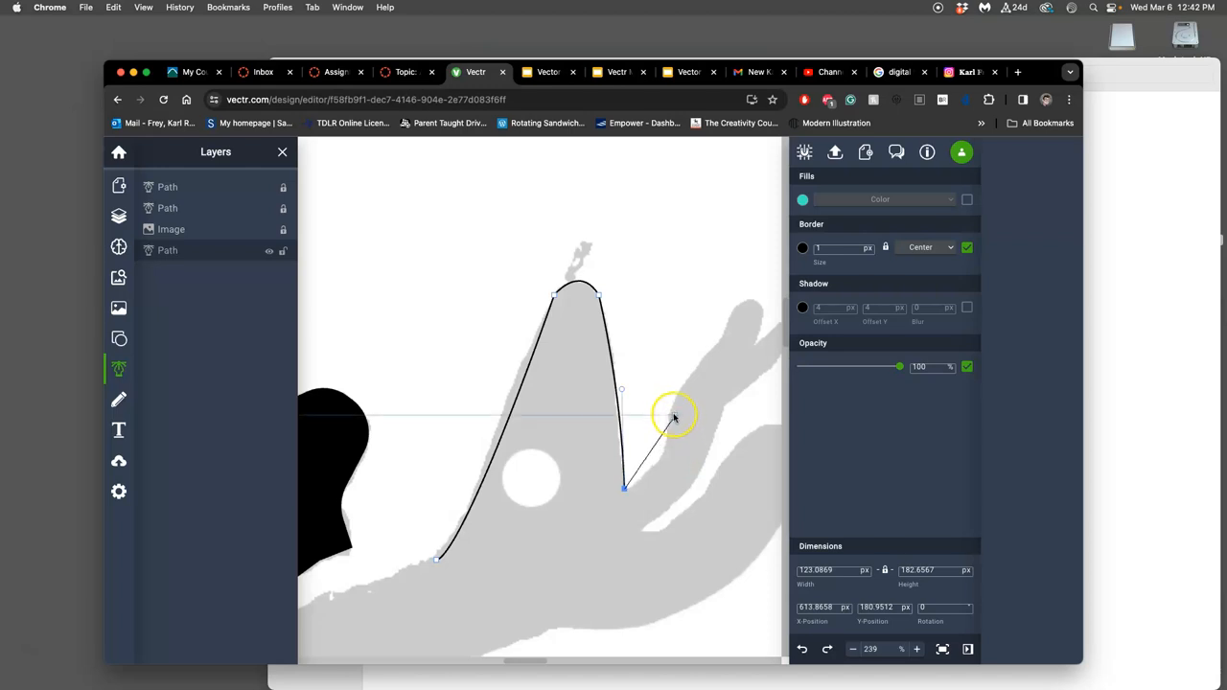
- Trace the outline up the neighbouring limb to its tip, smoothing the curve handles along it
left_click_drag(675, 418, 675, 355)
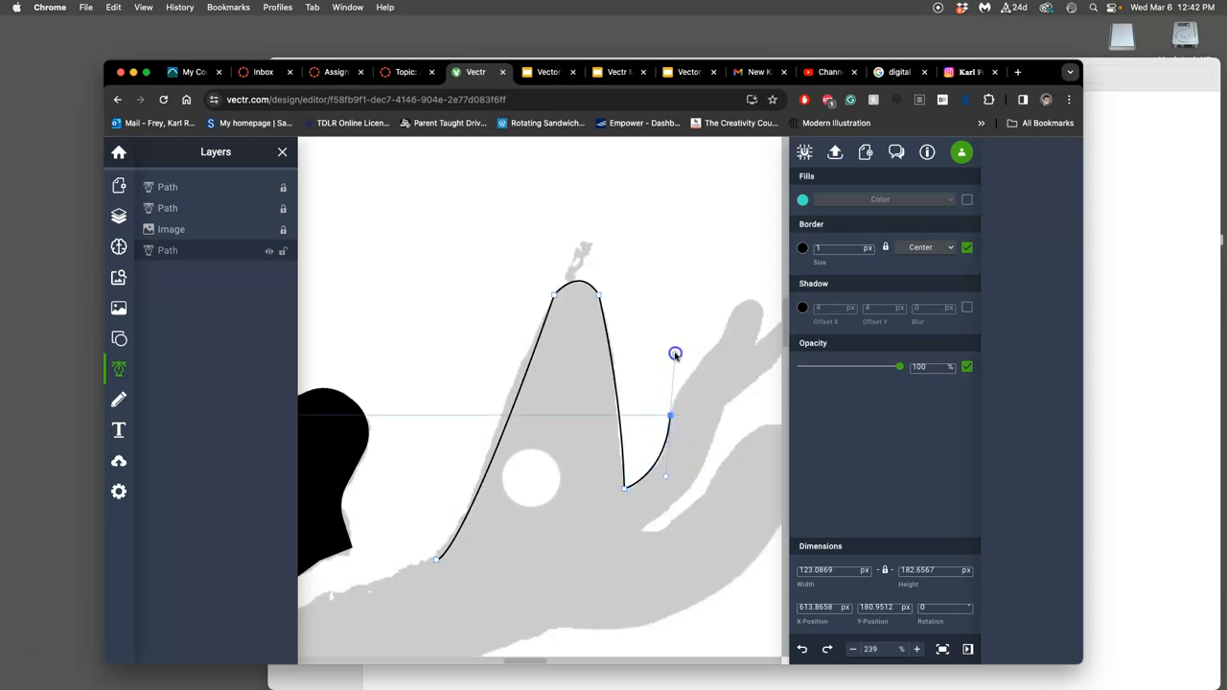
left_click_drag(675, 353, 736, 342)
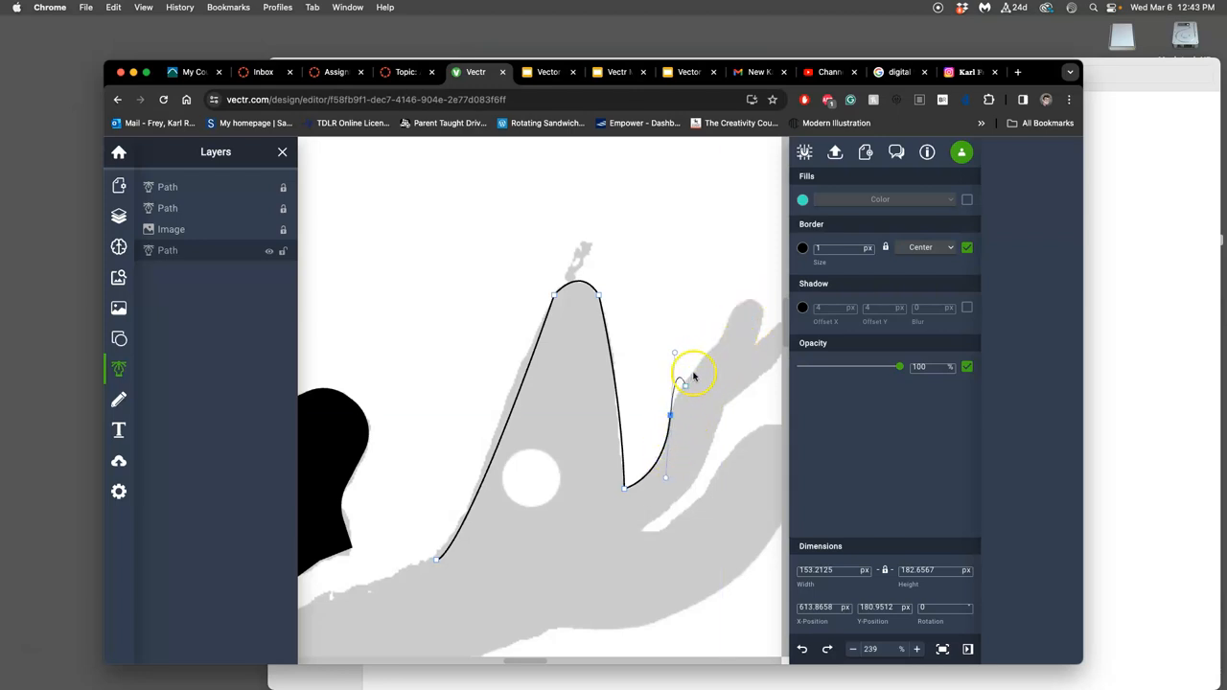
left_click_drag(694, 373, 732, 322)
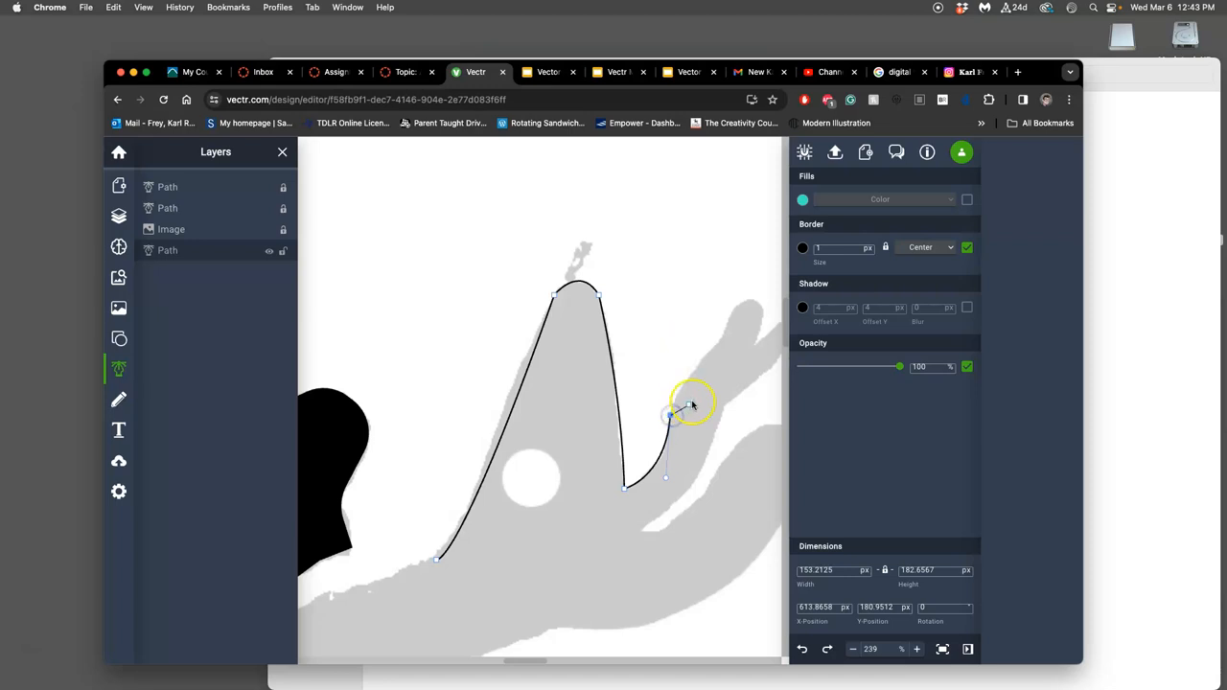
left_click_drag(669, 418, 727, 325)
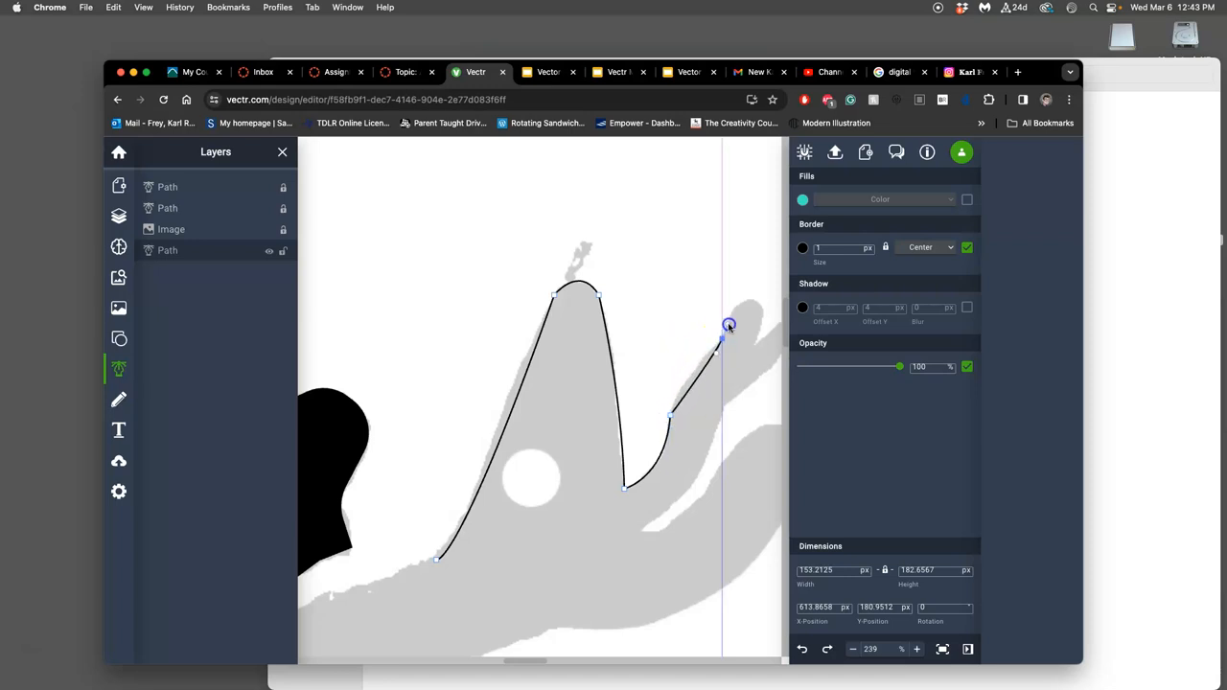
left_click_drag(728, 326, 751, 322)
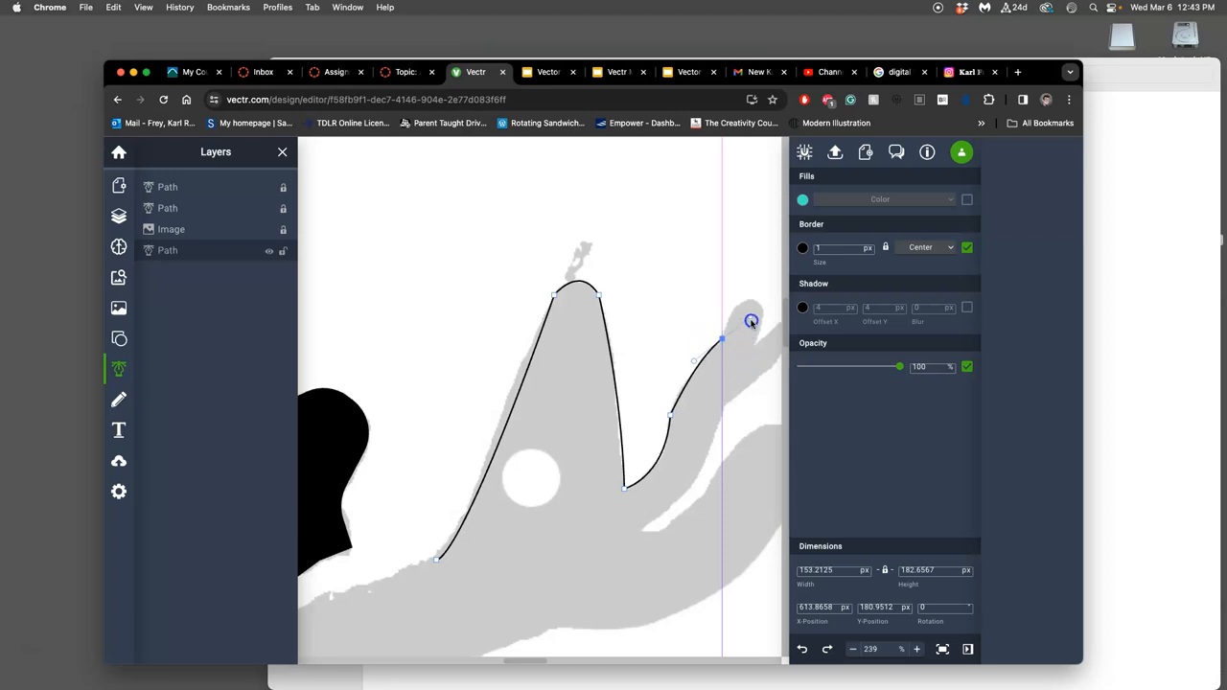
left_click_drag(751, 322, 771, 292)
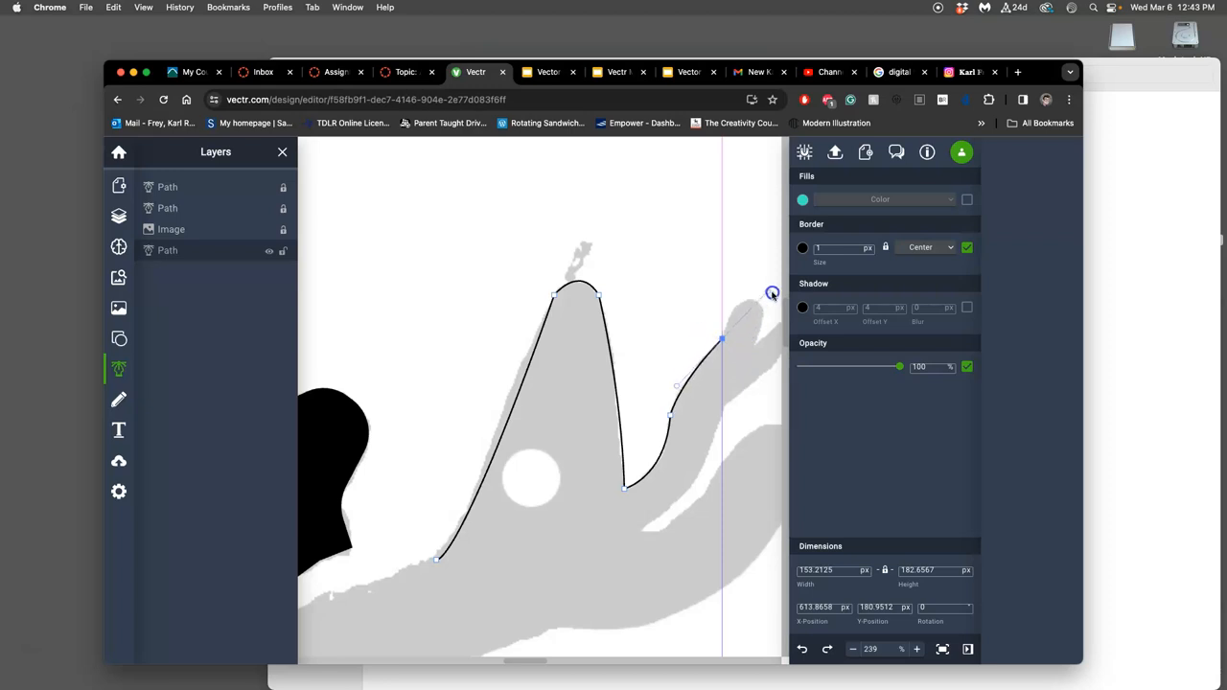
left_click_drag(770, 292, 776, 283)
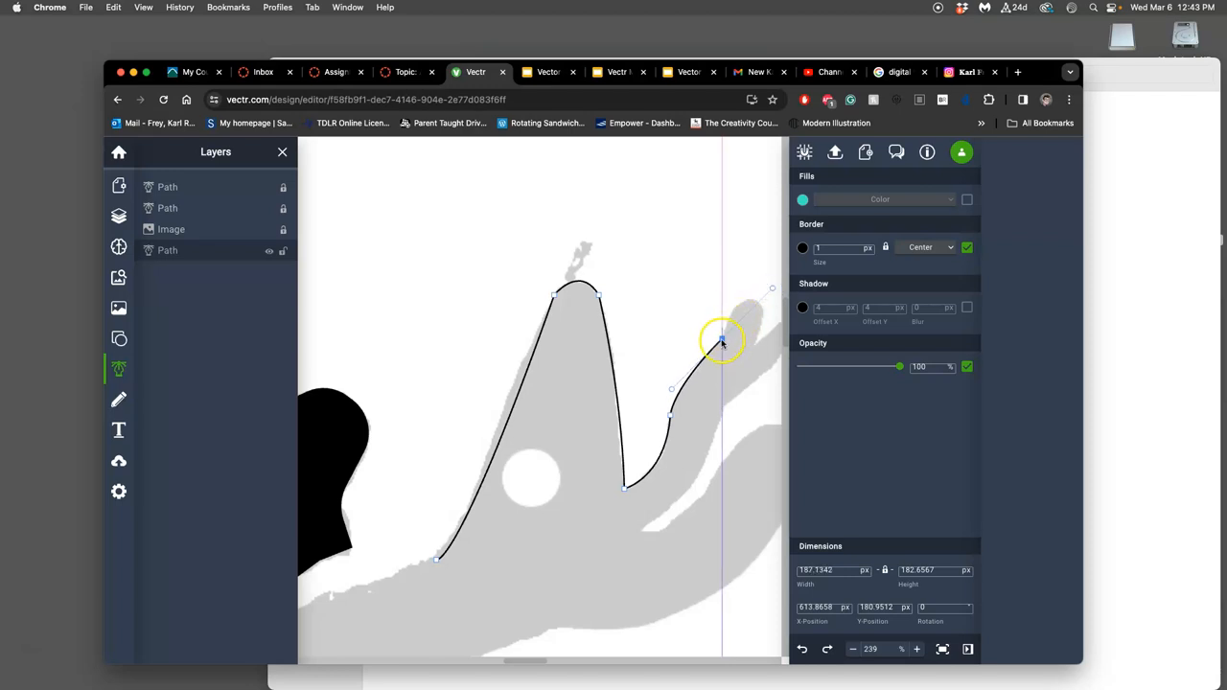
left_click_drag(721, 341, 751, 302)
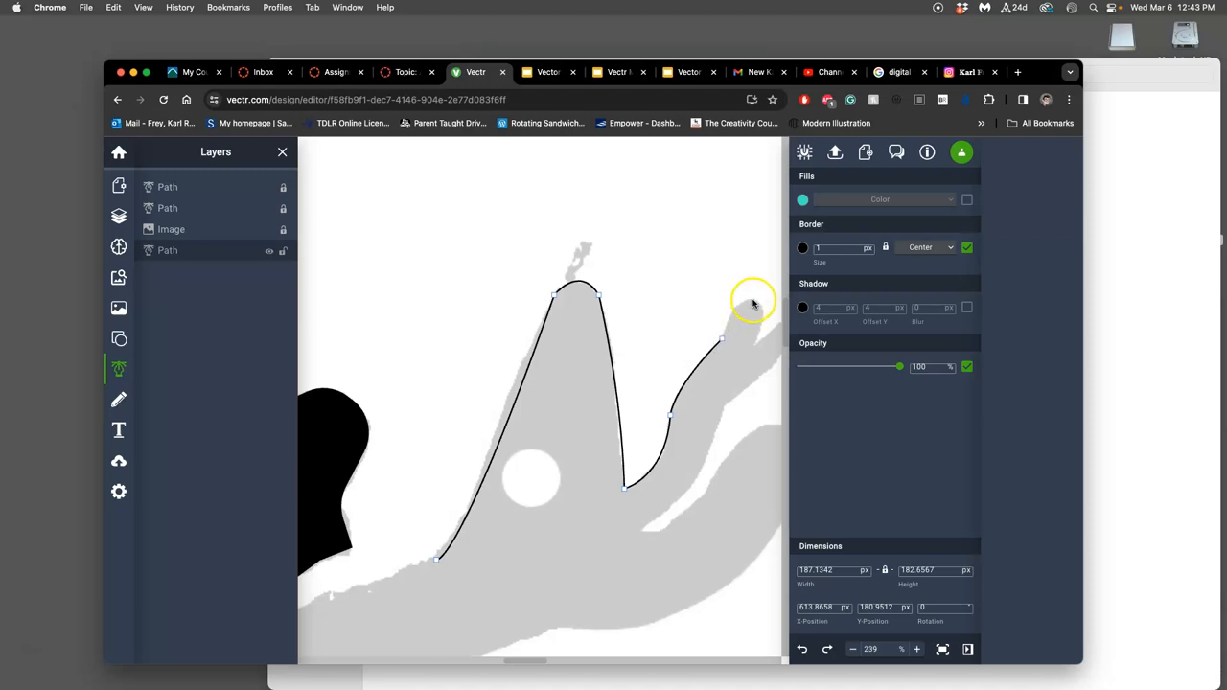
mouse_move(759, 306)
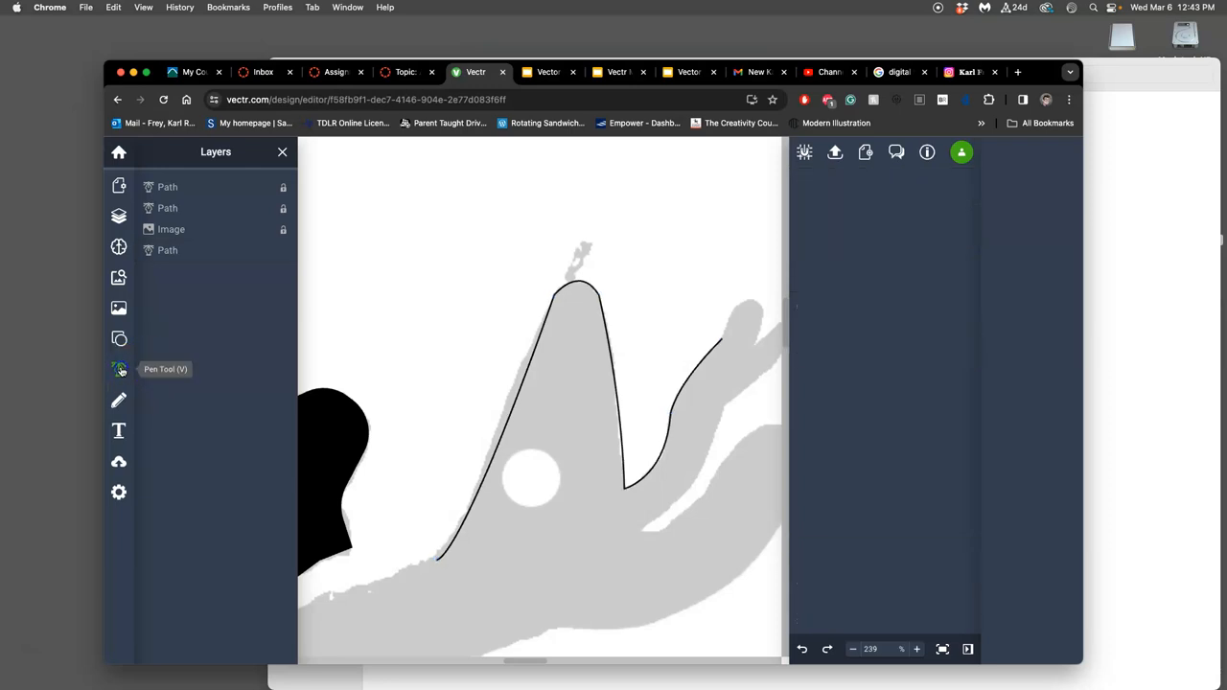
- Finish the traced outline path and bring up the layer list
left_click(119, 368)
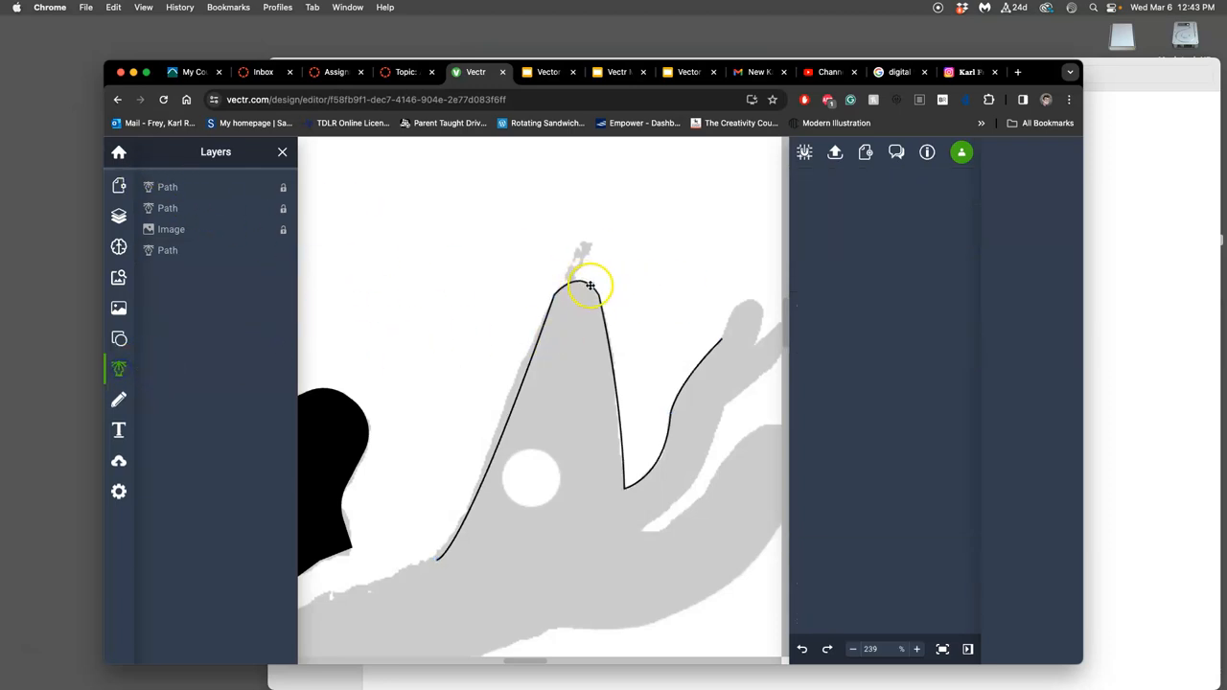
left_click(590, 286)
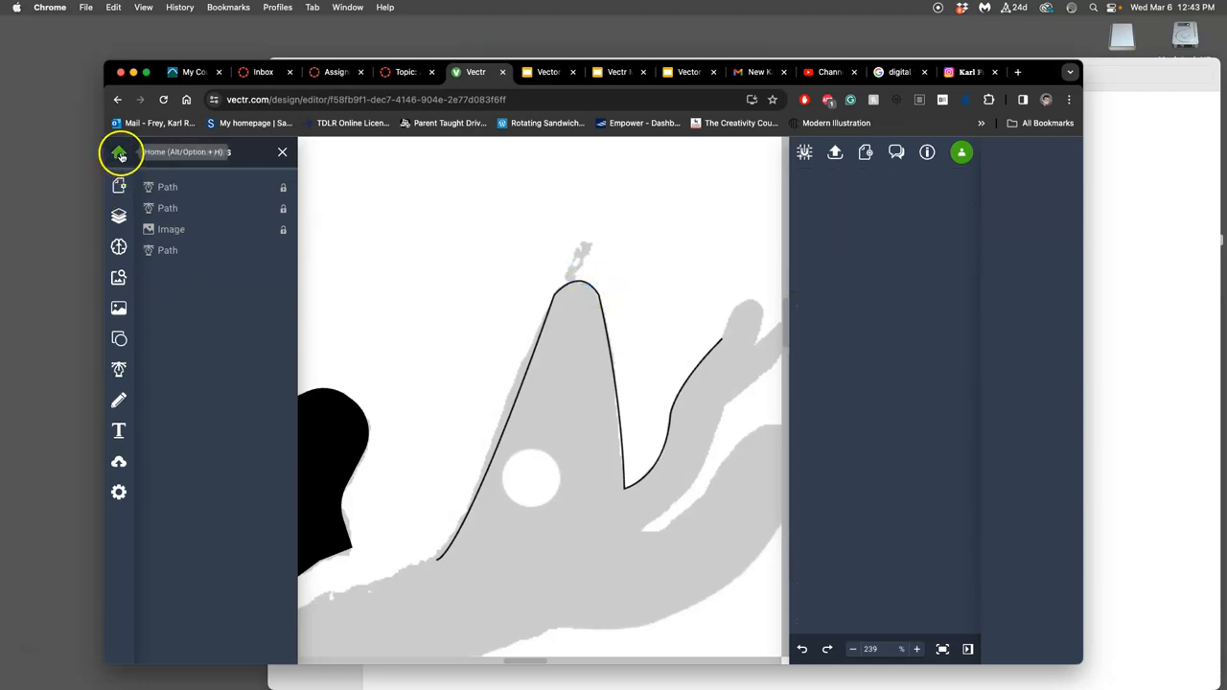
left_click(119, 215)
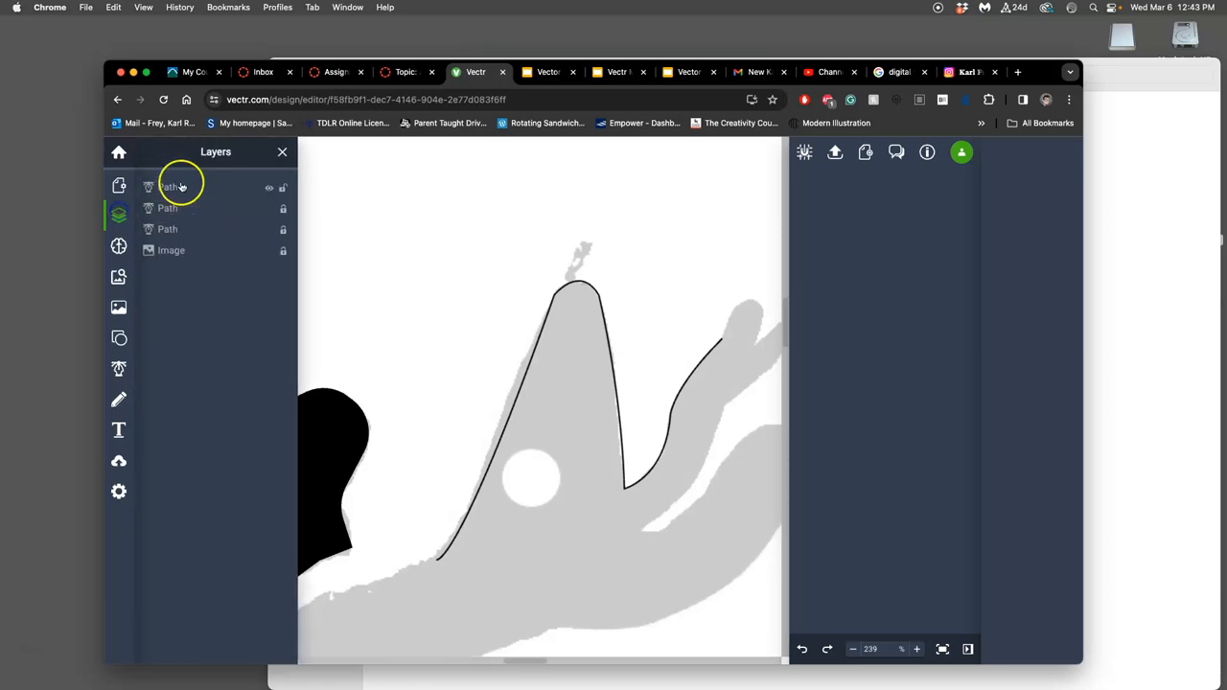
- Select the new Path layer sitting above the sketch image
left_click(169, 187)
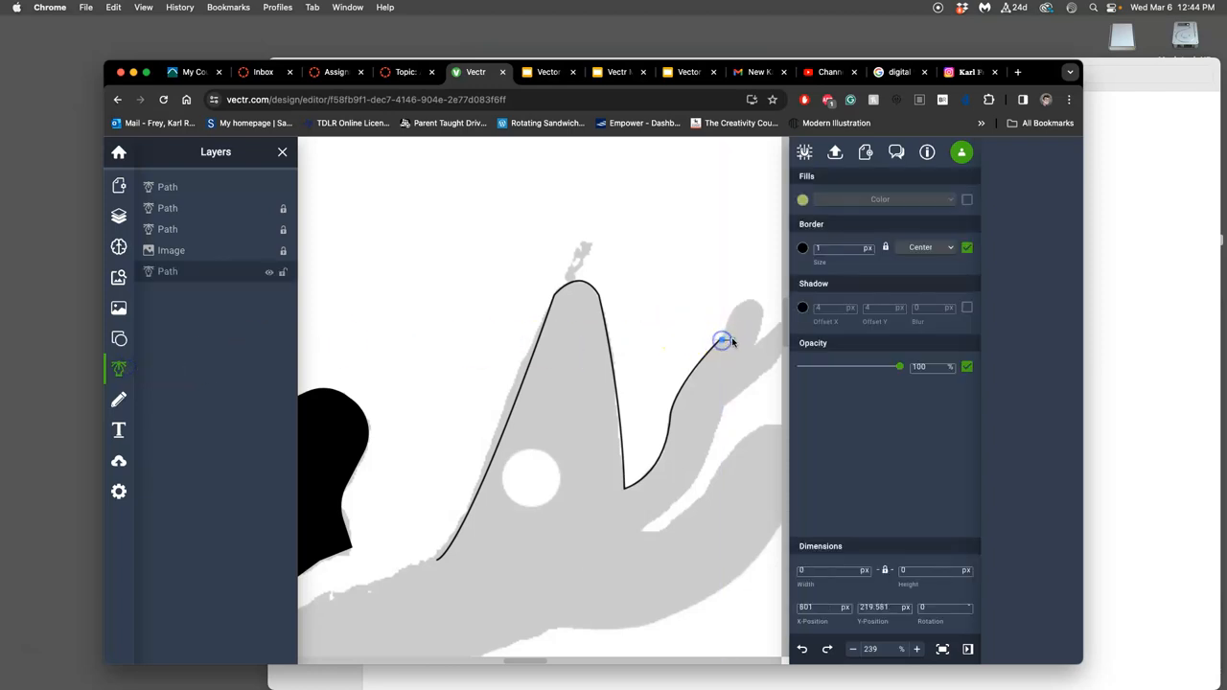
left_click(721, 341)
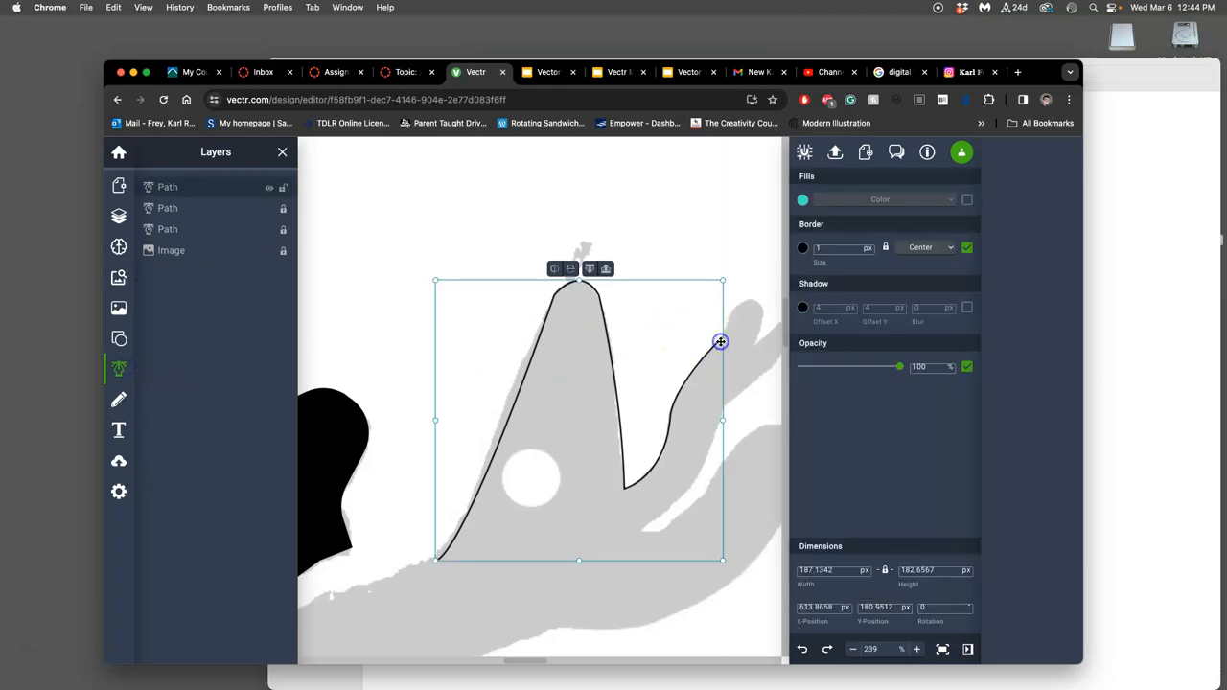
mouse_move(119, 368)
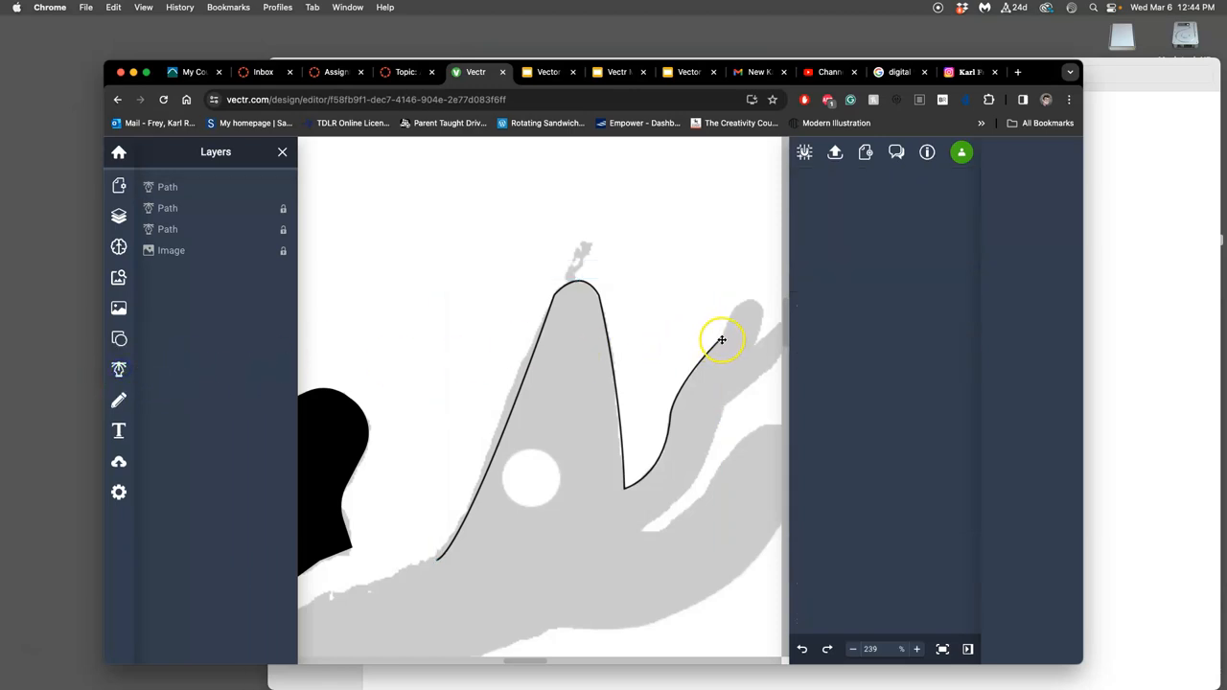
left_click(721, 342)
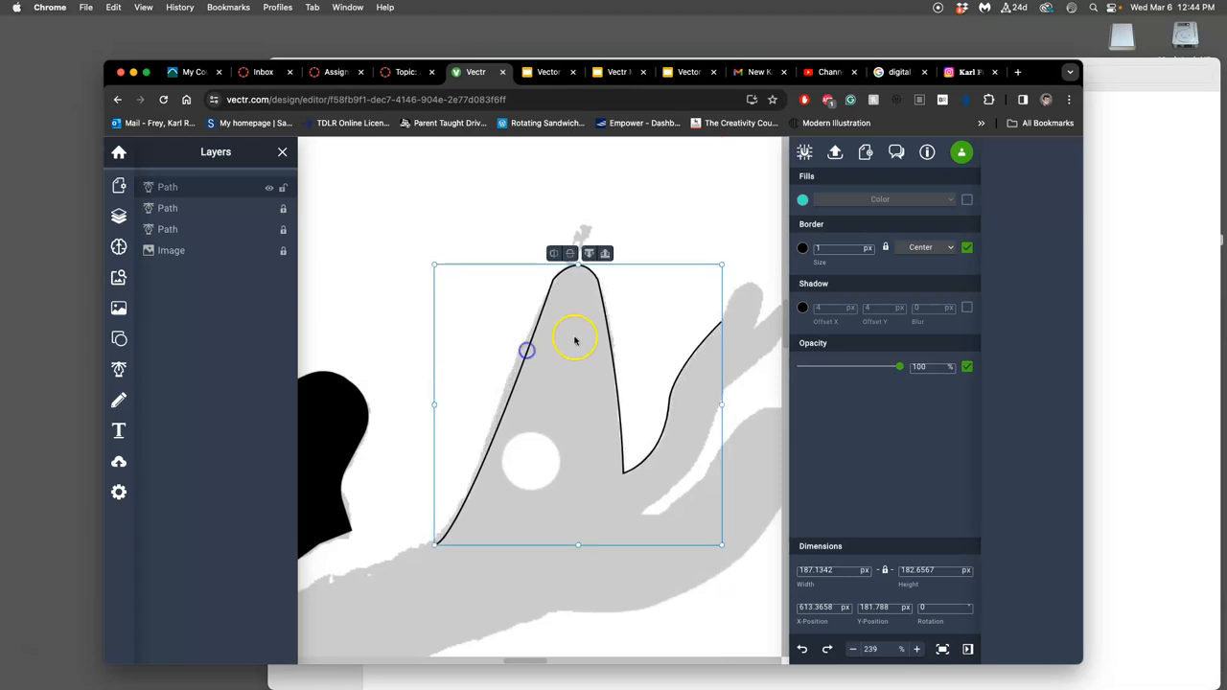
- Toggle the traced outline's fill on and back off, leaving it unfilled
left_click(966, 199)
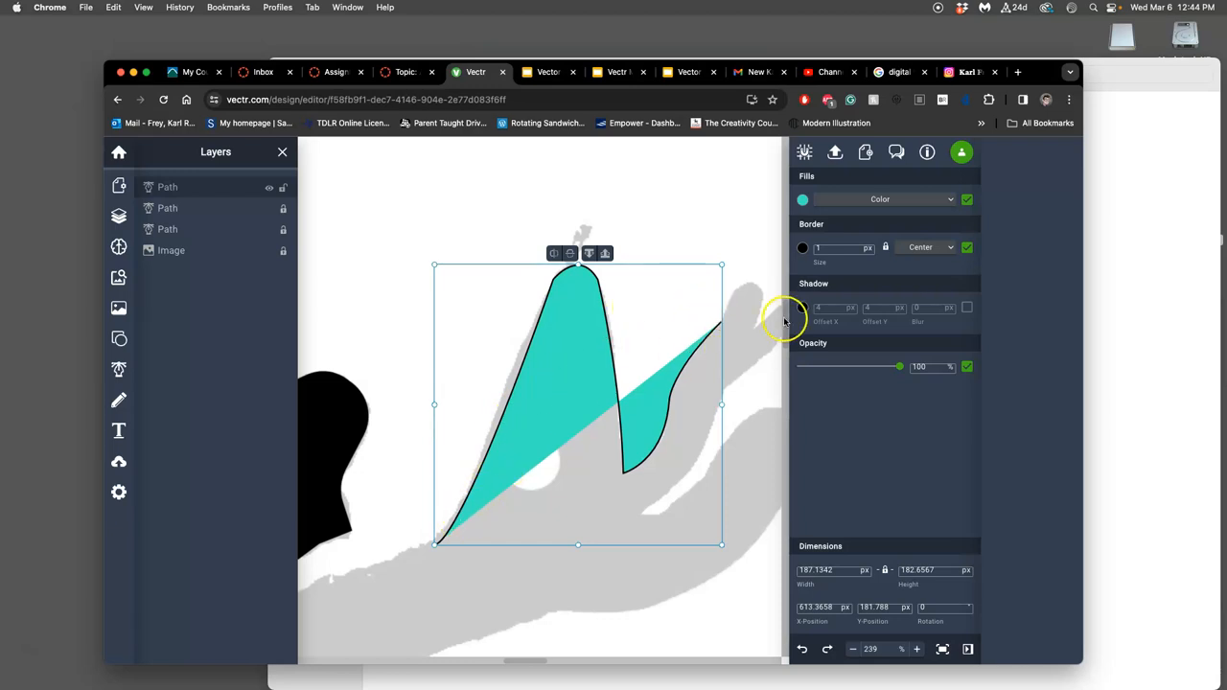
left_click(966, 199)
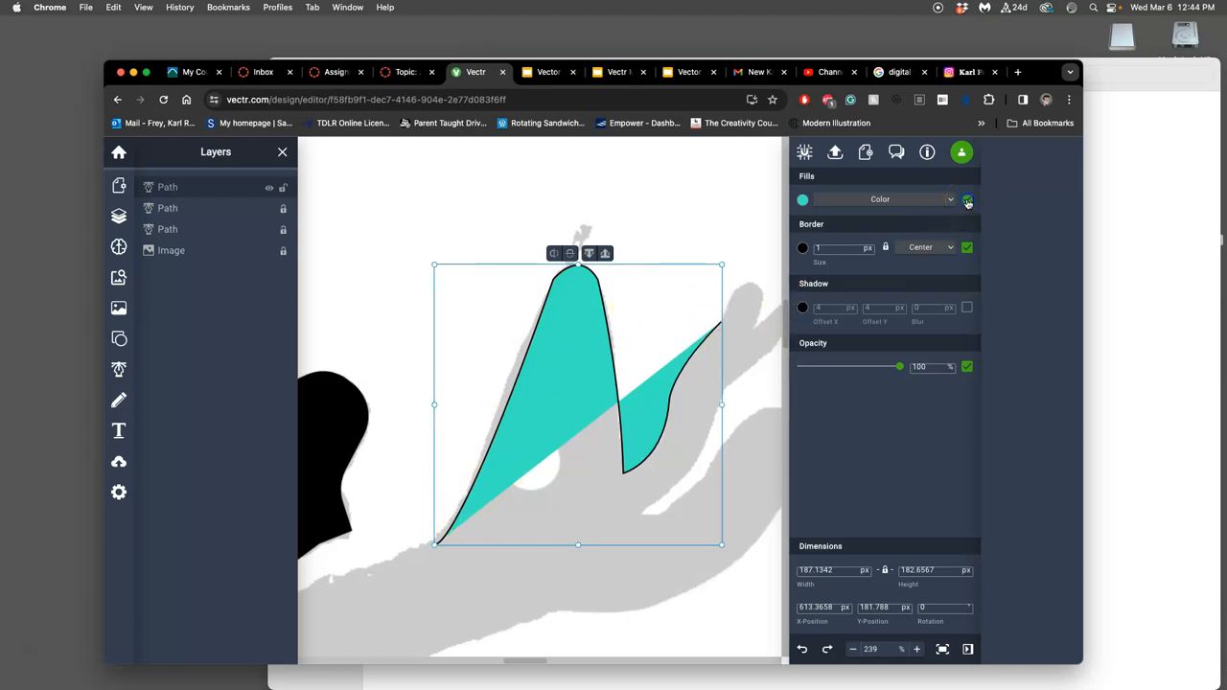
left_click(966, 199)
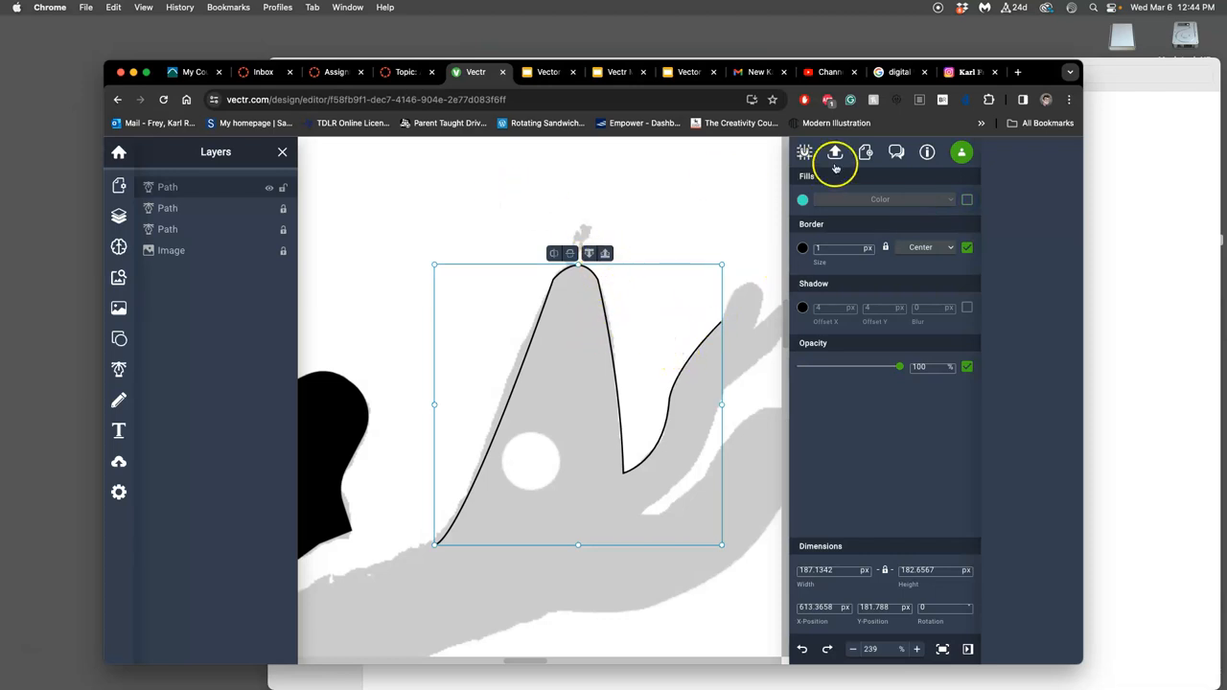
mouse_move(925, 152)
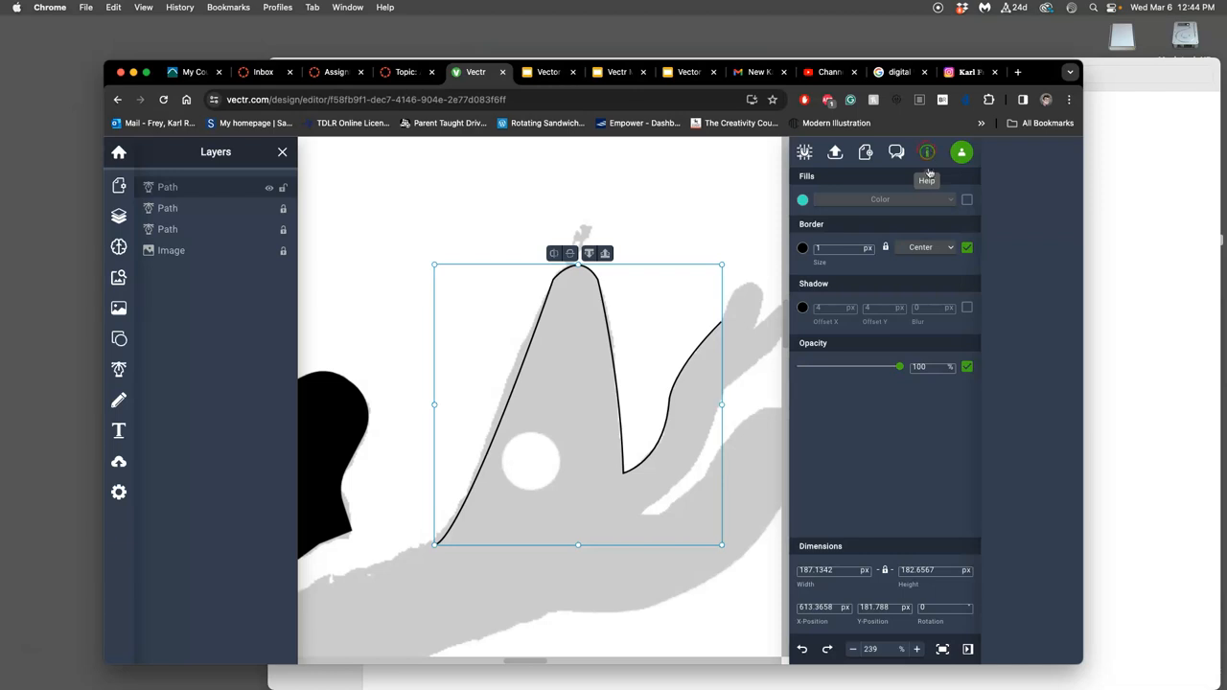
- Choose User Guide from the help (?) options
left_click(926, 153)
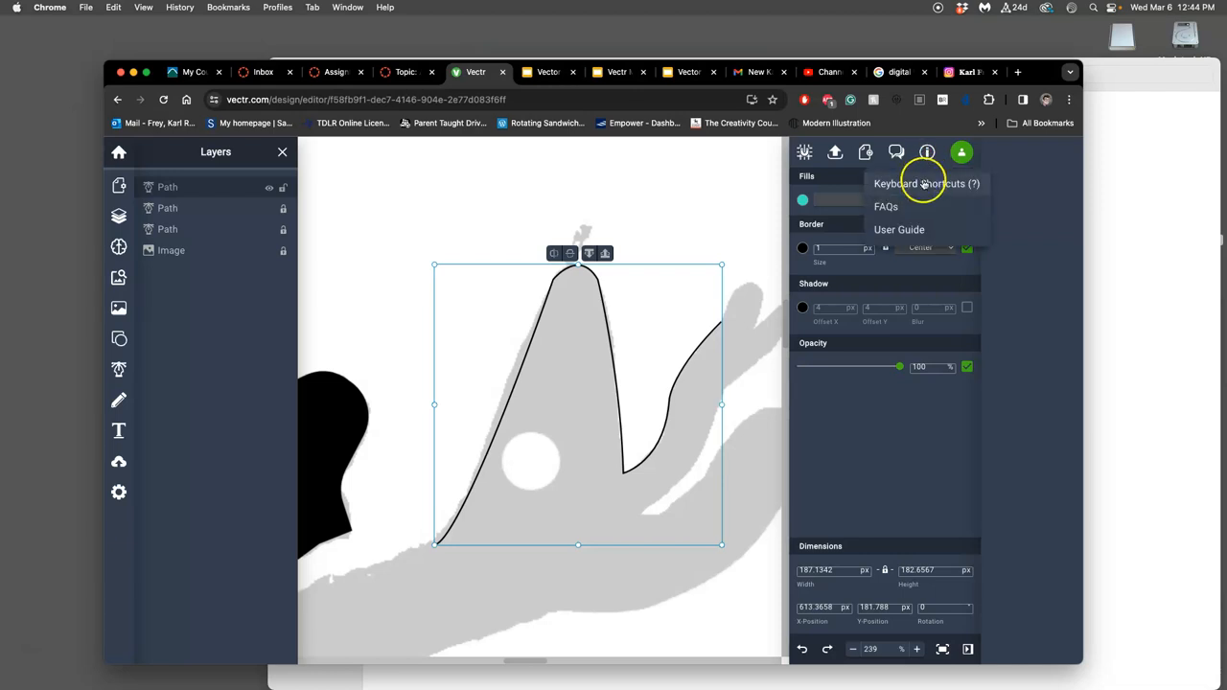
mouse_move(899, 230)
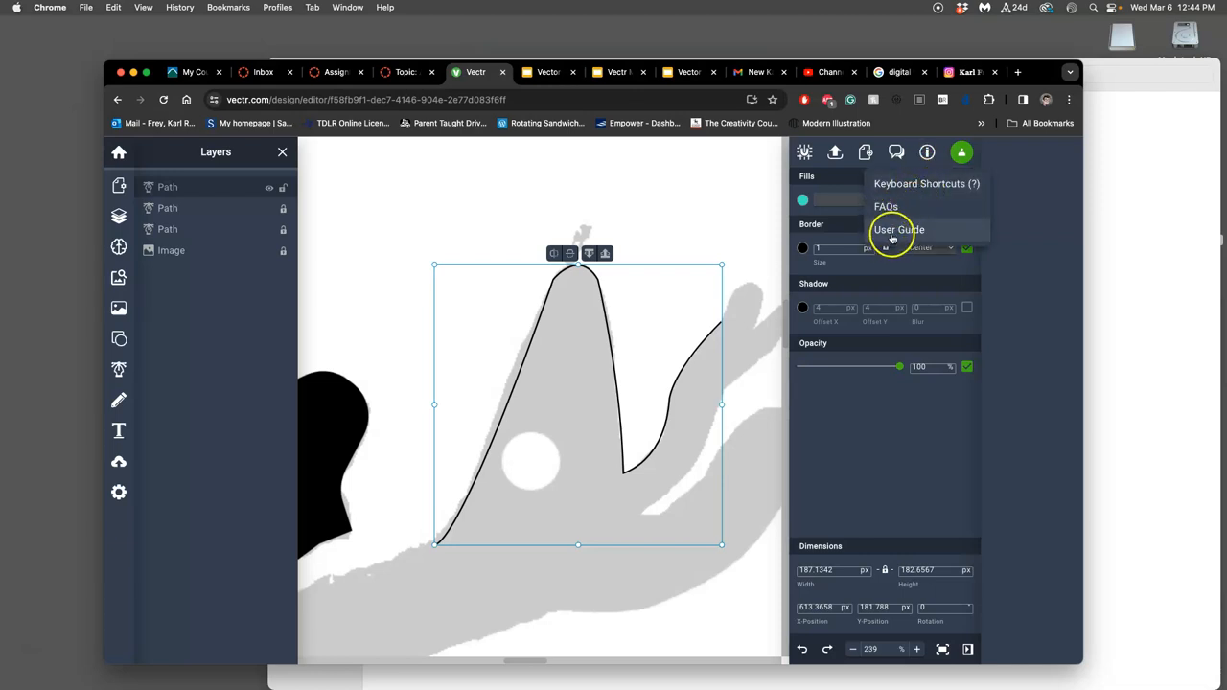
mouse_move(897, 230)
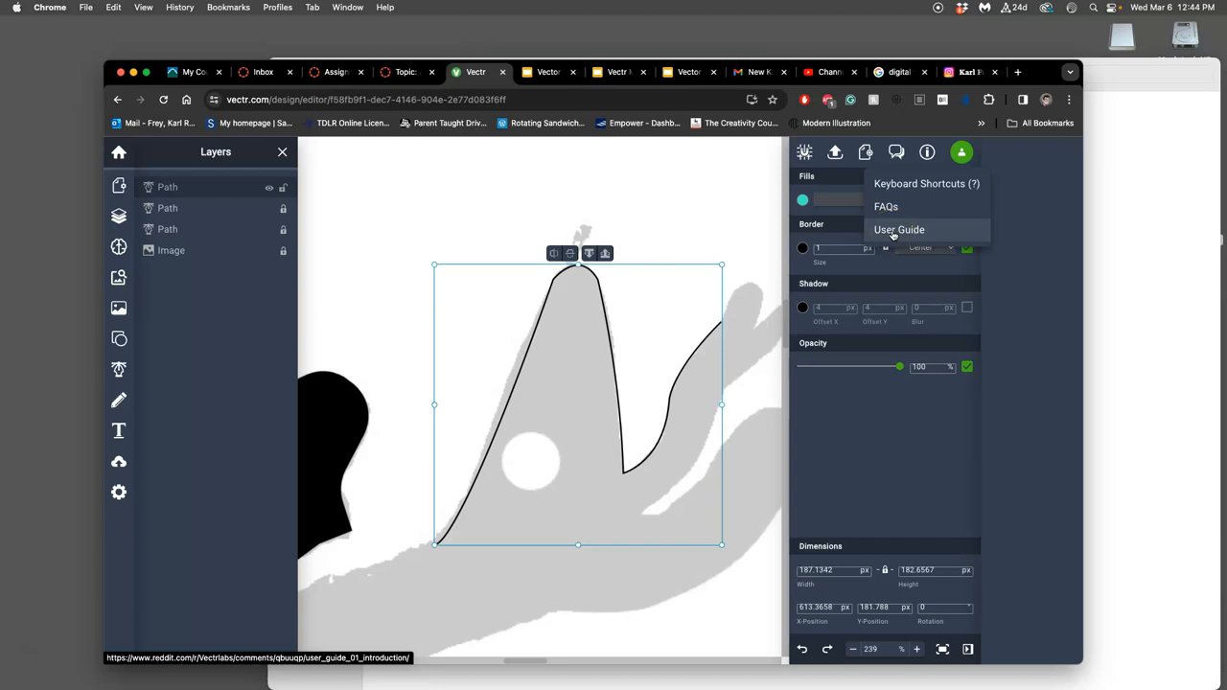
left_click(899, 230)
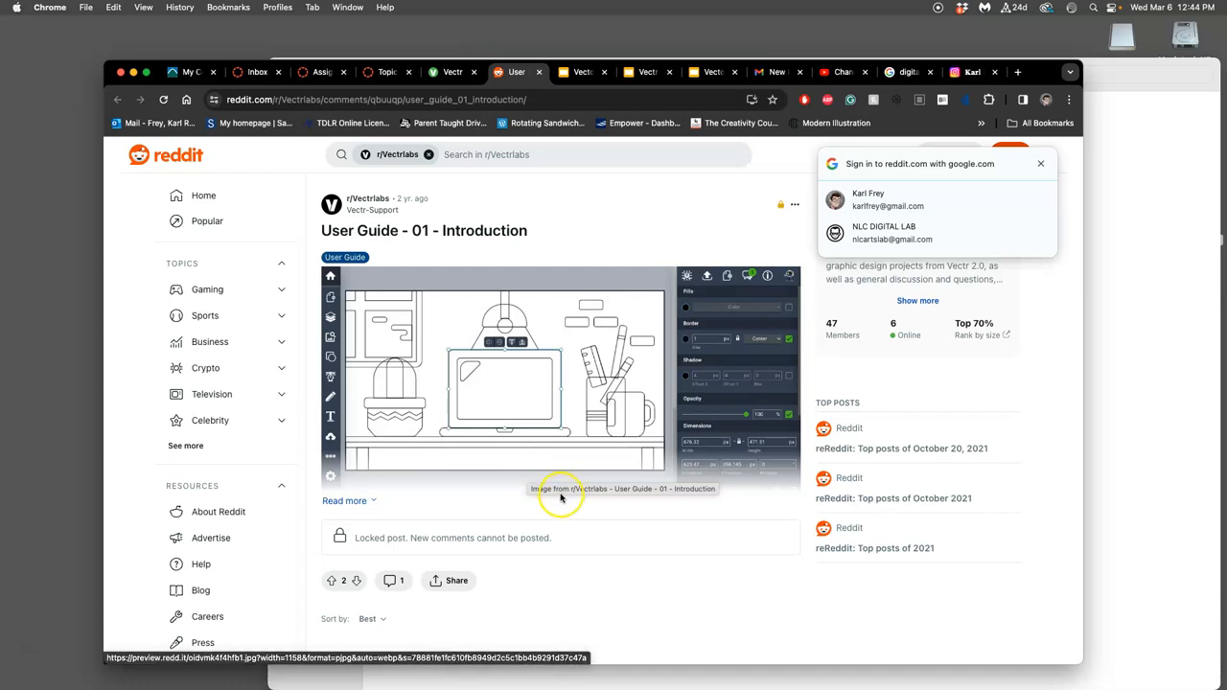
- Read the Reddit guide's '18 - Drawing Paths (Part 1)' chapter on direction handles
left_click(345, 500)
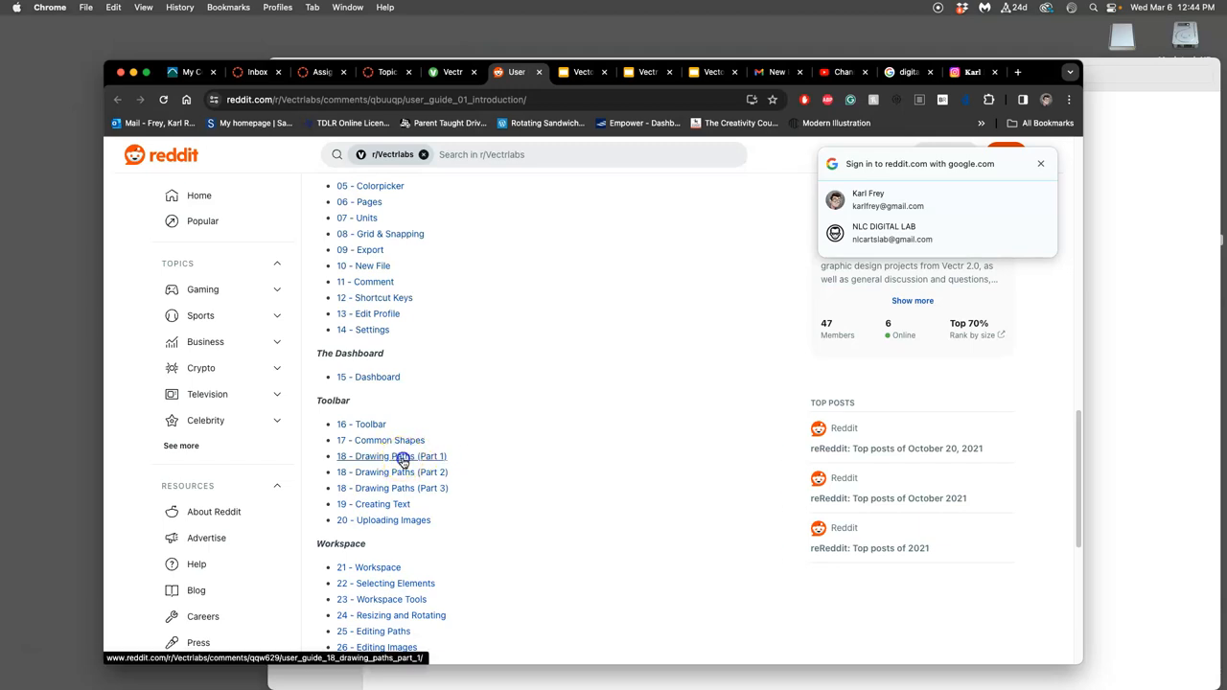
left_click(391, 456)
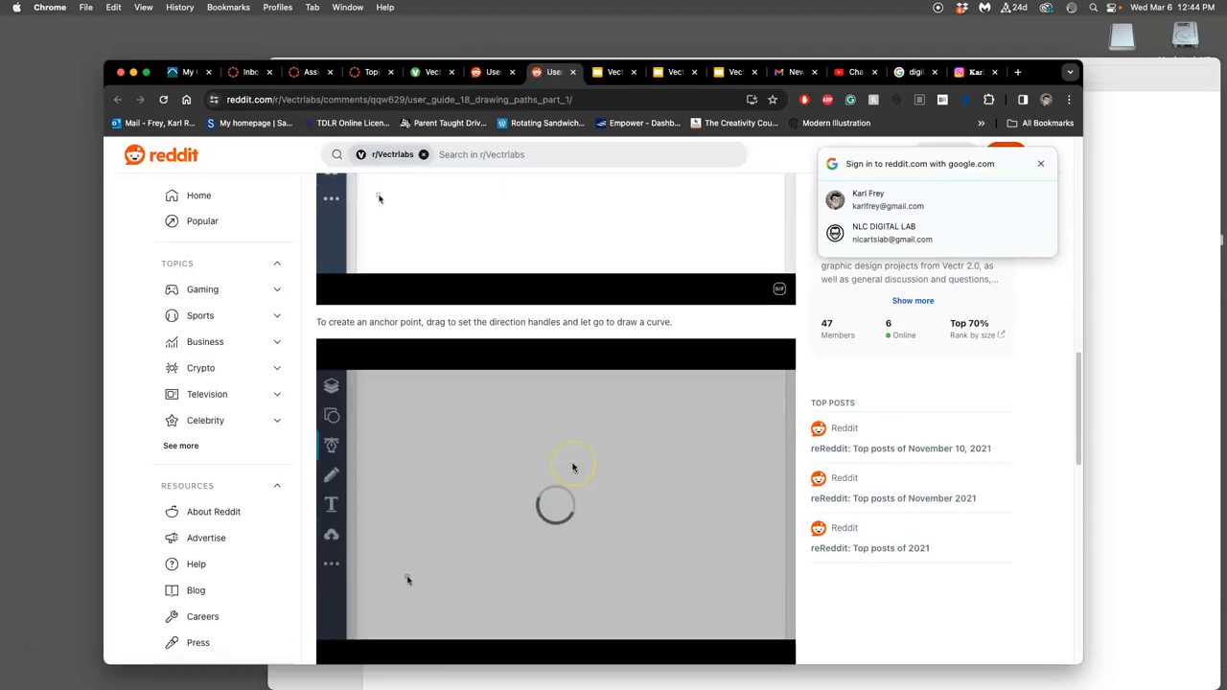
scroll("down", 3)
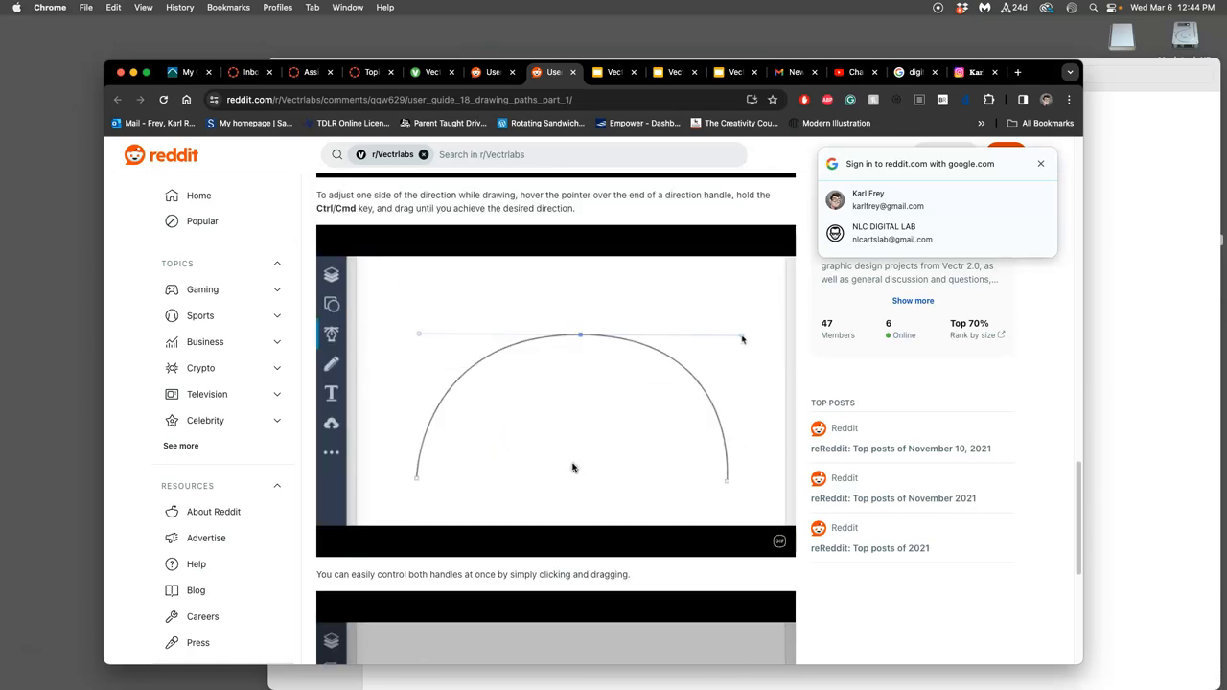
scroll("down", 3)
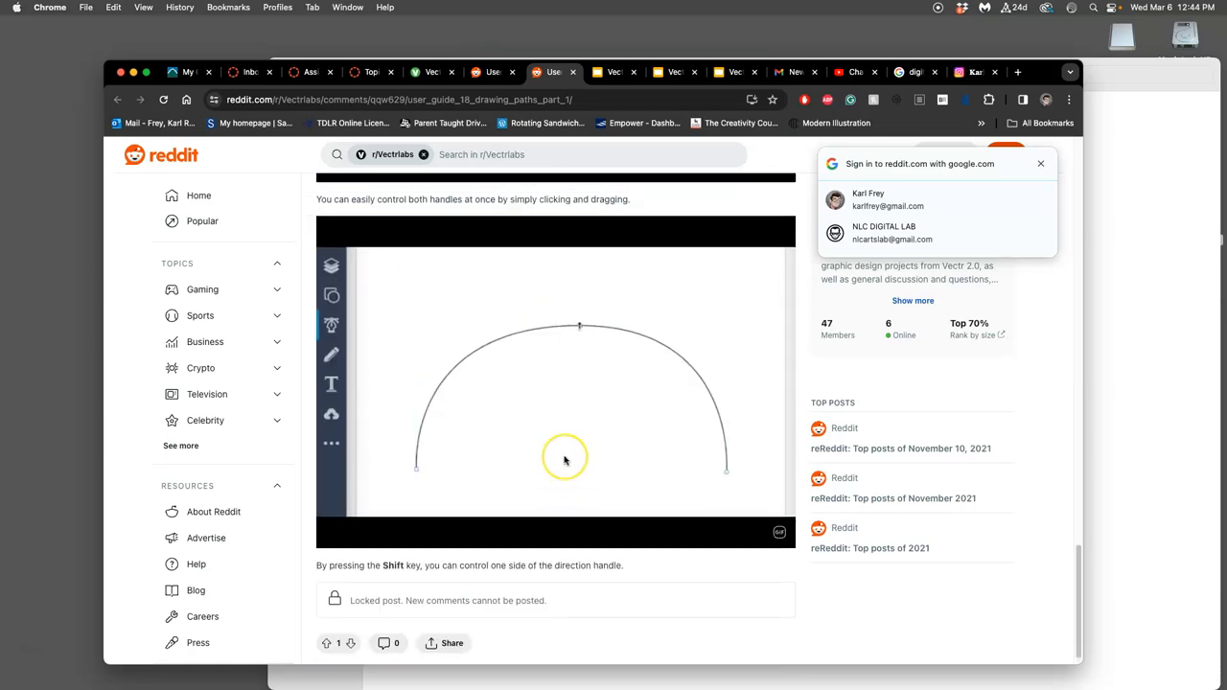
scroll("down", 3)
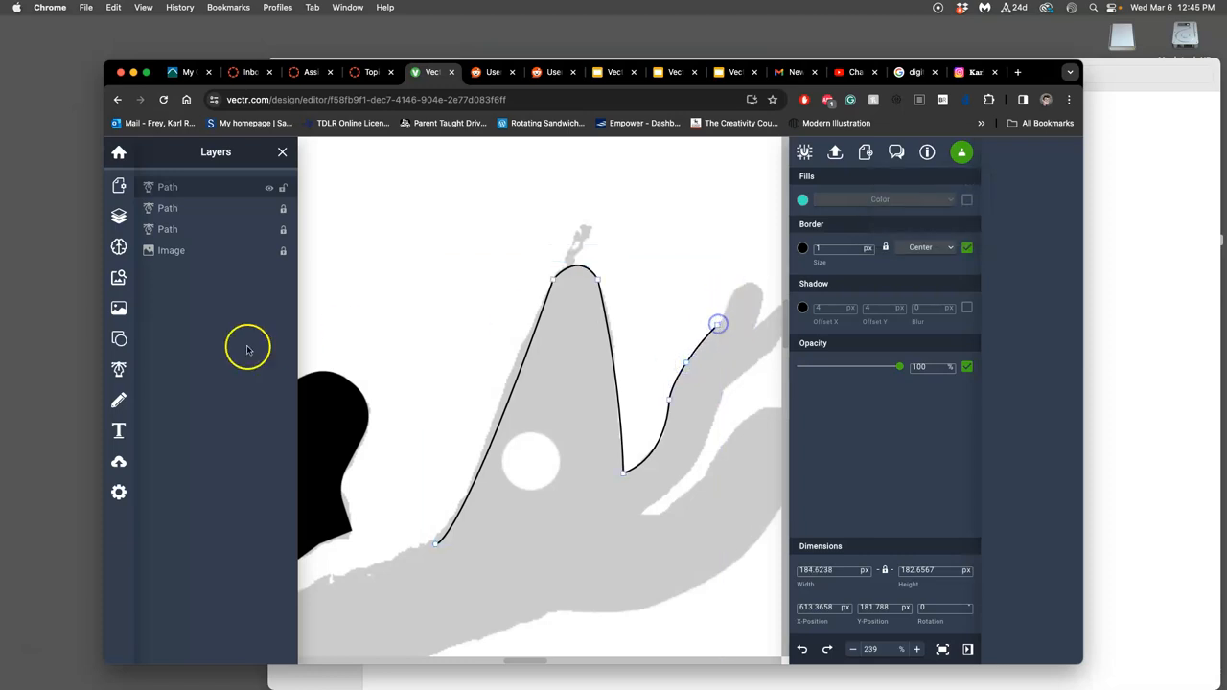
- Start a new pen path with curved anchors wrapping the right wing tip
left_click(119, 368)
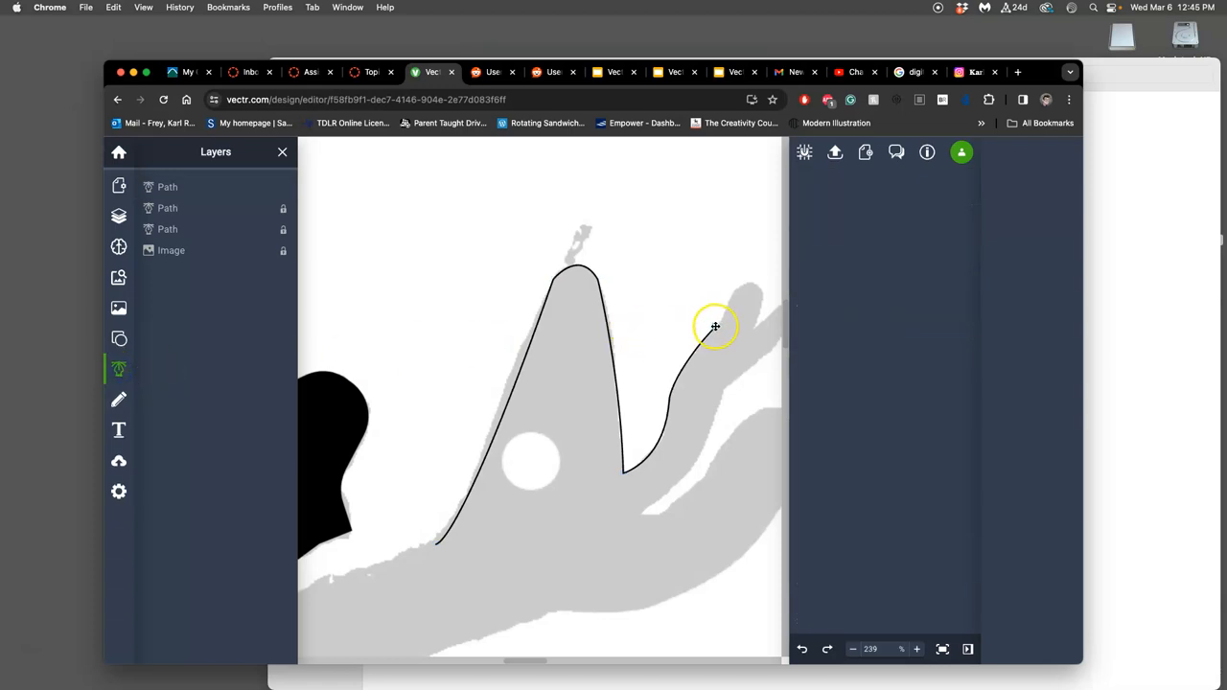
left_click(715, 326)
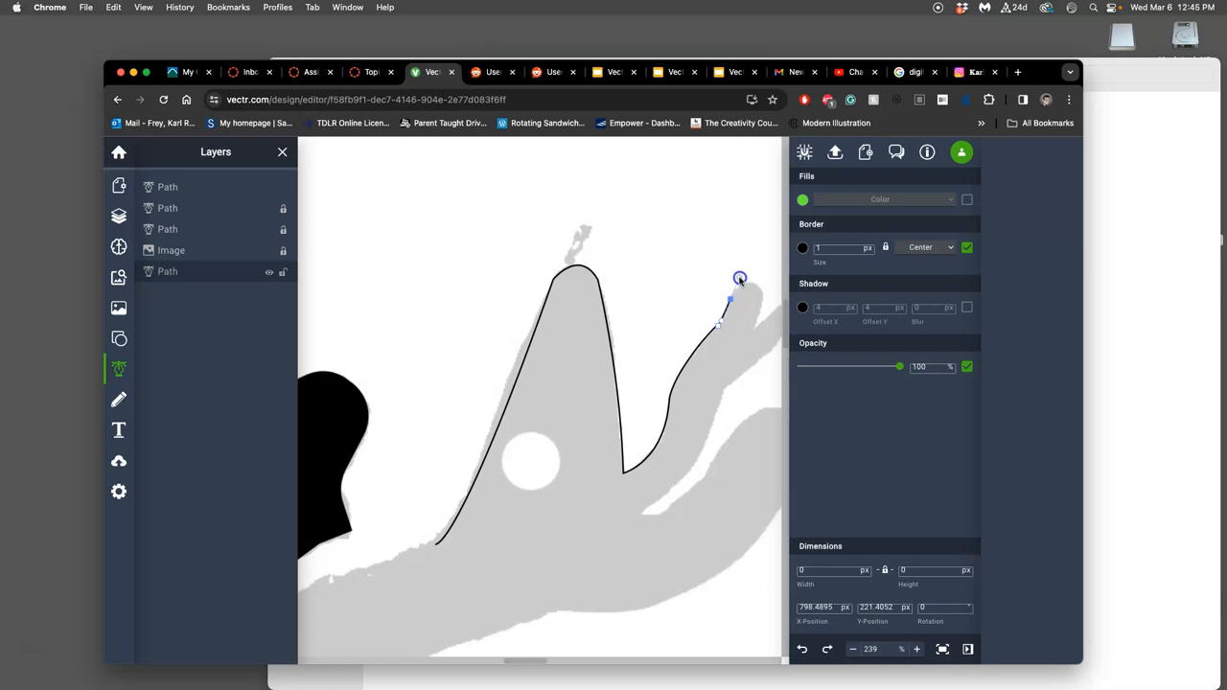
left_click_drag(739, 278, 755, 284)
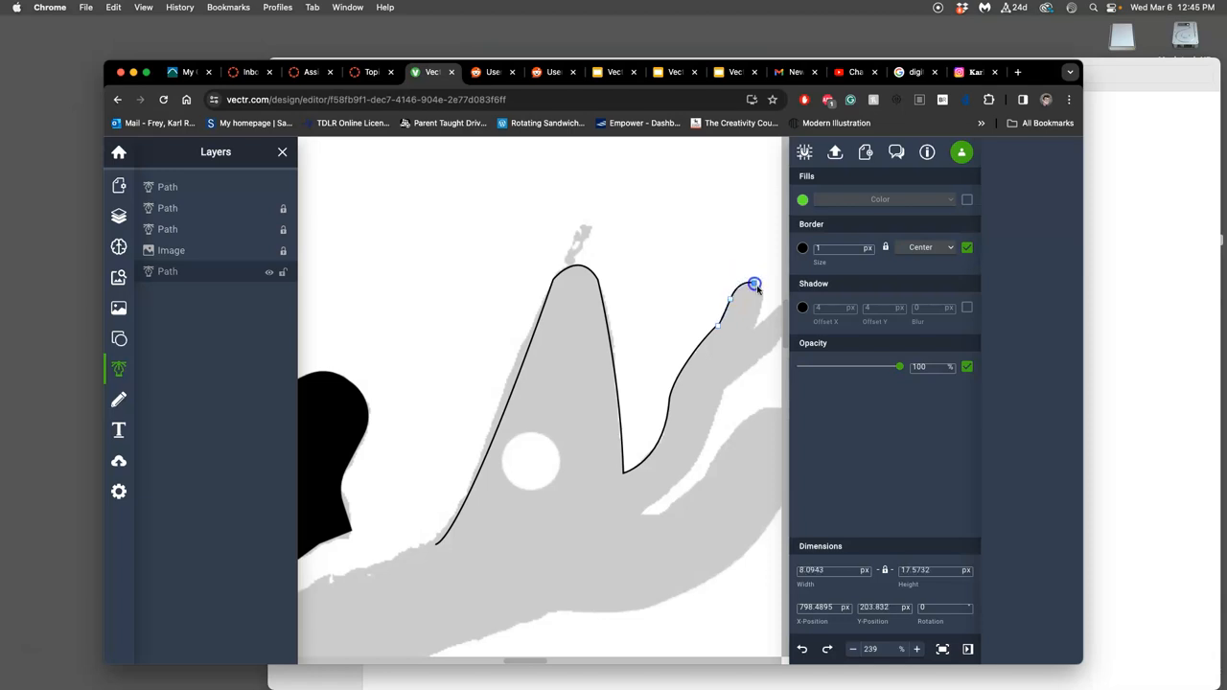
left_click_drag(755, 284, 759, 311)
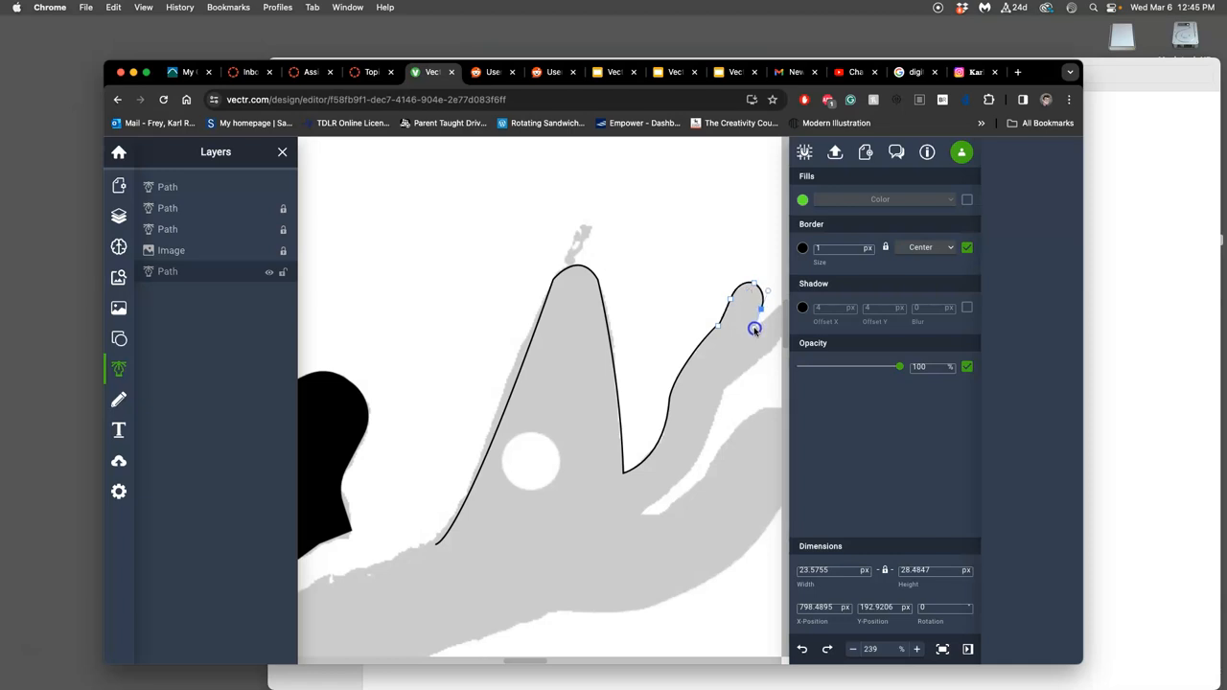
left_click_drag(753, 328, 755, 333)
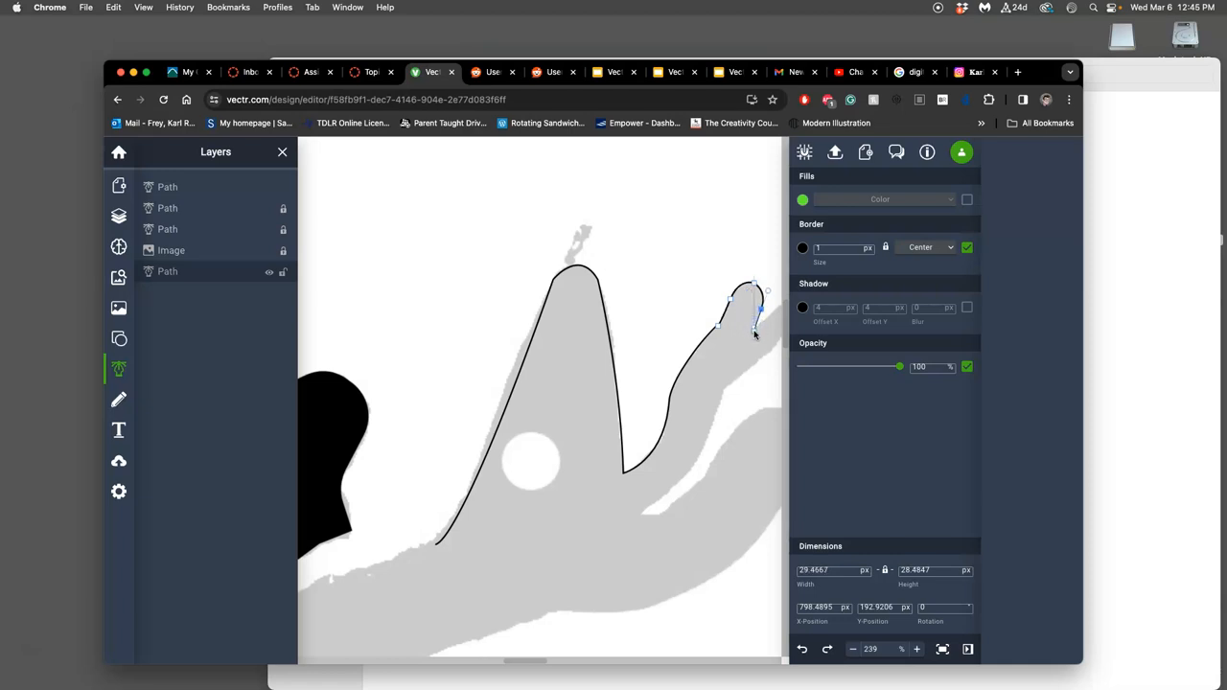
left_click(759, 311)
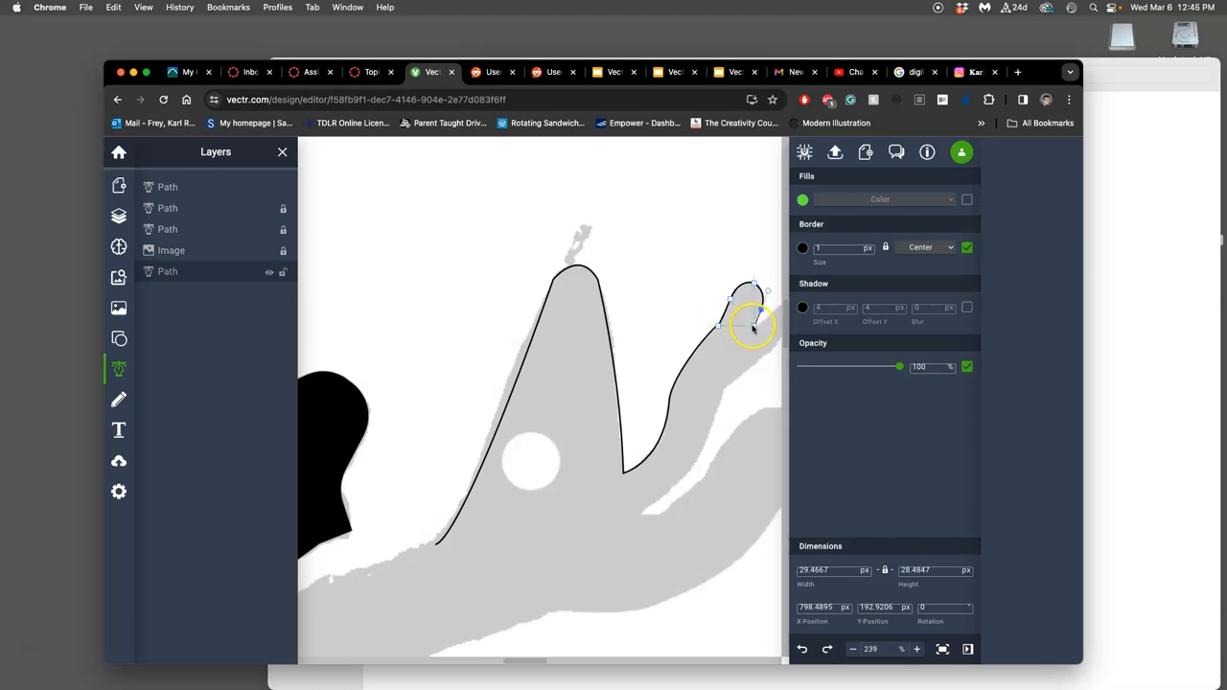
left_click(752, 328)
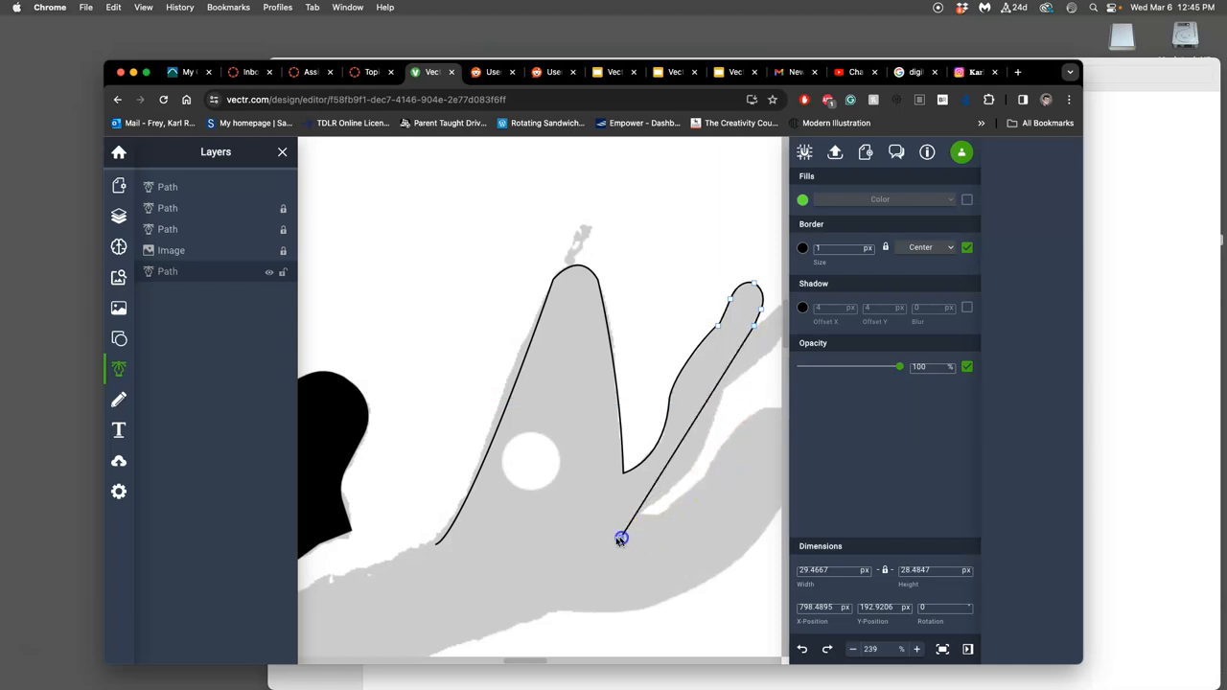
- Extend the path down to the lower-left base and back up toward its start
left_click_drag(621, 536, 437, 546)
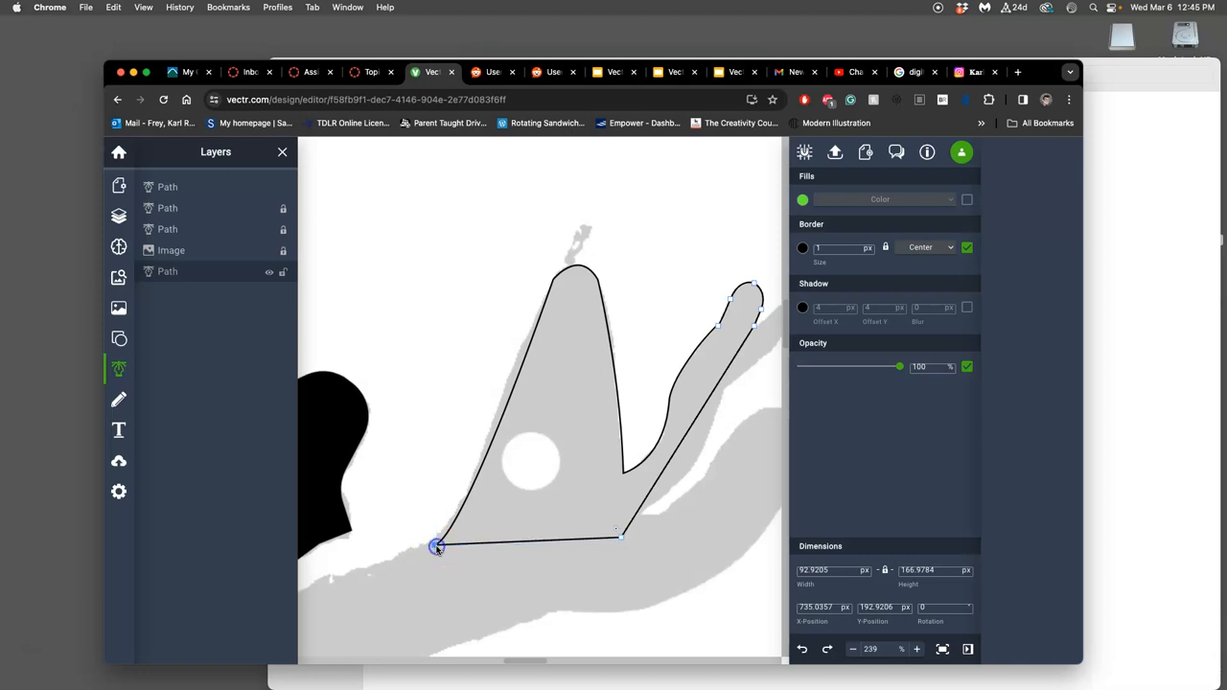
left_click_drag(437, 546, 586, 475)
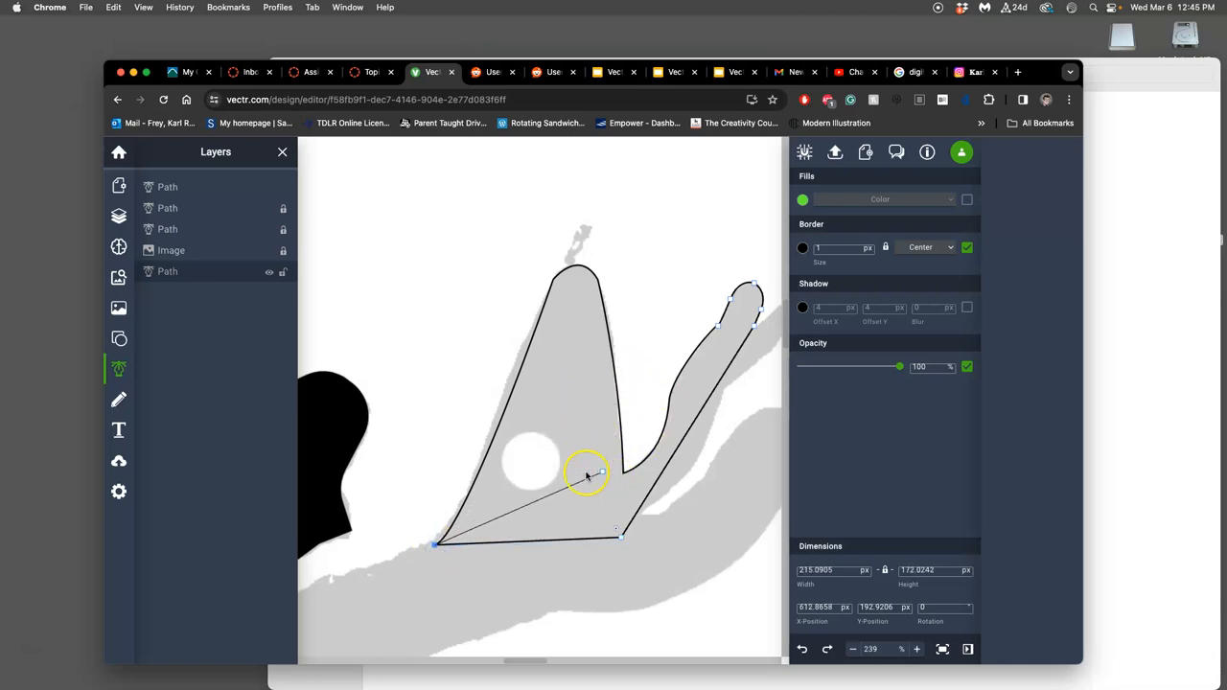
left_click_drag(584, 475, 717, 330)
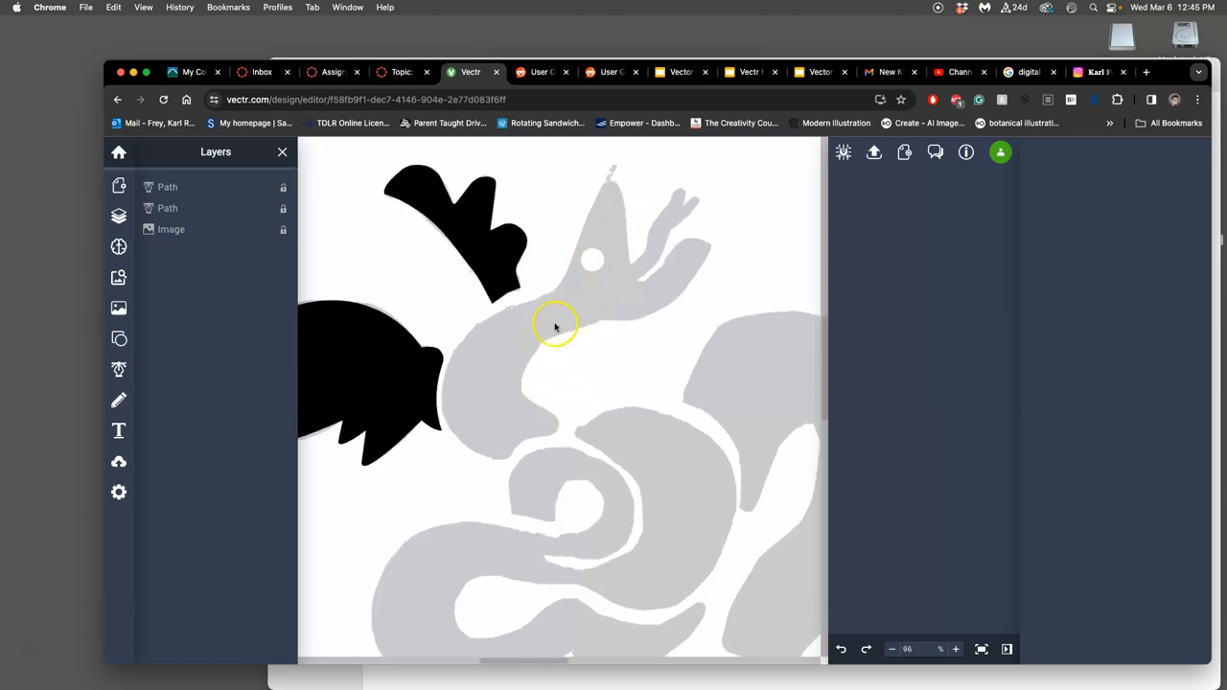
mouse_move(118, 368)
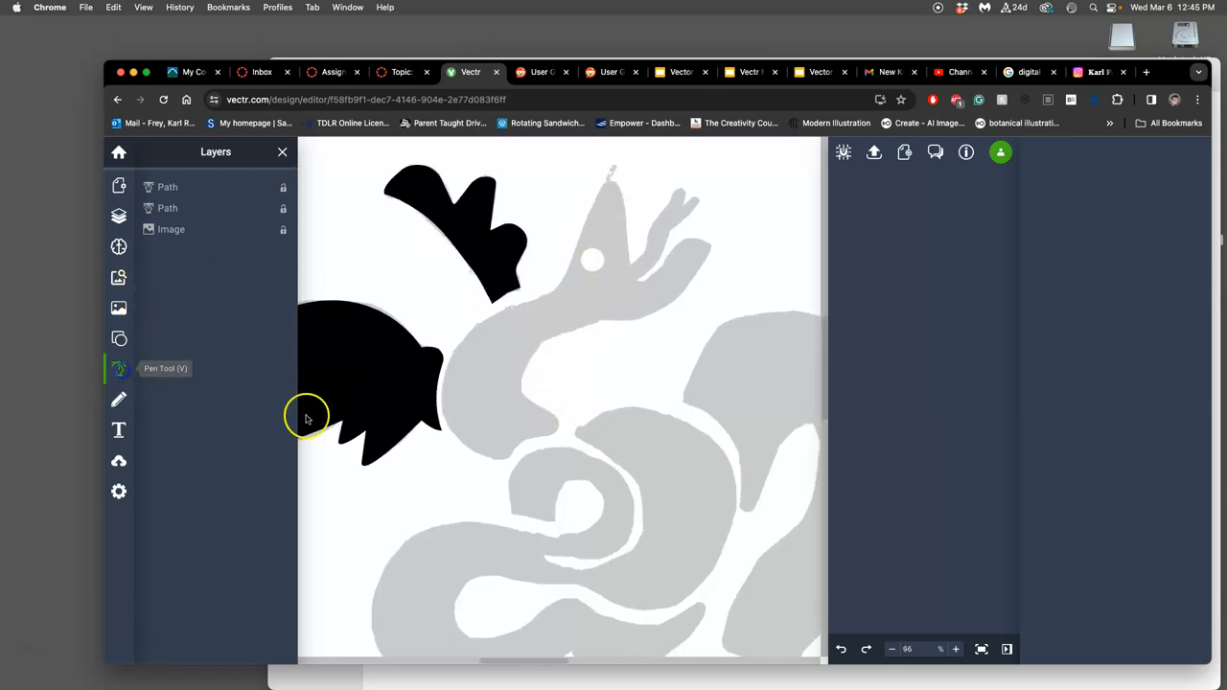
- Start a pen path below the black wing and curve it up the neck
left_click(458, 458)
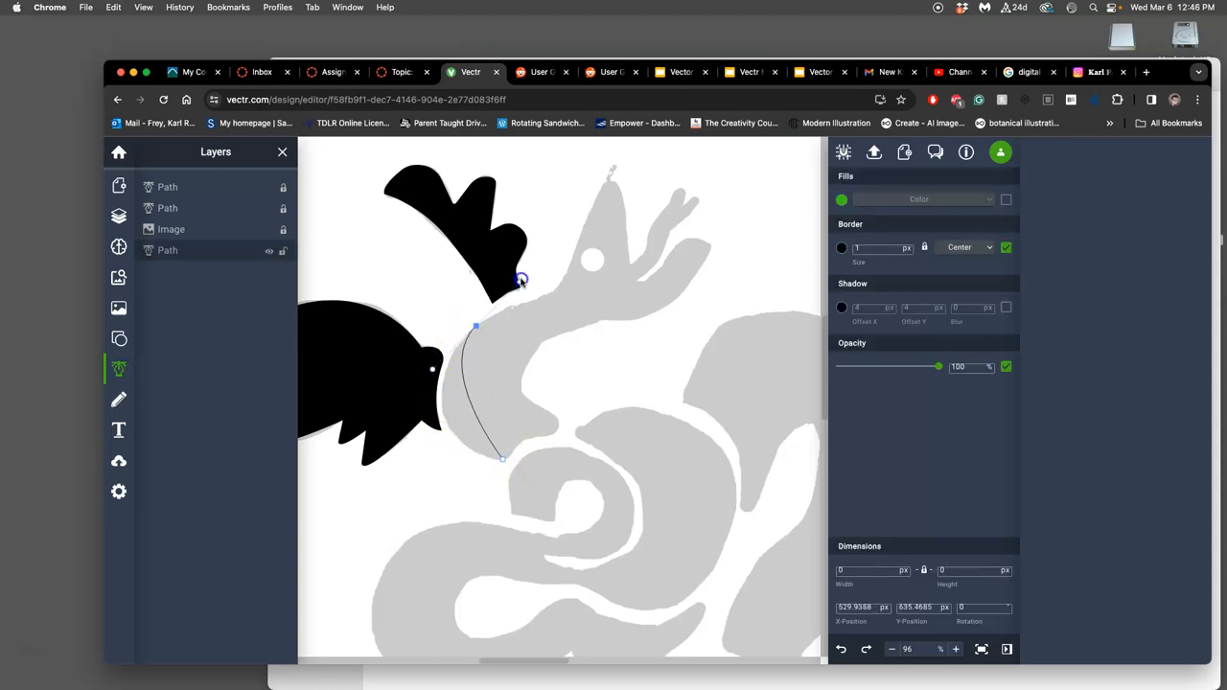
left_click_drag(521, 280, 569, 209)
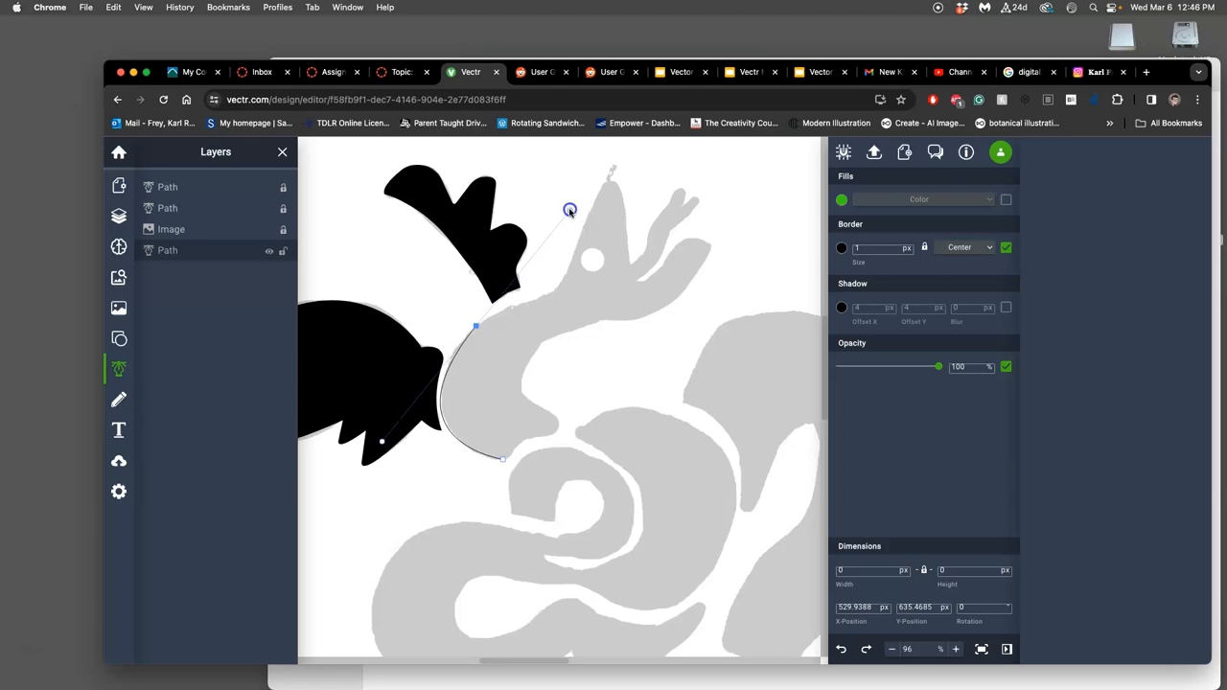
left_click_drag(569, 208, 563, 220)
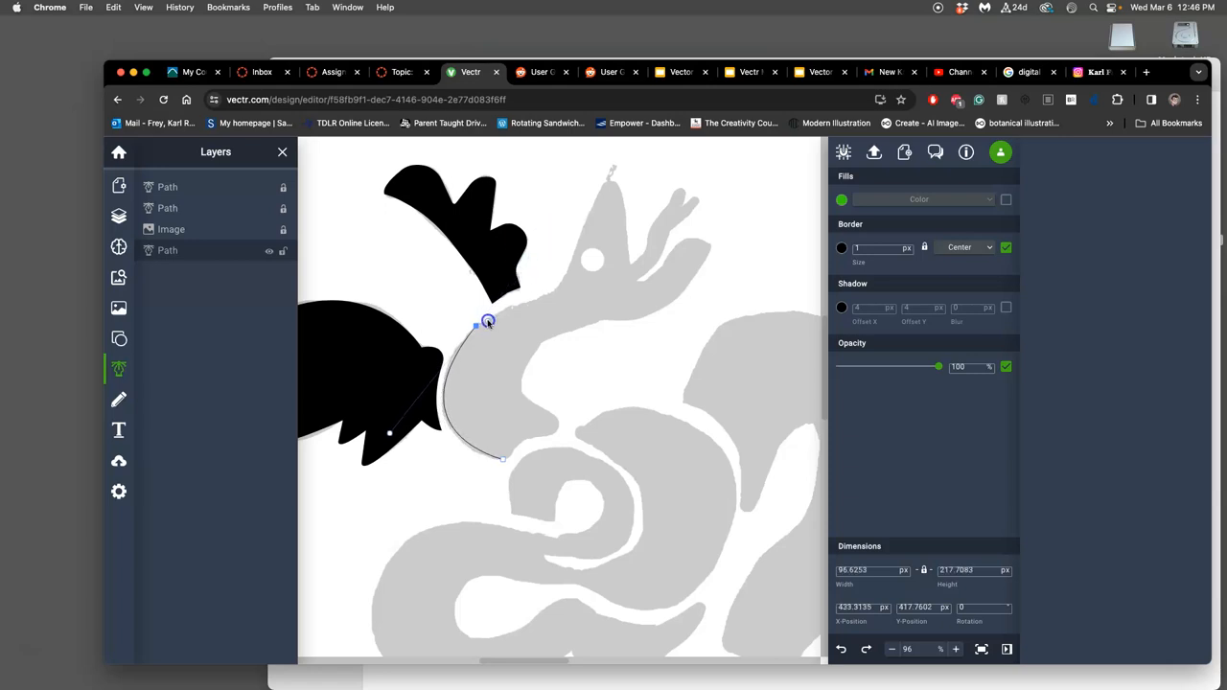
left_click_drag(489, 322, 565, 280)
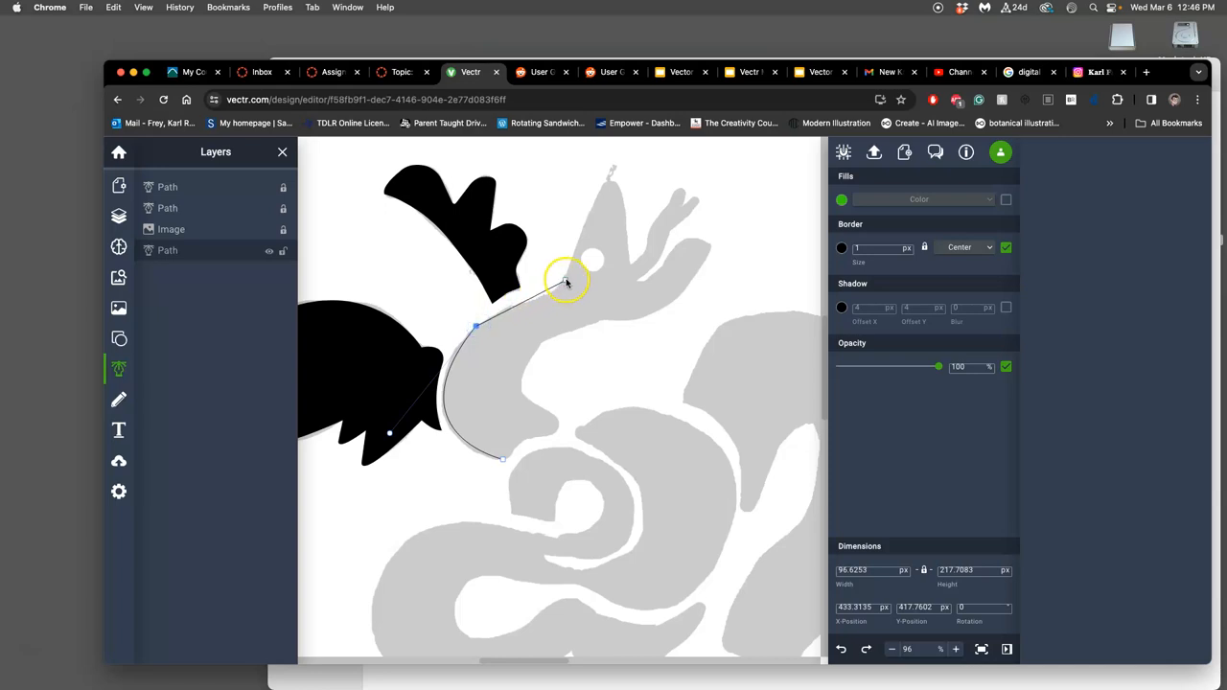
left_click_drag(566, 280, 579, 236)
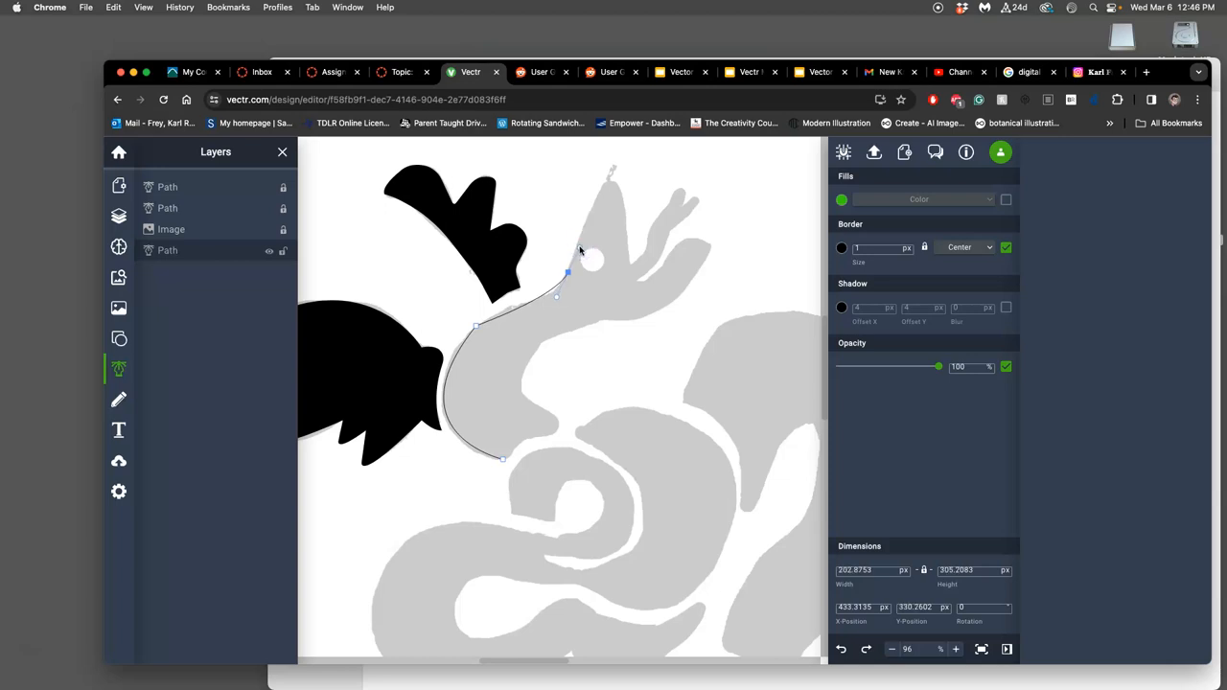
- Carry the path over the top of the head and along the snout
left_click(602, 188)
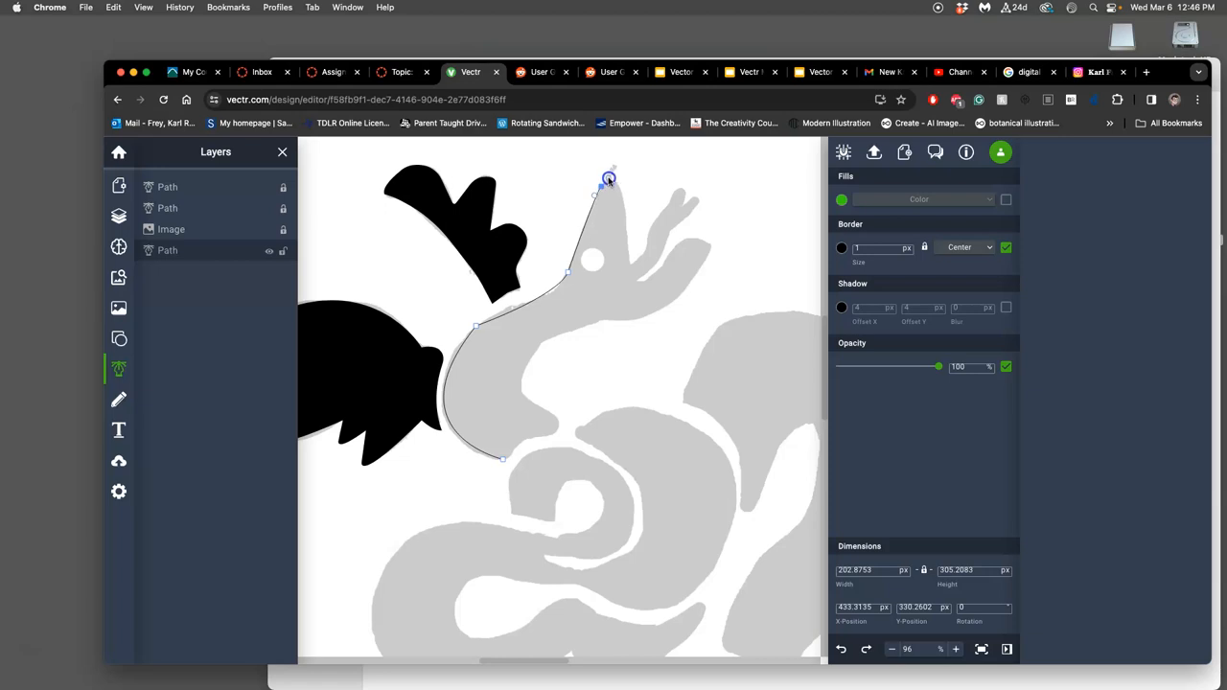
left_click_drag(609, 180, 602, 184)
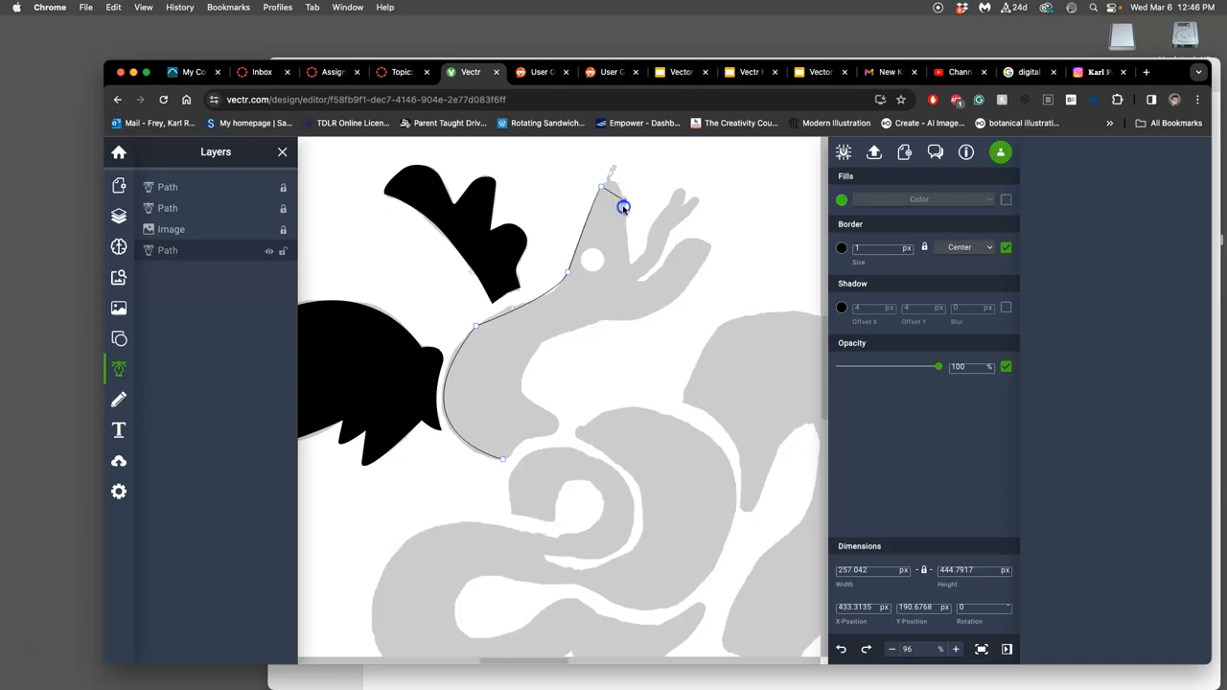
left_click_drag(623, 207, 629, 236)
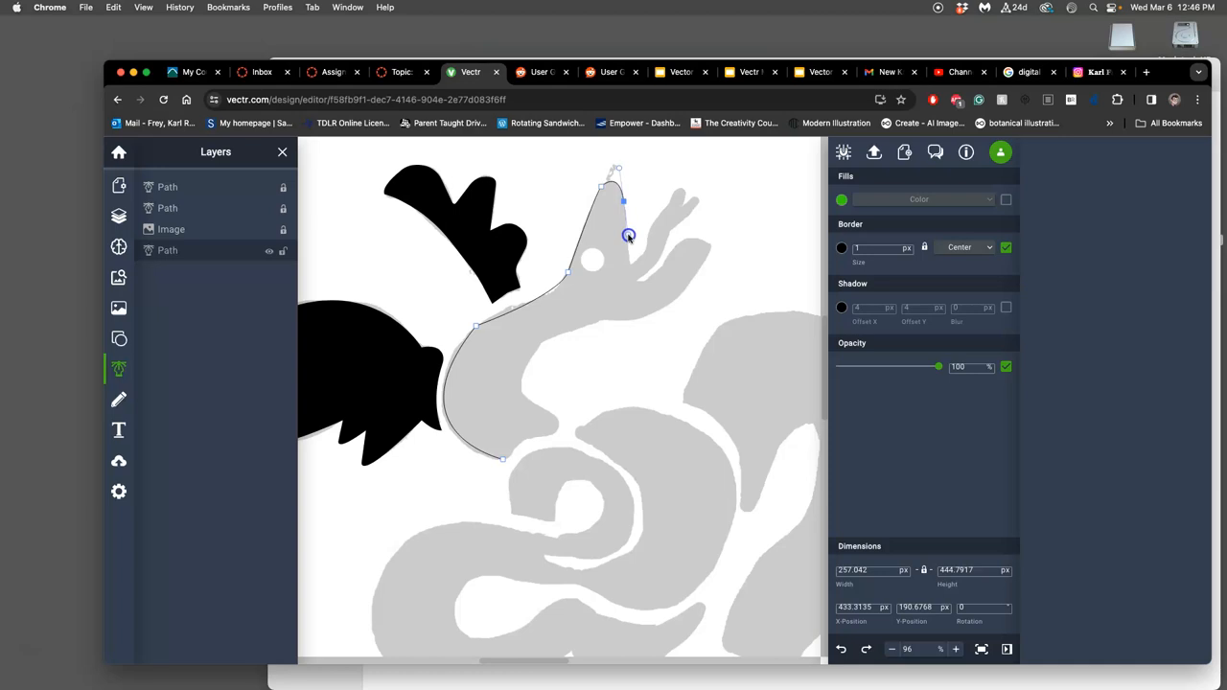
left_click_drag(628, 234, 625, 203)
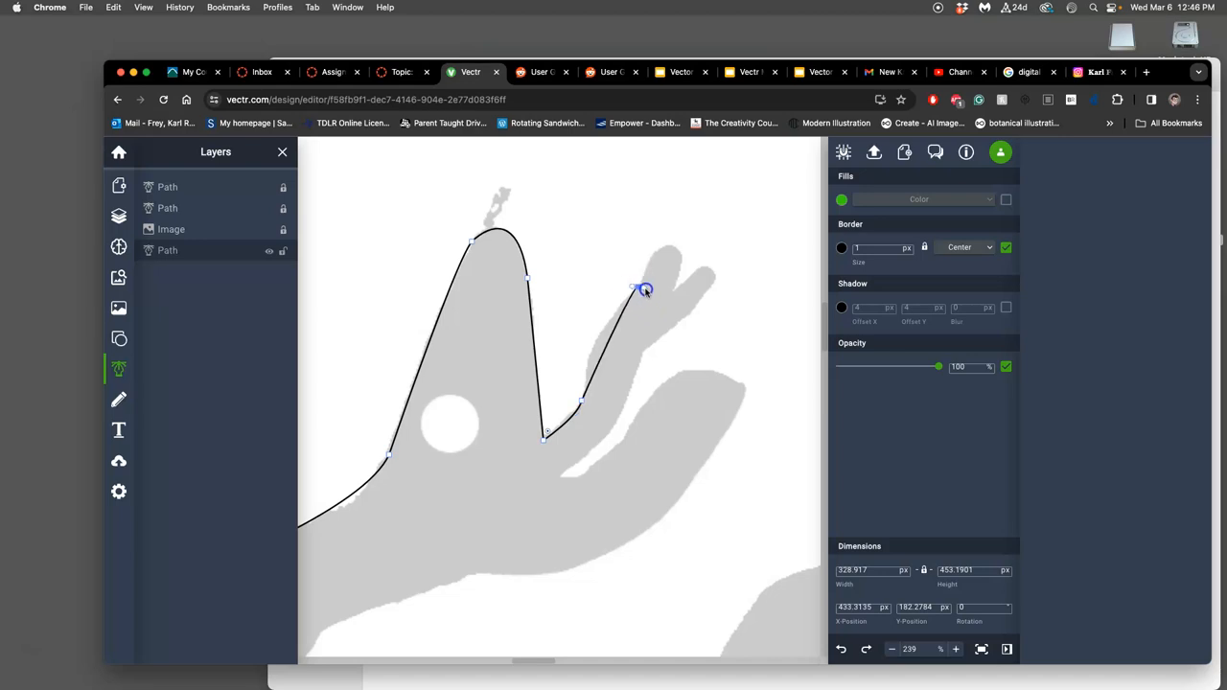
- Wrap the path over the small right prong's tip and down its right side
left_click_drag(644, 289, 694, 231)
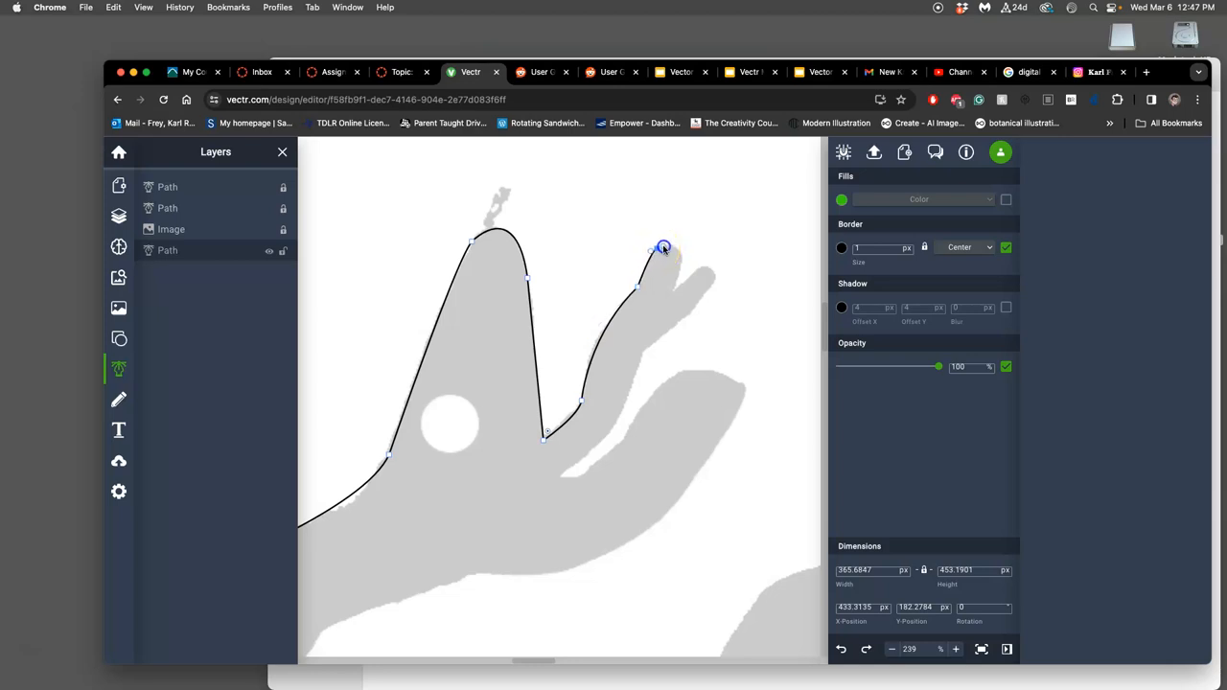
left_click_drag(663, 247, 660, 230)
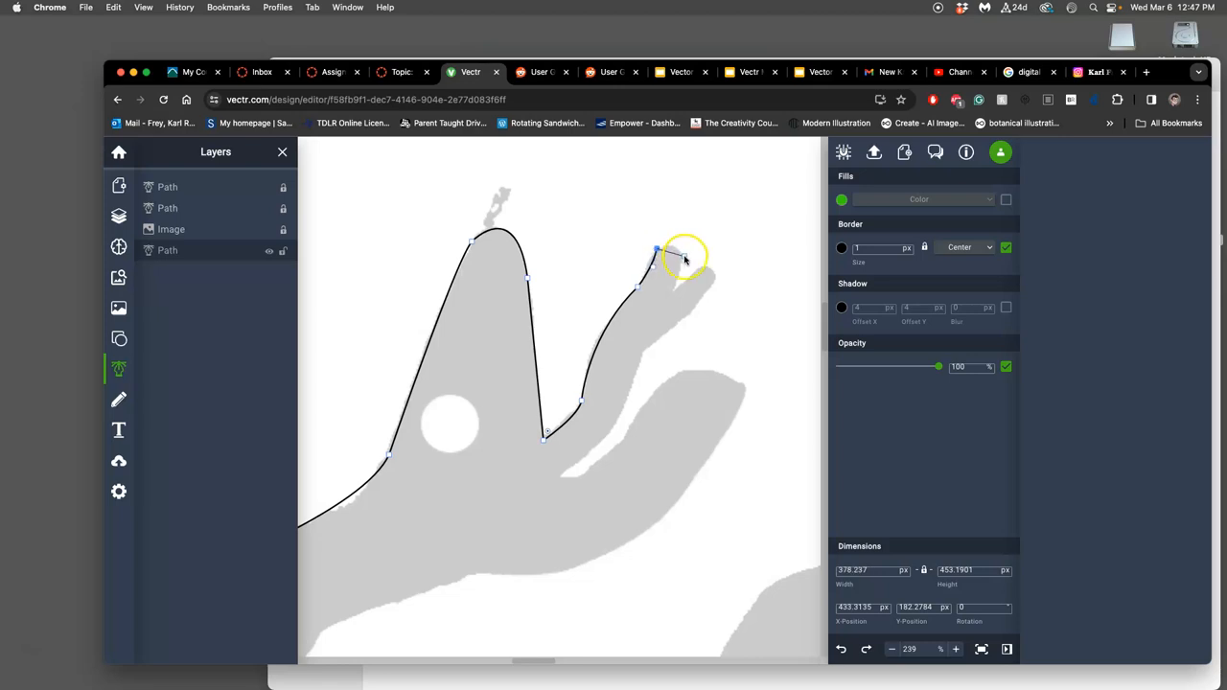
left_click_drag(686, 259, 675, 284)
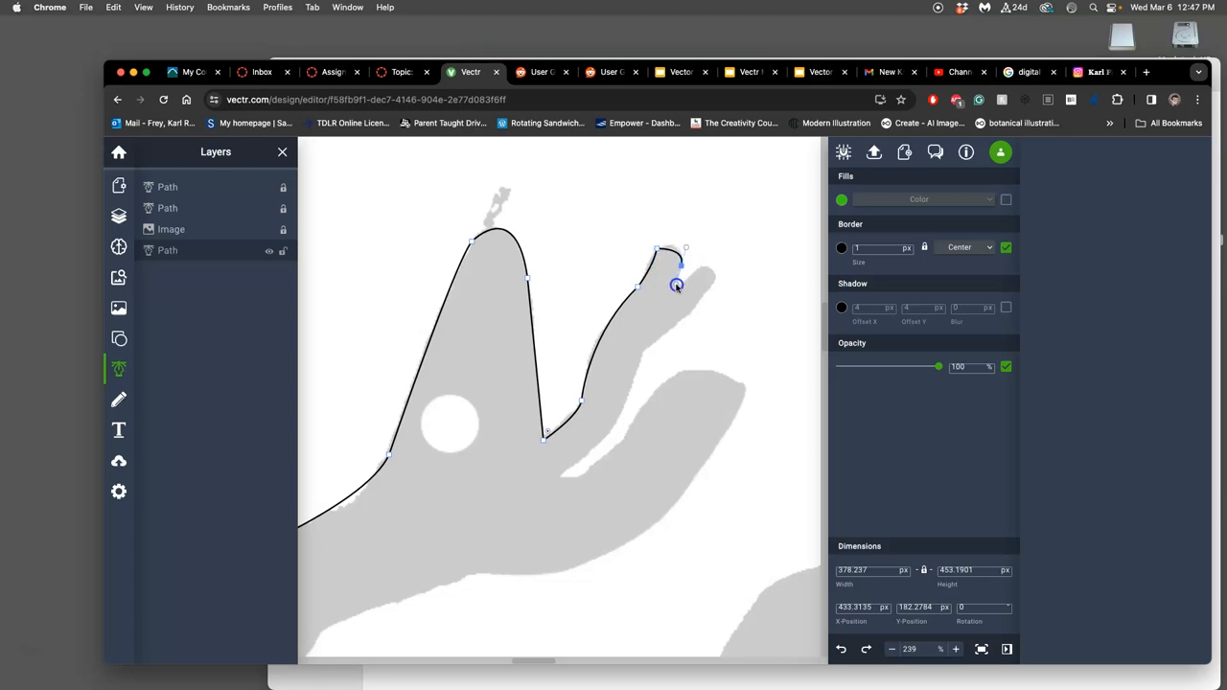
left_click_drag(674, 285, 679, 299)
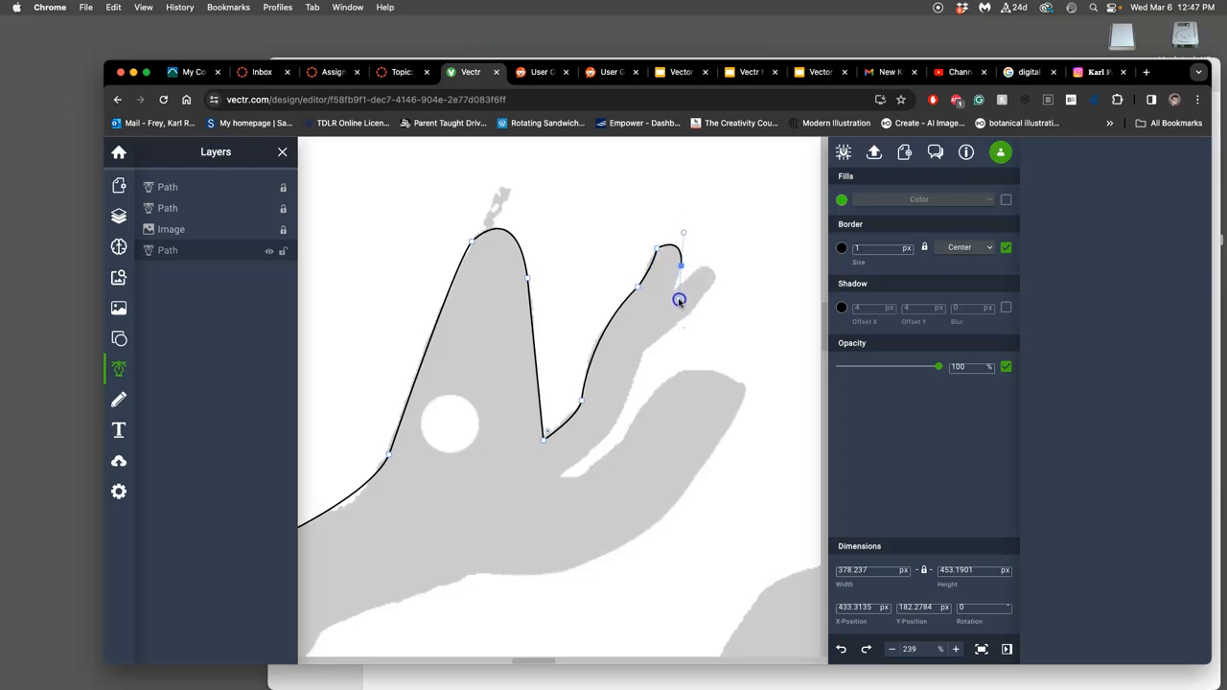
left_click_drag(678, 299, 678, 288)
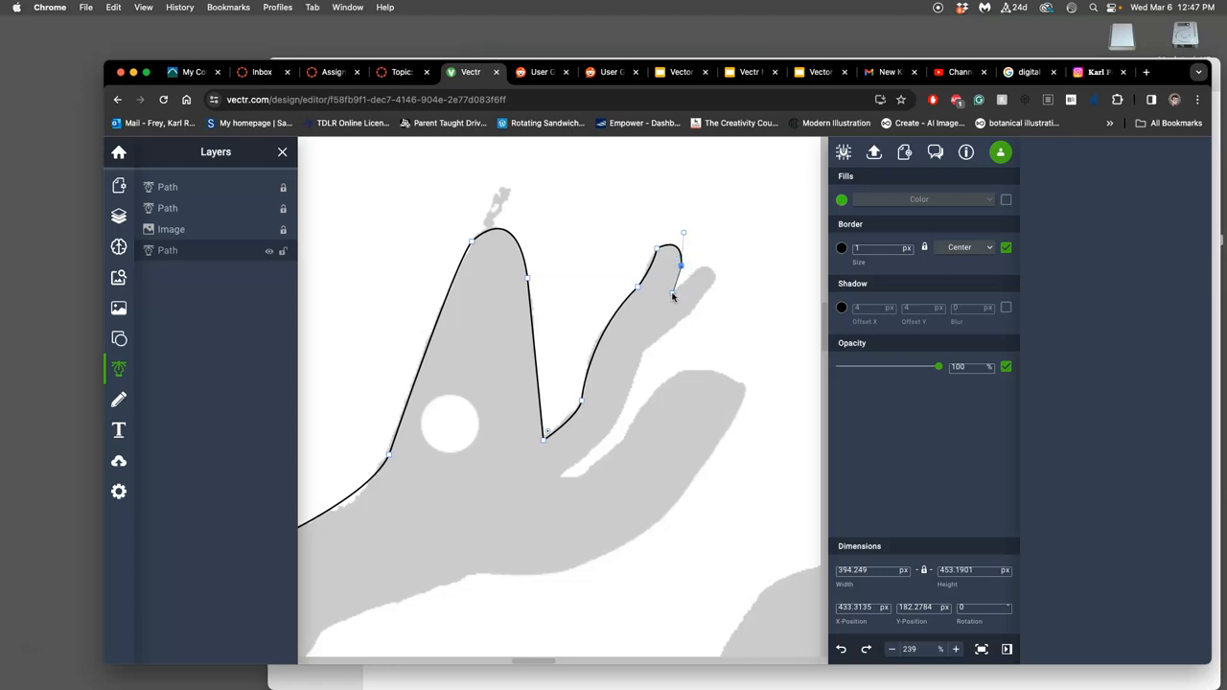
mouse_move(673, 295)
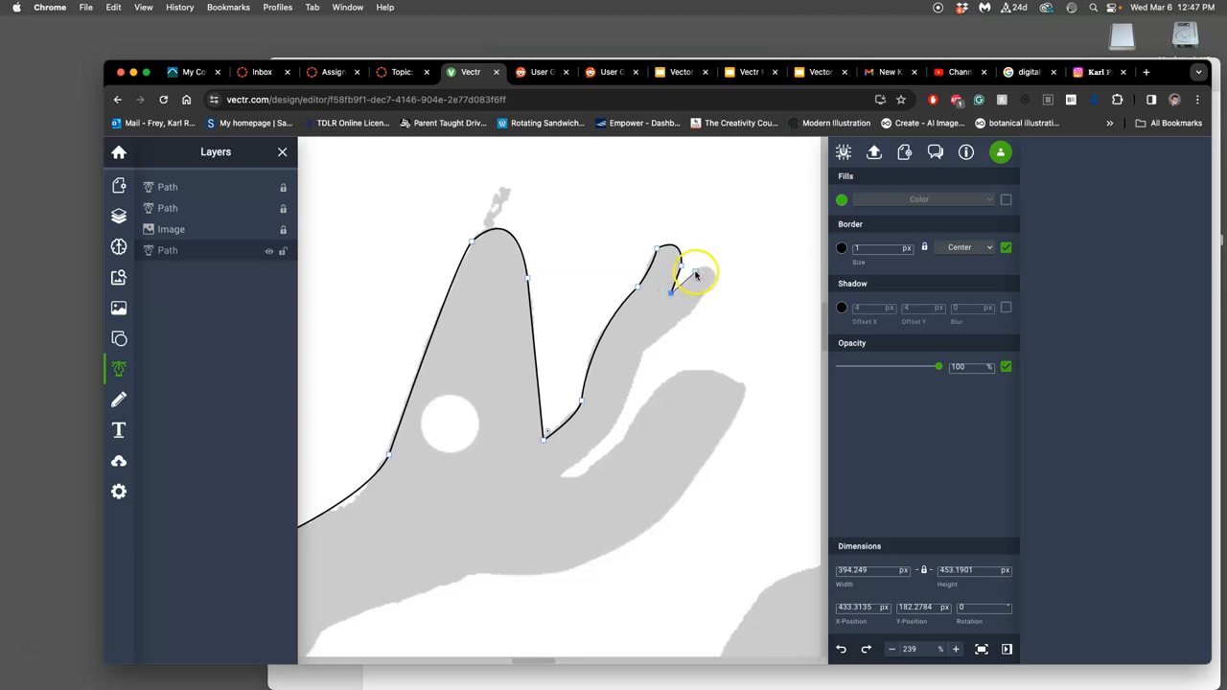
left_click_drag(693, 273, 712, 288)
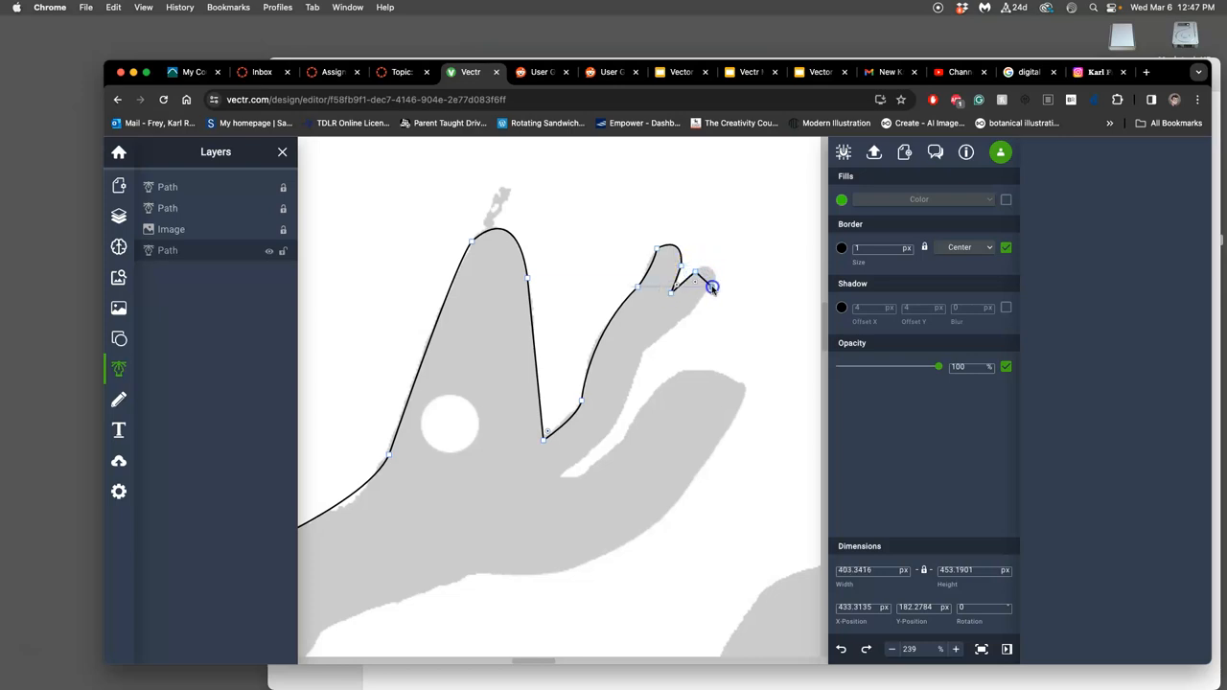
left_click_drag(713, 287, 705, 318)
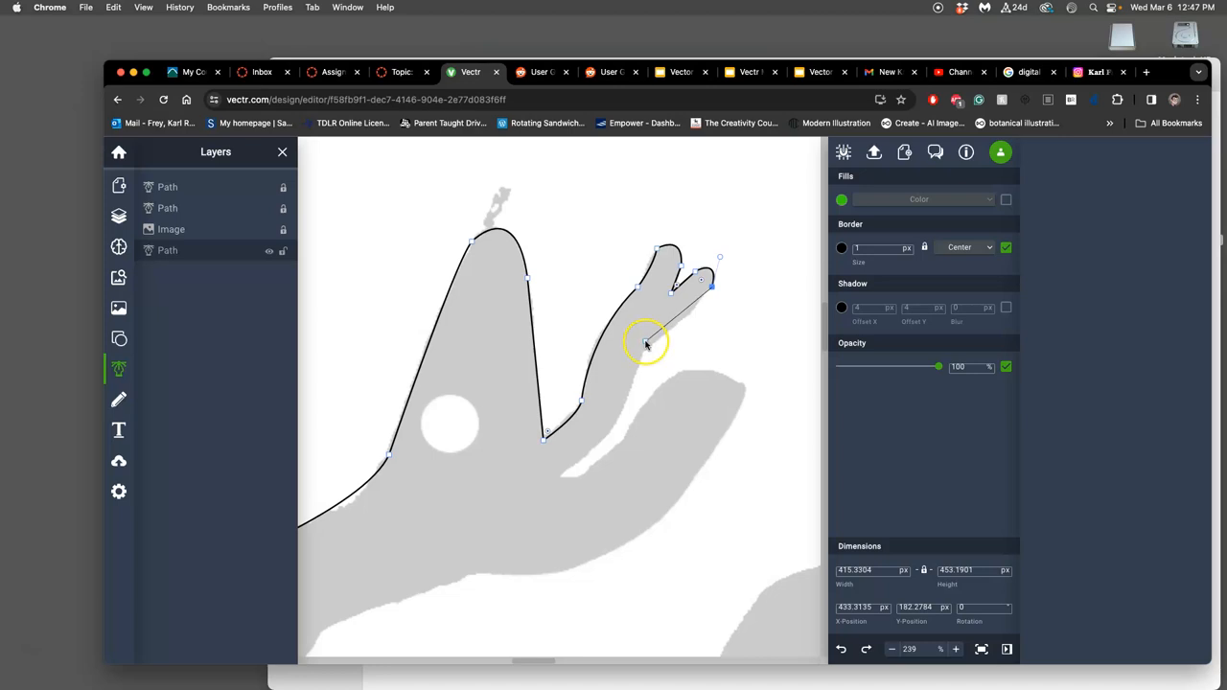
- Run the path down the prong and shape the curve into the lower lobe's top edge
left_click(644, 343)
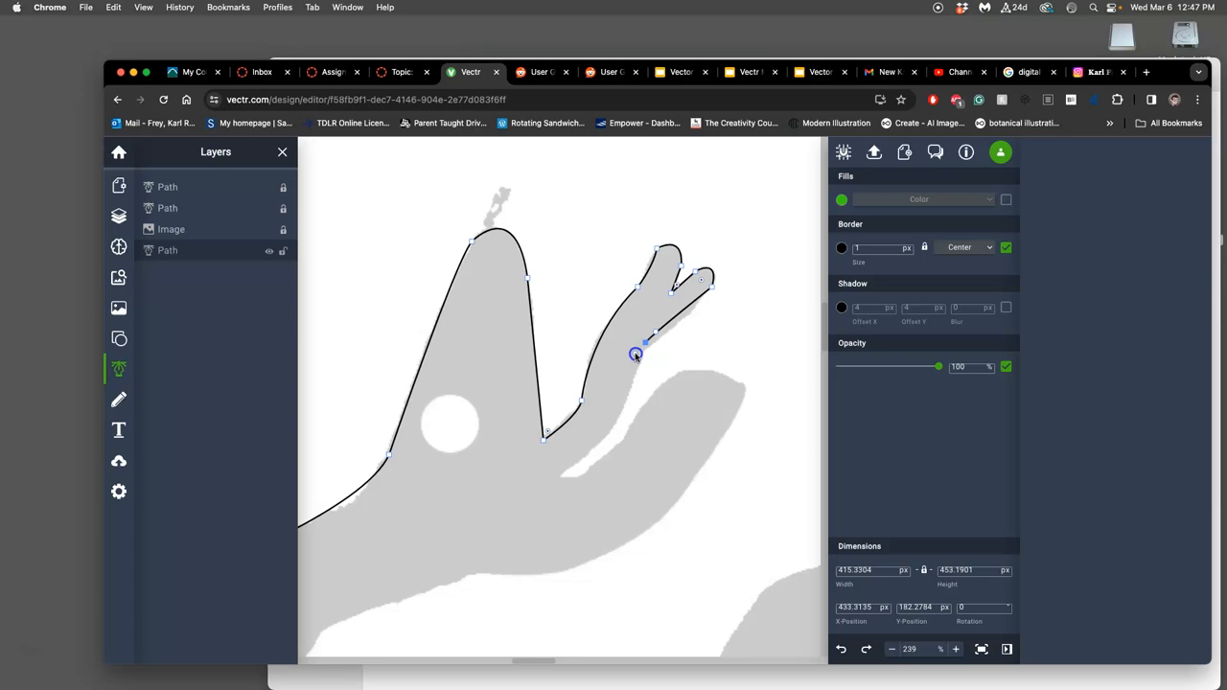
left_click_drag(637, 355, 641, 349)
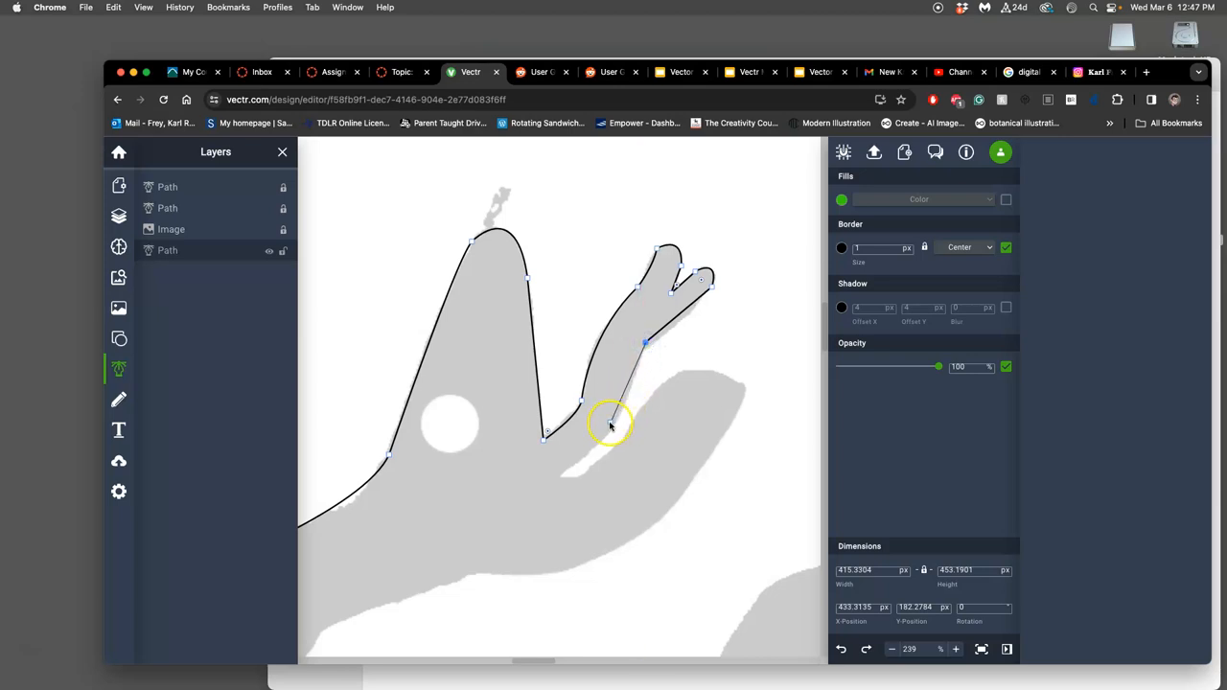
left_click_drag(611, 425, 636, 360)
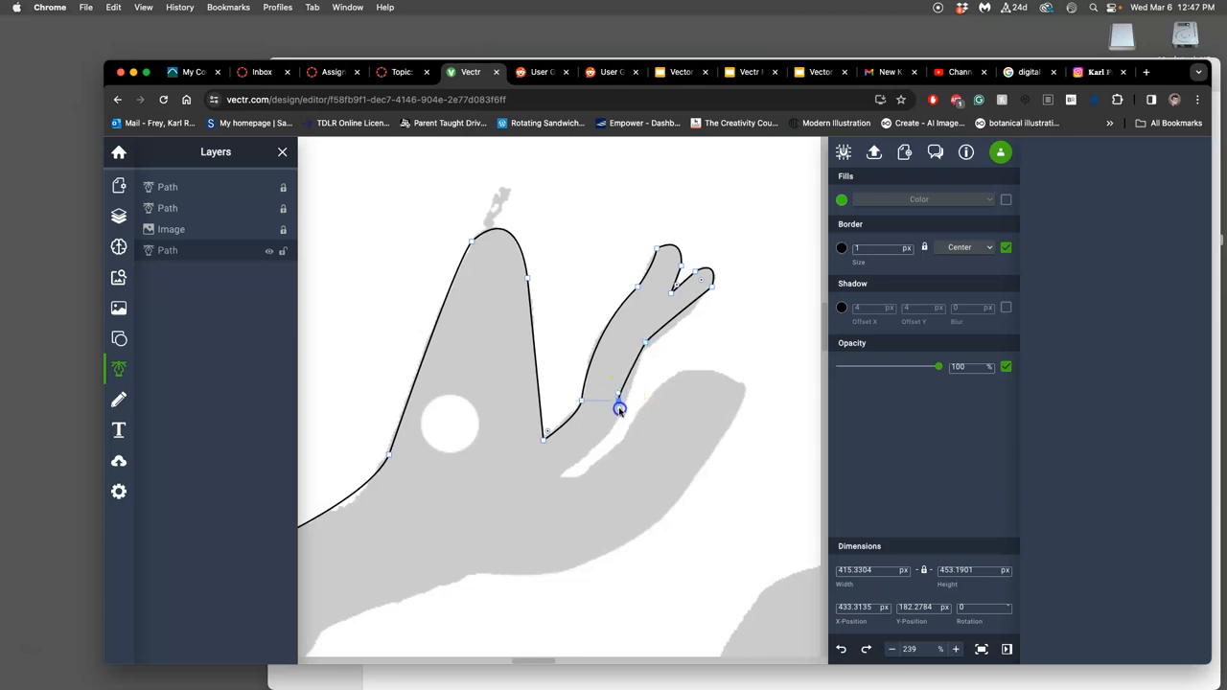
left_click_drag(619, 410, 615, 425)
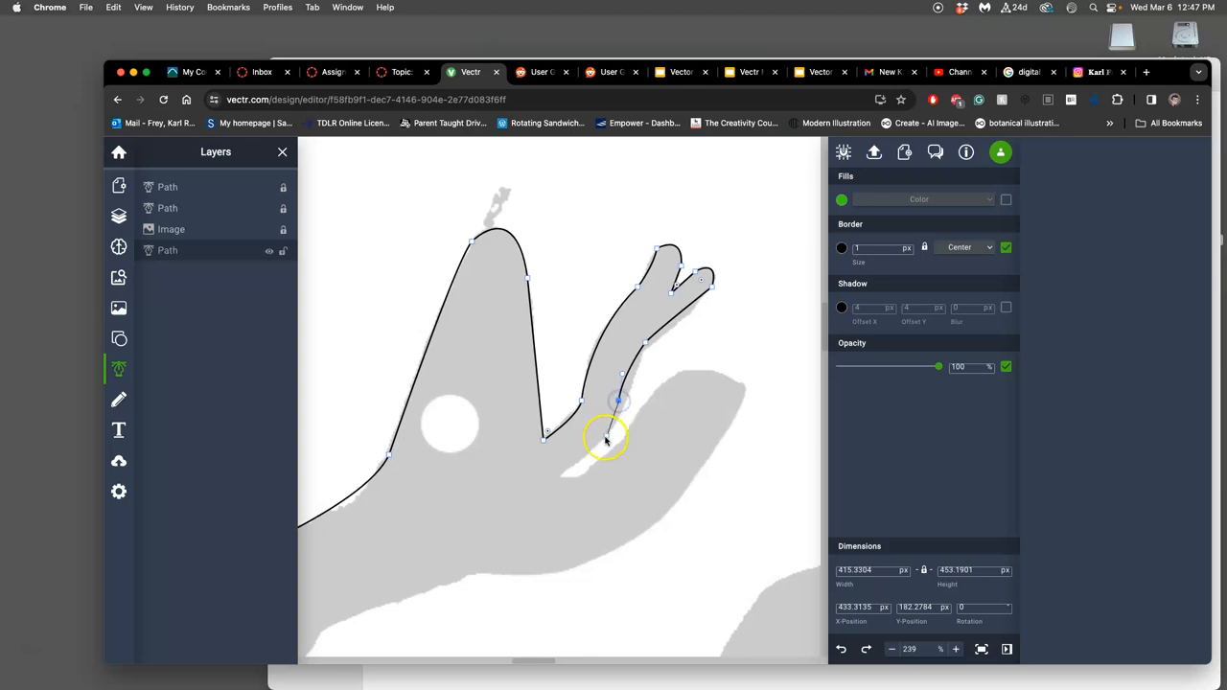
left_click_drag(618, 439, 564, 481)
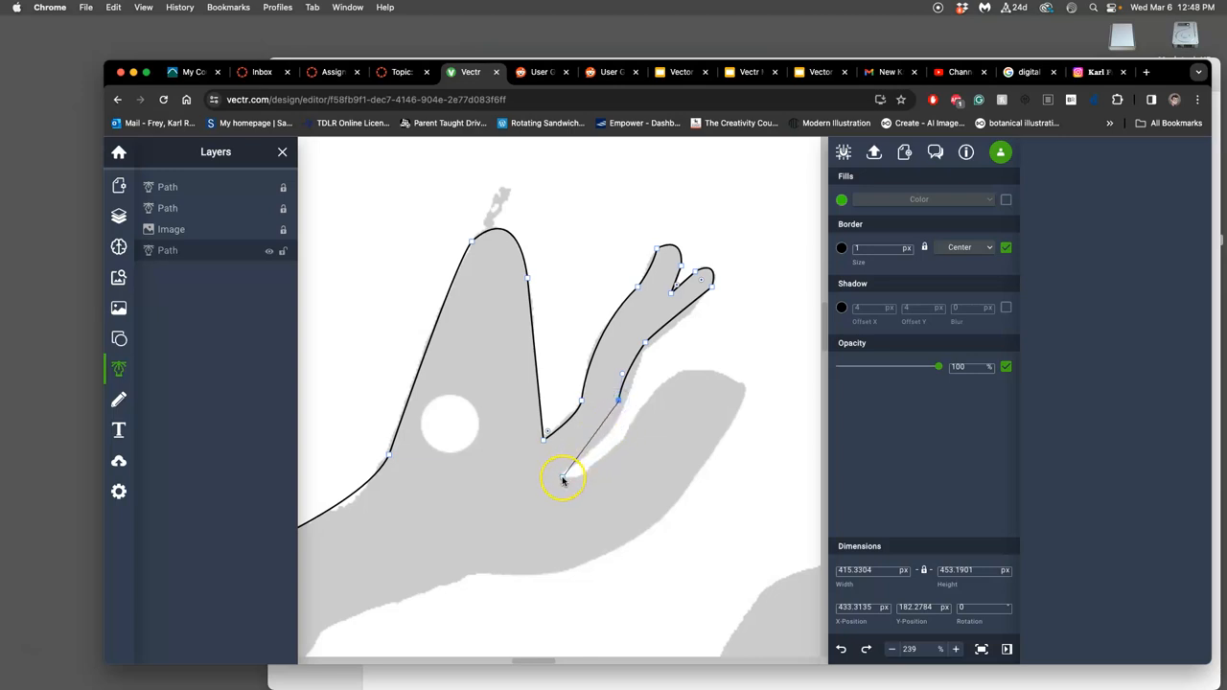
left_click_drag(563, 479, 508, 514)
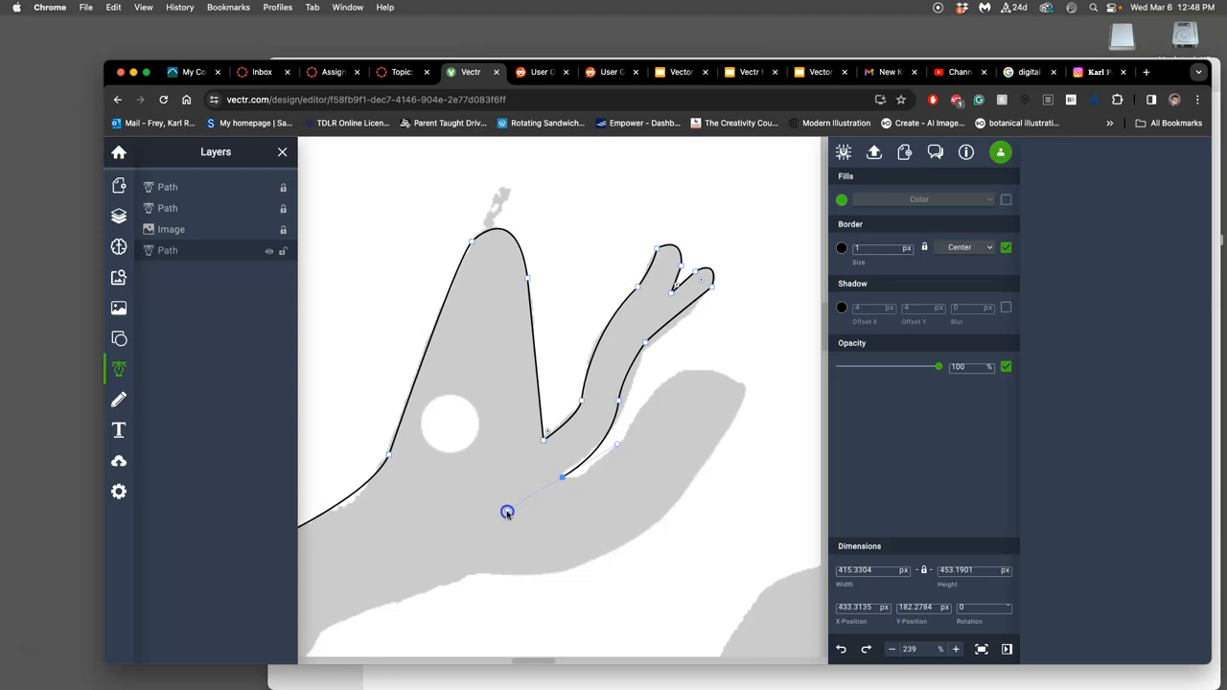
left_click_drag(506, 513, 510, 520)
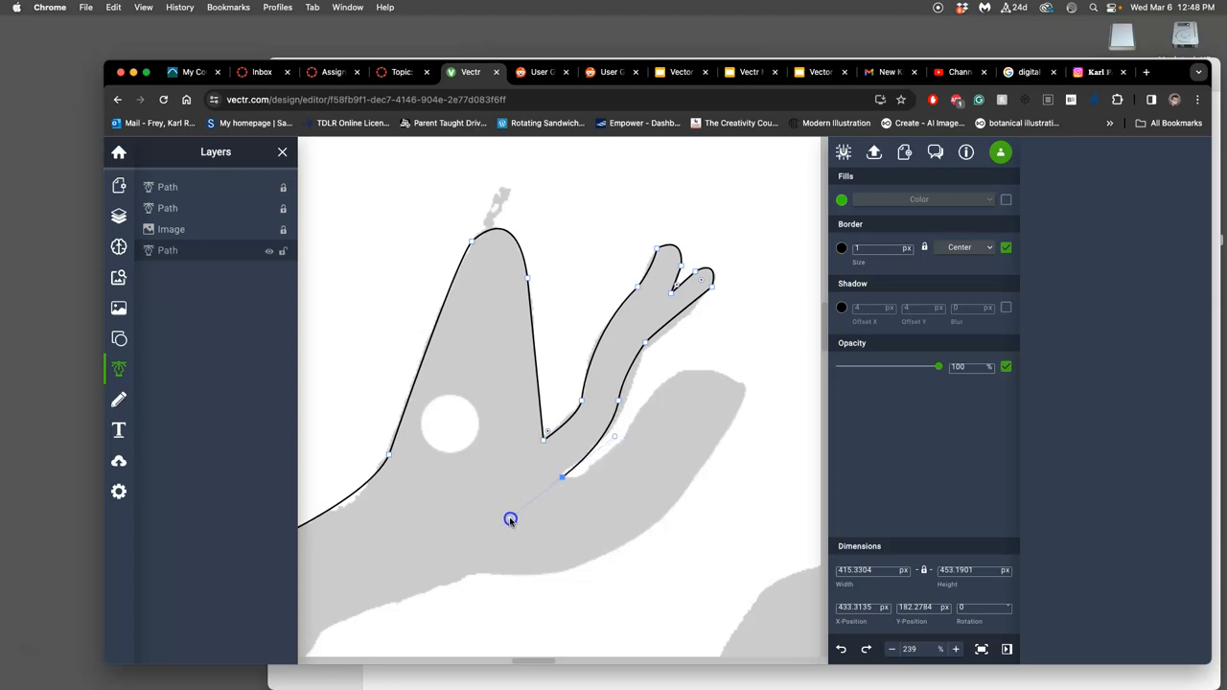
left_click(510, 518)
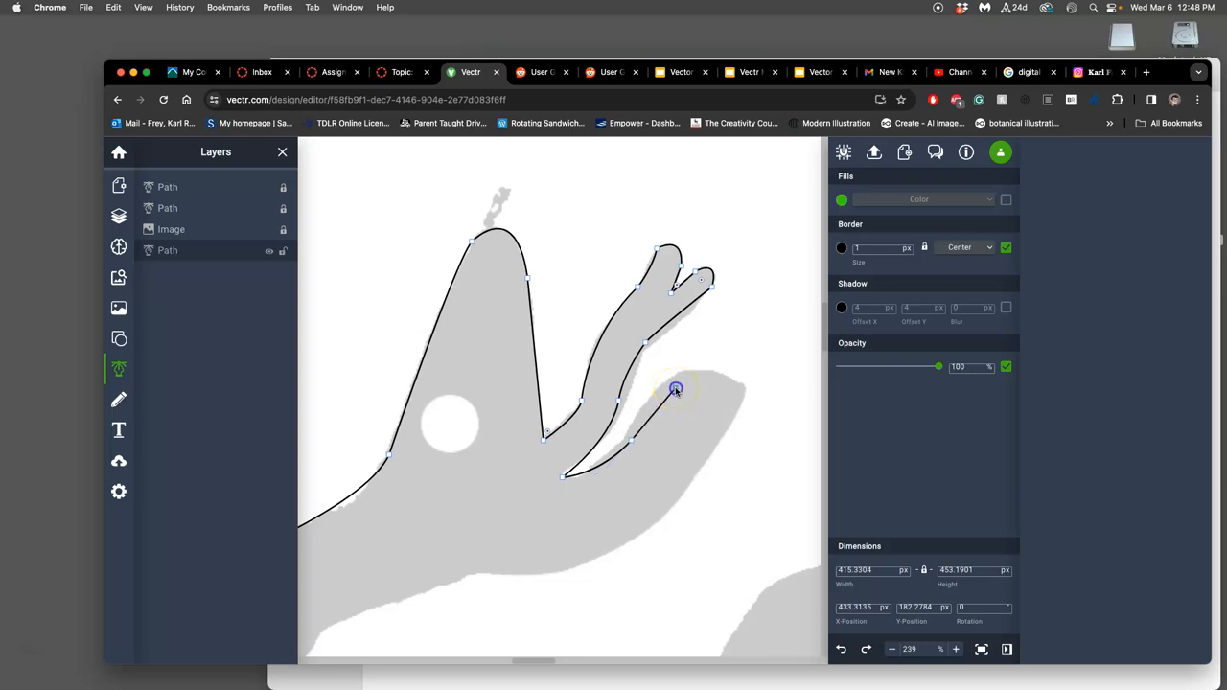
- Trace the lobe's top edge and round the path around its right tip
left_click_drag(675, 391, 751, 407)
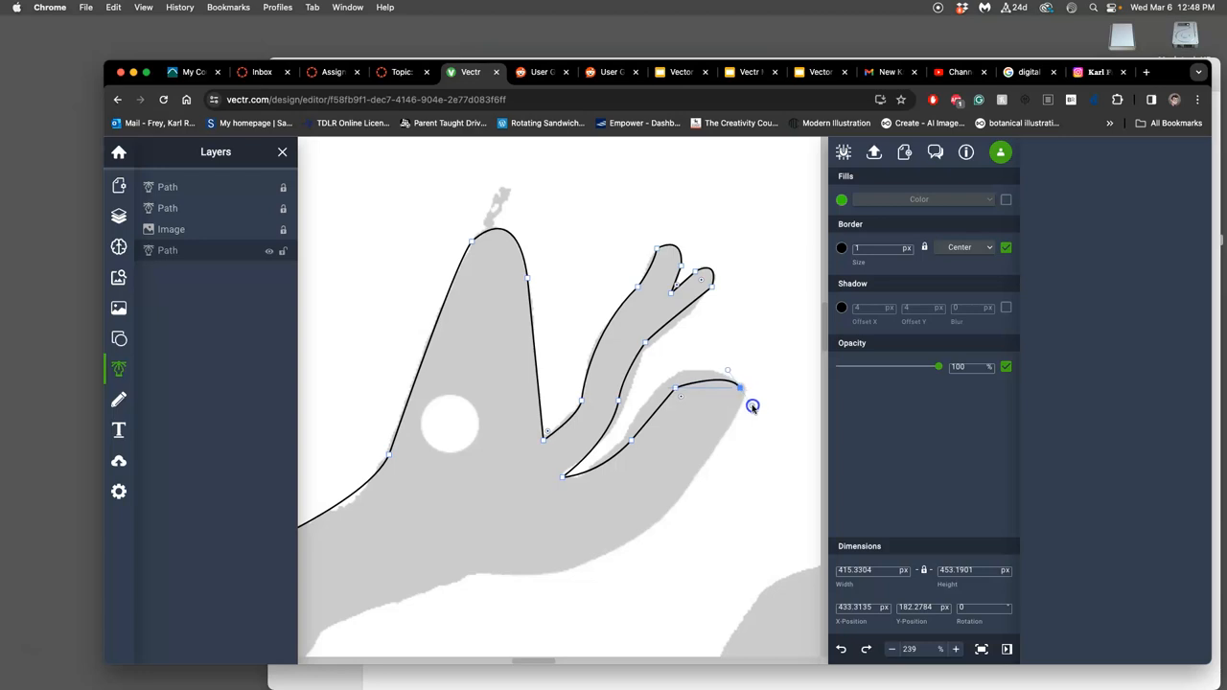
left_click_drag(751, 404, 749, 383)
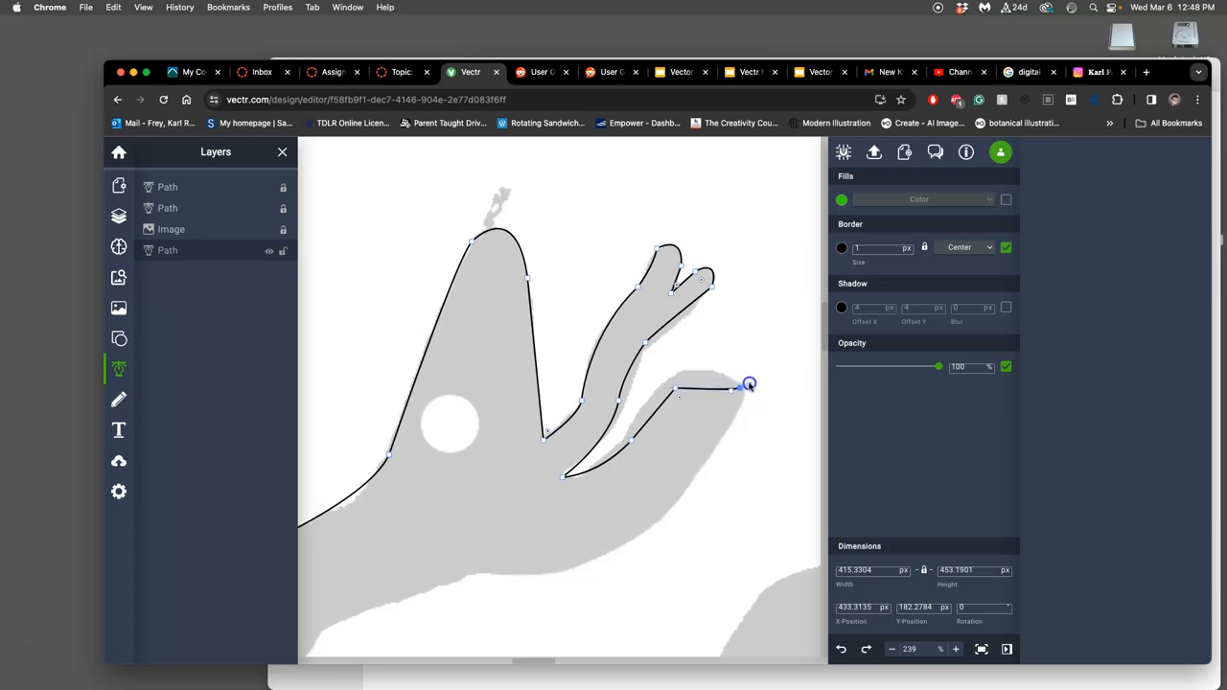
left_click_drag(749, 384, 787, 410)
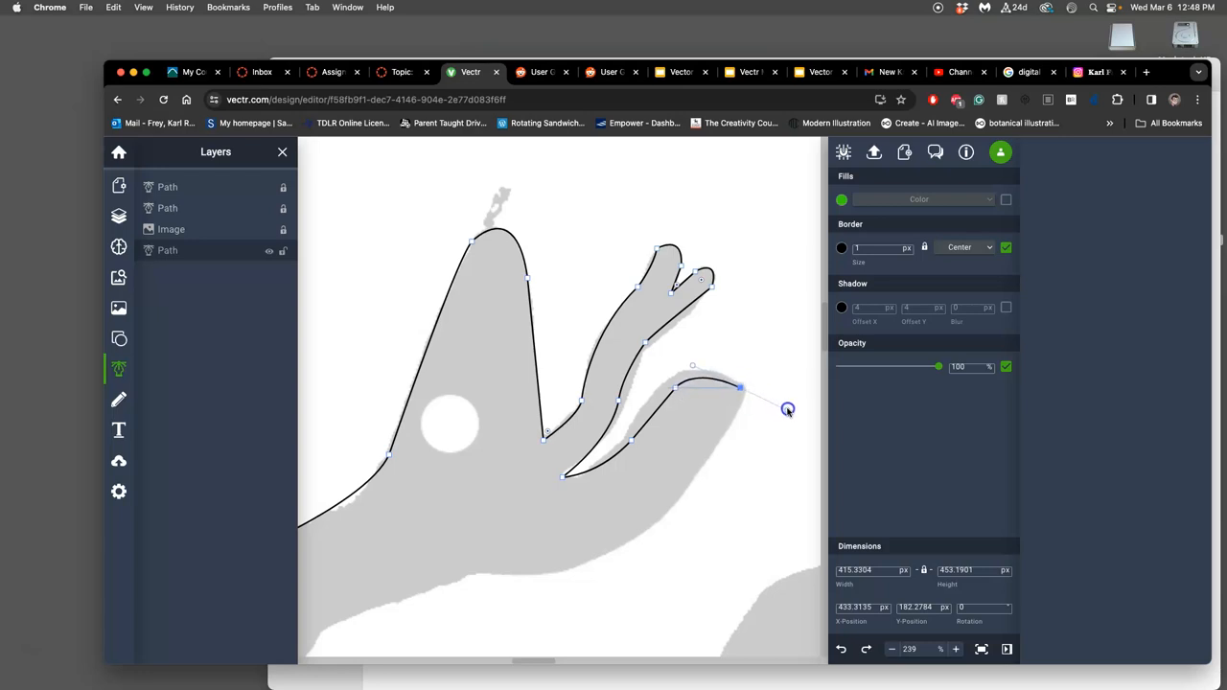
left_click_drag(788, 410, 746, 397)
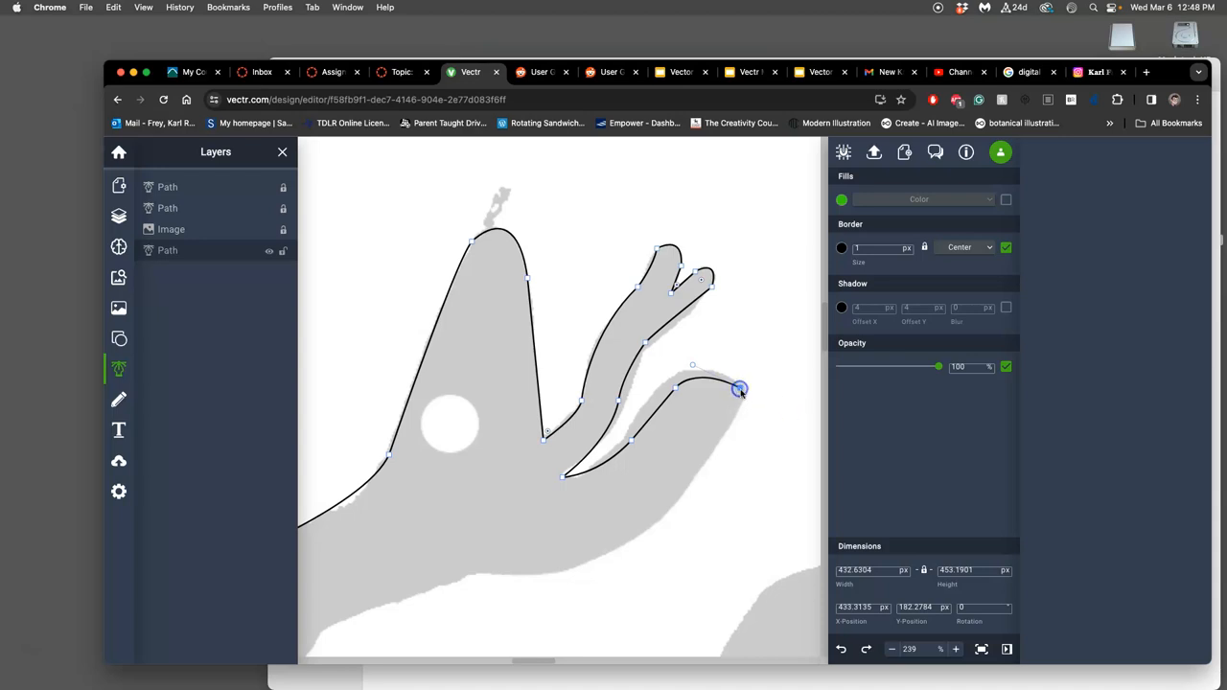
left_click_drag(740, 391, 732, 418)
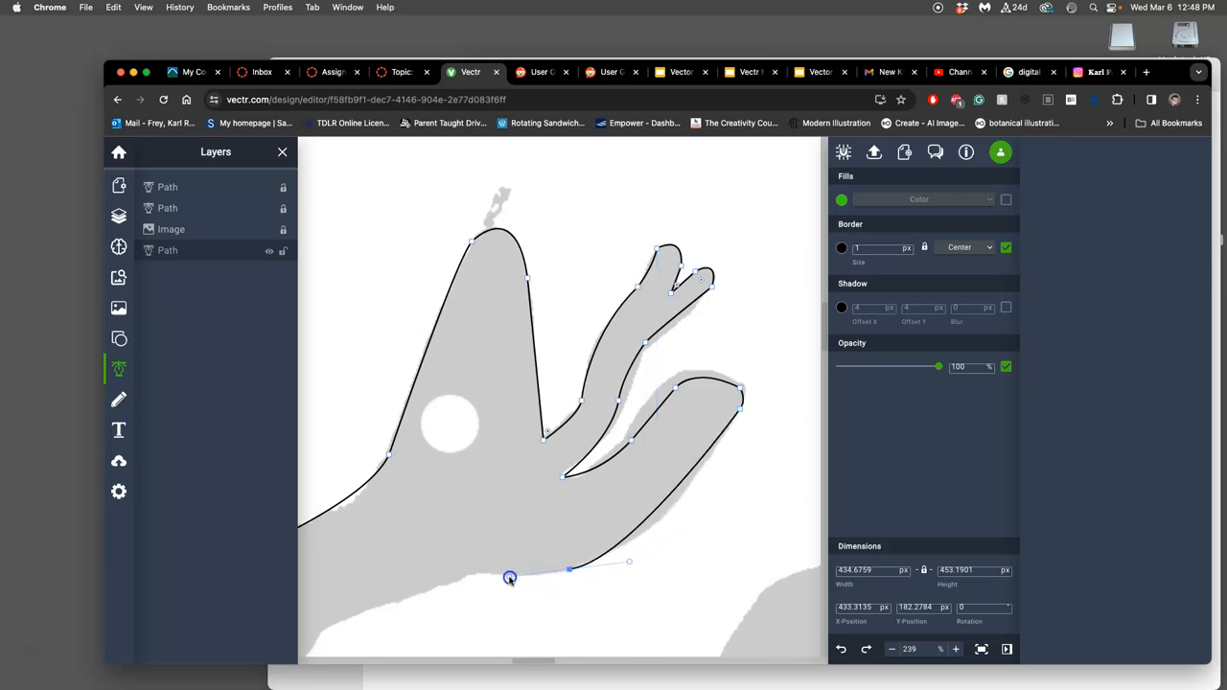
- Trace the lobe's underside leftward with curved anchors
left_click_drag(510, 577, 479, 594)
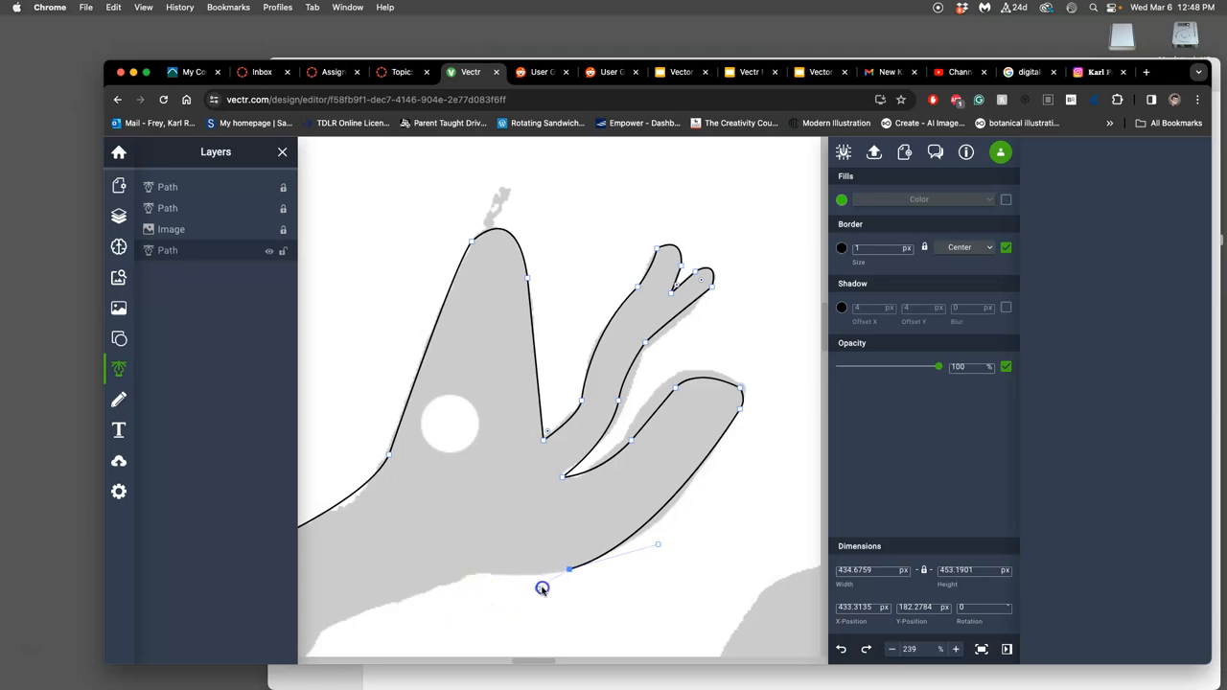
left_click_drag(541, 587, 571, 567)
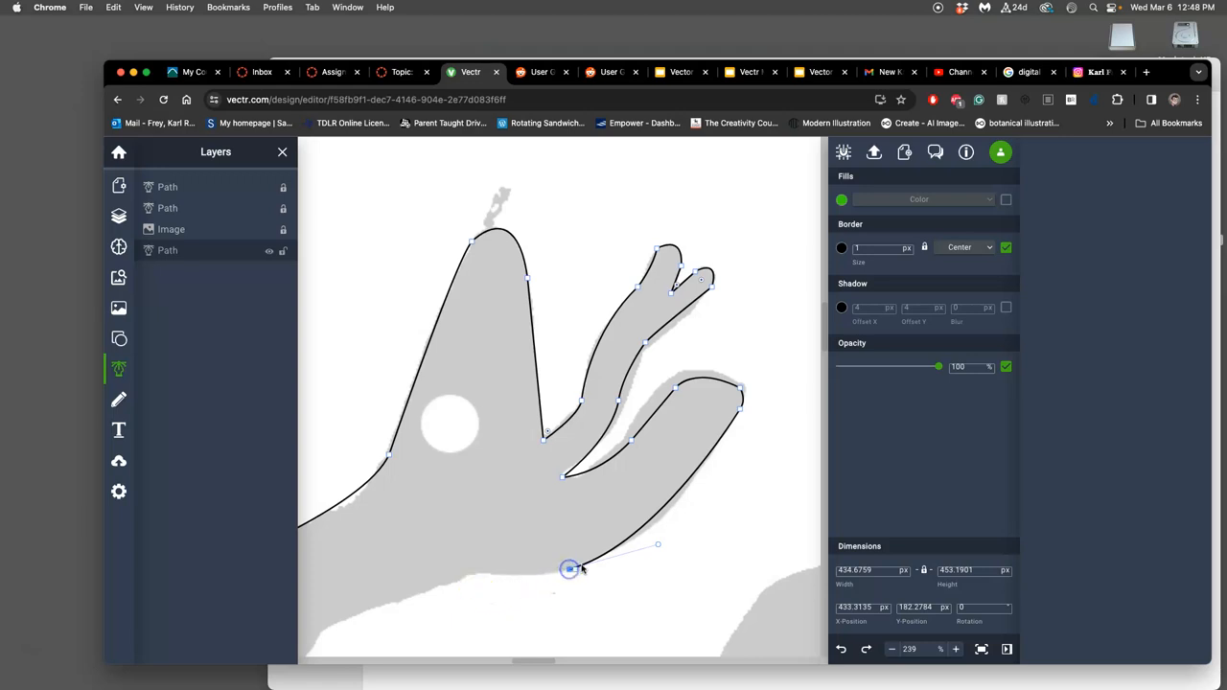
left_click_drag(570, 569, 456, 575)
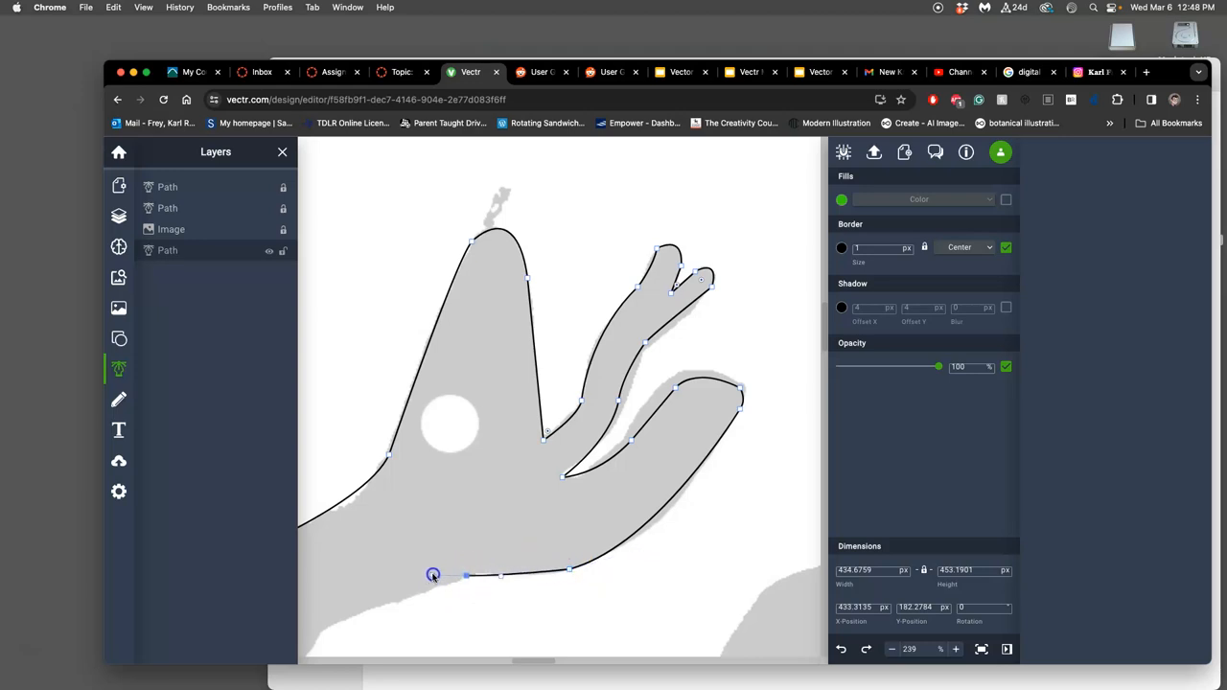
left_click_drag(433, 575, 435, 564)
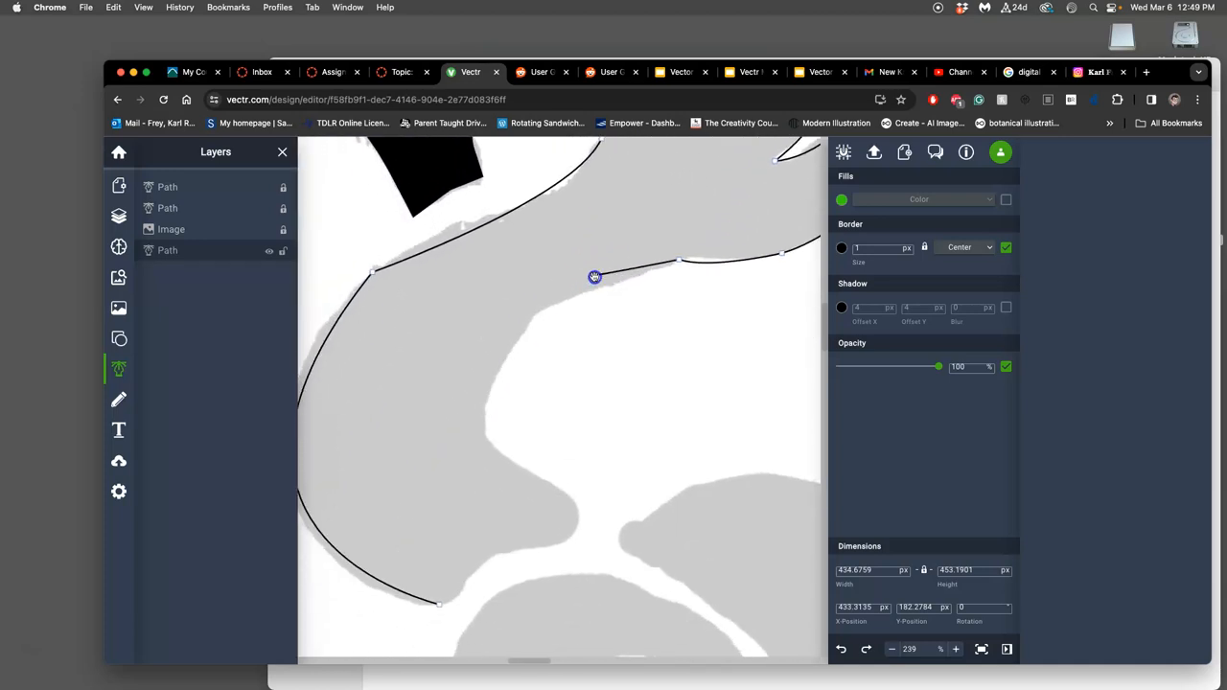
- Extend the path along the lower edge into the sketch's inner curve
left_click_drag(594, 276, 536, 334)
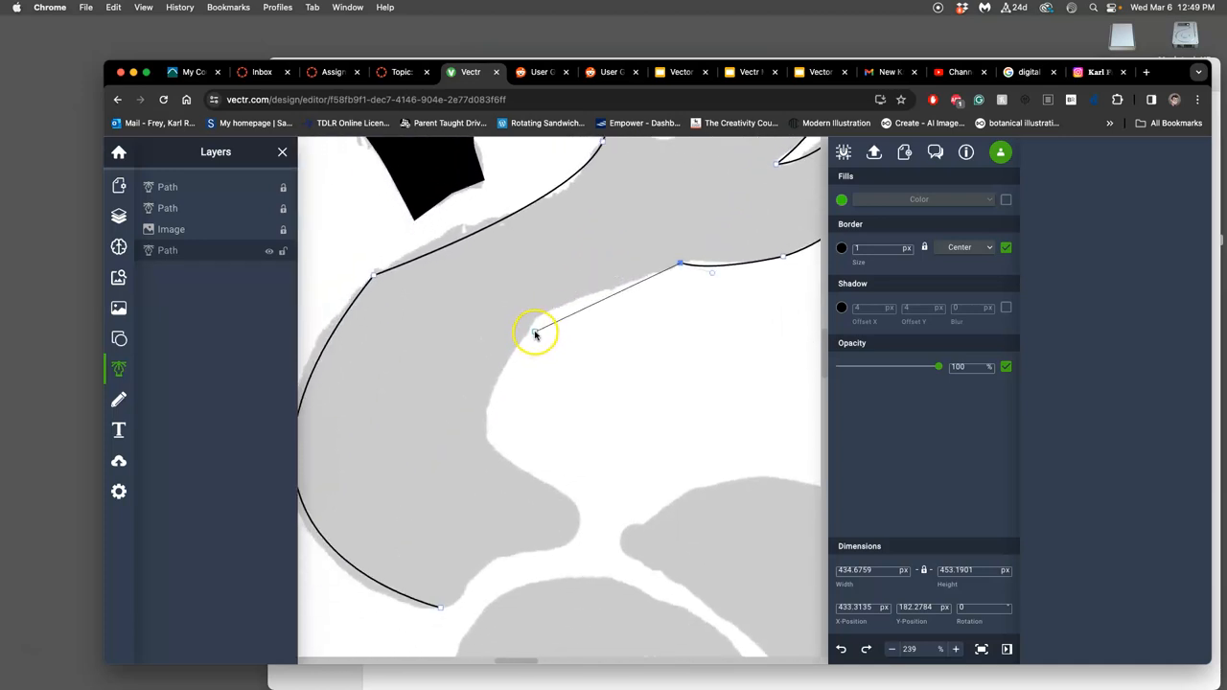
left_click_drag(537, 334, 500, 454)
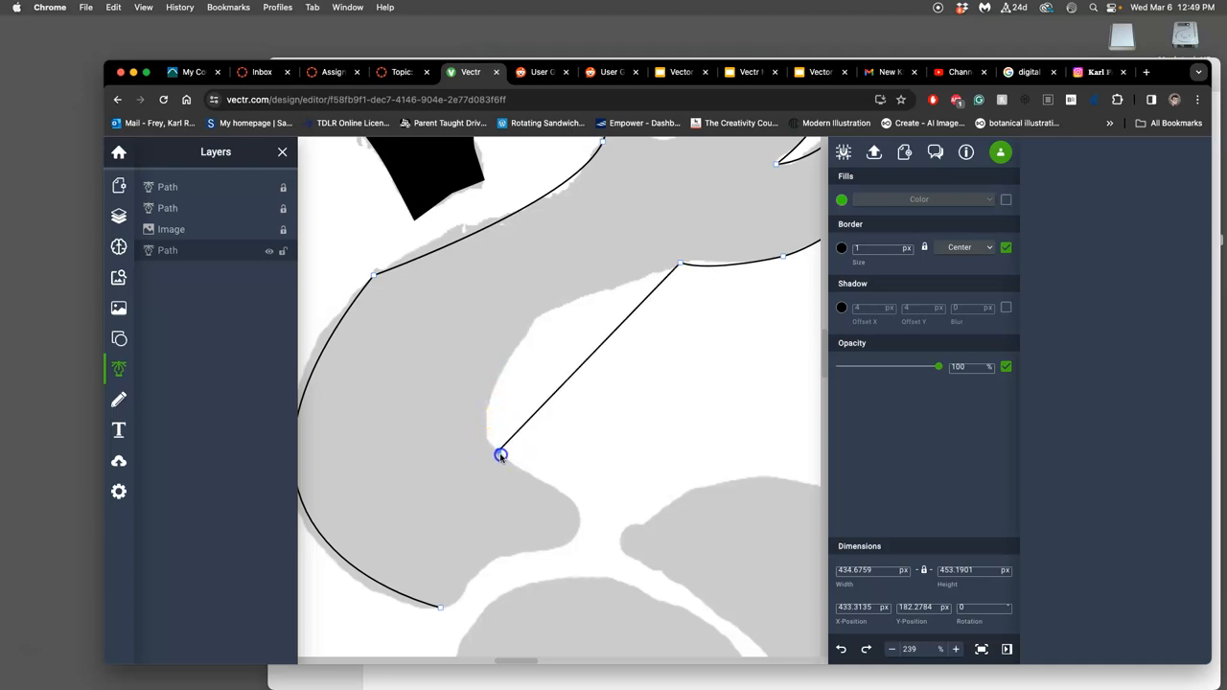
left_click_drag(498, 454, 574, 583)
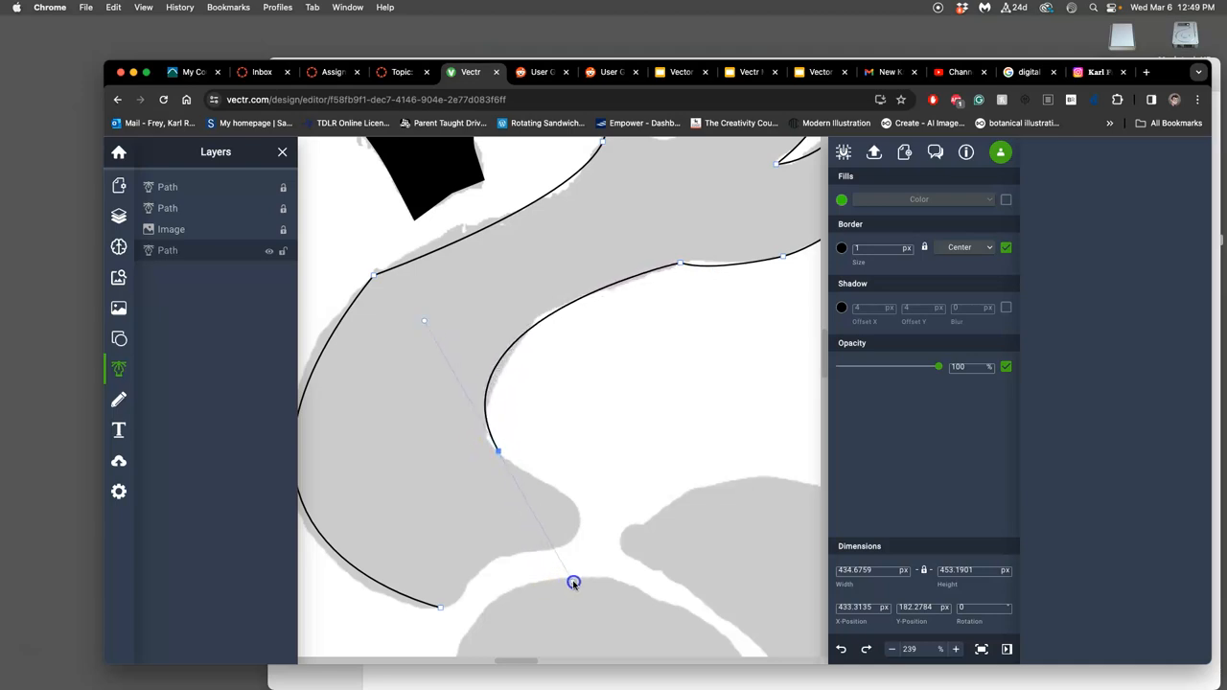
left_click_drag(573, 583, 573, 592)
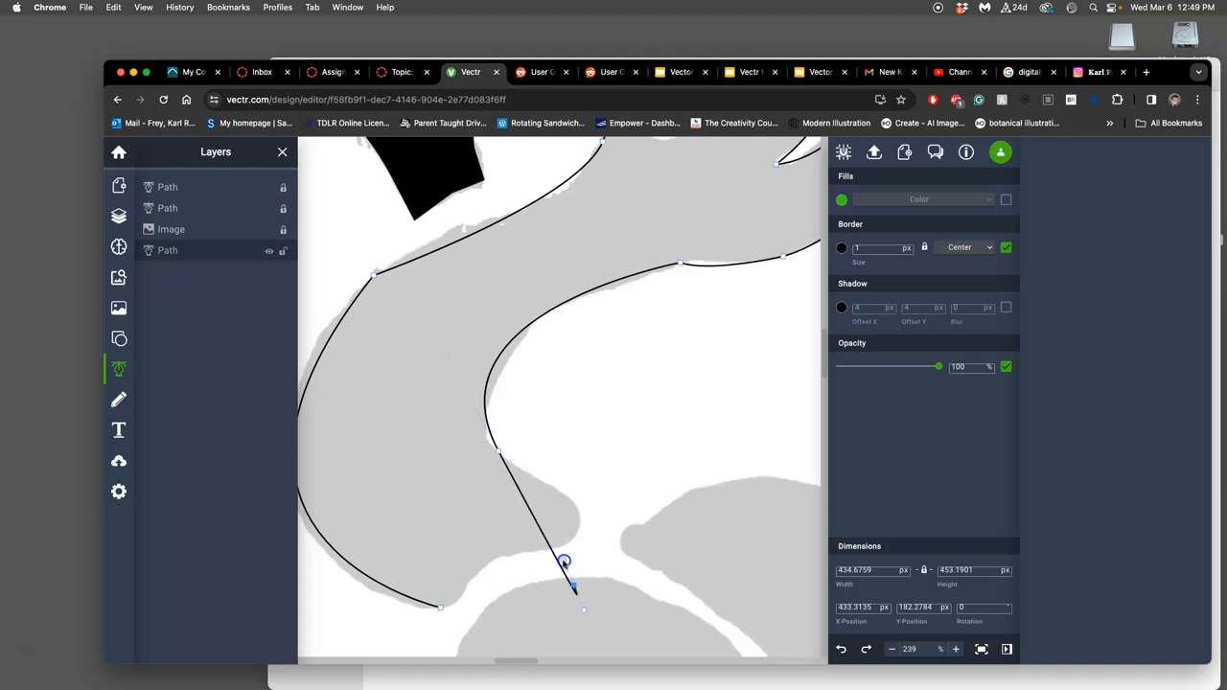
left_click_drag(563, 564, 552, 530)
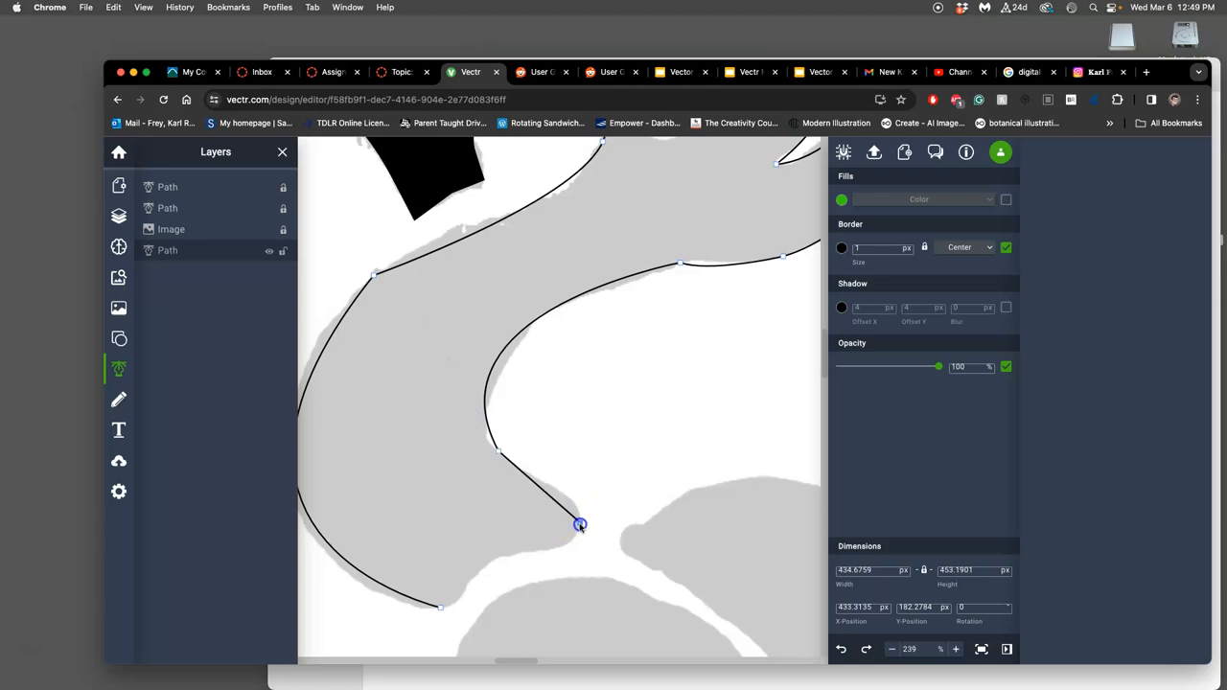
- Move the bottom anchor lower and bend its curve to match the sketch edge
left_click_drag(578, 525, 575, 546)
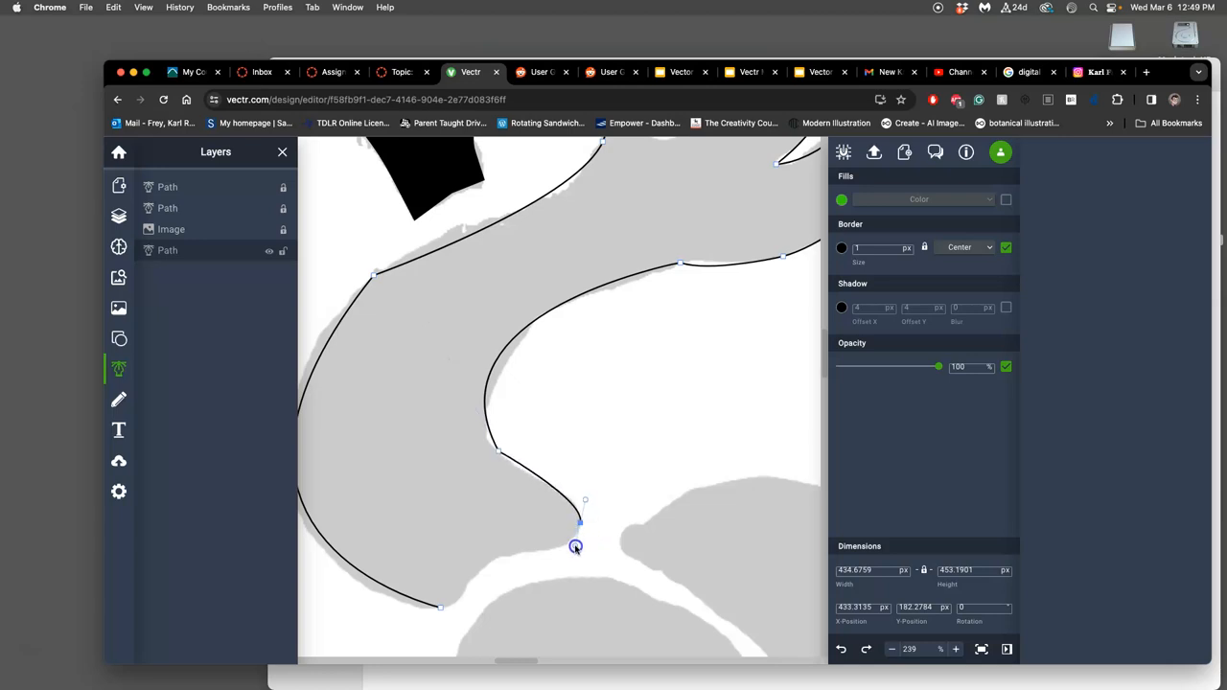
left_click_drag(575, 546, 578, 523)
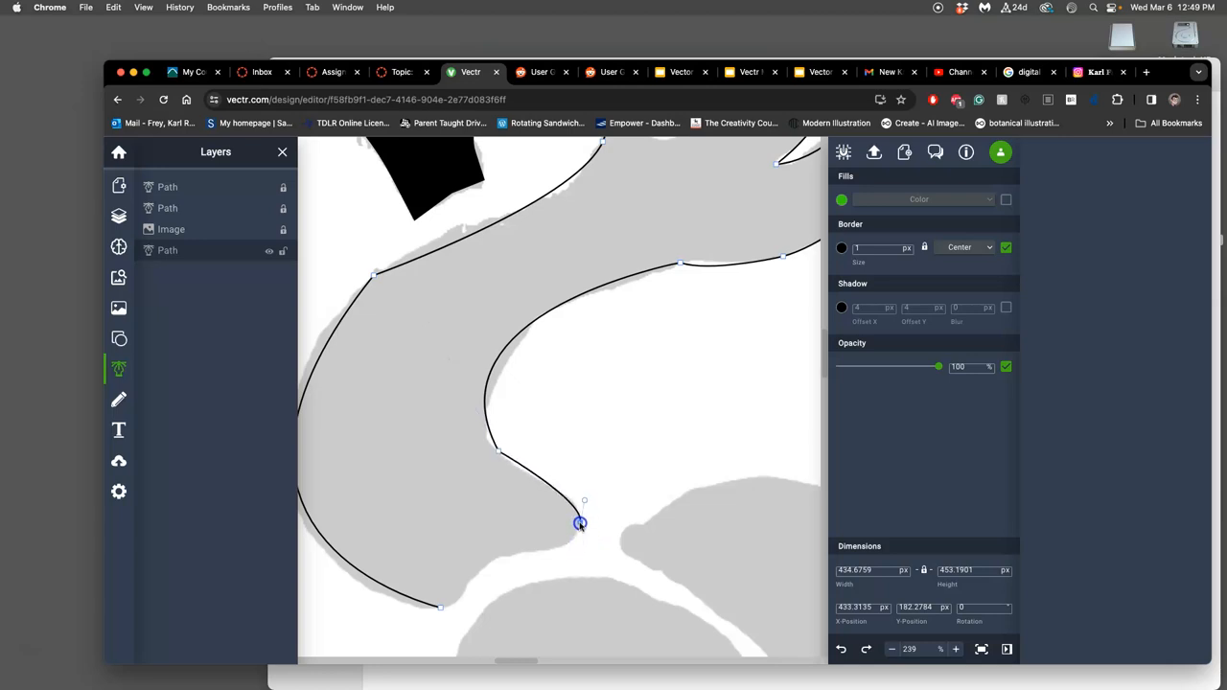
left_click_drag(579, 525, 483, 565)
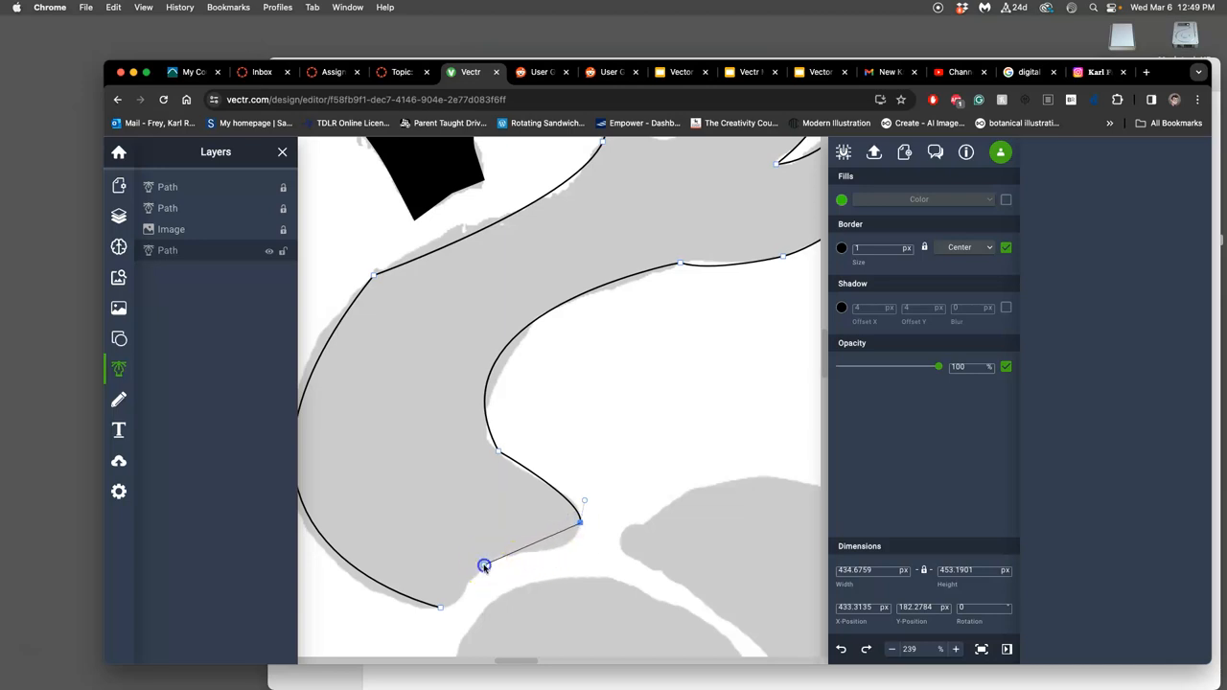
left_click_drag(483, 566, 445, 567)
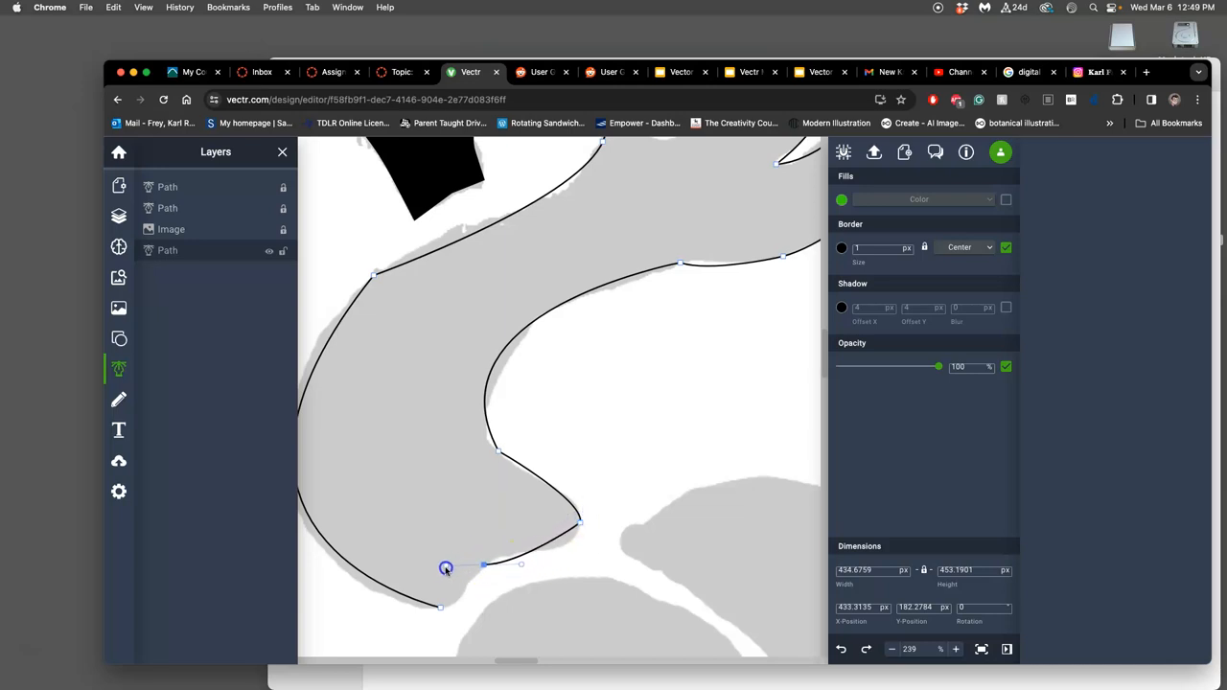
left_click_drag(445, 567, 452, 604)
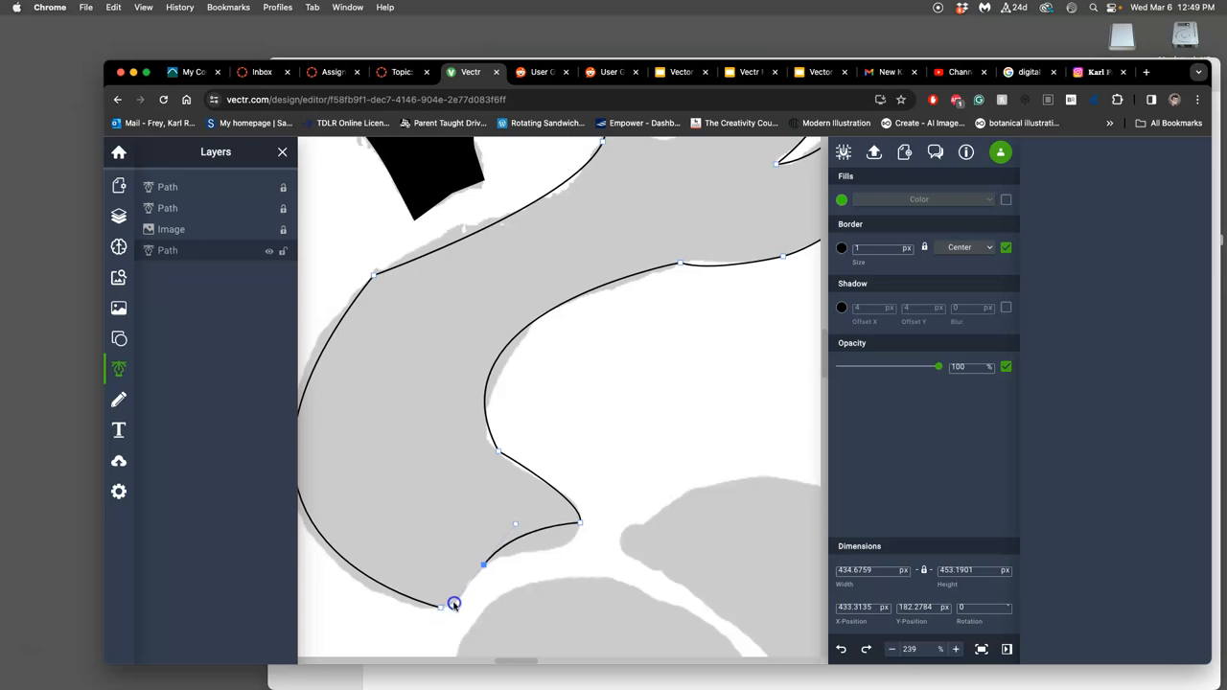
left_click_drag(453, 604, 460, 587)
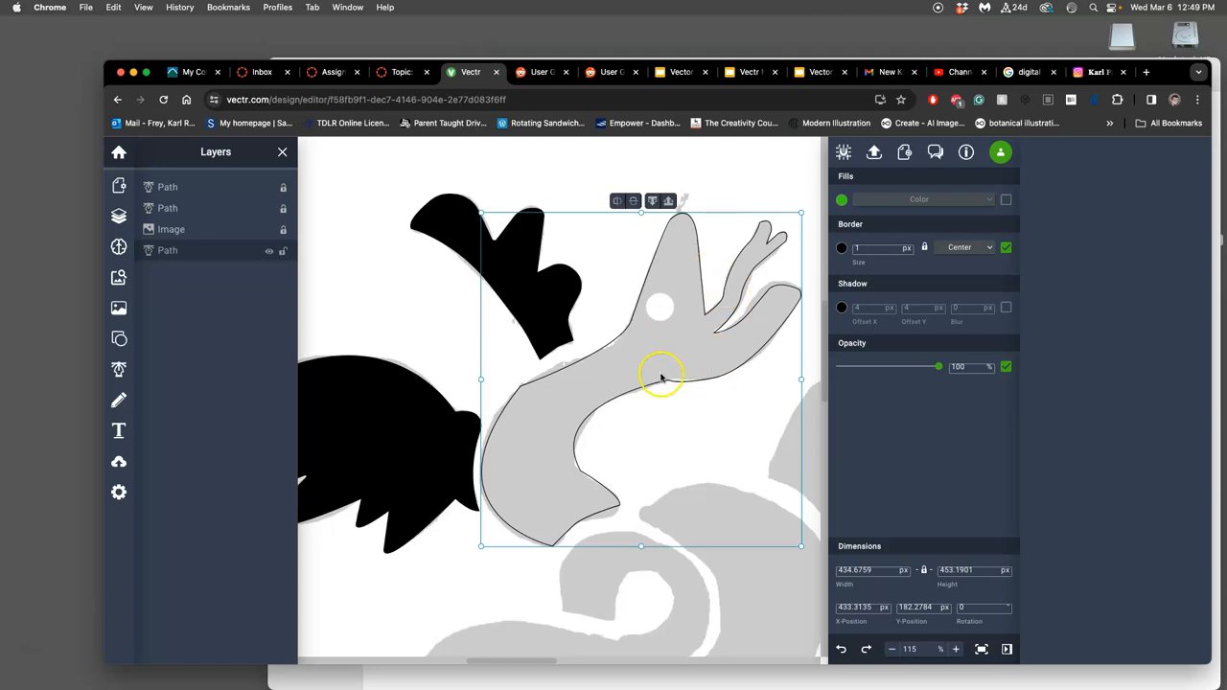
left_click_drag(661, 373, 640, 406)
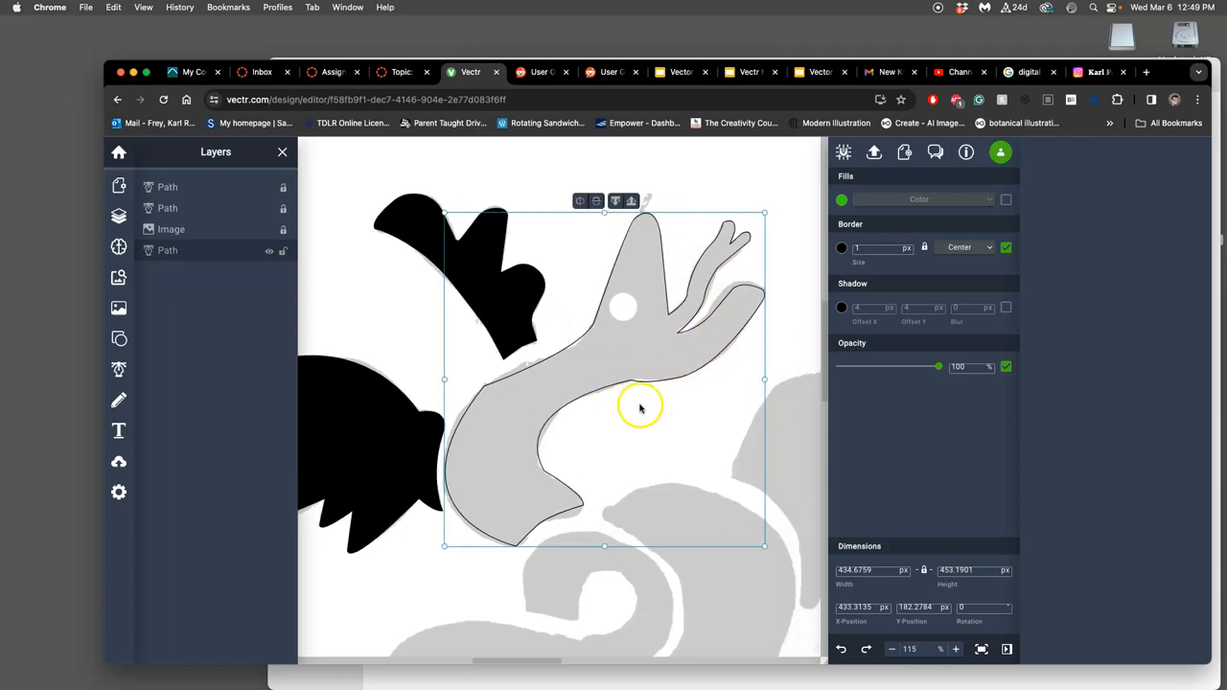
mouse_move(629, 391)
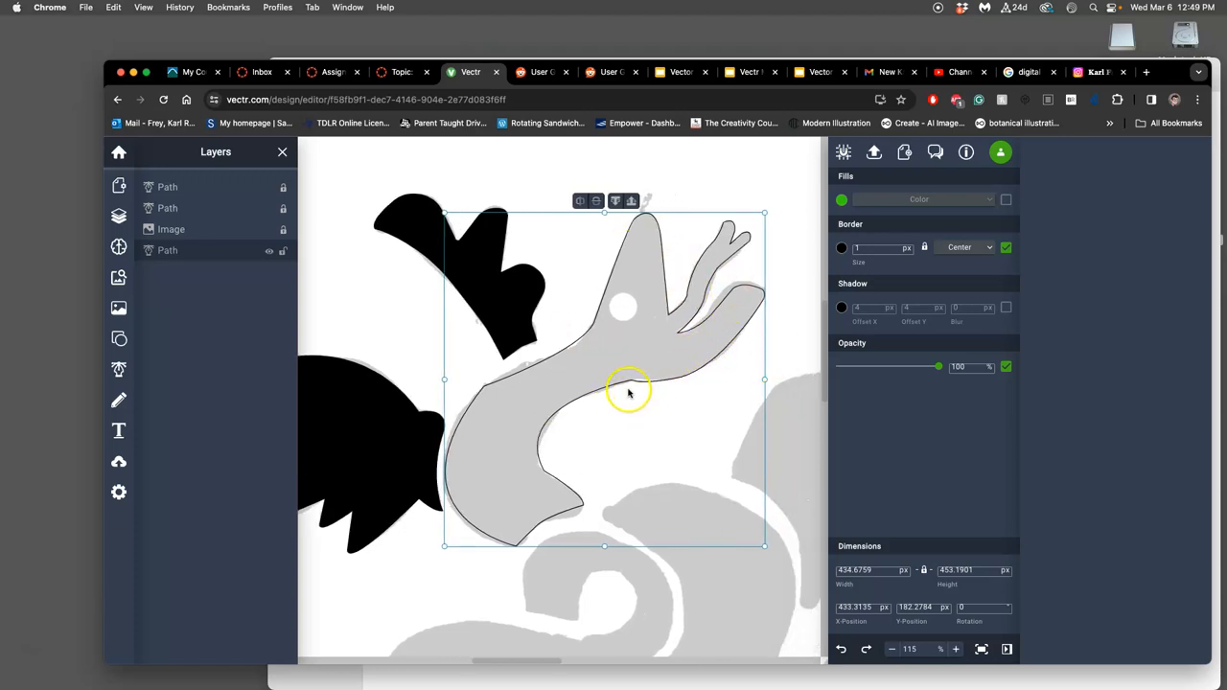
left_click(1005, 200)
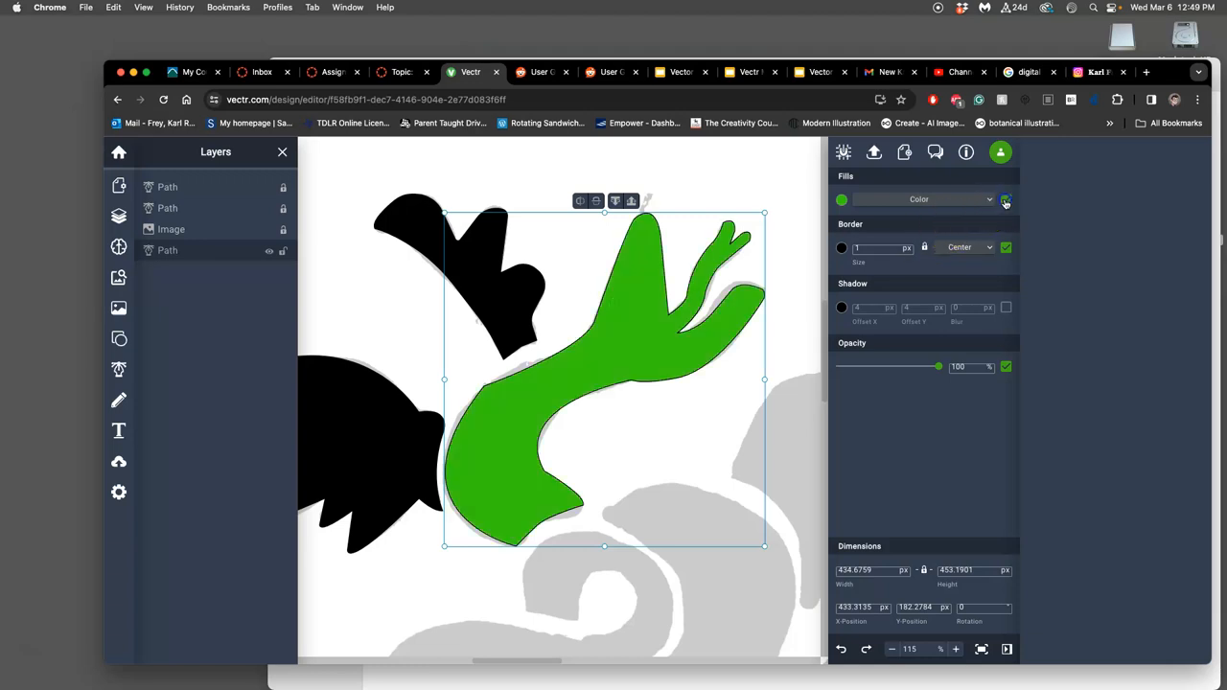
left_click(1004, 199)
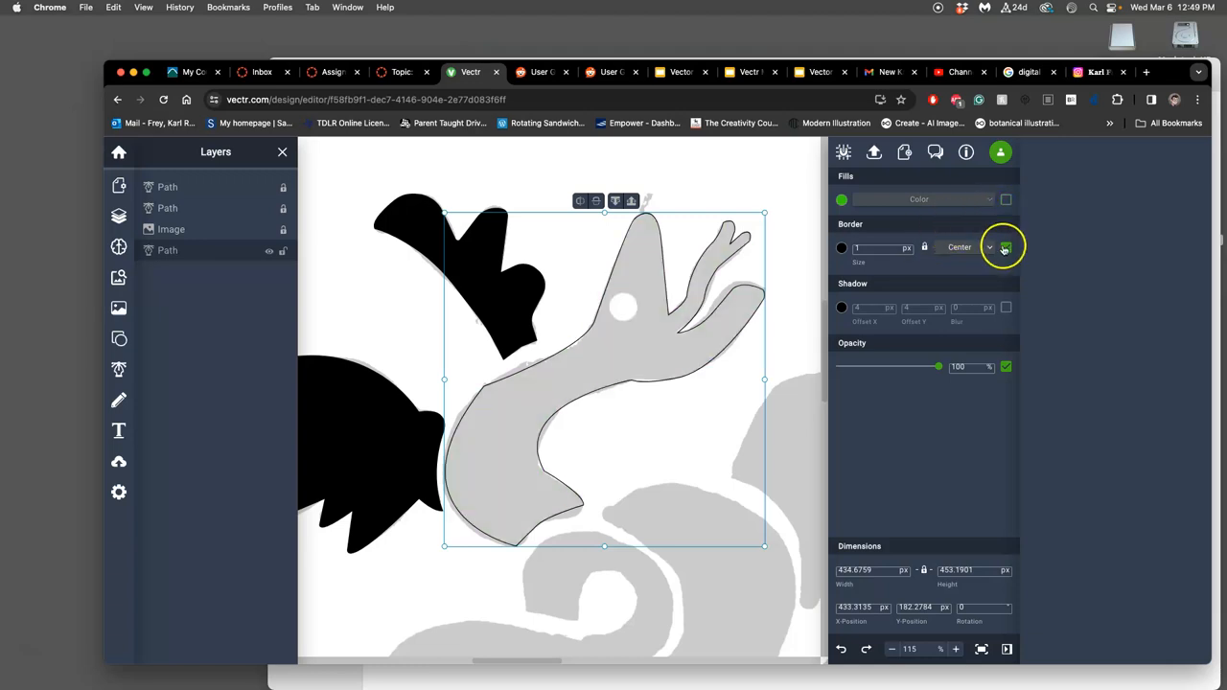
left_click(1005, 246)
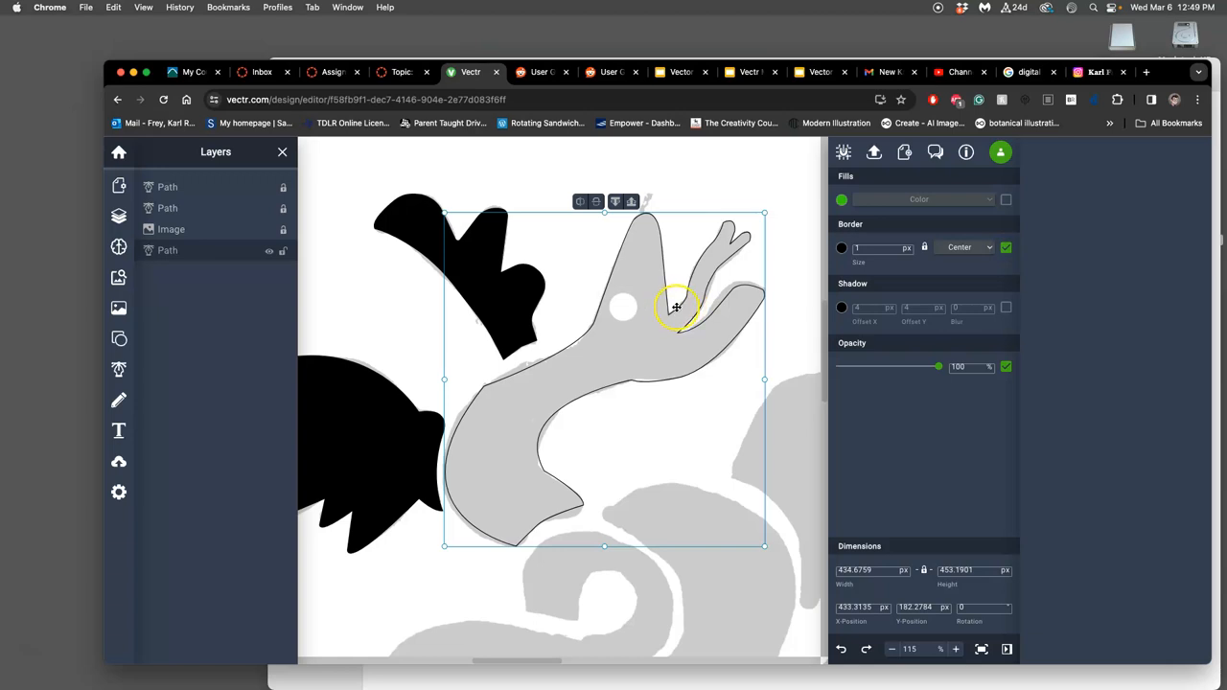
mouse_move(663, 292)
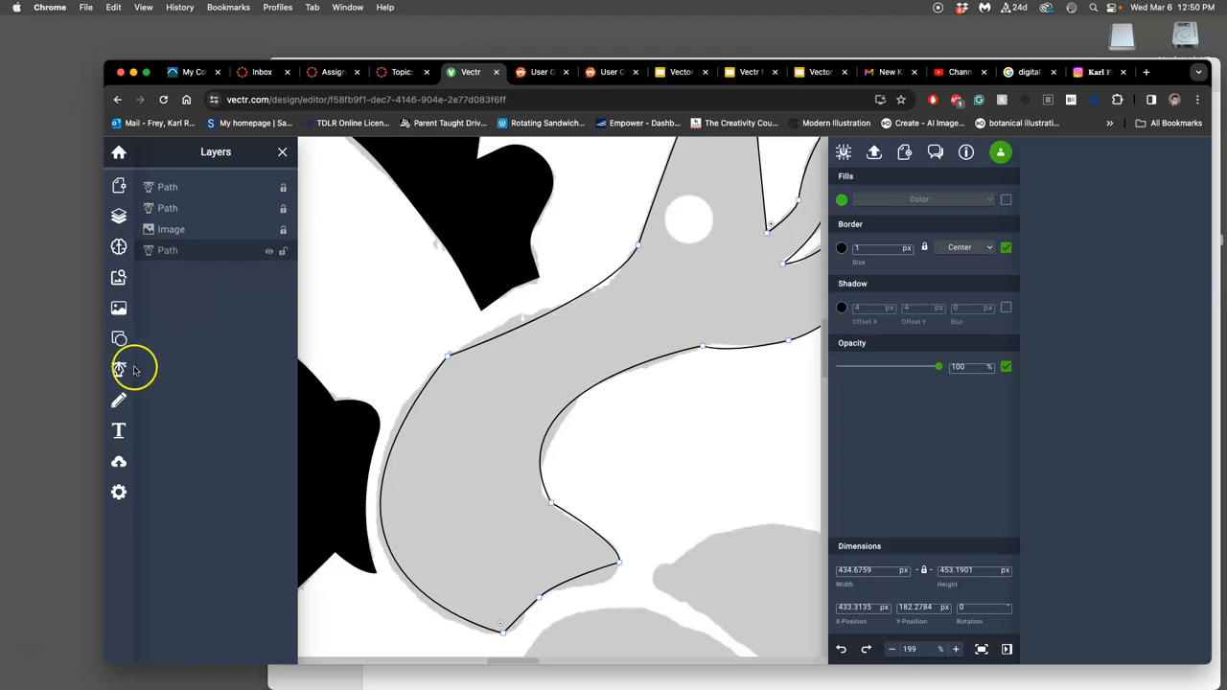
- Select the traced head path as the top layer in the layer list
left_click(119, 370)
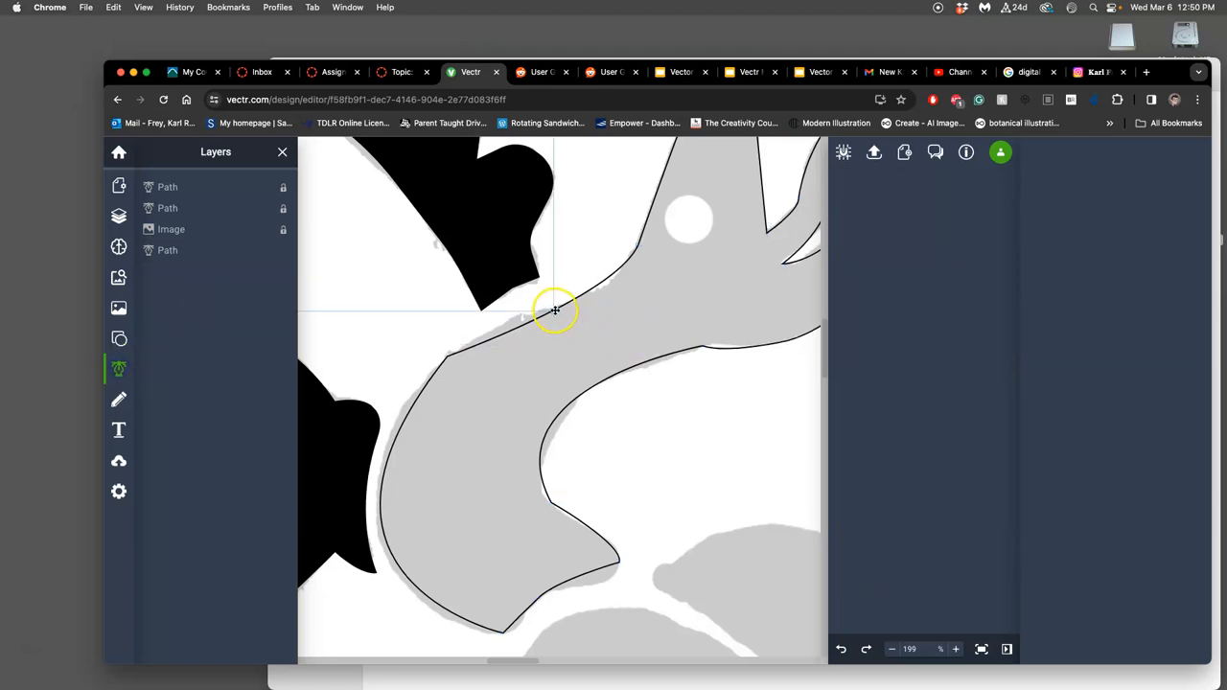
left_click(554, 310)
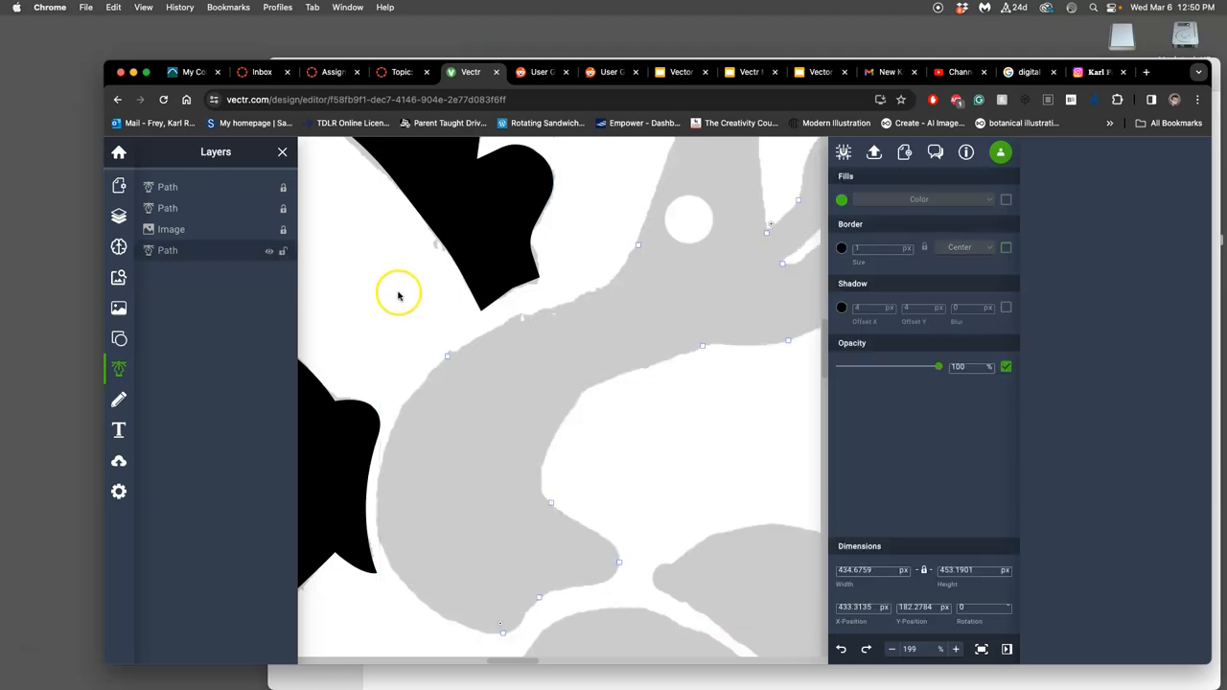
left_click(119, 214)
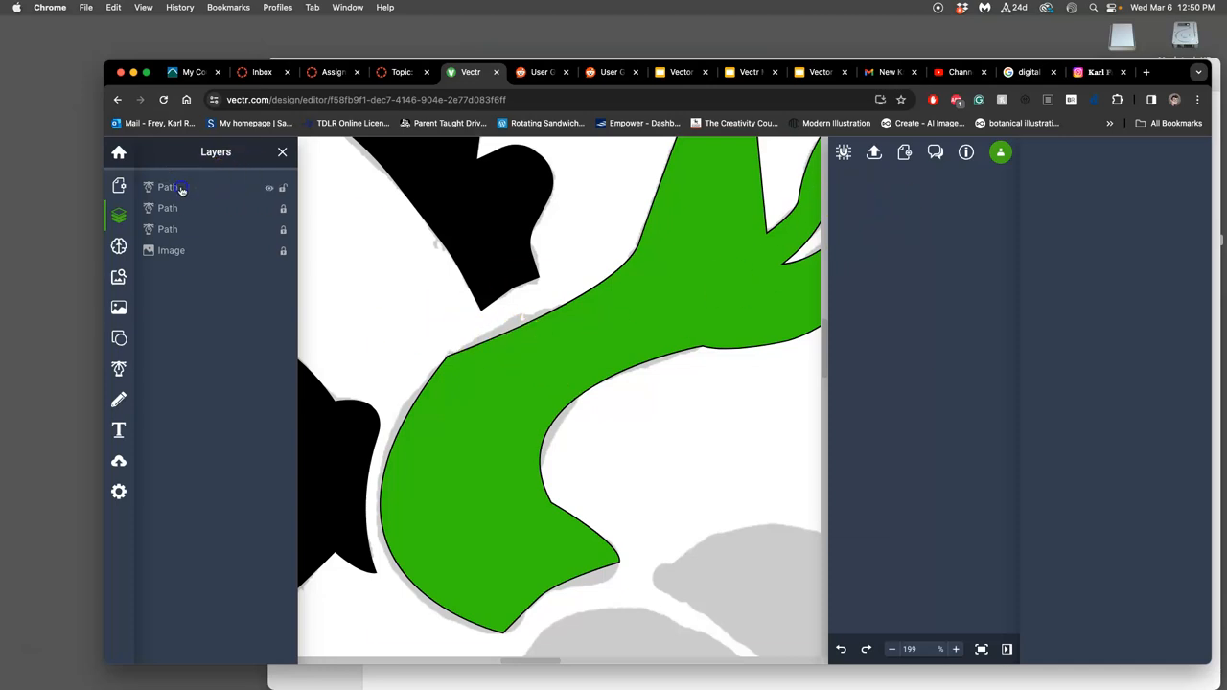
left_click(166, 187)
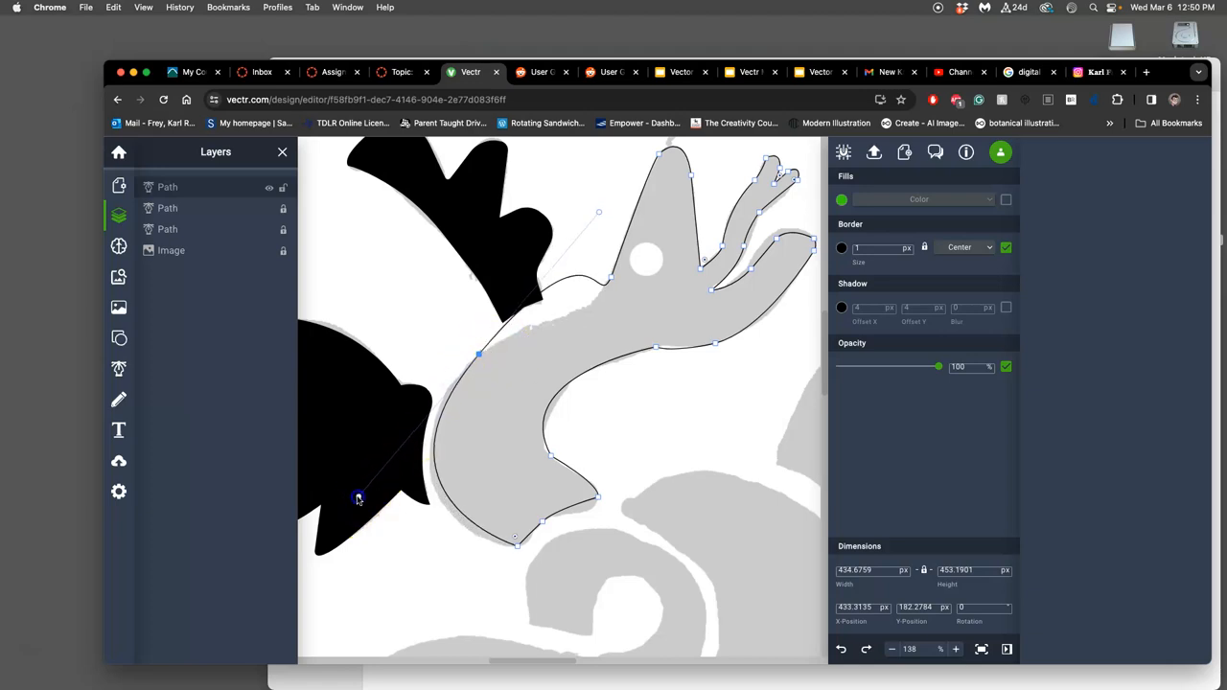
- Tune the neck anchor's lower handle and the curve beside the black wing
left_click_drag(357, 499, 338, 483)
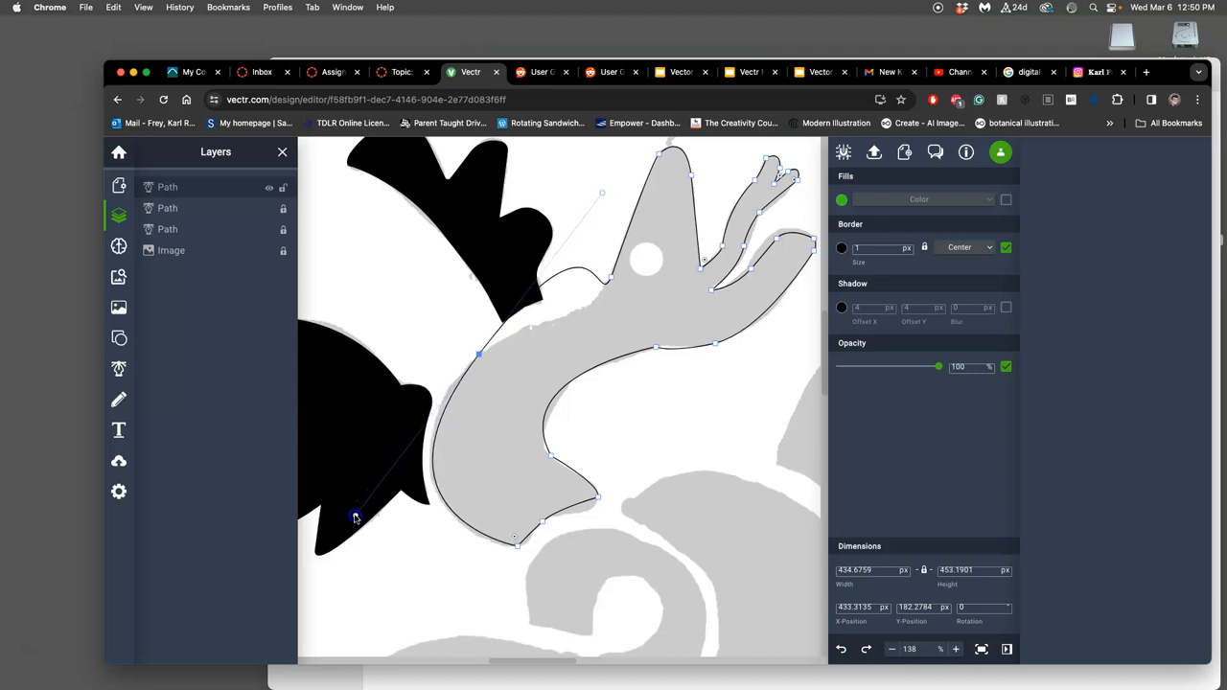
left_click_drag(356, 516, 509, 319)
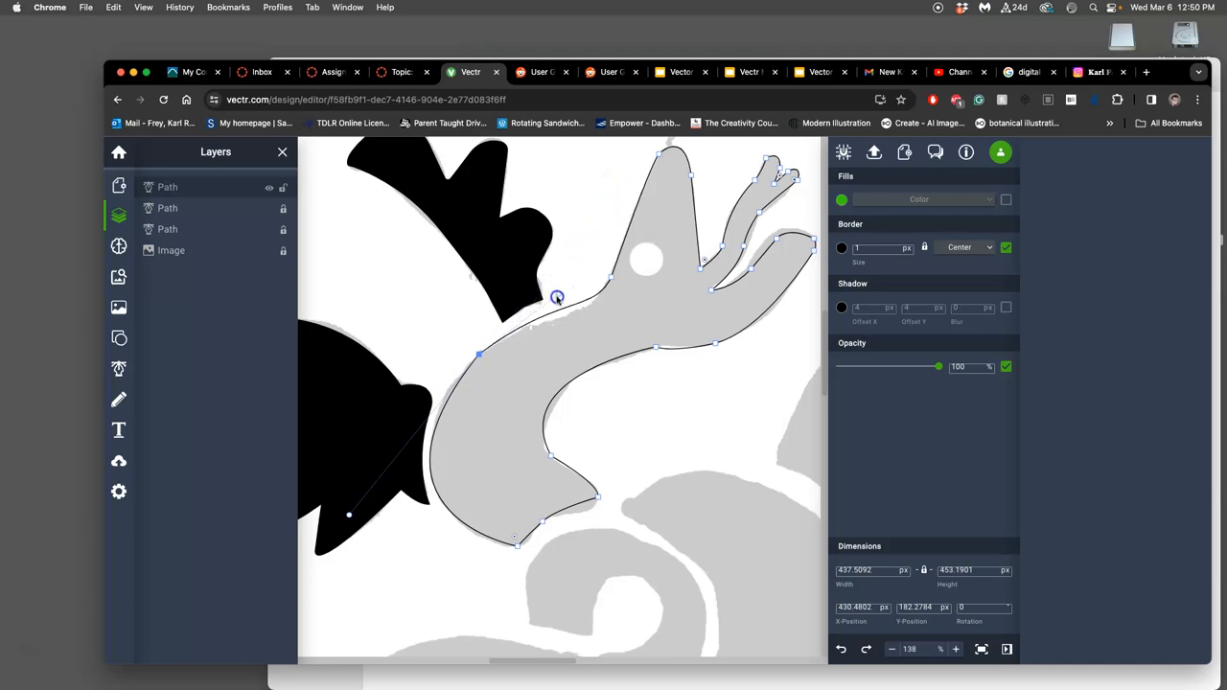
left_click_drag(556, 297, 537, 314)
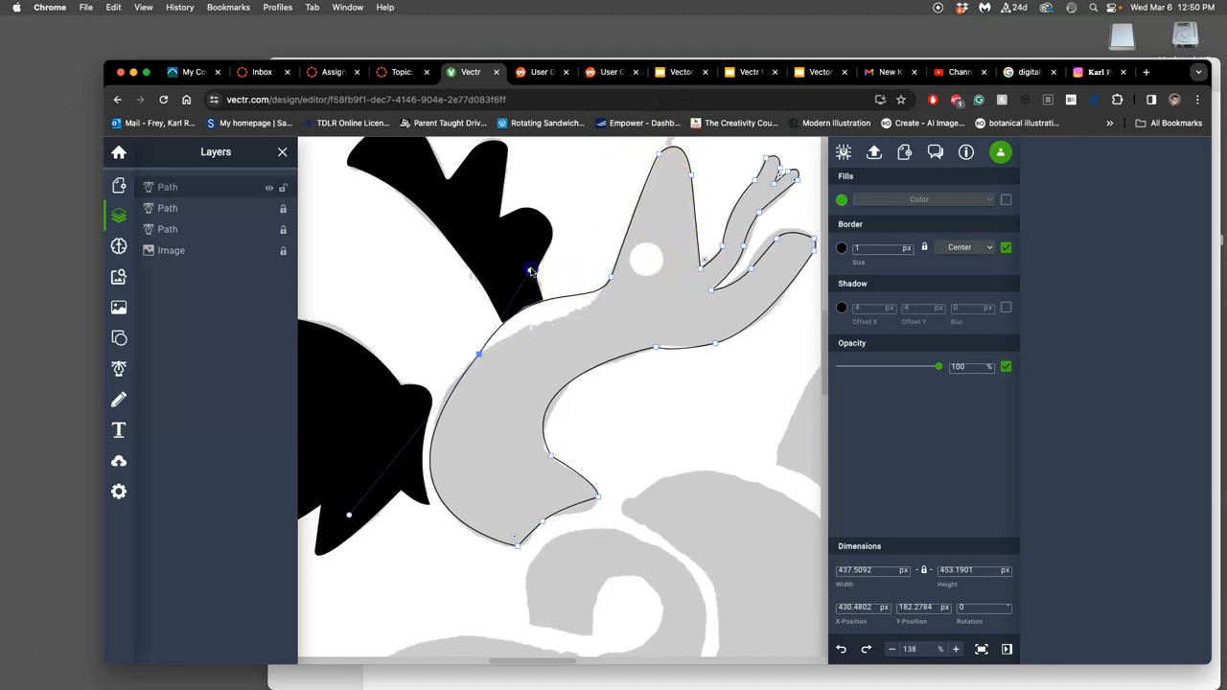
left_click_drag(529, 272, 541, 283)
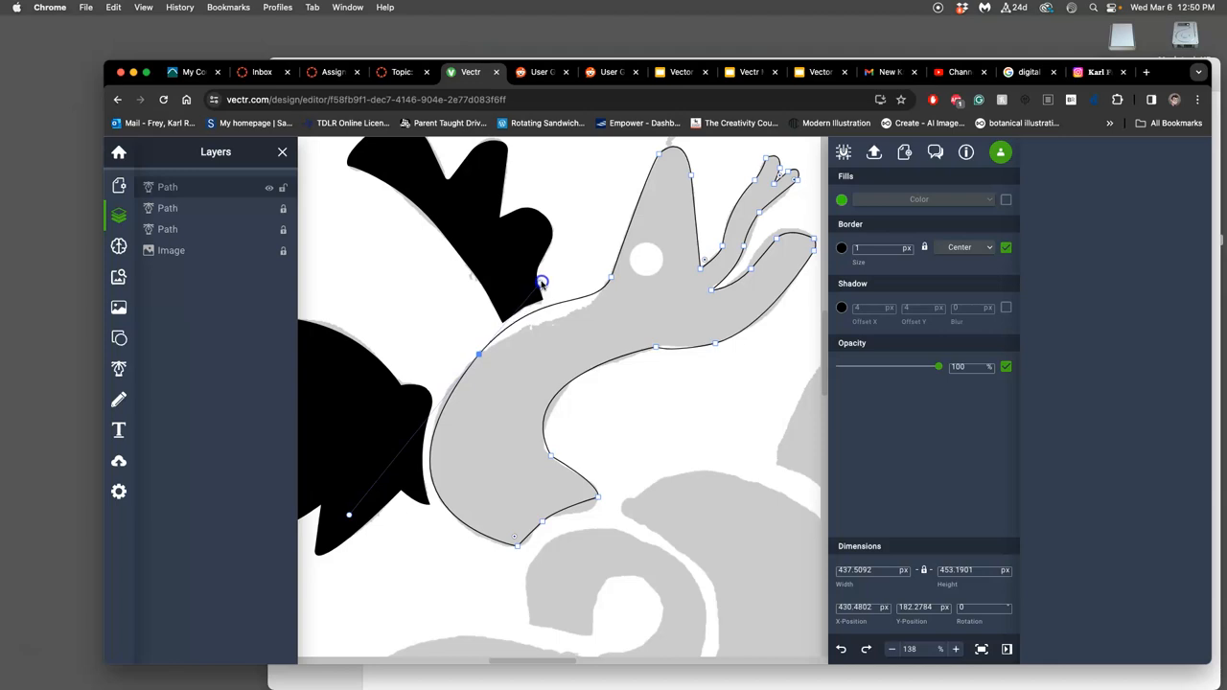
left_click_drag(540, 284, 533, 286)
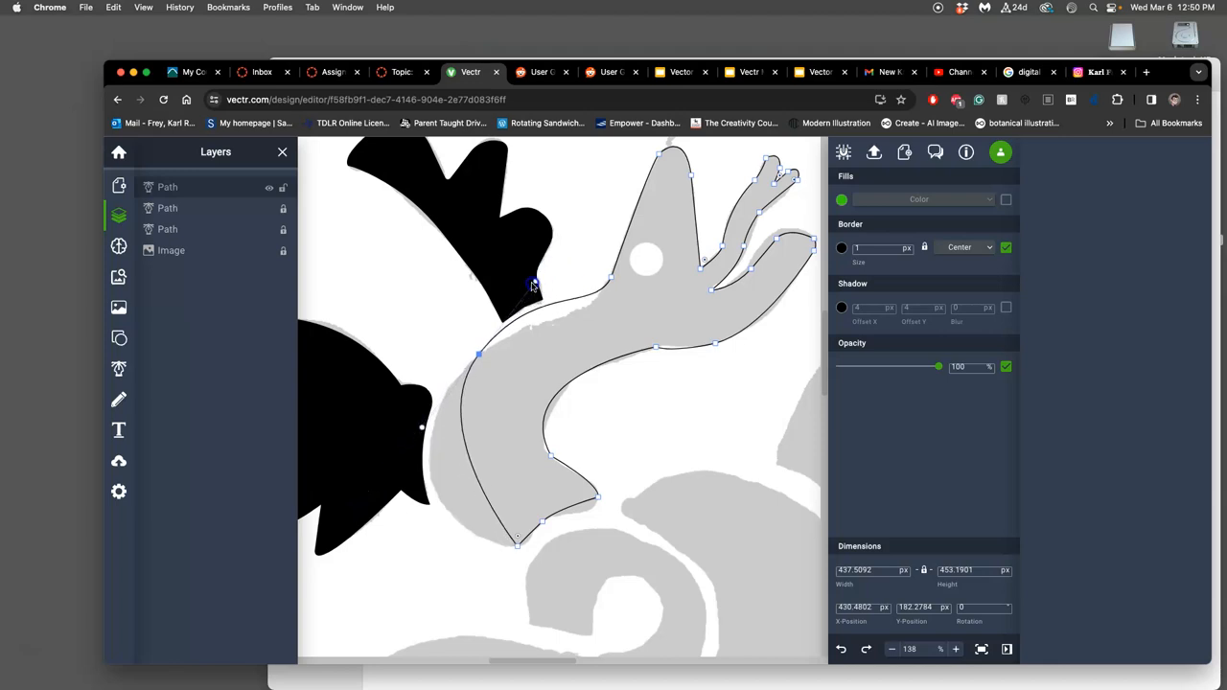
- Lengthen the neck anchor's upper curve so the outline hugs the sketch edge
left_click_drag(533, 283, 564, 239)
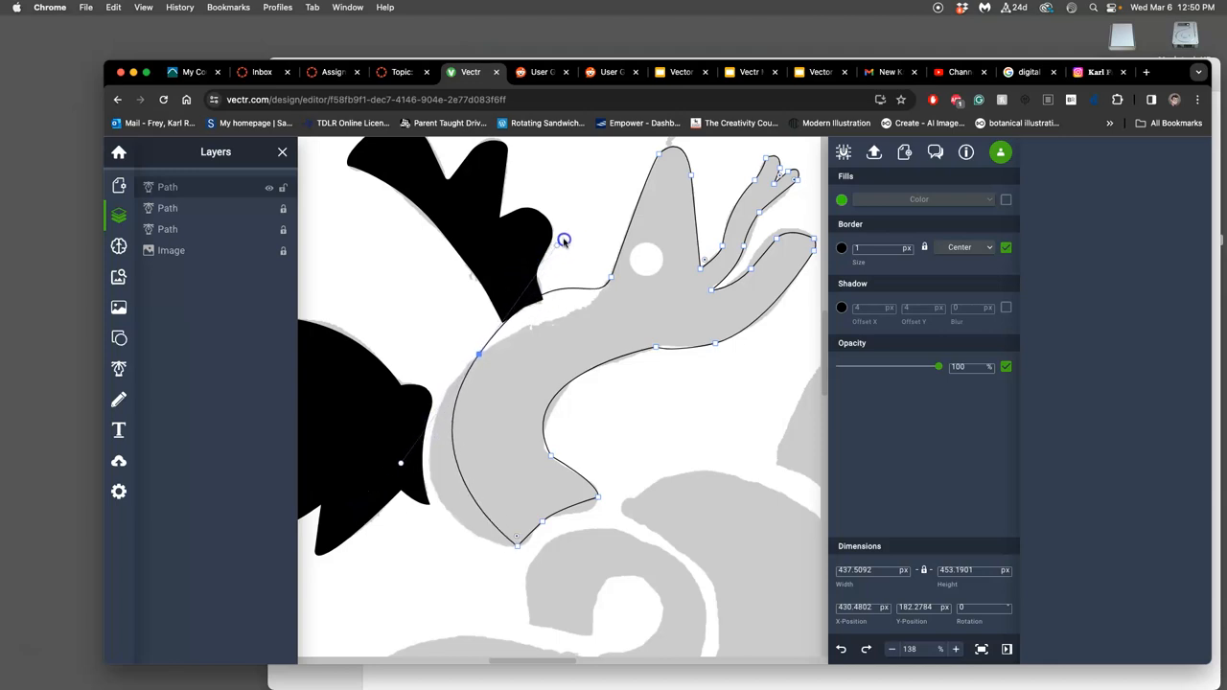
left_click_drag(563, 238, 617, 192)
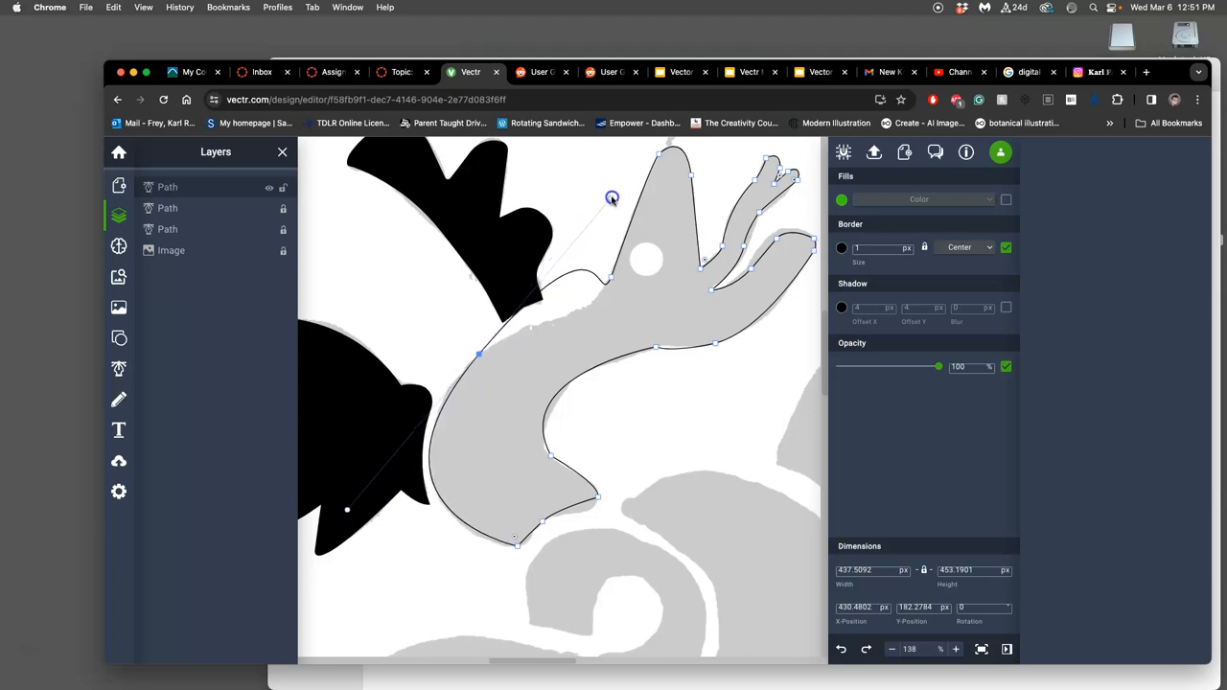
left_click_drag(611, 198, 518, 304)
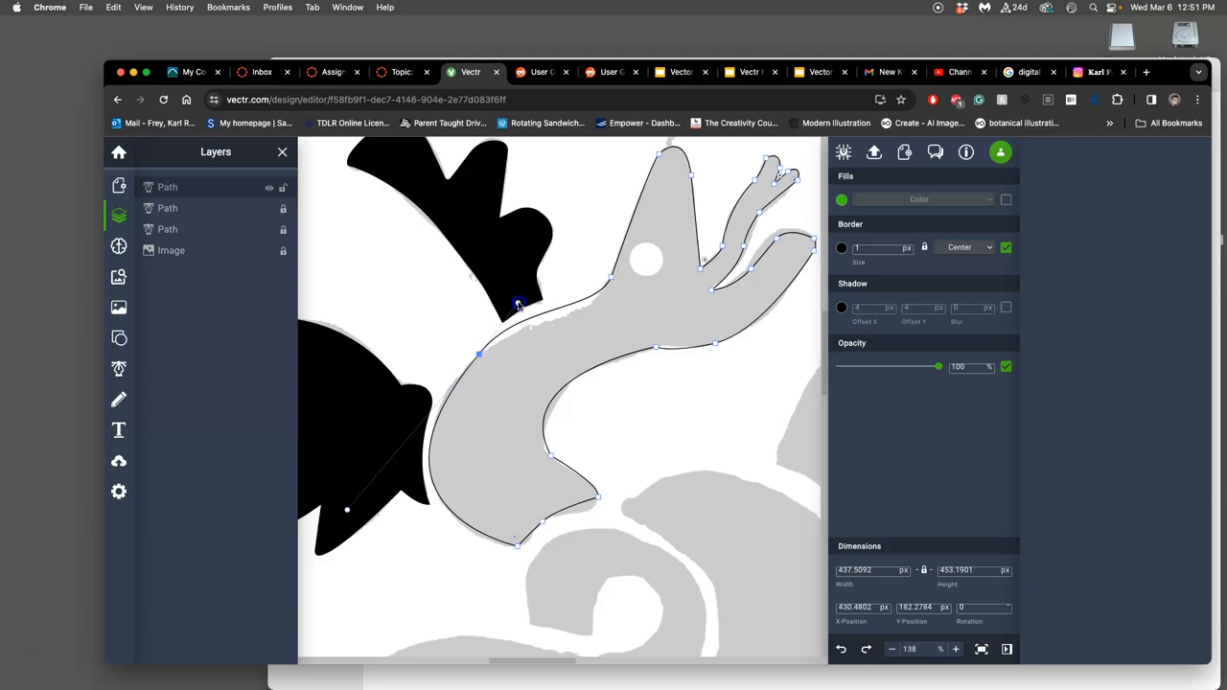
left_click_drag(518, 305, 506, 324)
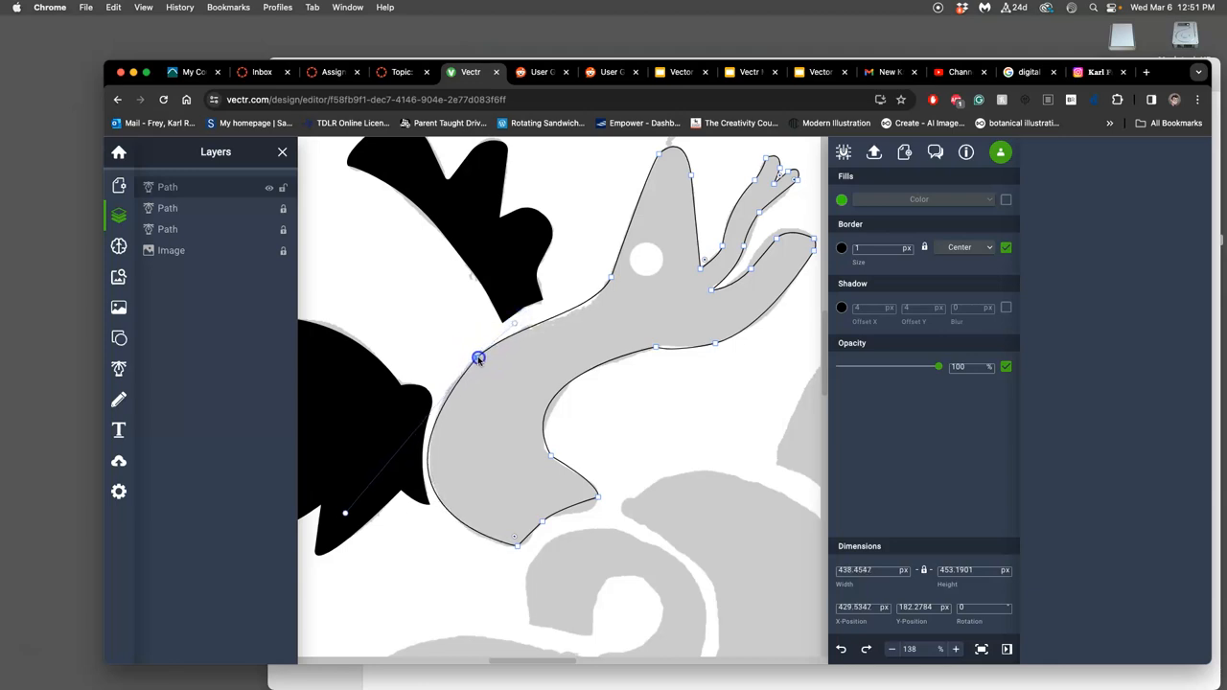
- Nudge the neck anchor beside the black wing left and retune its lower handle to the sketch edge
left_click_drag(479, 358, 475, 368)
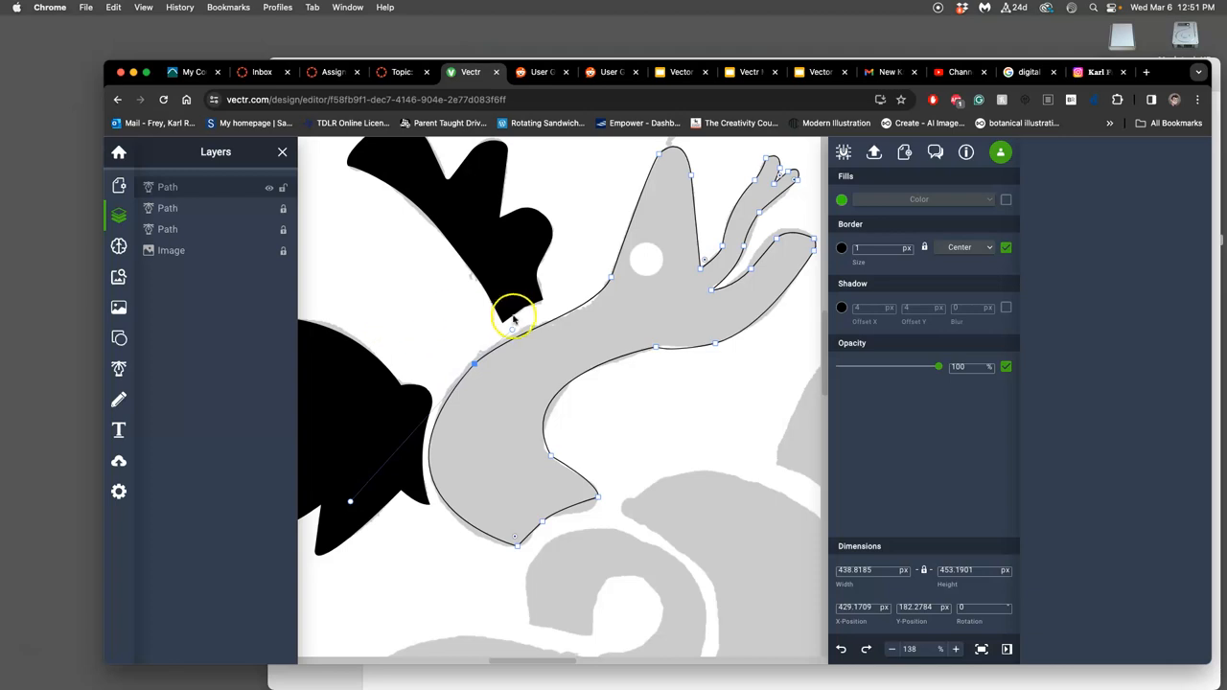
mouse_move(613, 272)
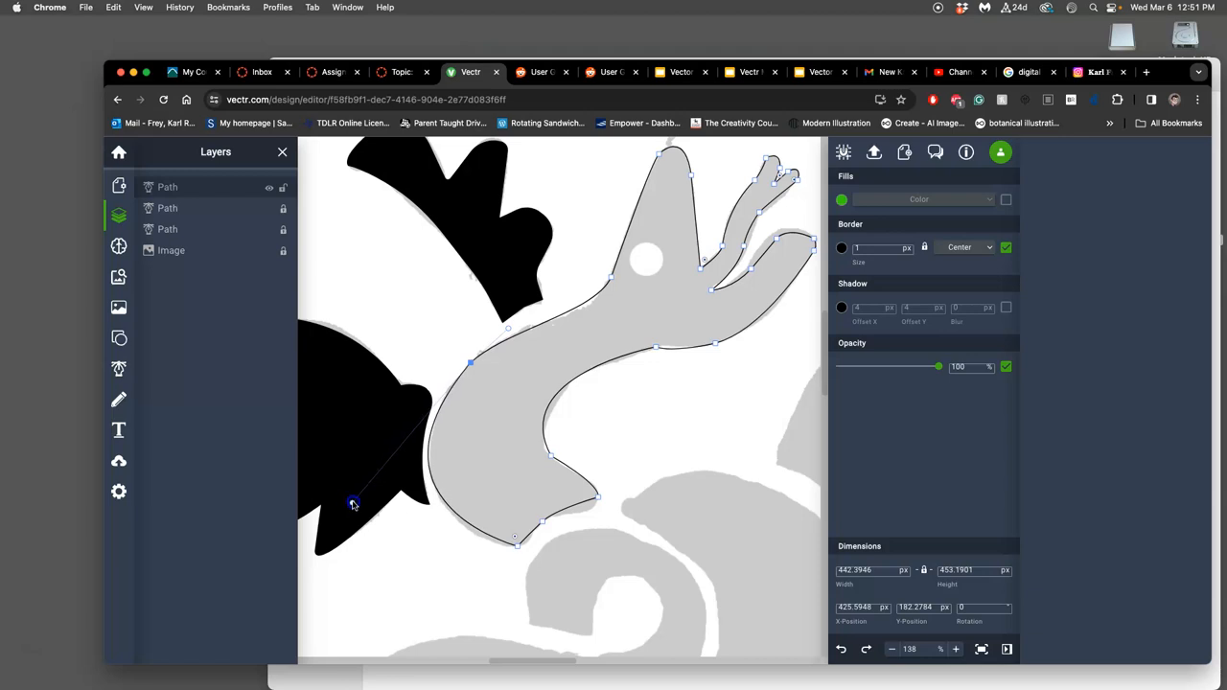
left_click_drag(353, 506, 353, 494)
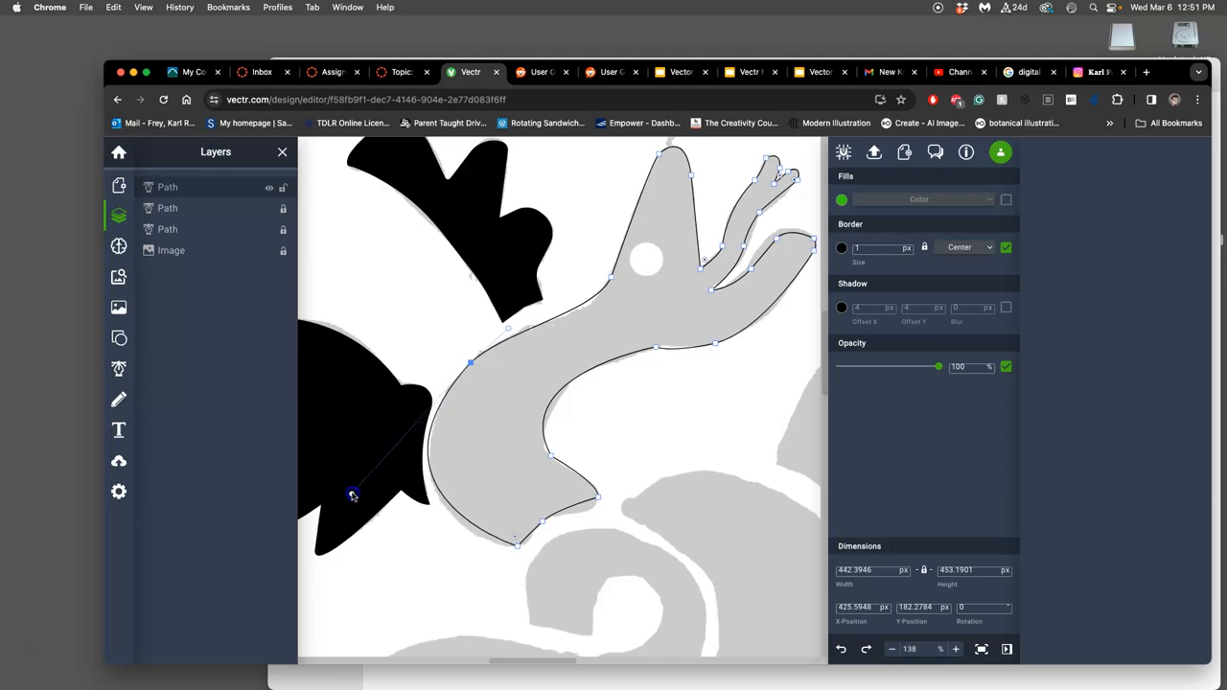
left_click_drag(353, 494, 352, 502)
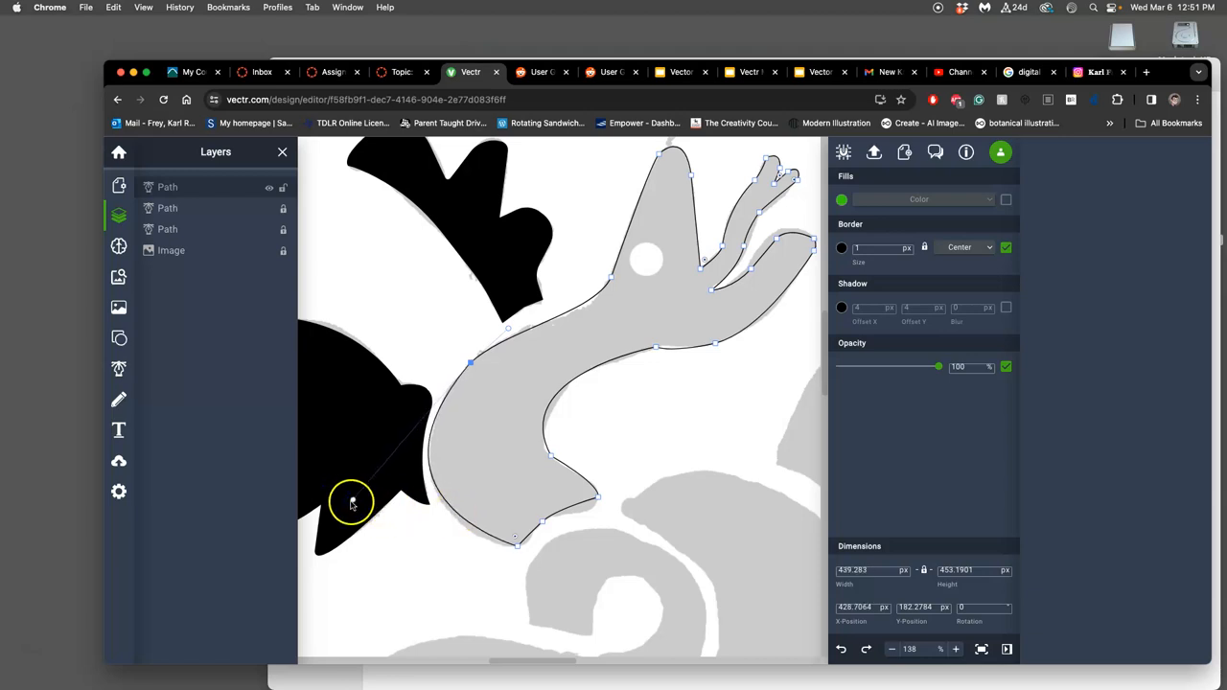